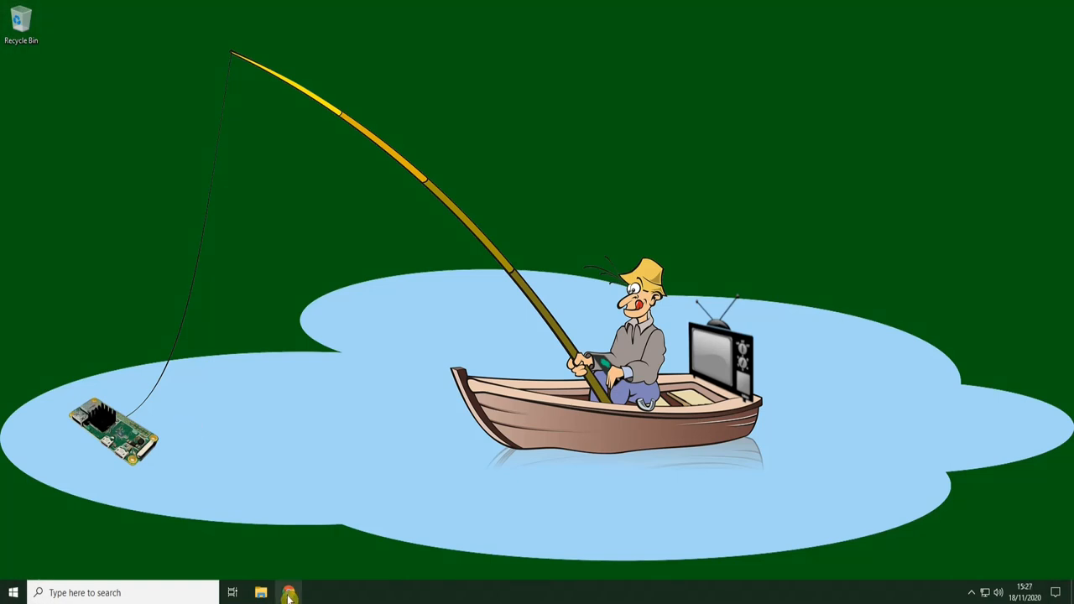
# - Search Google for 'raspberry pi' and reach the Software page on raspberrypi.org
pyautogui.click(289, 592)
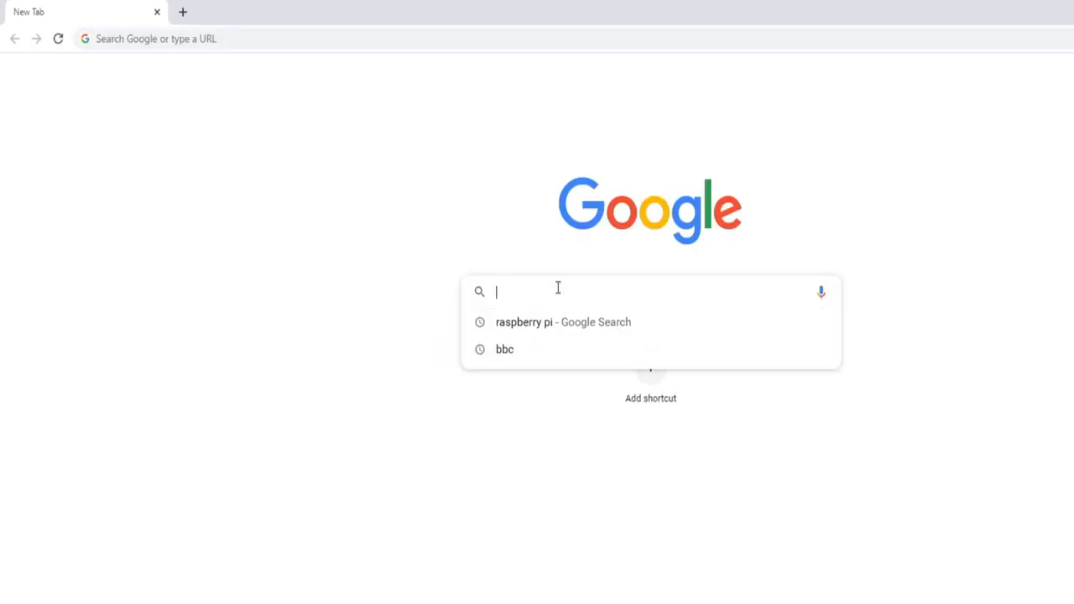
pyautogui.write('raspberry pi')
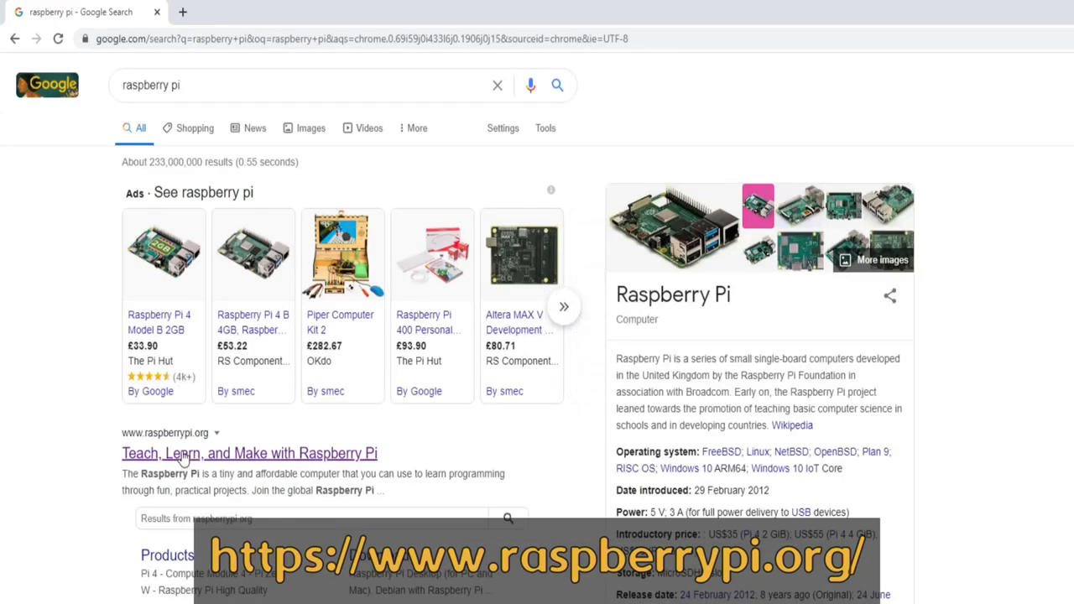
pyautogui.click(248, 453)
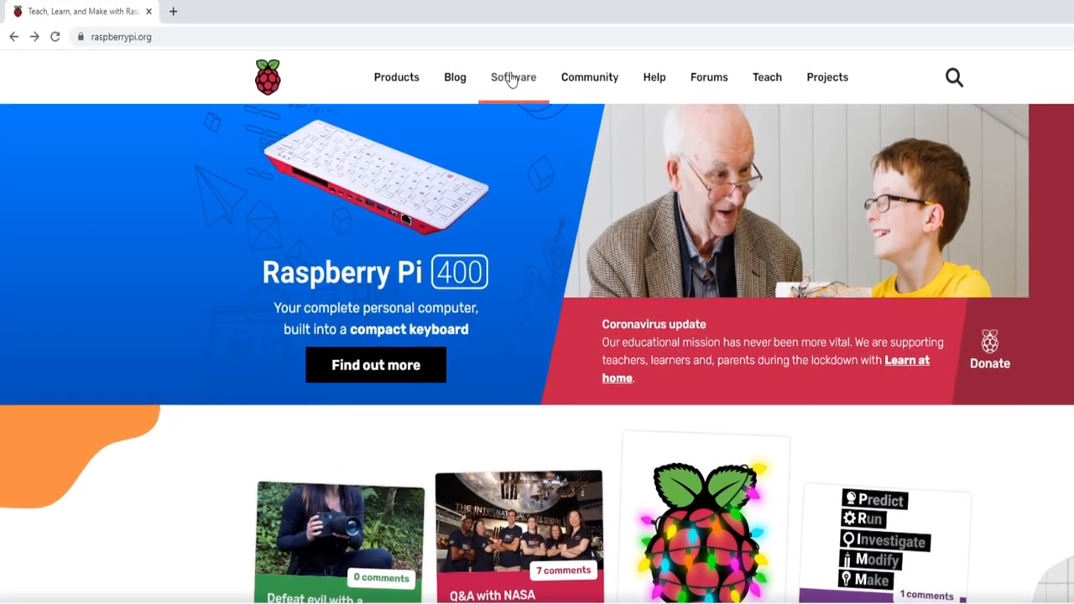
pyautogui.click(514, 77)
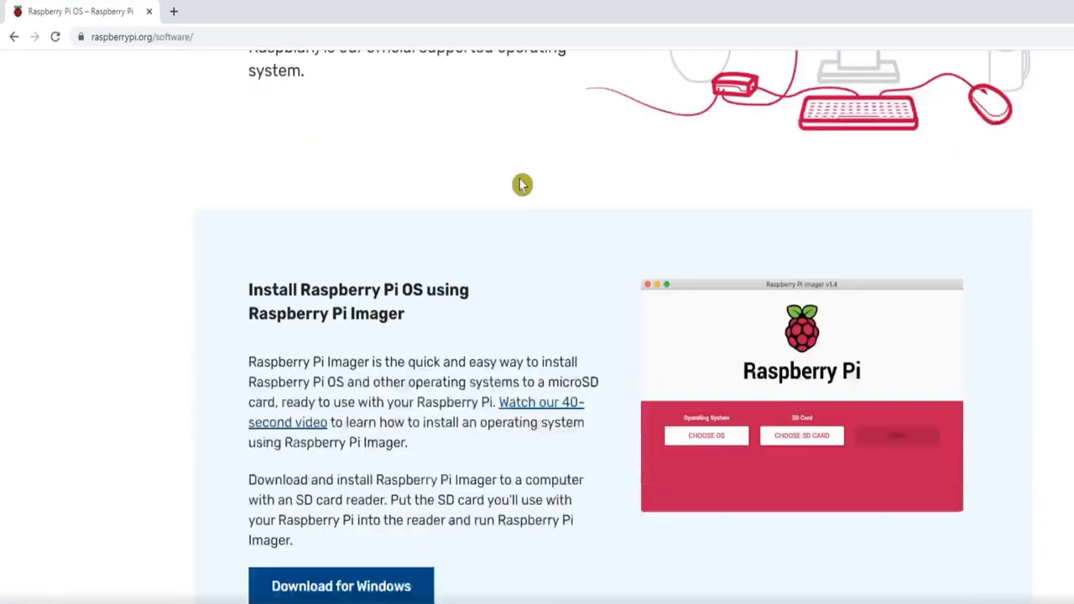
# - Download the Raspberry Pi Imager installer for Windows and save it to Downloads
pyautogui.scroll(-3)
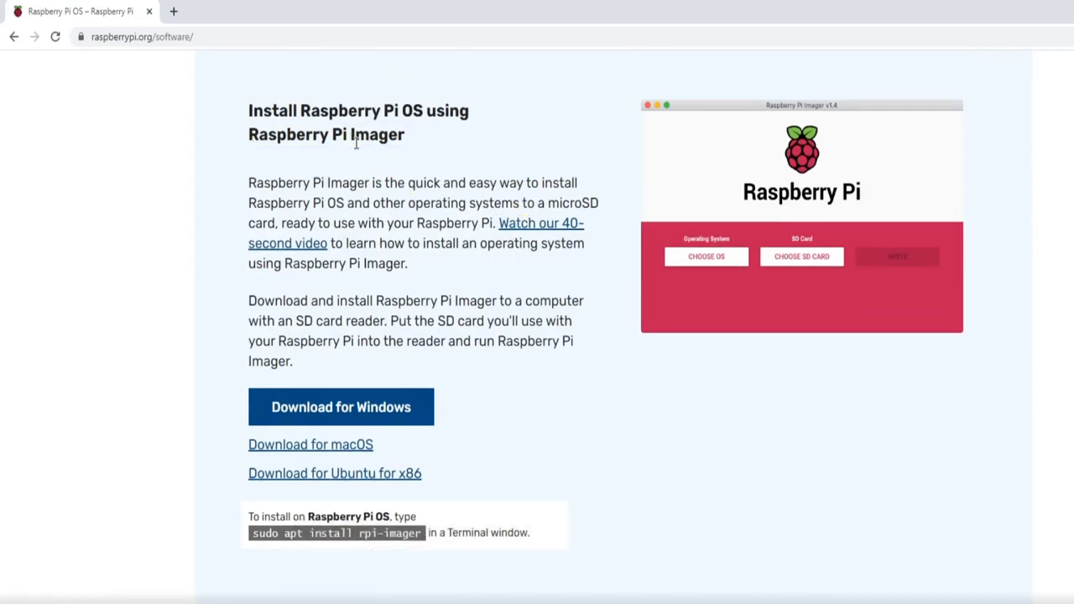
pyautogui.moveTo(340, 408)
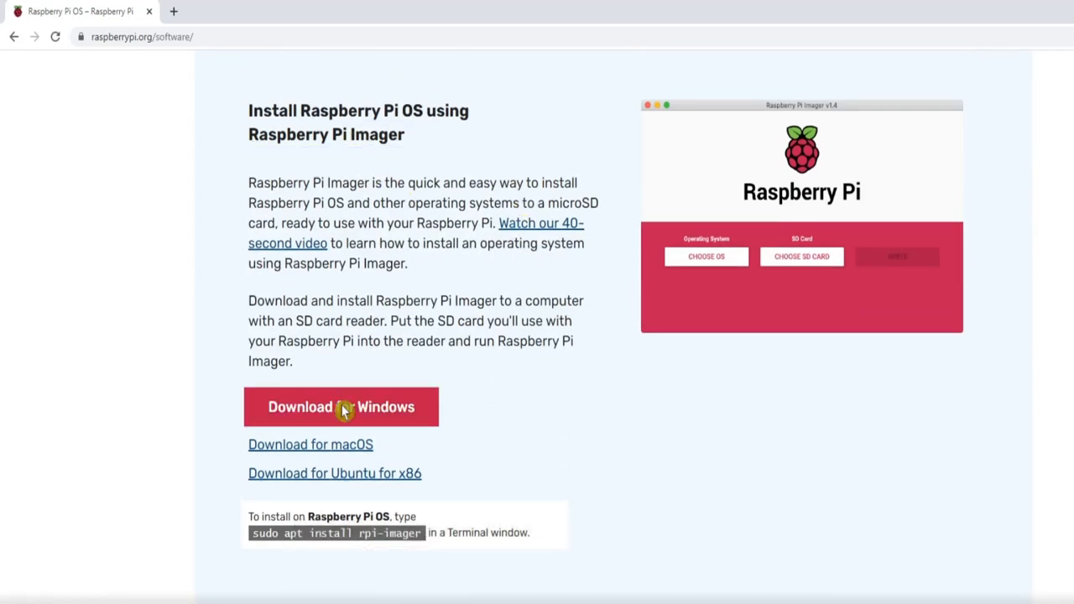
pyautogui.click(341, 407)
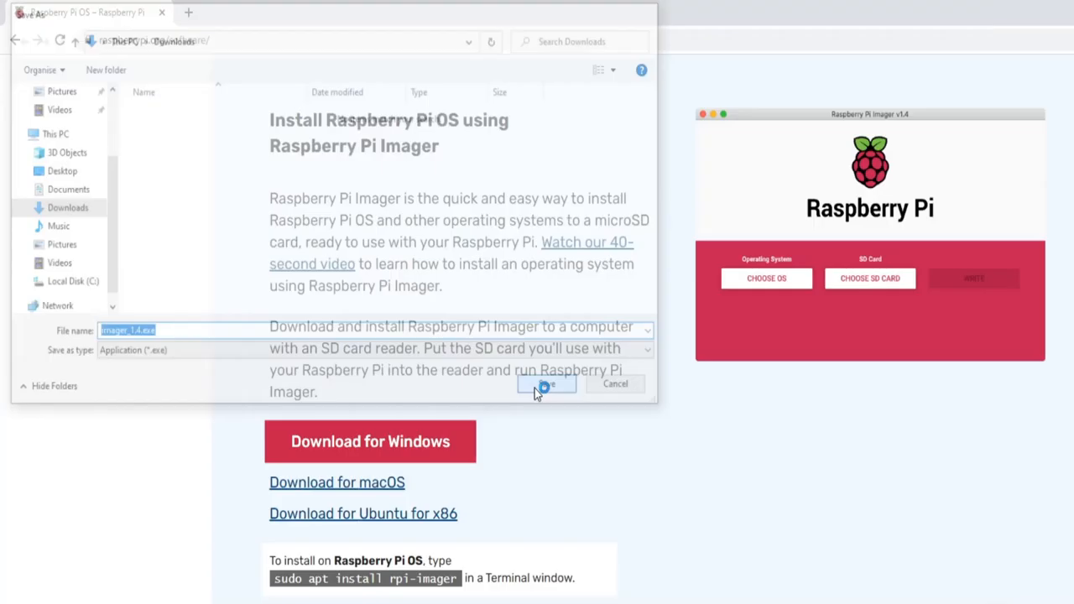
pyautogui.click(548, 382)
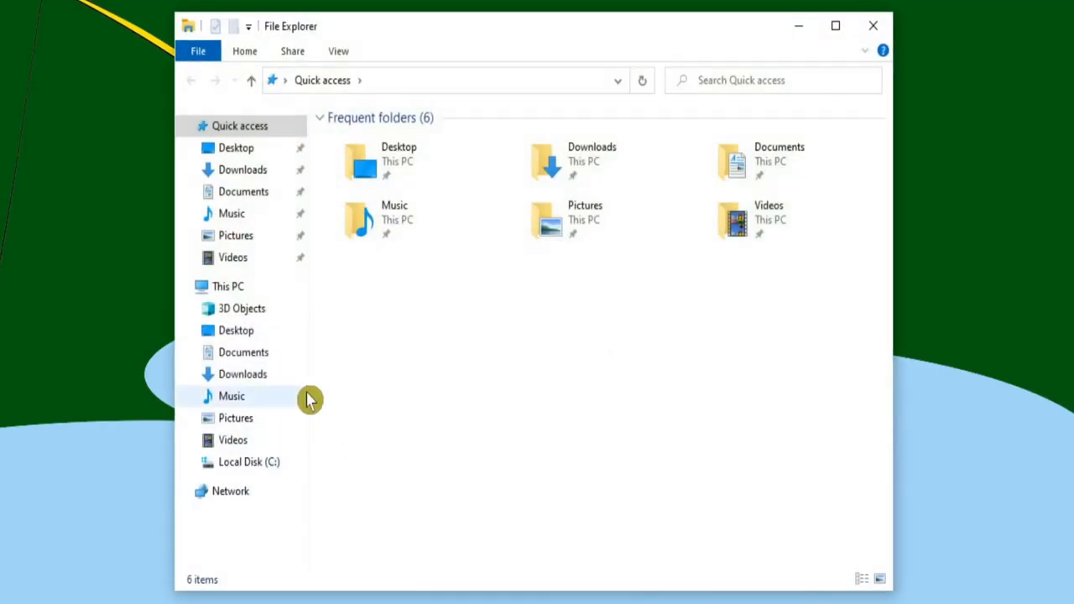
# - Run the imager_1.4.exe installer from the Downloads folder
pyautogui.click(242, 169)
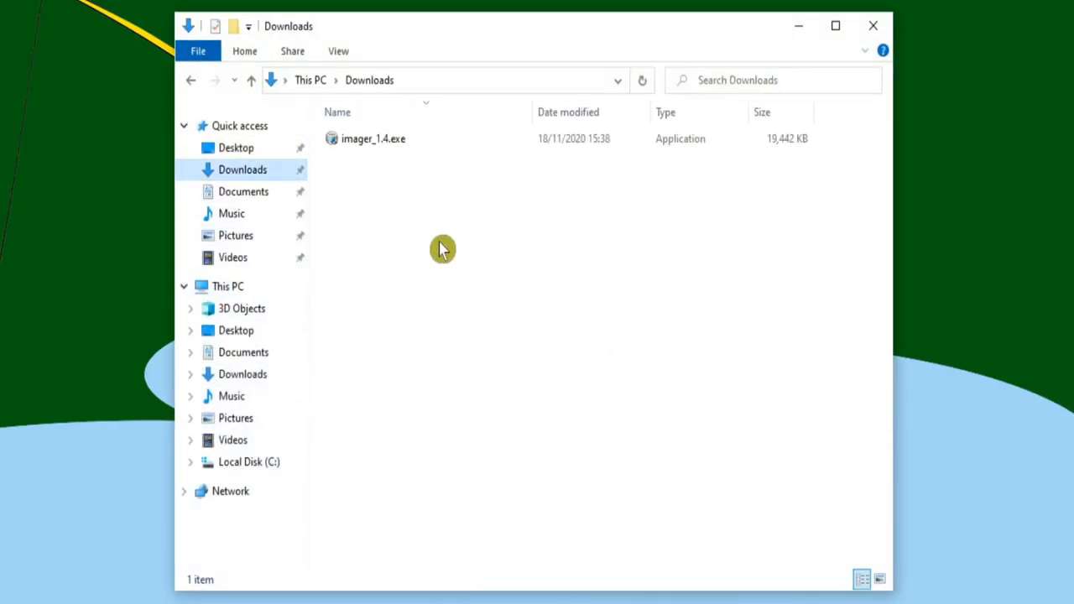
pyautogui.click(372, 138)
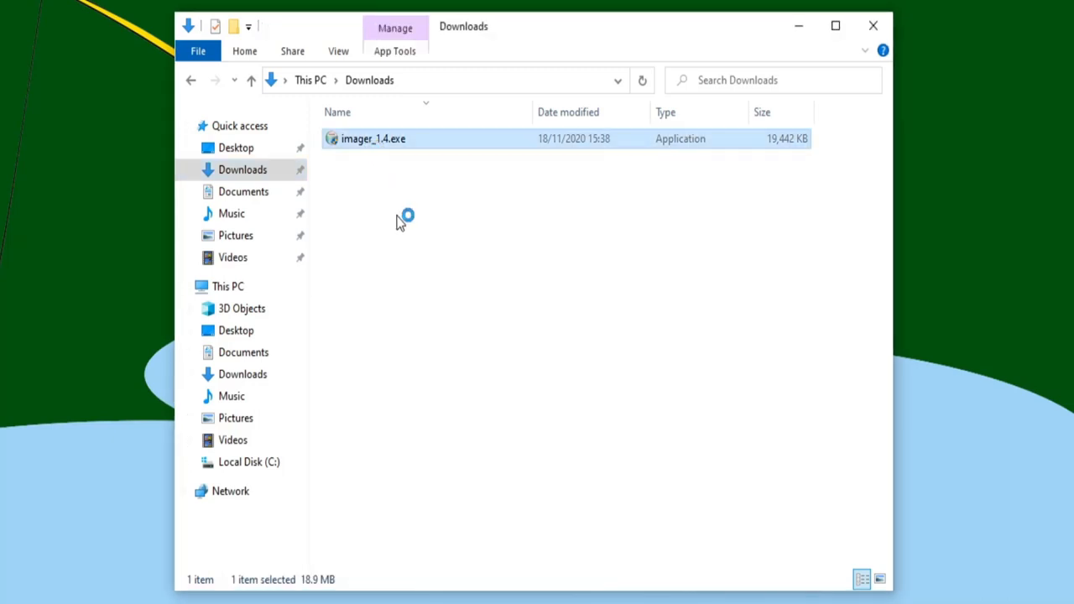
pyautogui.moveTo(421, 231)
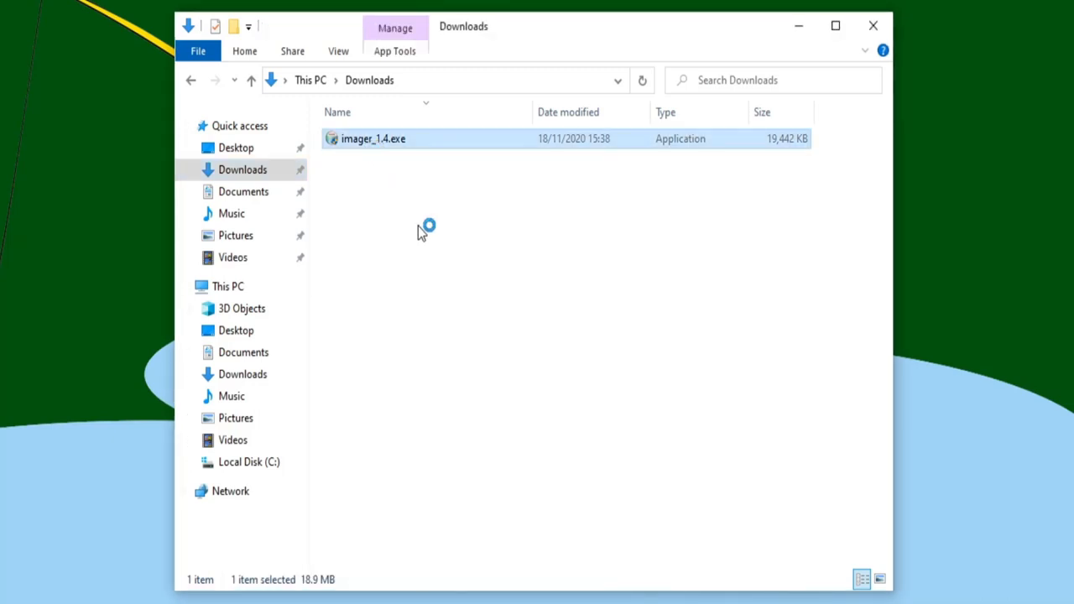
pyautogui.doubleClick(373, 137)
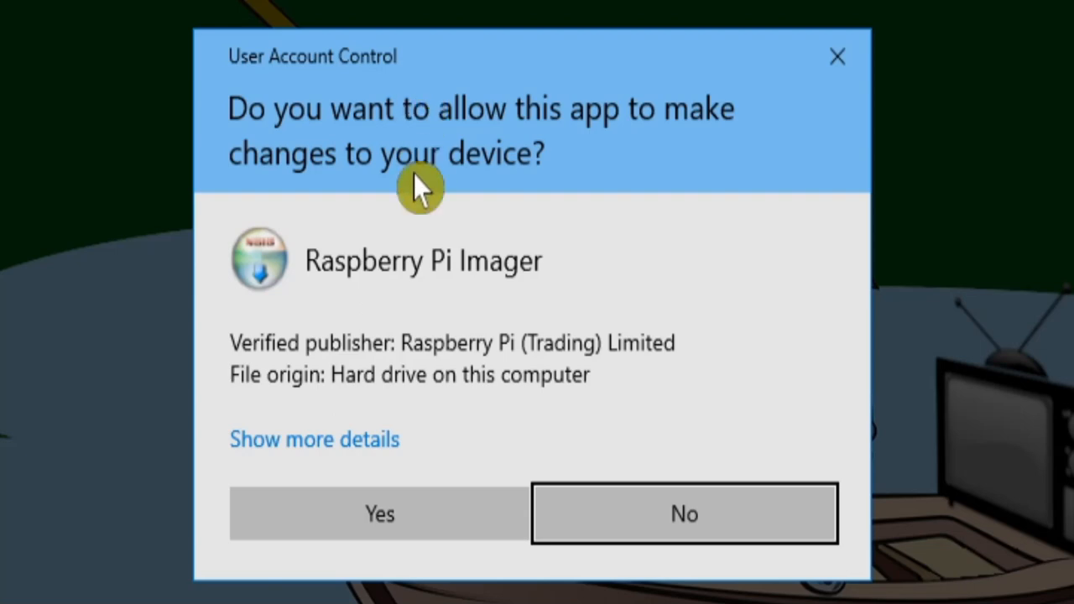
# - Allow the installer through User Account Control and install Raspberry Pi Imager
pyautogui.click(379, 514)
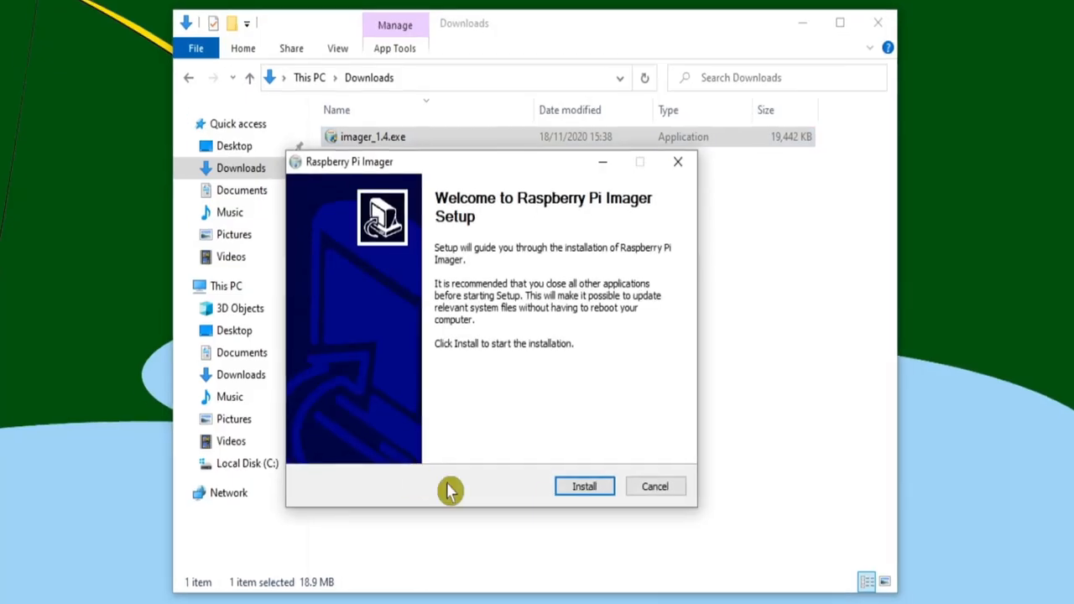
pyautogui.click(584, 487)
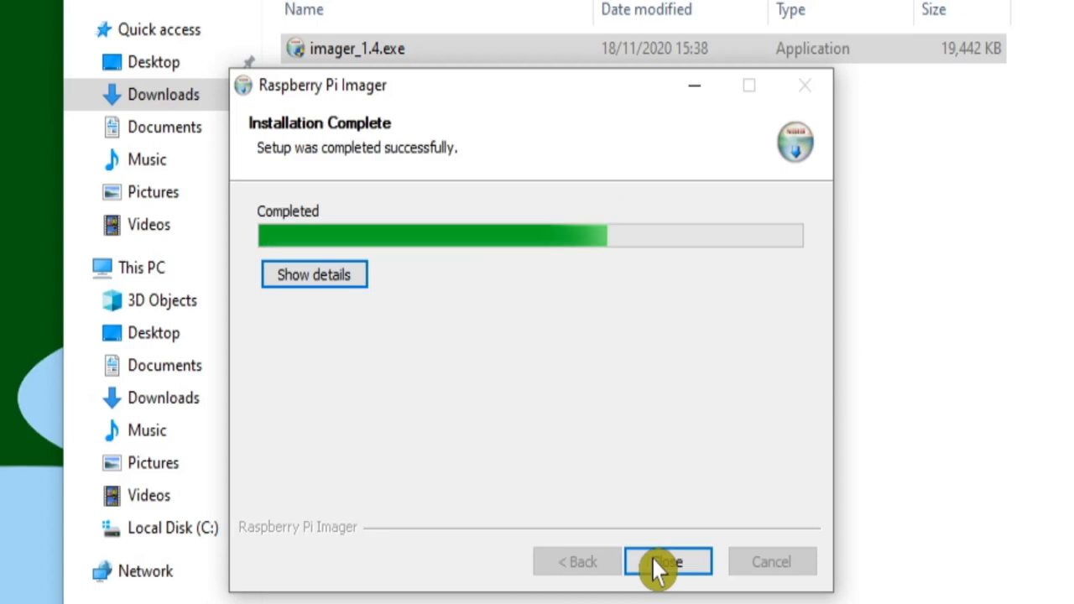
pyautogui.click(668, 561)
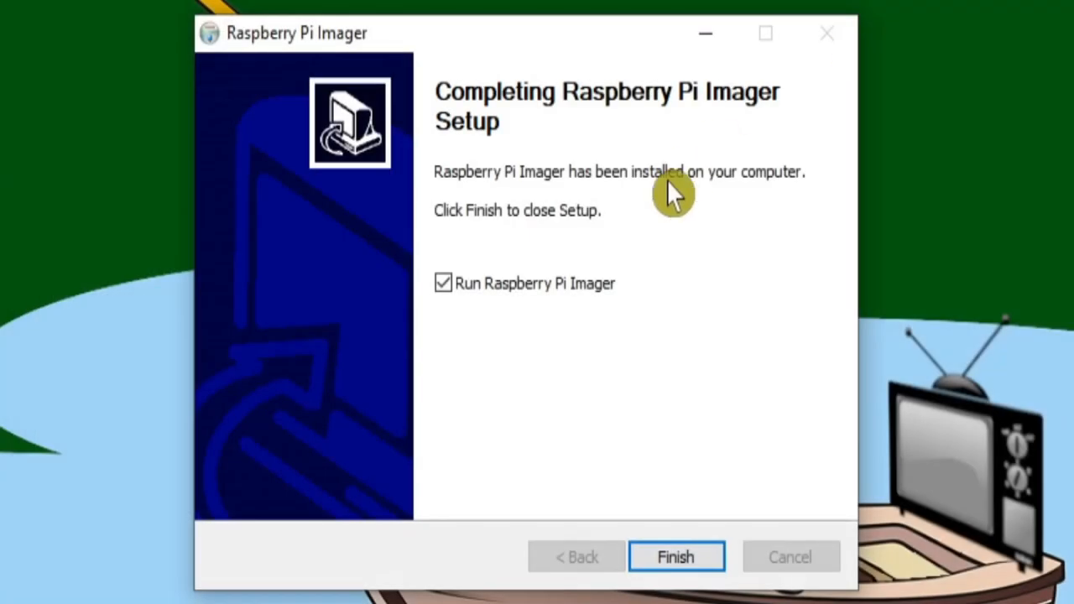
pyautogui.moveTo(663, 202)
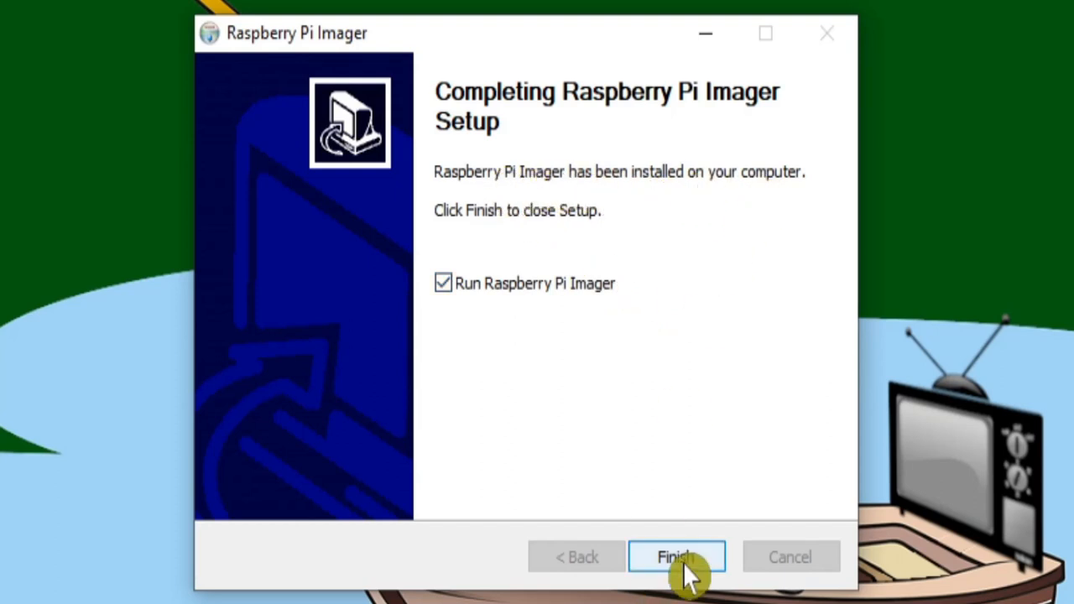
# - Launch Raspberry Pi Imager and choose Raspberry Pi OS Lite (32-bit) for the 31.9 GB USB device
pyautogui.click(676, 558)
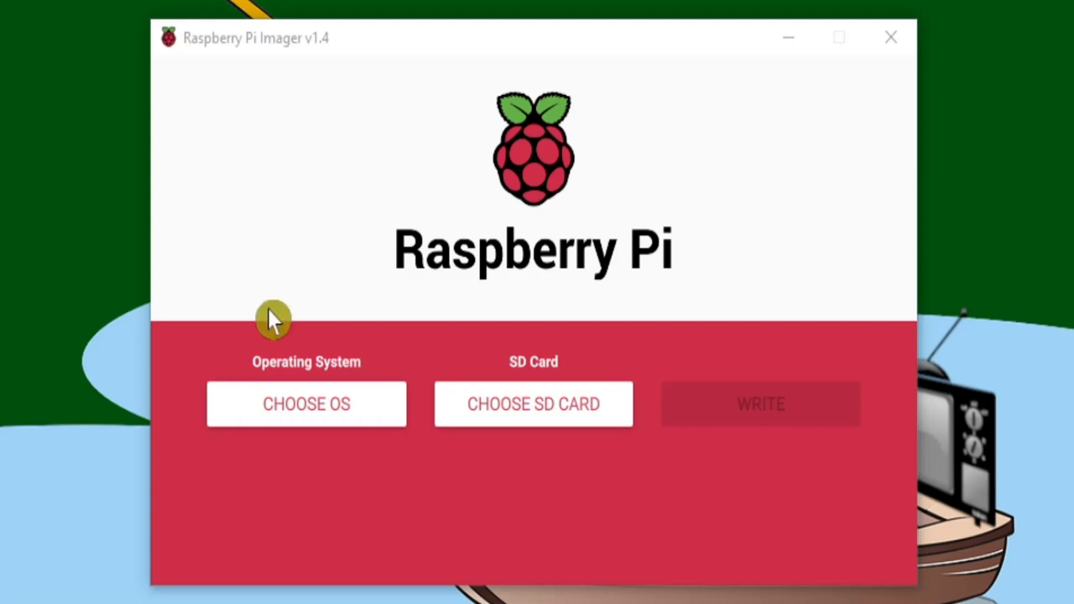
pyautogui.click(305, 402)
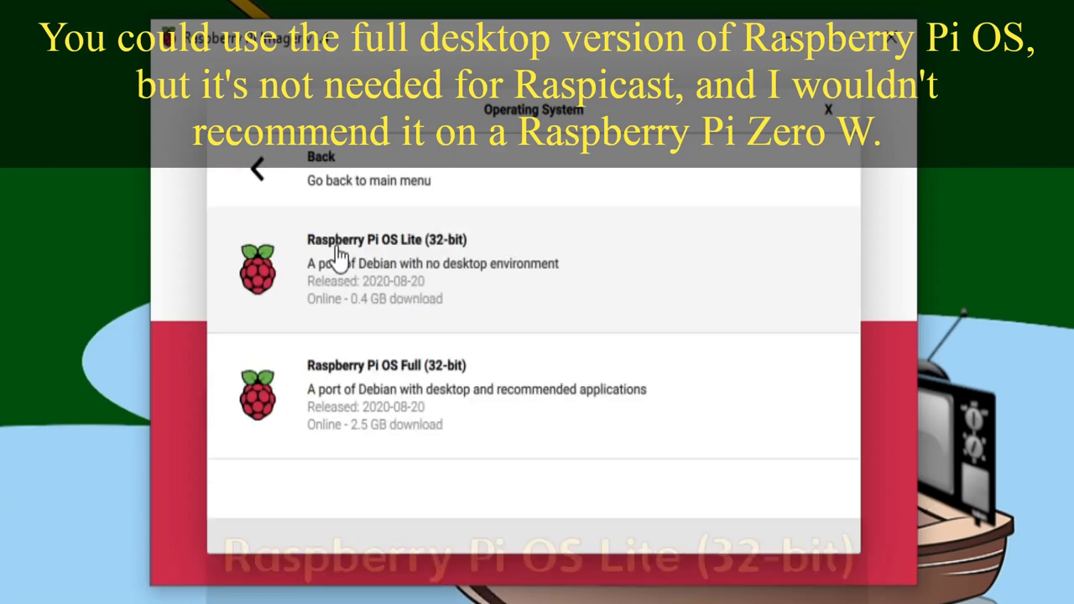
pyautogui.click(386, 239)
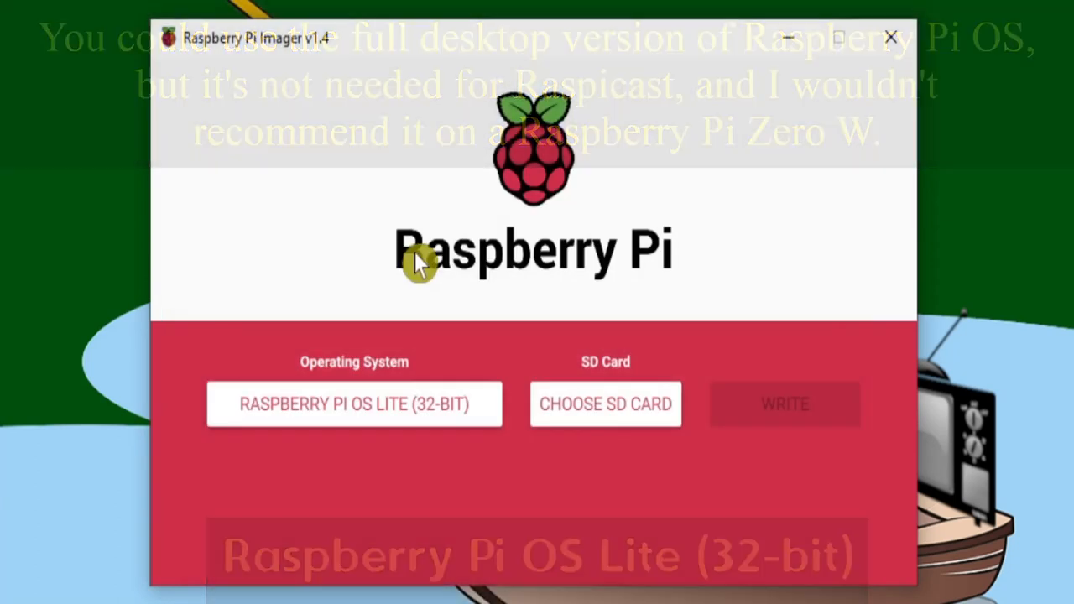
pyautogui.click(604, 403)
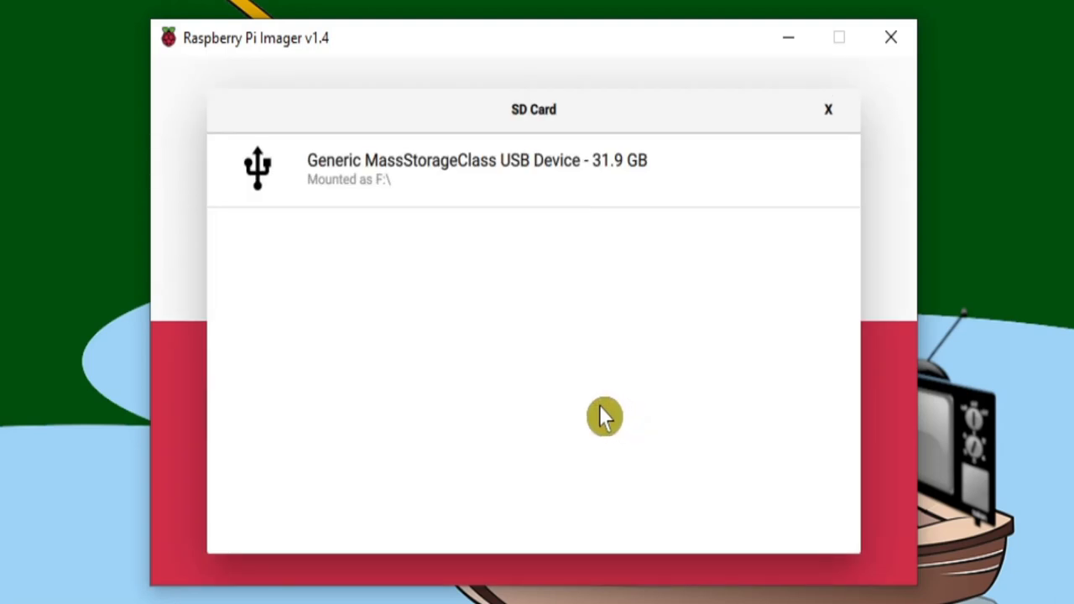
pyautogui.click(476, 168)
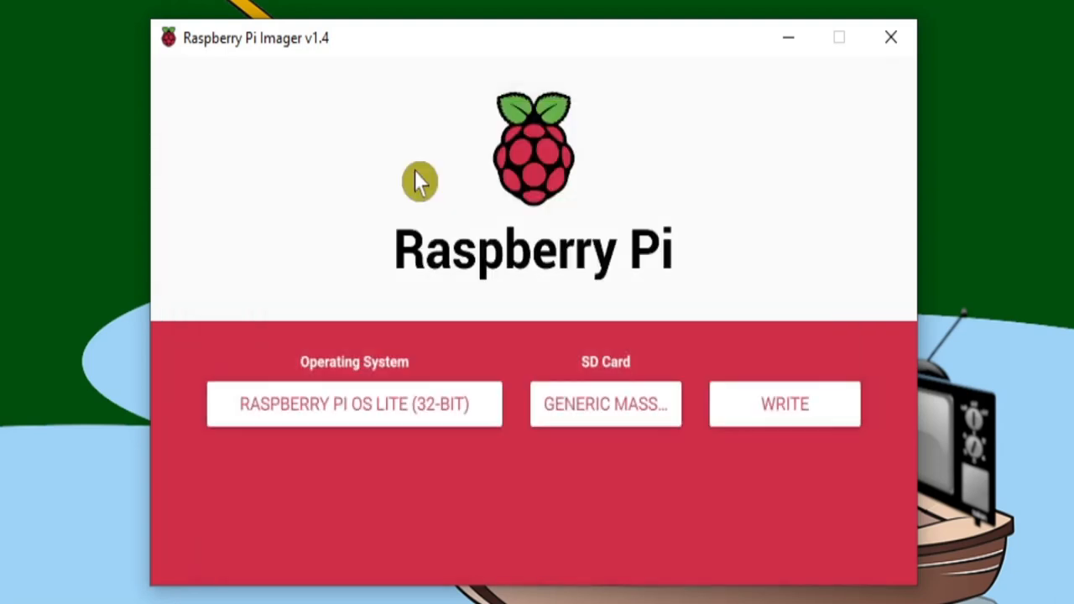
# - Write the OS image to the device, confirming the erase, until the write succeeds
pyautogui.click(784, 403)
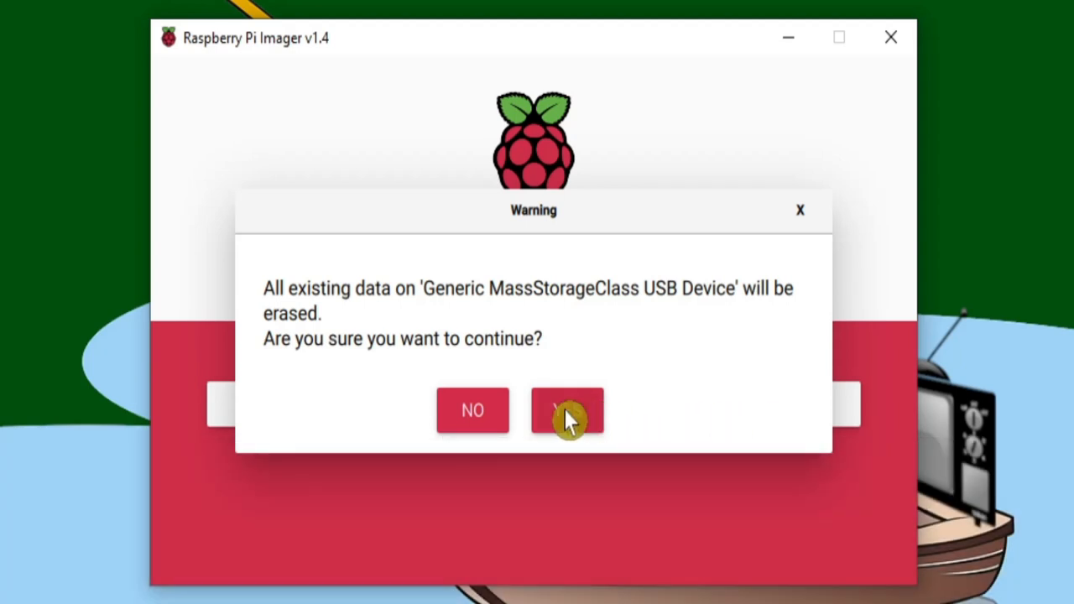
pyautogui.click(568, 410)
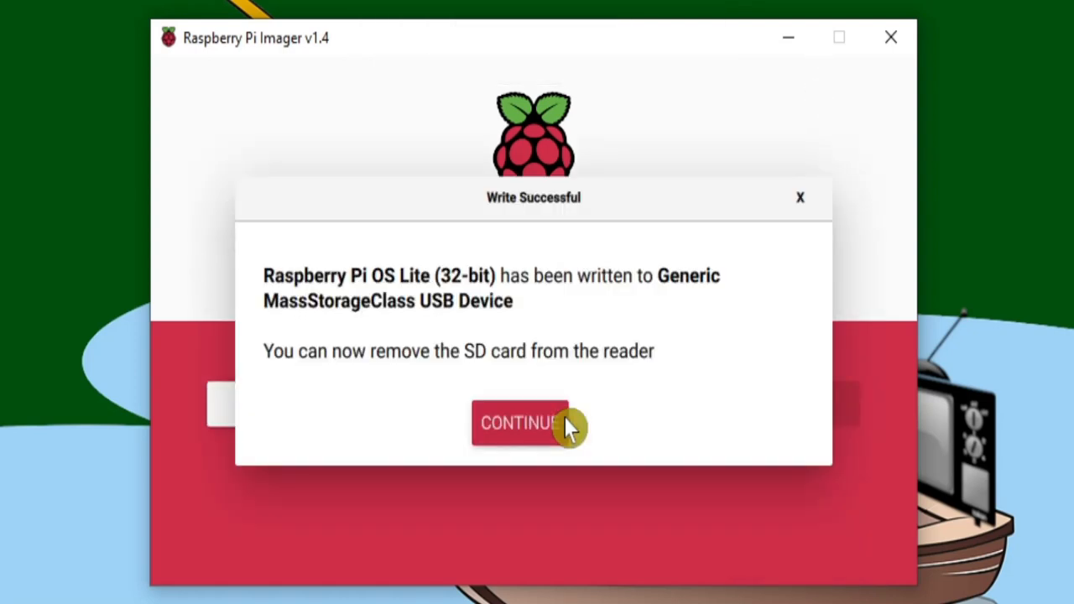
pyautogui.click(520, 423)
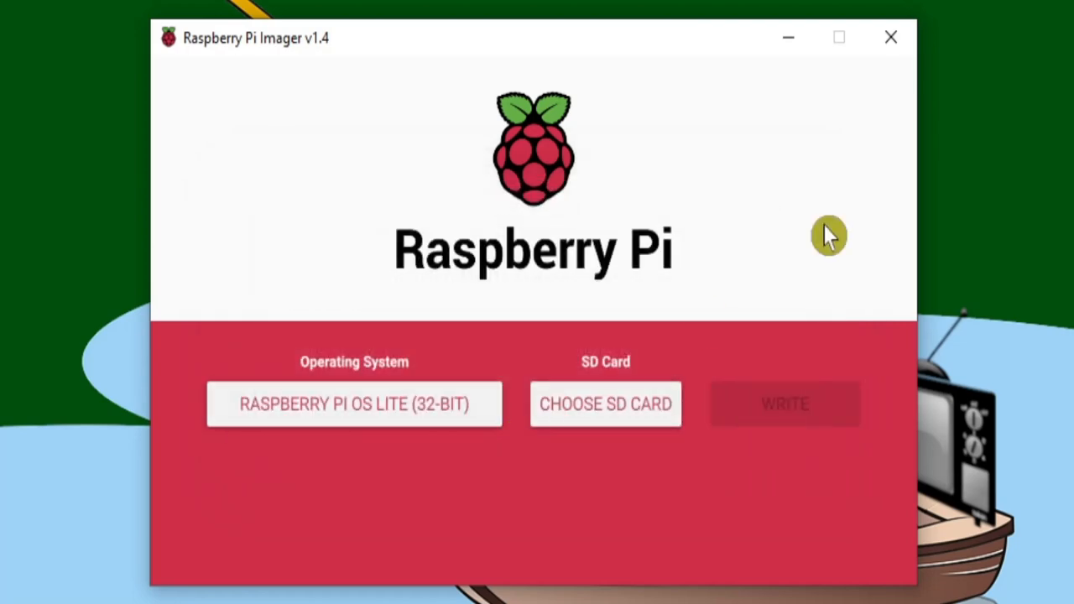
# - Close Raspberry Pi Imager and open the boot (F:) drive in File Explorer
pyautogui.click(890, 37)
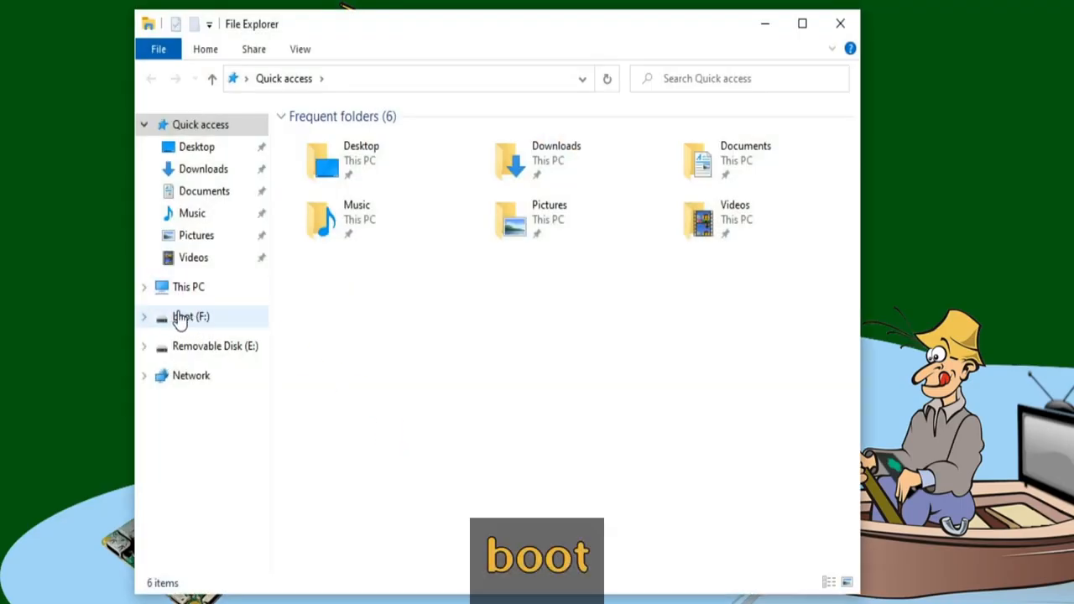
pyautogui.doubleClick(192, 316)
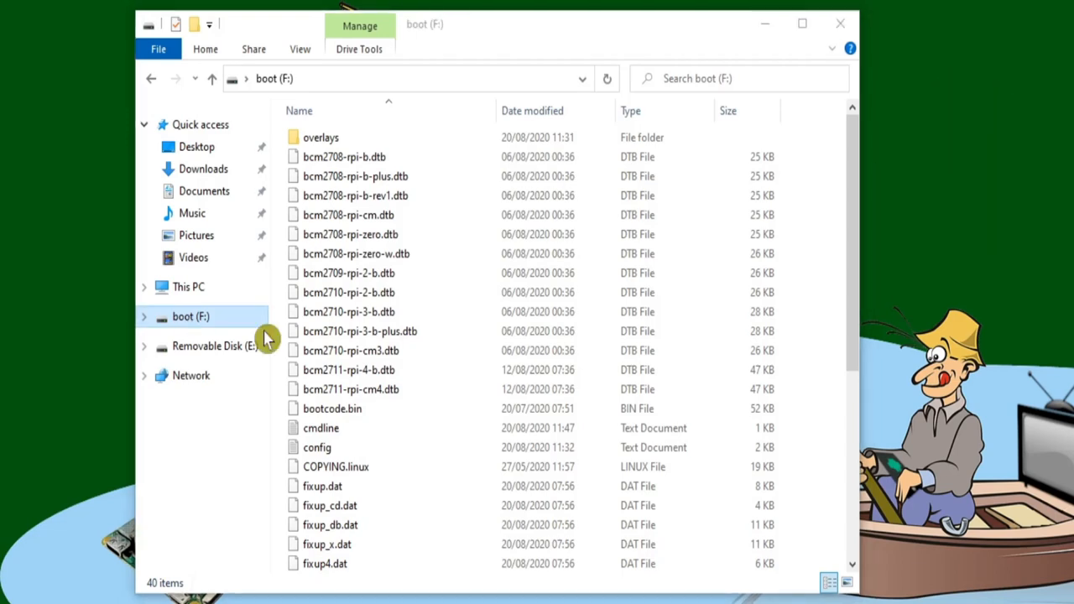
pyautogui.click(349, 235)
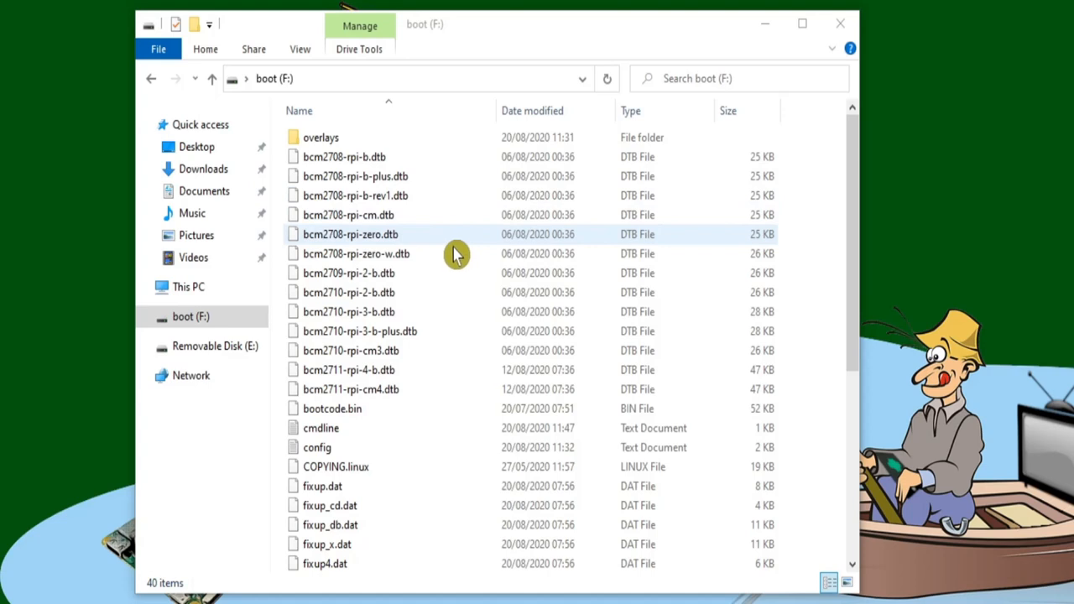
pyautogui.moveTo(453, 238)
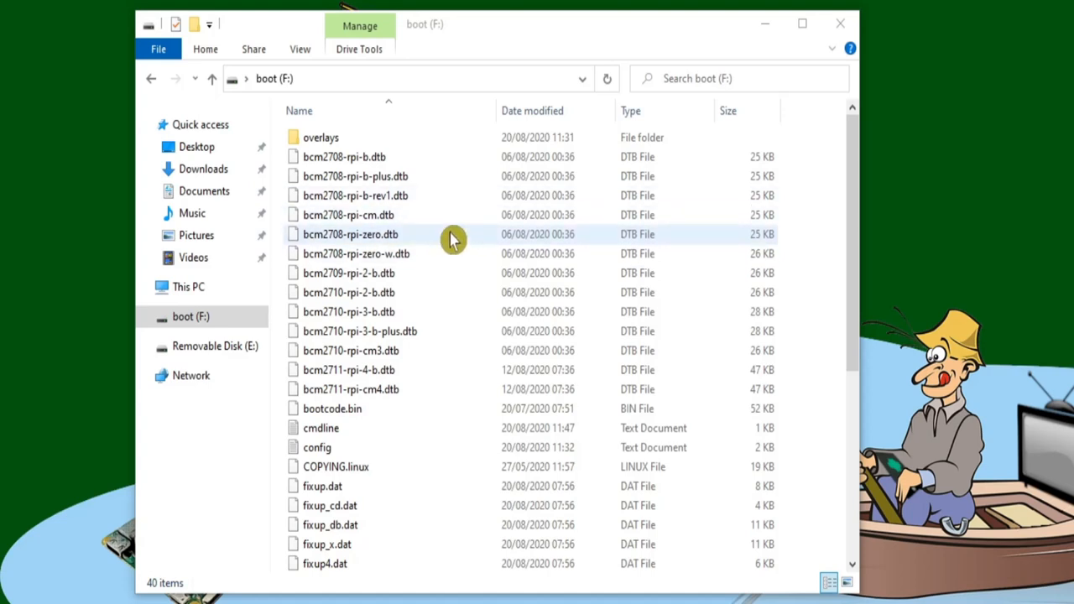
# - Create a new empty text document on the boot drive named ssh
pyautogui.rightClick(453, 238)
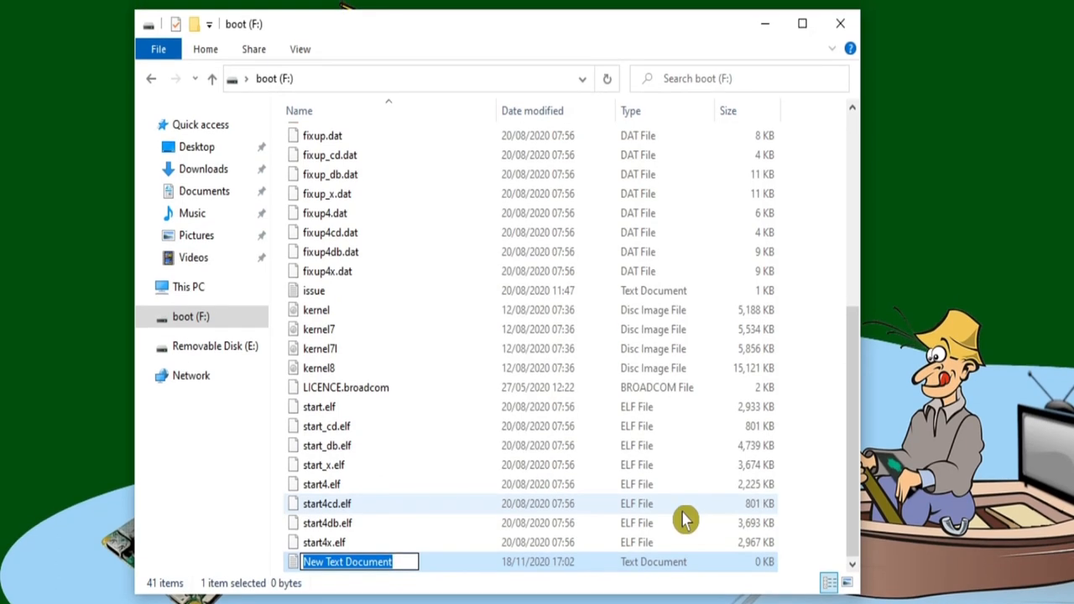
pyautogui.write('ssh')
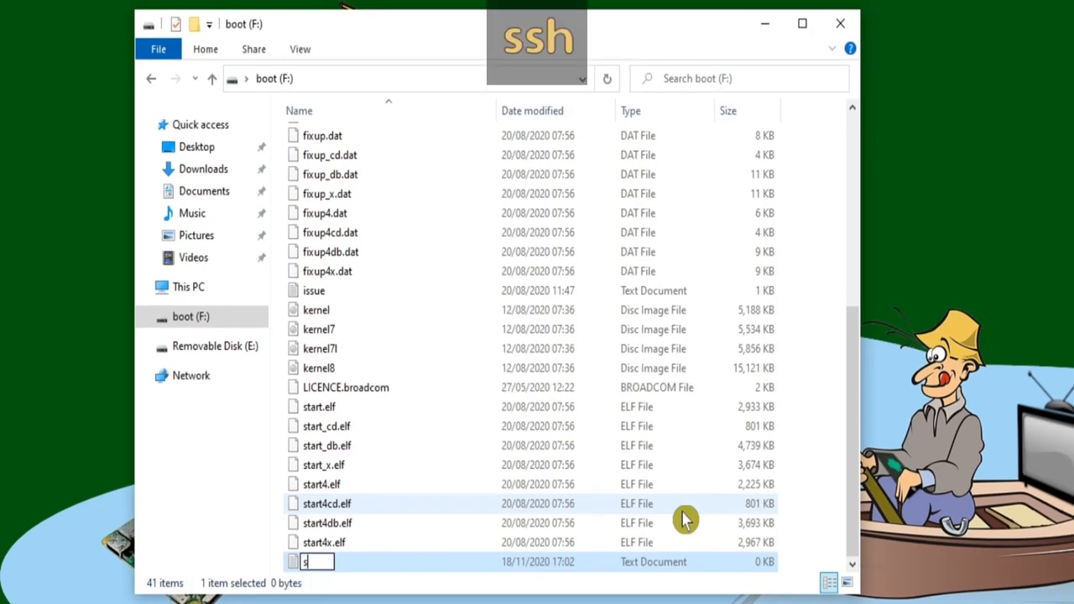
pyautogui.write('sh')
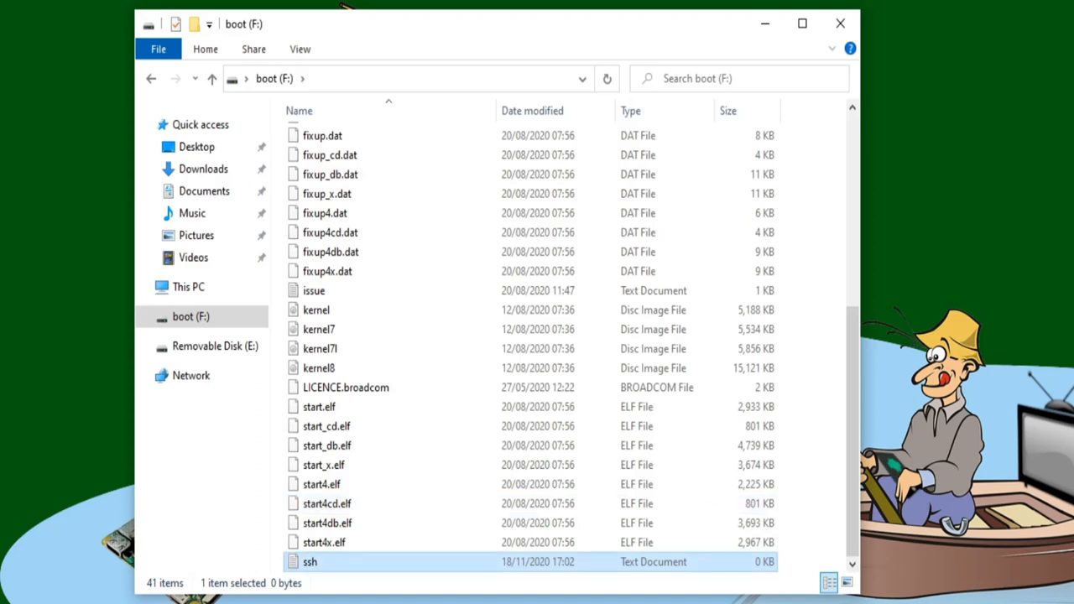
pyautogui.moveTo(453, 265)
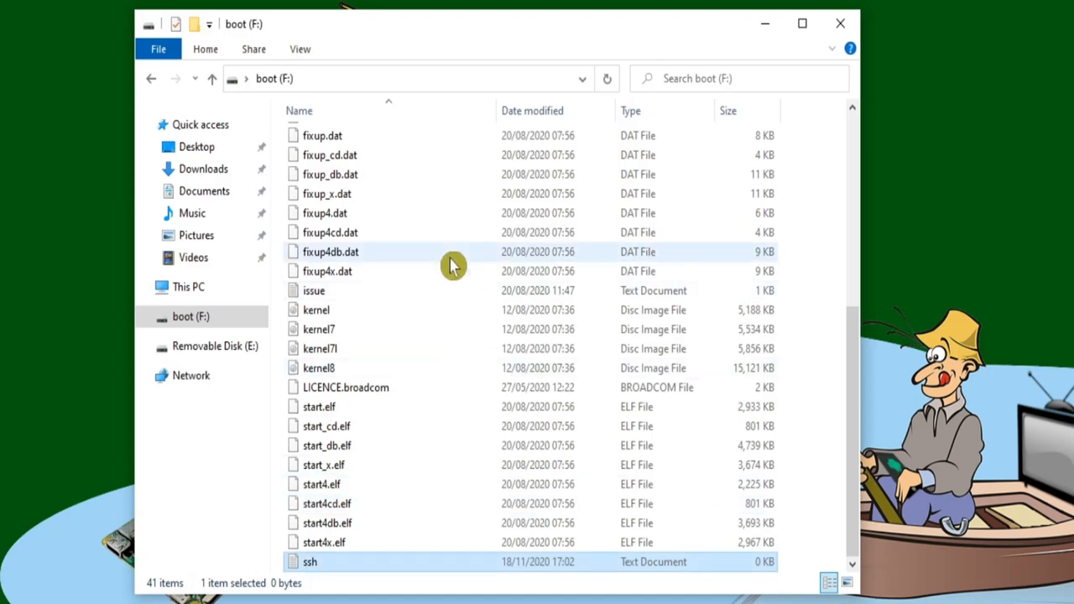
# - Create an empty wpa_supplicant.conf on the boot drive and open it in Notepad
pyautogui.rightClick(453, 265)
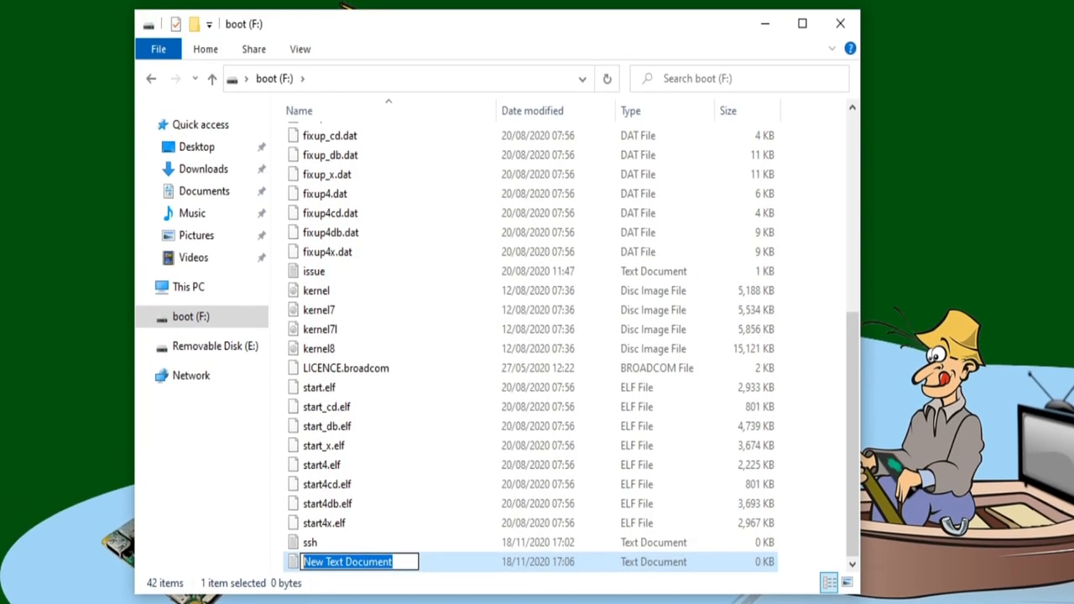
pyautogui.write('wpa_supplicant')
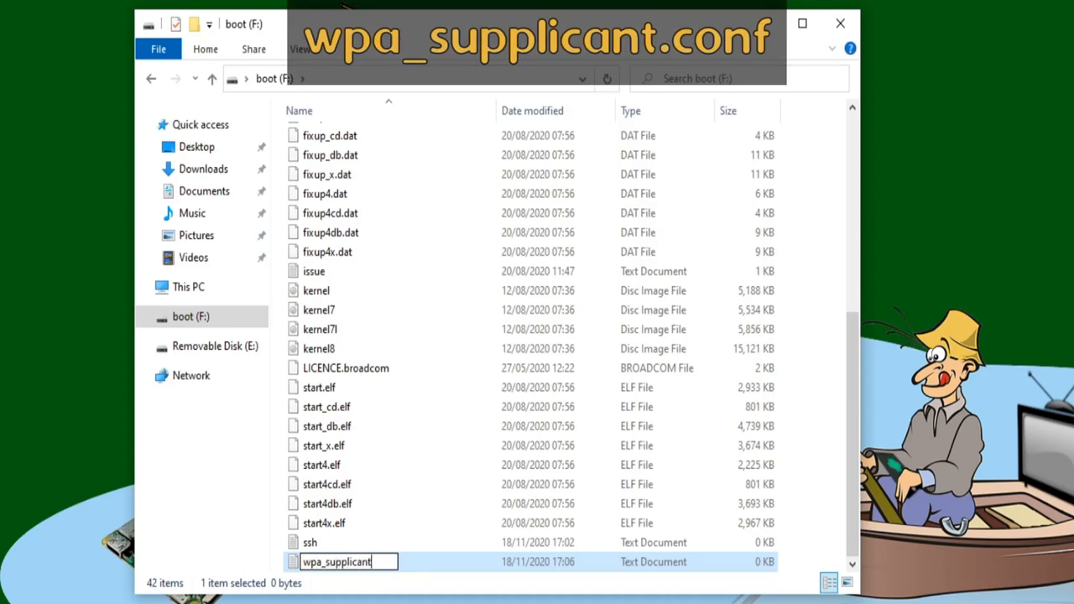
pyautogui.write('.conf')
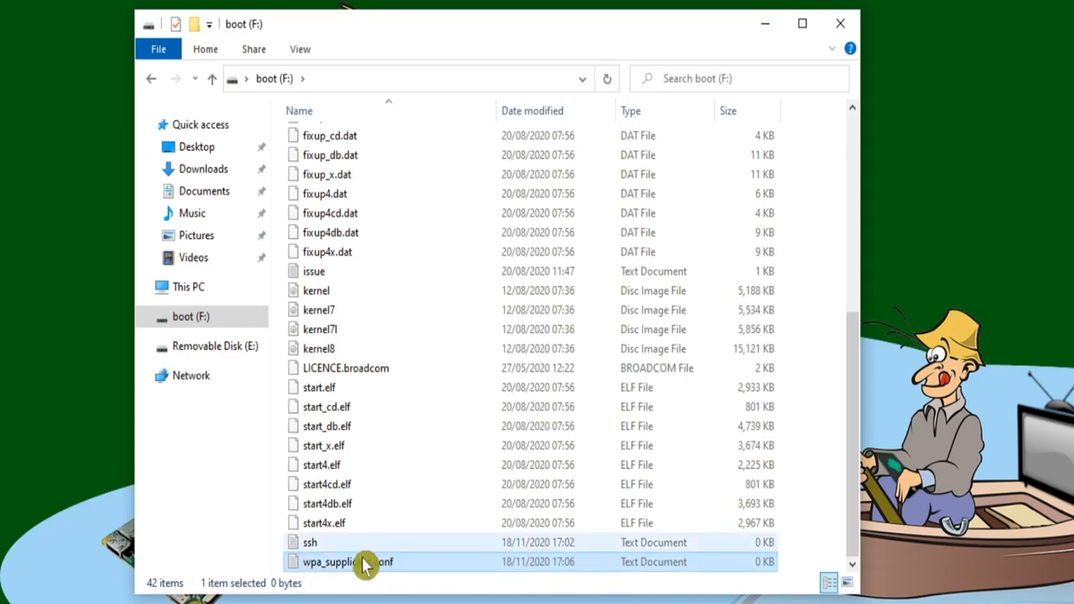
pyautogui.doubleClick(347, 561)
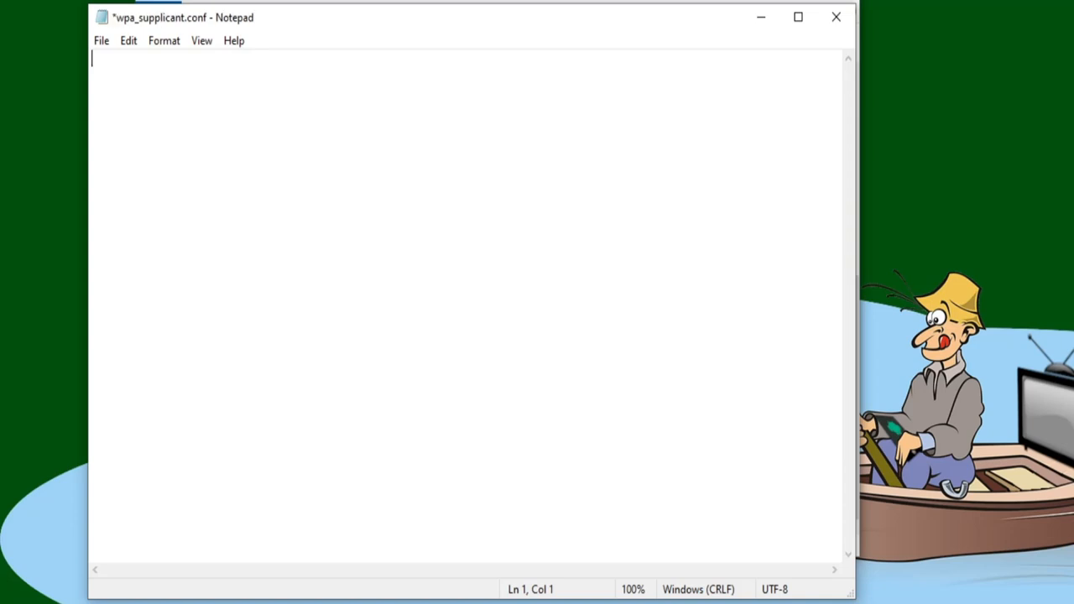
# - Write the line ctrl_interface=DIR=/var/run/wpa_supplicant GROUP=netdev
pyautogui.write('ctrl')
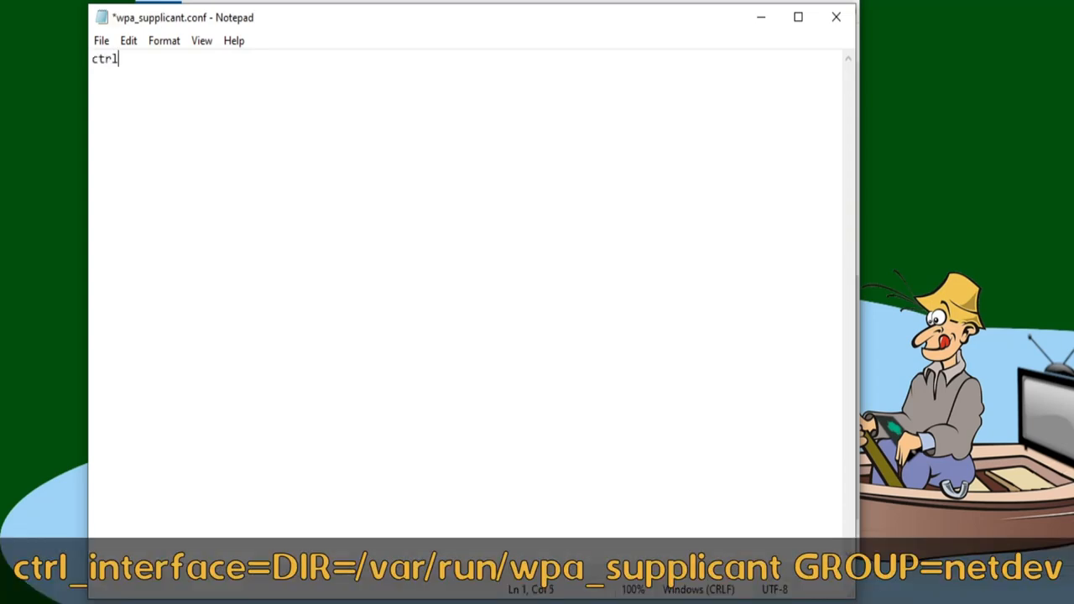
pyautogui.write('_interf')
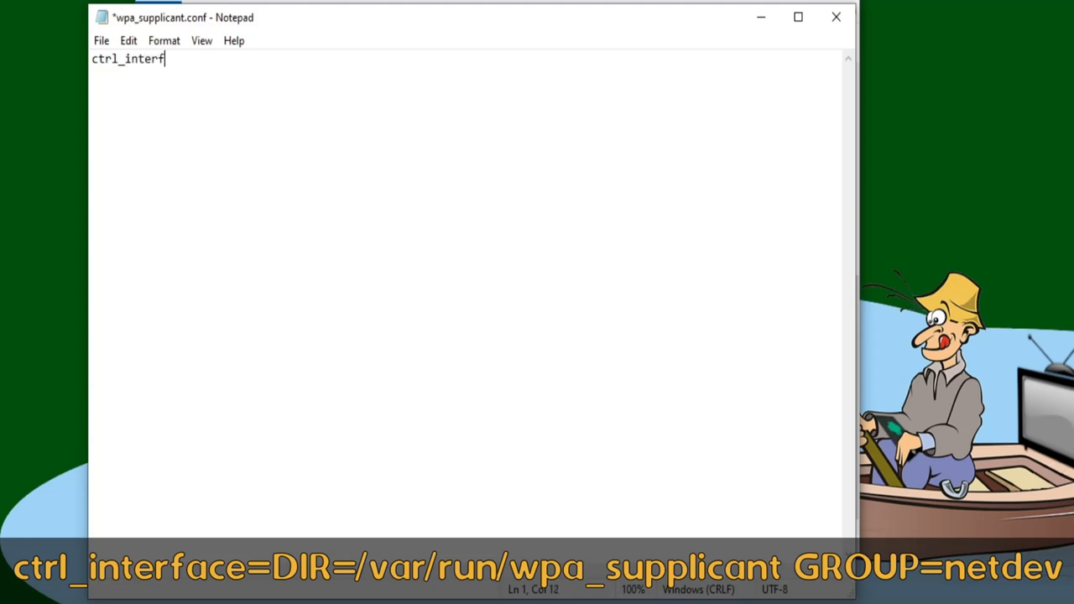
pyautogui.write('ace=DI')
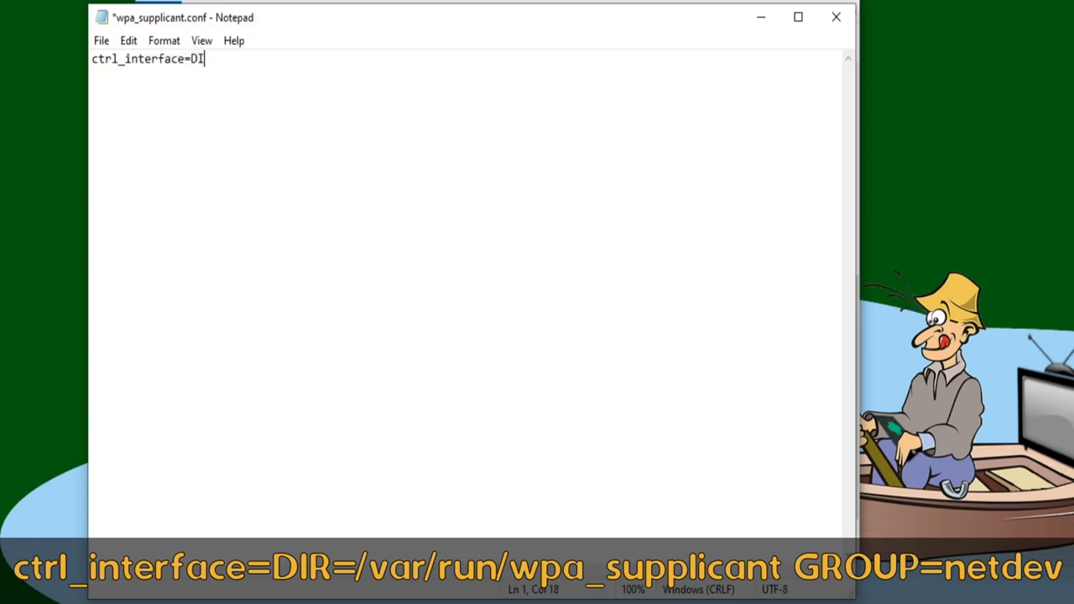
pyautogui.write('R=')
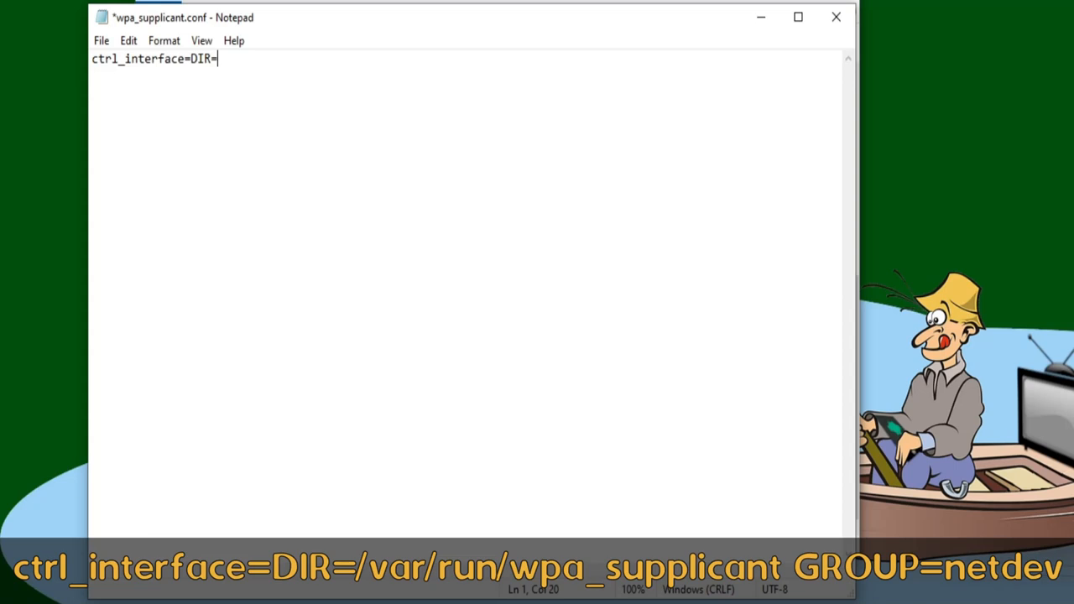
pyautogui.write('/va')
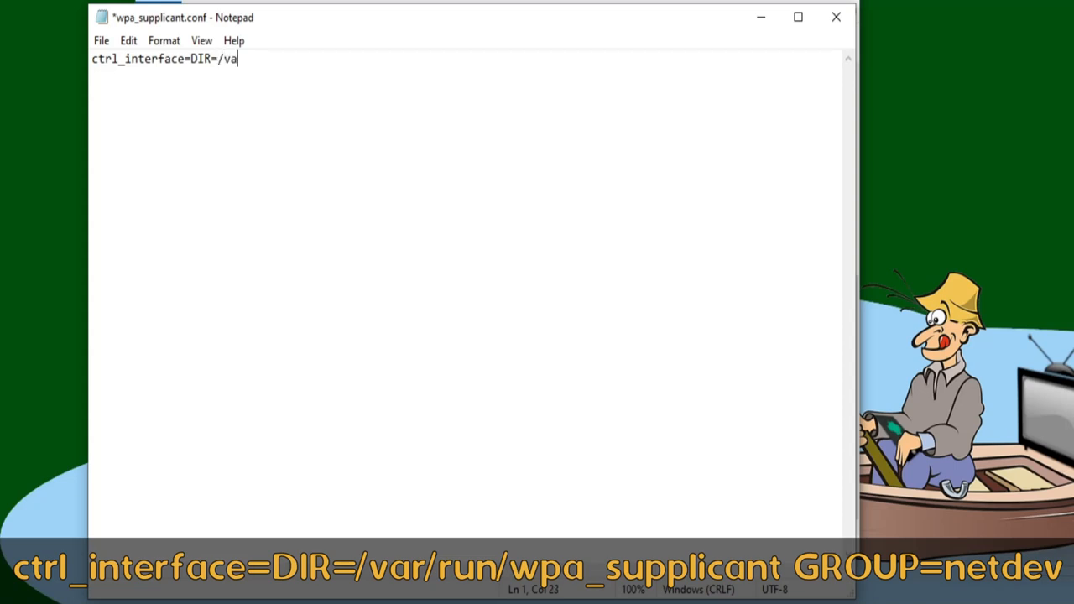
pyautogui.write('r/run')
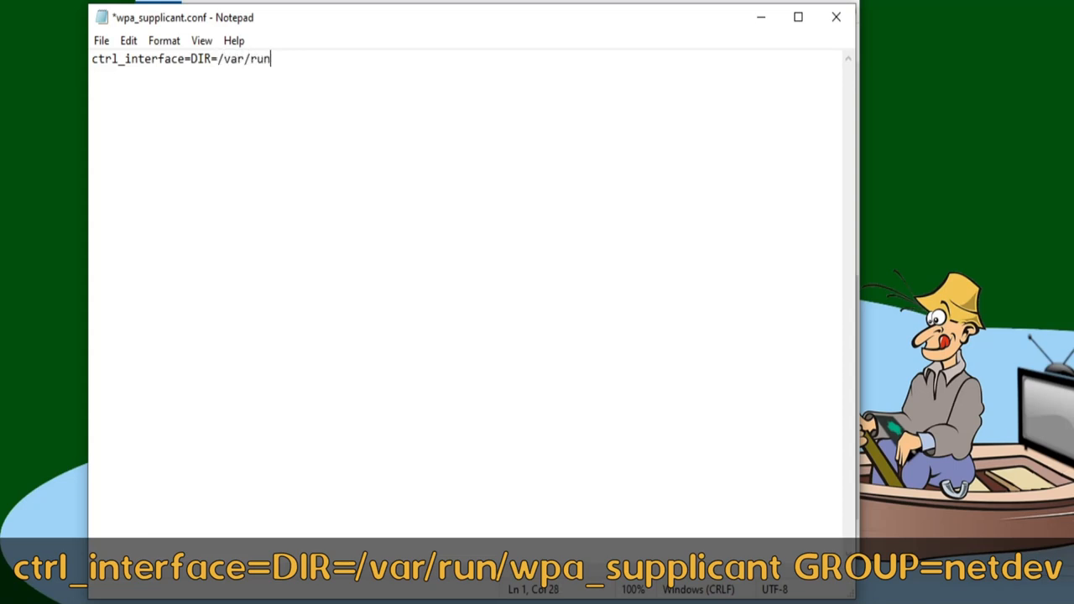
pyautogui.write('/wpa')
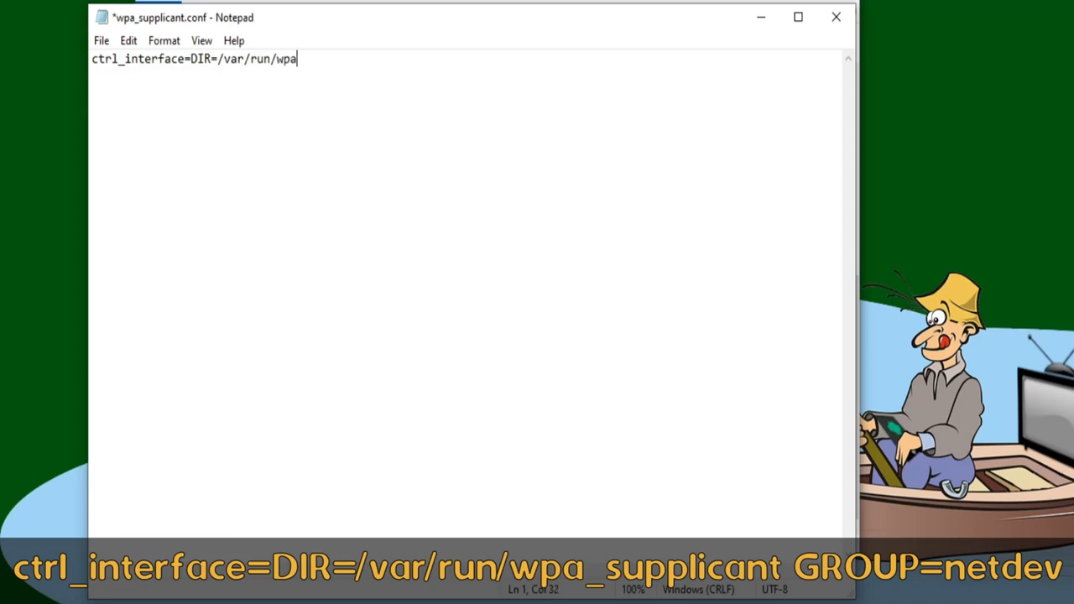
pyautogui.write('_supplicant')
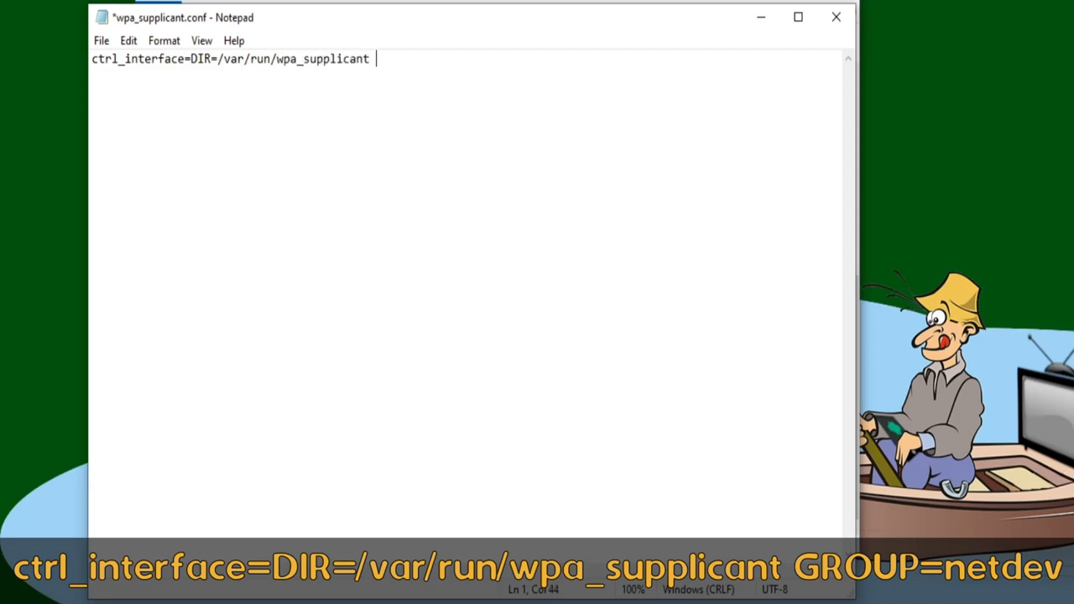
pyautogui.write('GROUP')
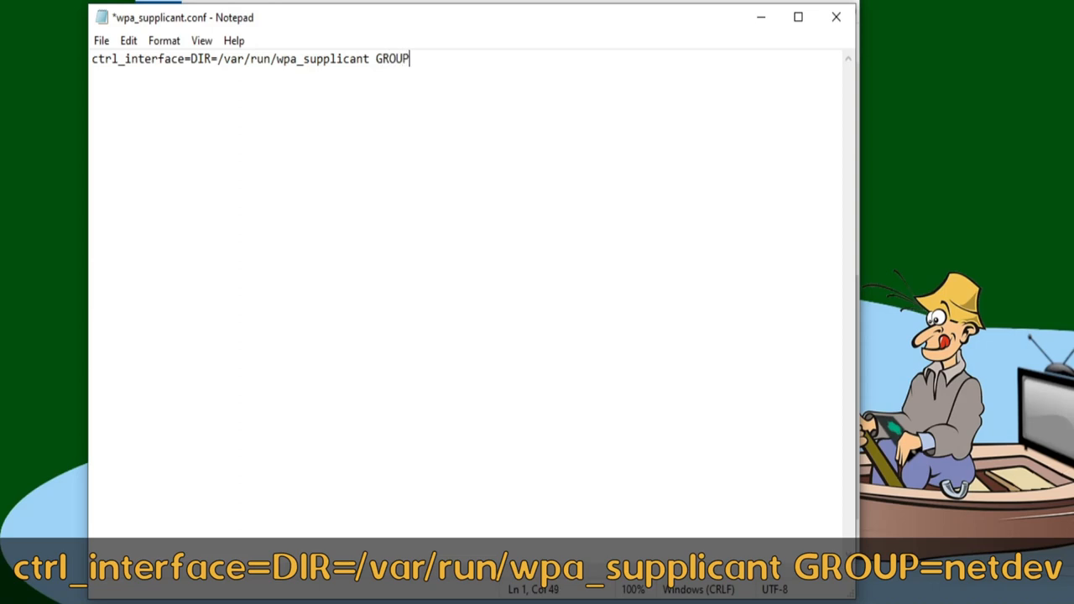
pyautogui.write('=netd')
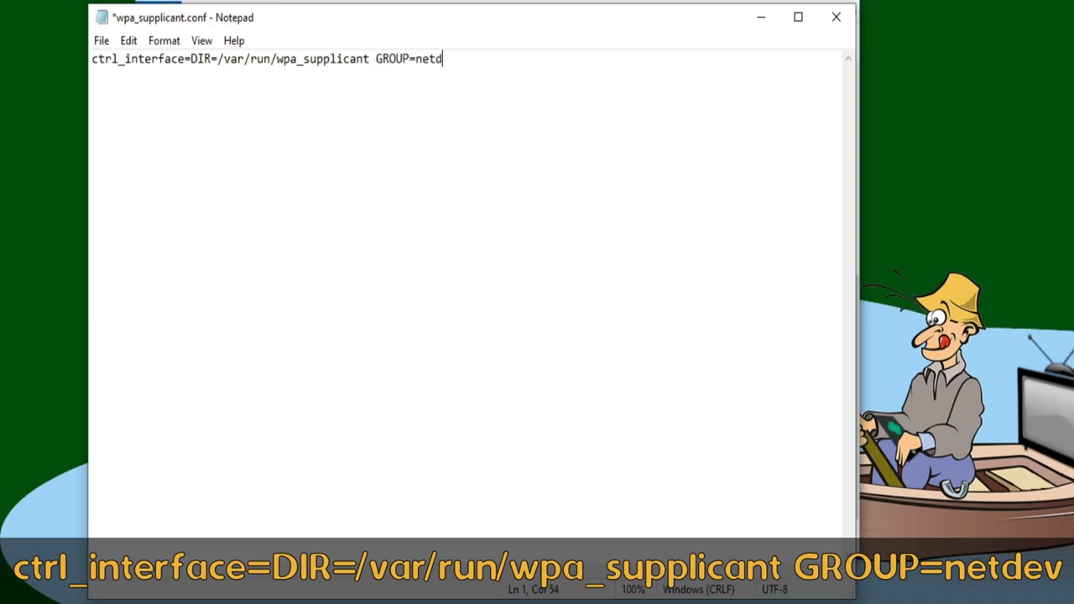
pyautogui.write('ev')
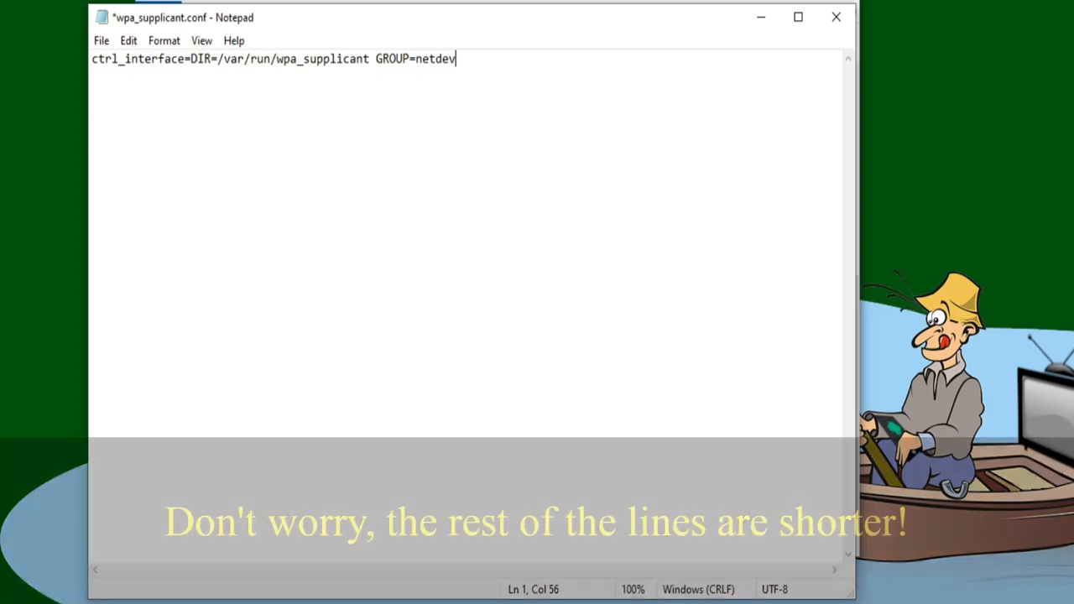
# - Add the lines update_config=1 and country=GB below it
pyautogui.press('Enter')
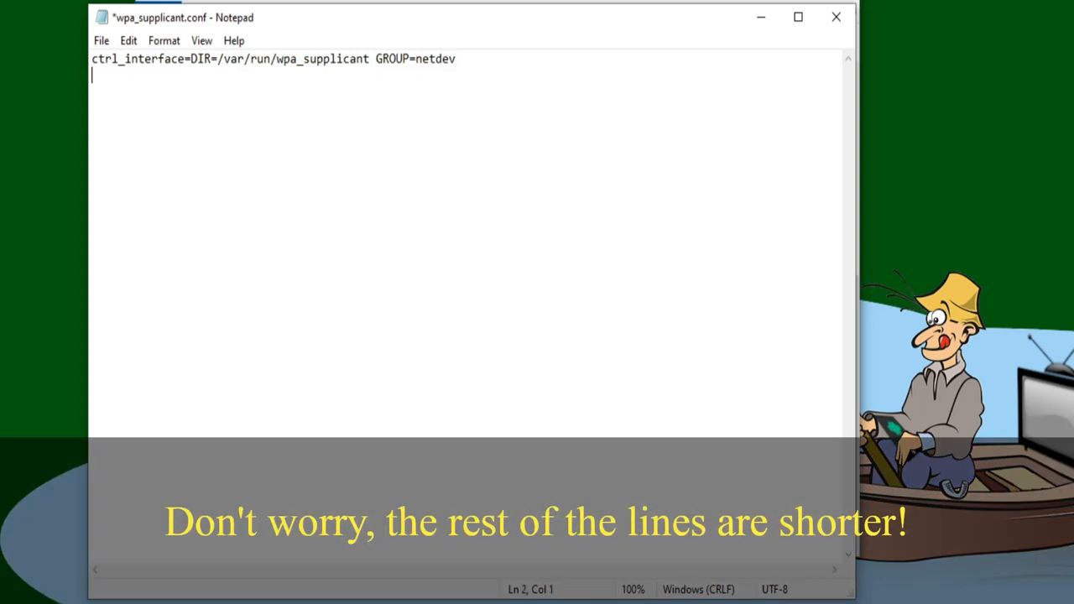
pyautogui.write('upda')
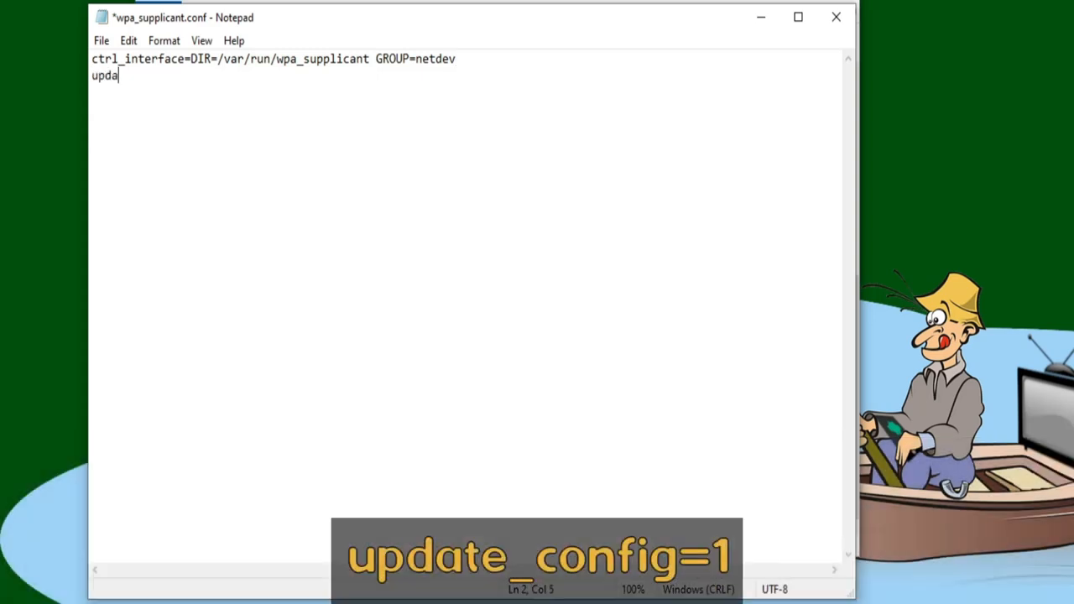
pyautogui.write('te_confi')
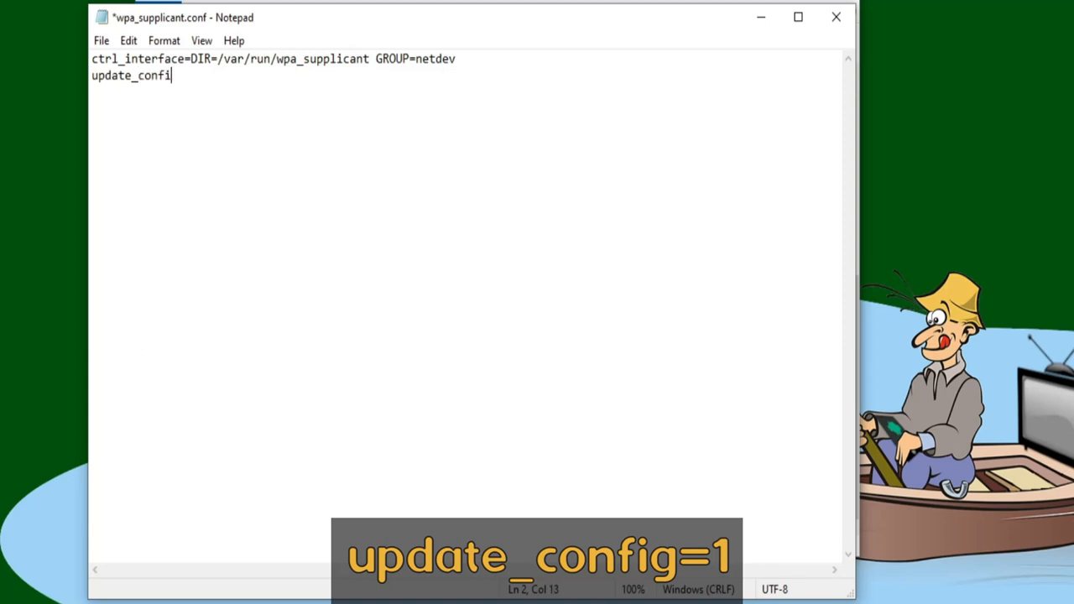
pyautogui.write('g=1')
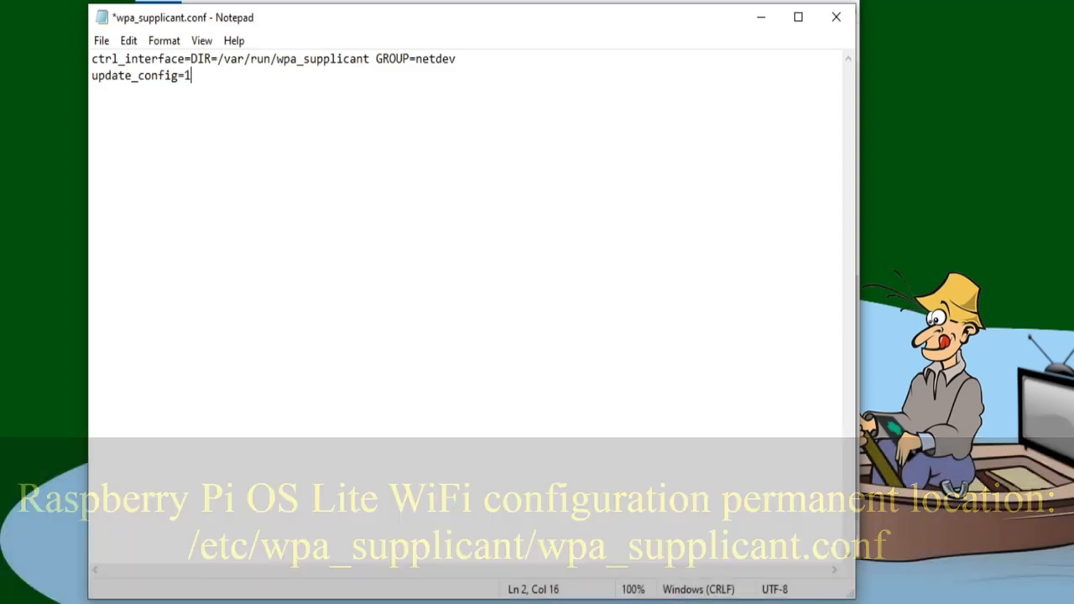
pyautogui.press('enter')
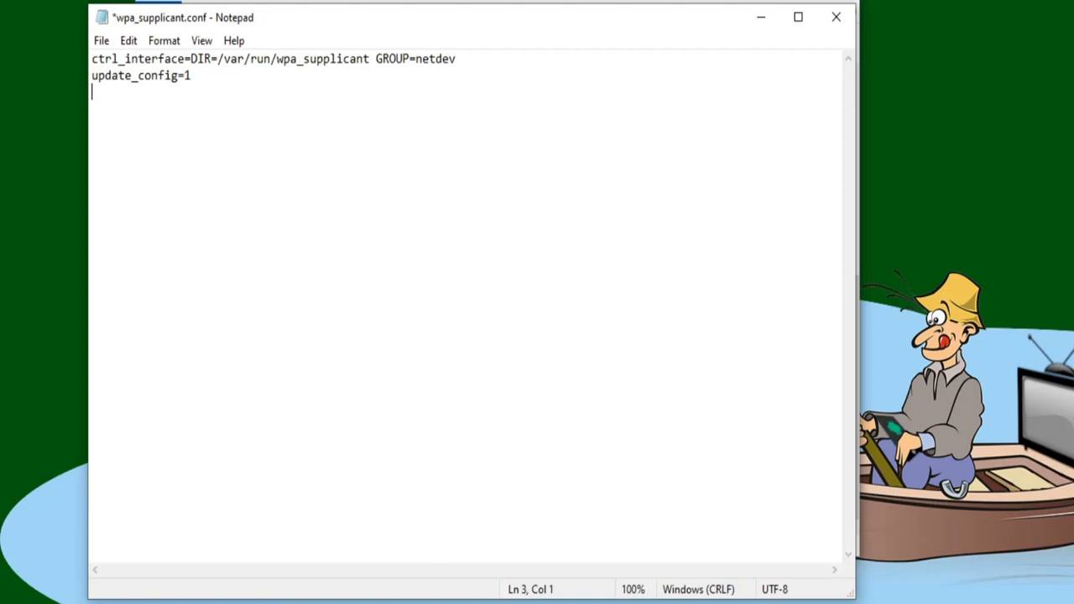
pyautogui.write('count')
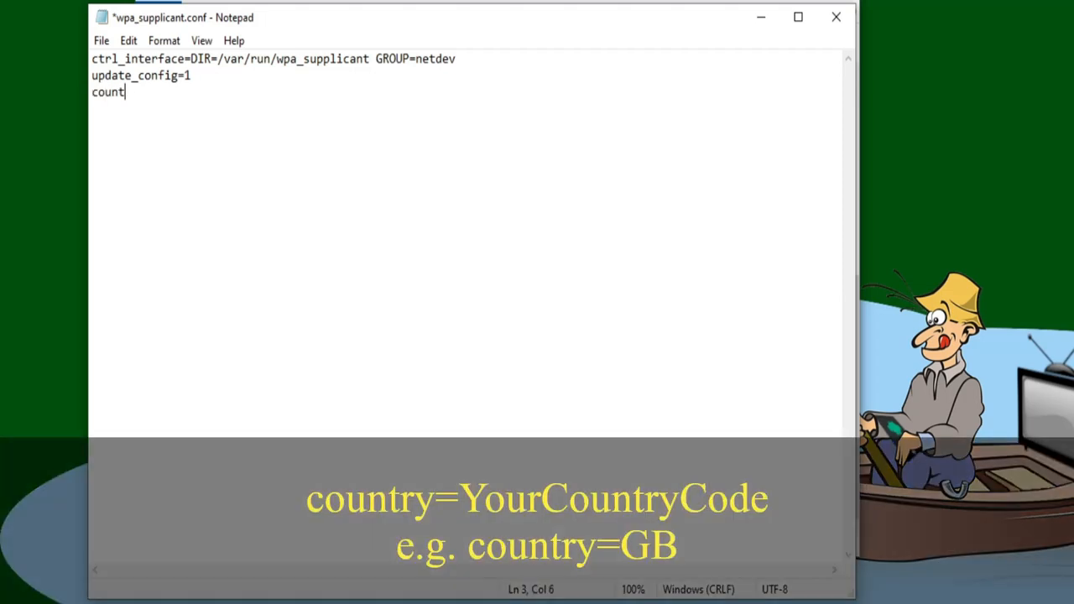
pyautogui.write('ry=')
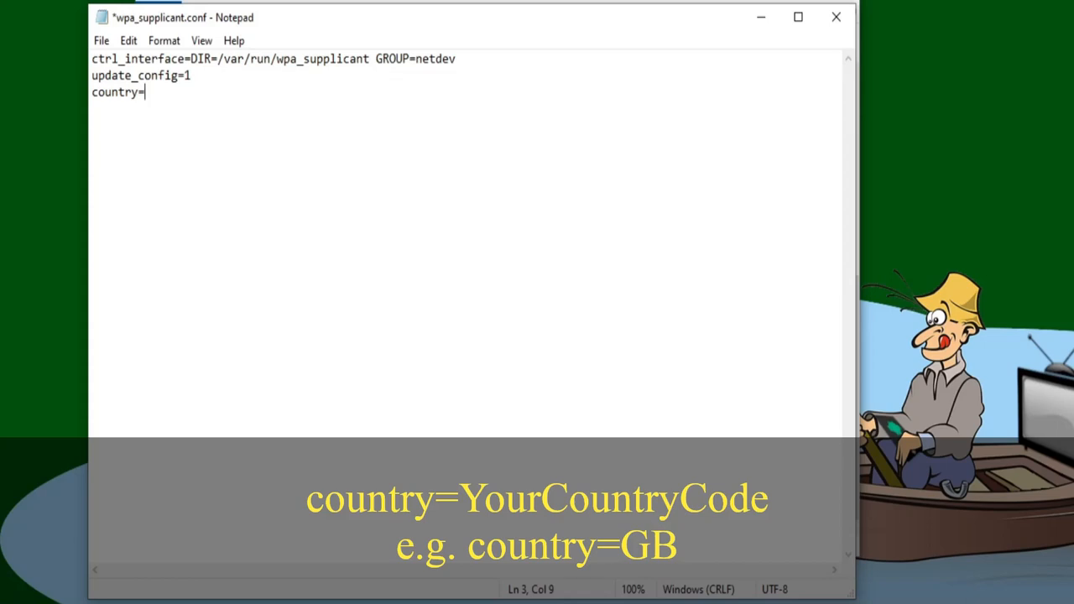
pyautogui.write('GB')
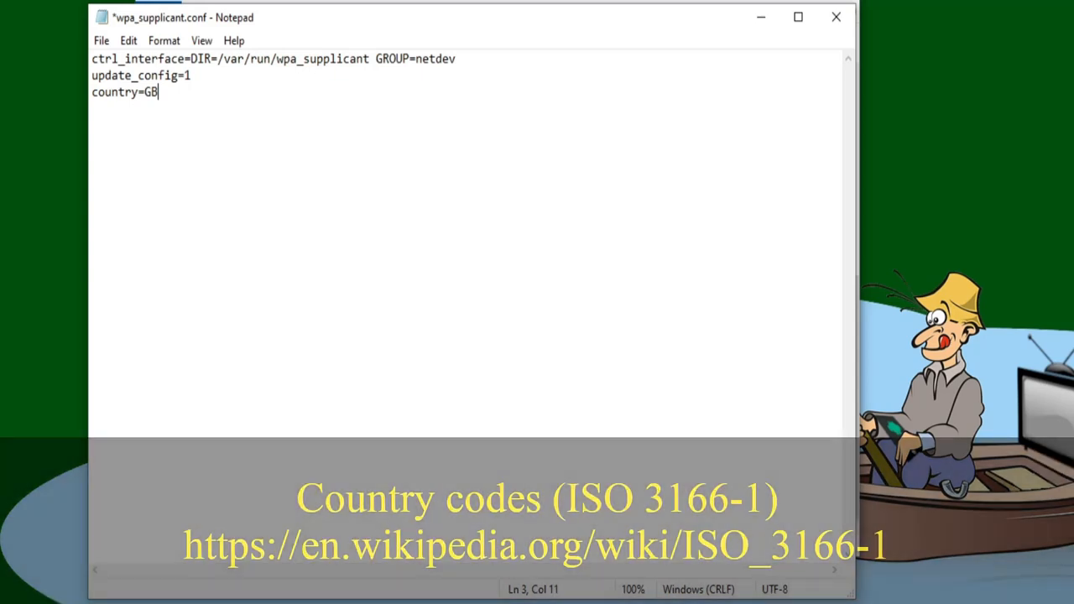
# - Start a network={ block with the indented entry ssid="BYTEMYPI"
pyautogui.press('enter')
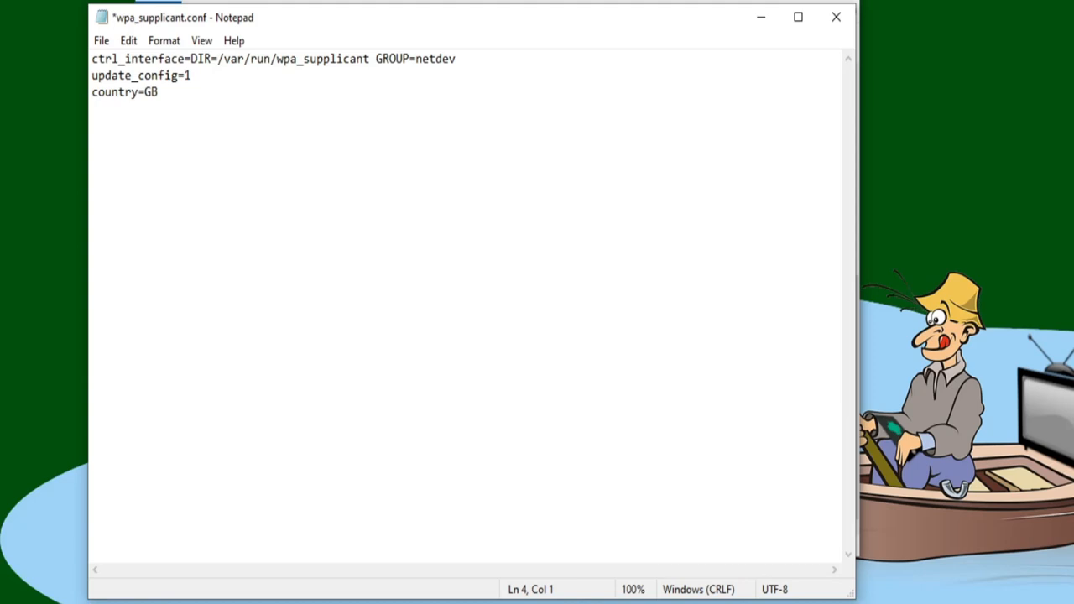
pyautogui.write('network')
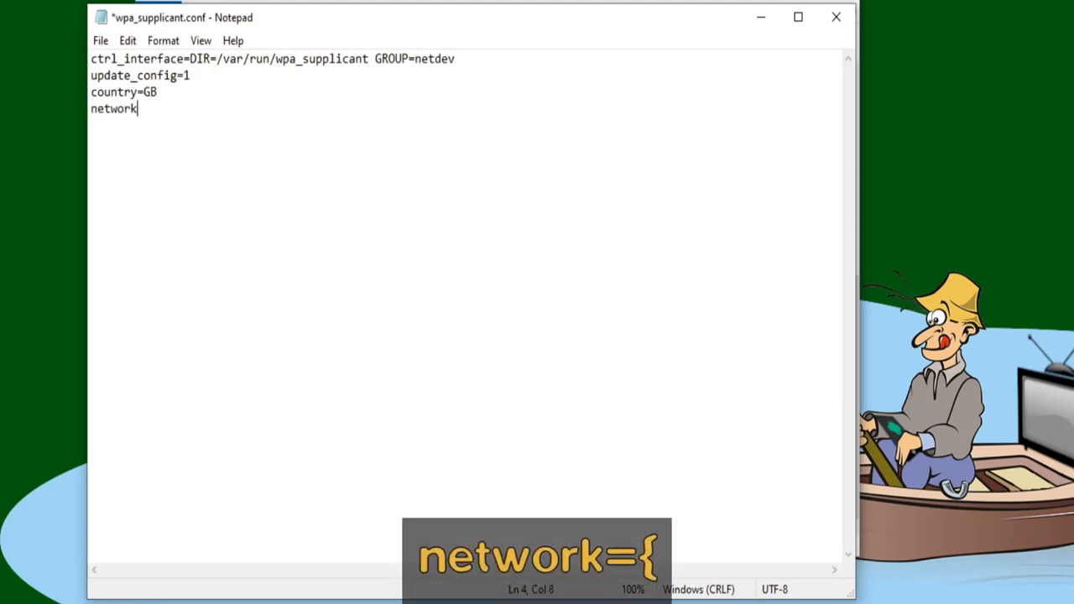
pyautogui.write('={')
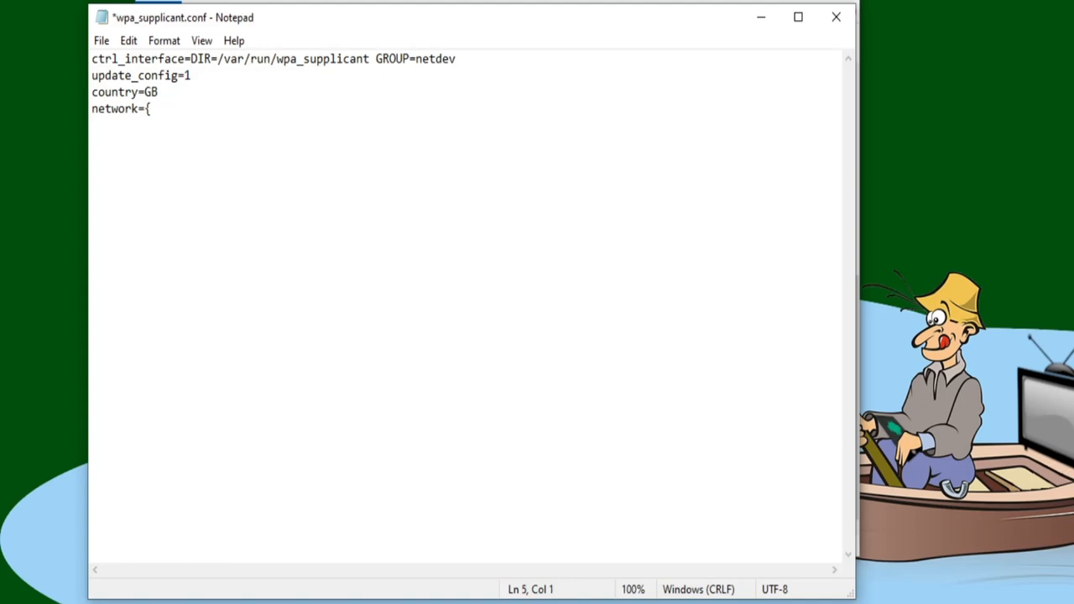
pyautogui.press('Tab')
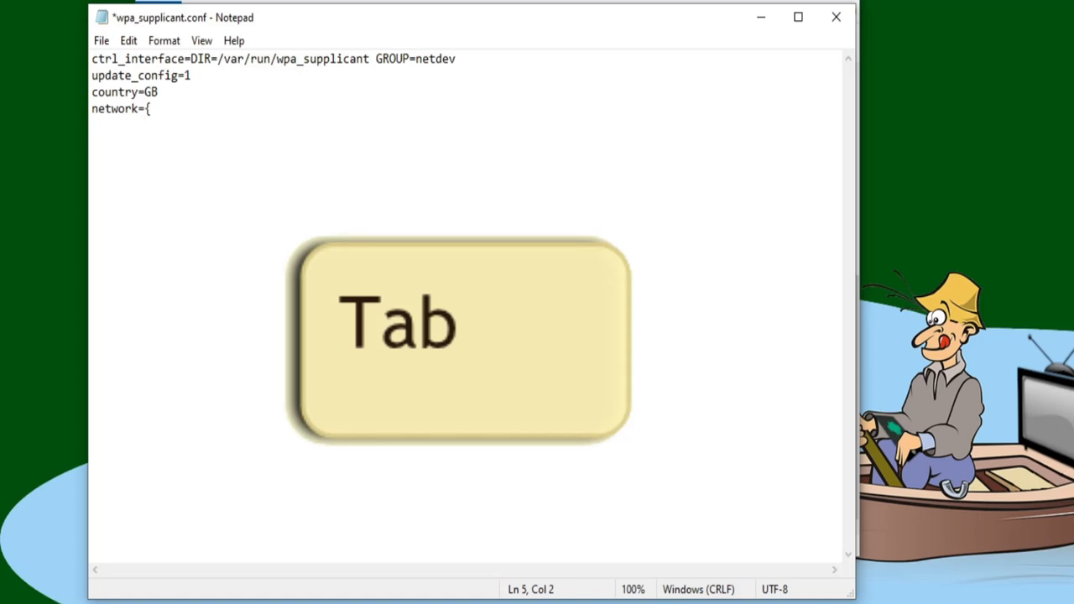
pyautogui.press('Tab')
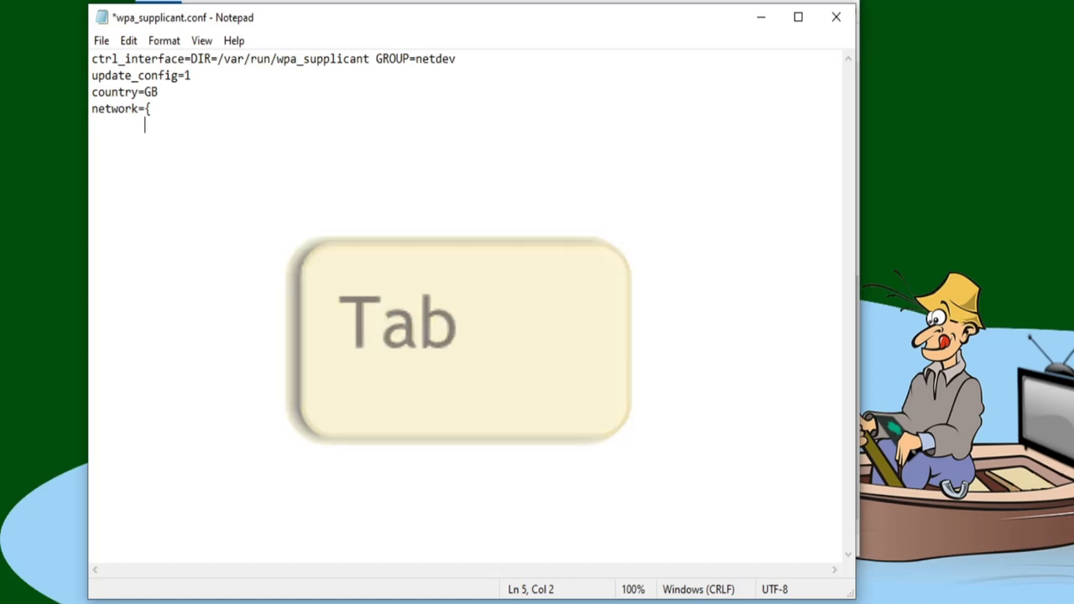
pyautogui.write('ssid')
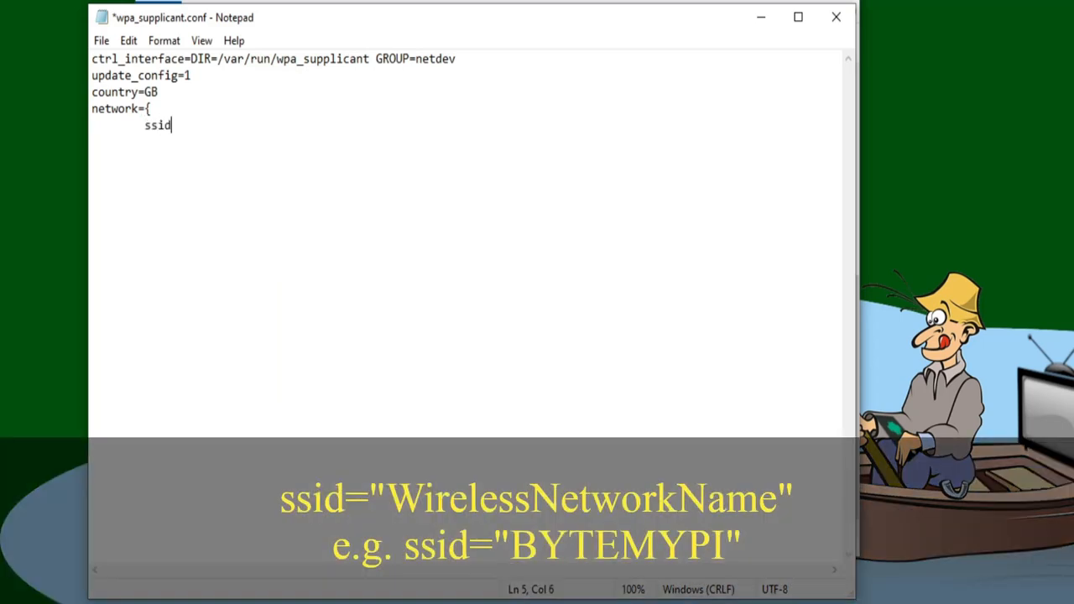
pyautogui.write('="')
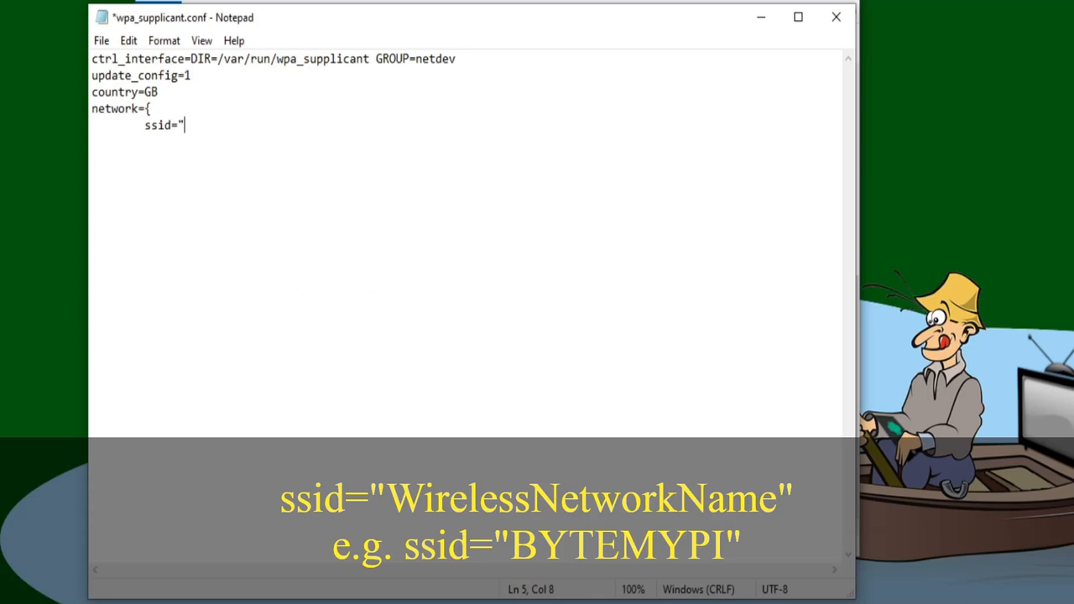
pyautogui.write('BYTEMY')
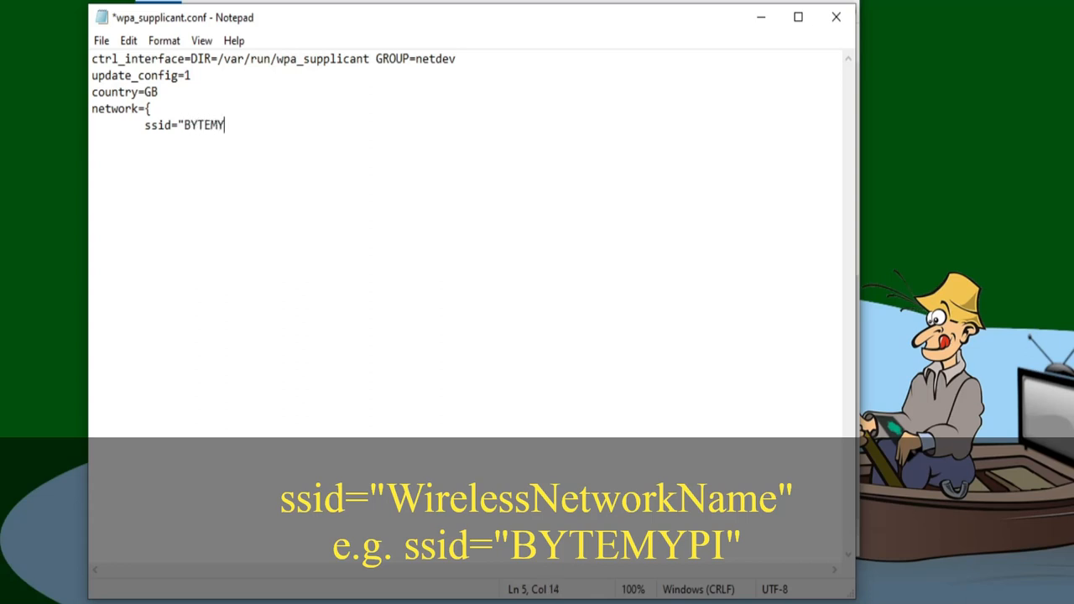
pyautogui.write('PI')
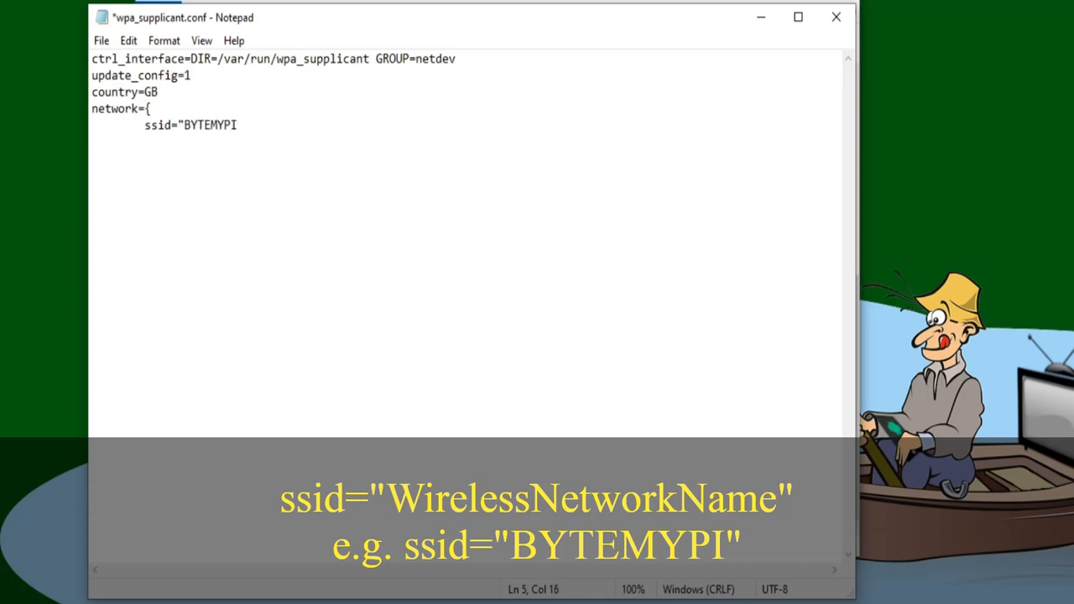
pyautogui.write('"')
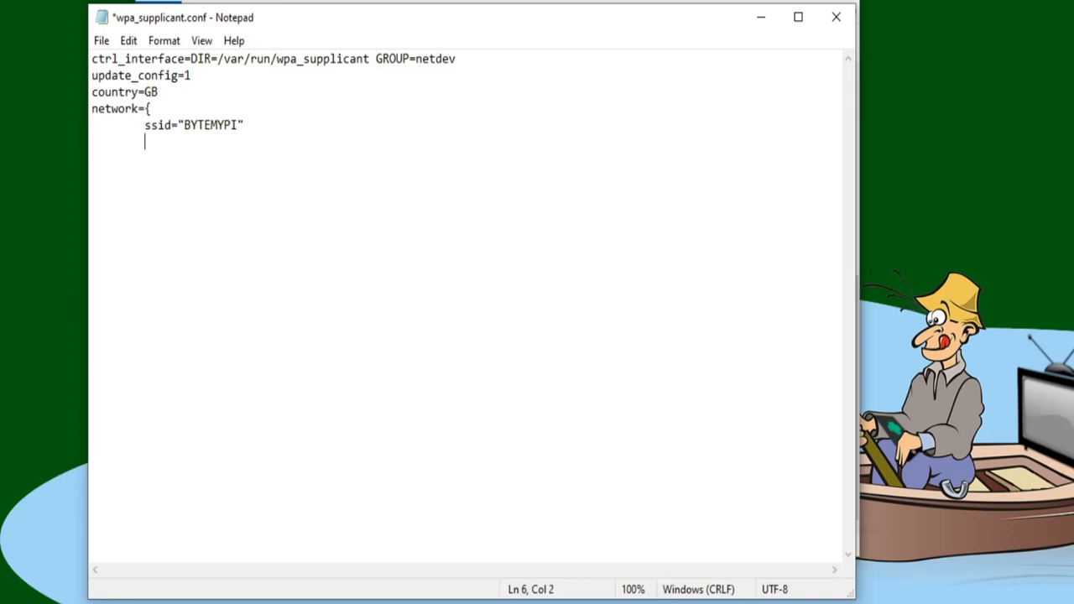
pyautogui.moveTo(1037, 386)
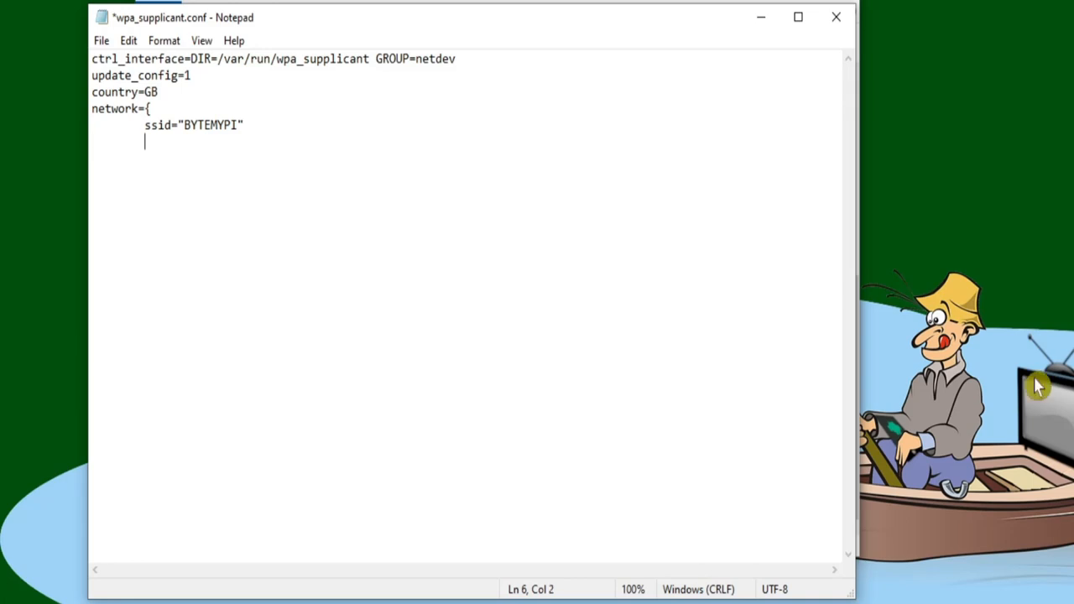
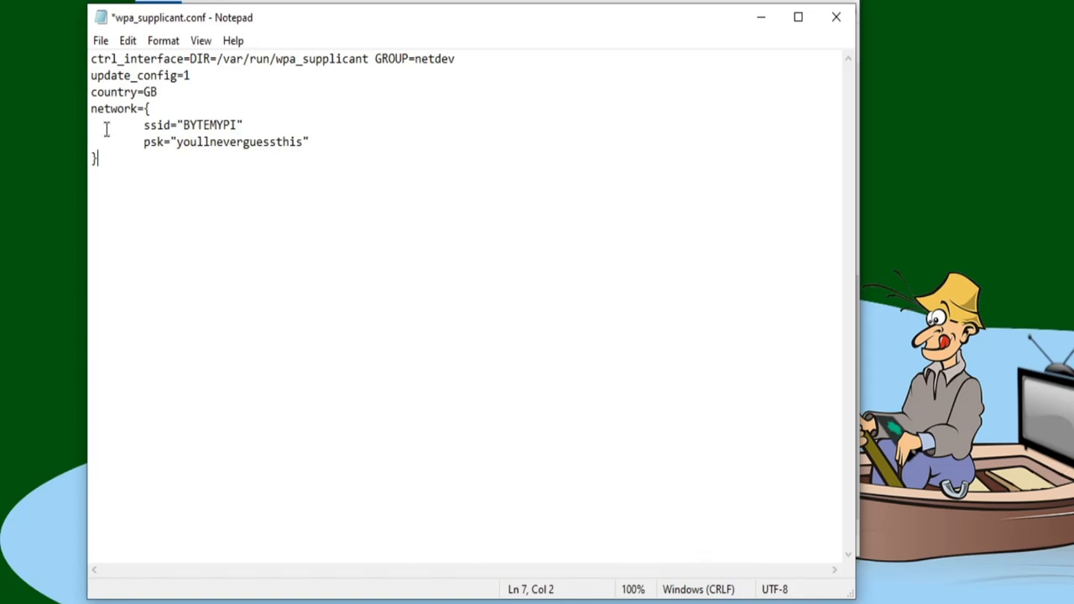
pyautogui.click(101, 41)
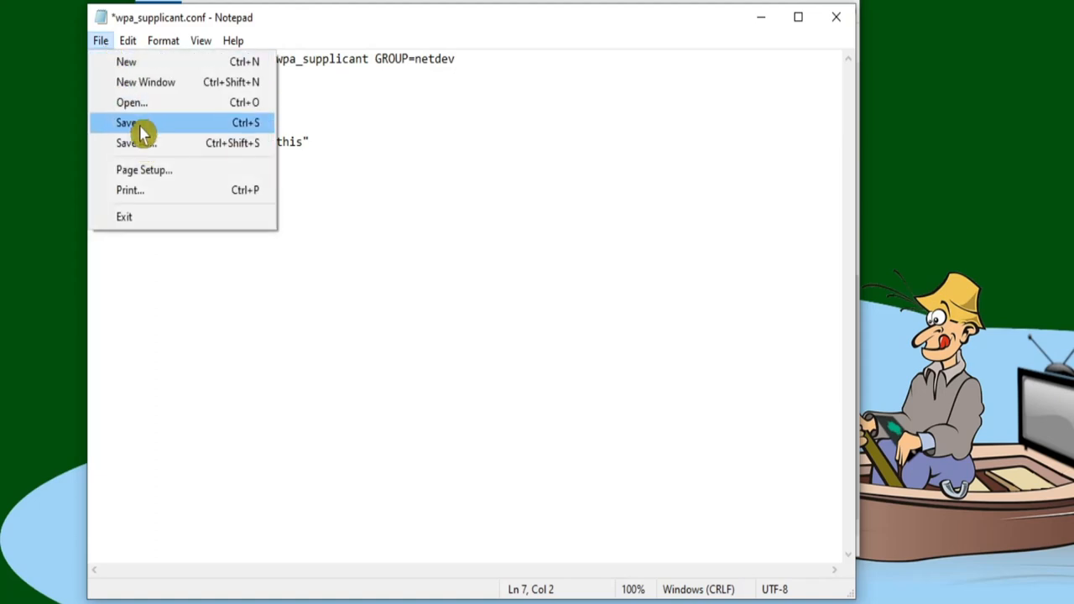
# - Save wpa_supplicant.conf, close Notepad and open the boot drive's View options
pyautogui.click(126, 123)
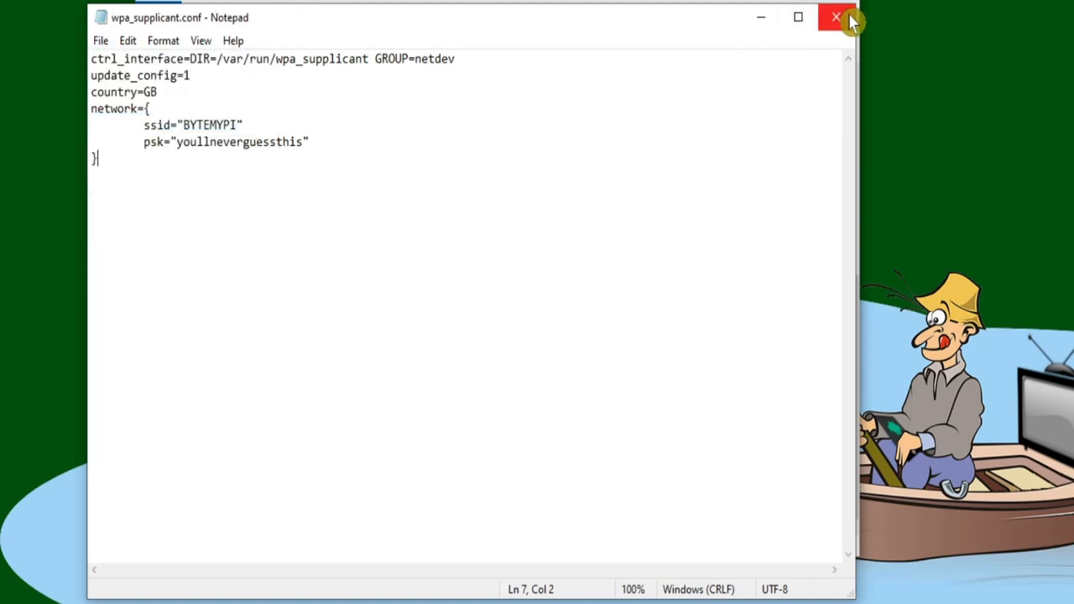
pyautogui.click(836, 16)
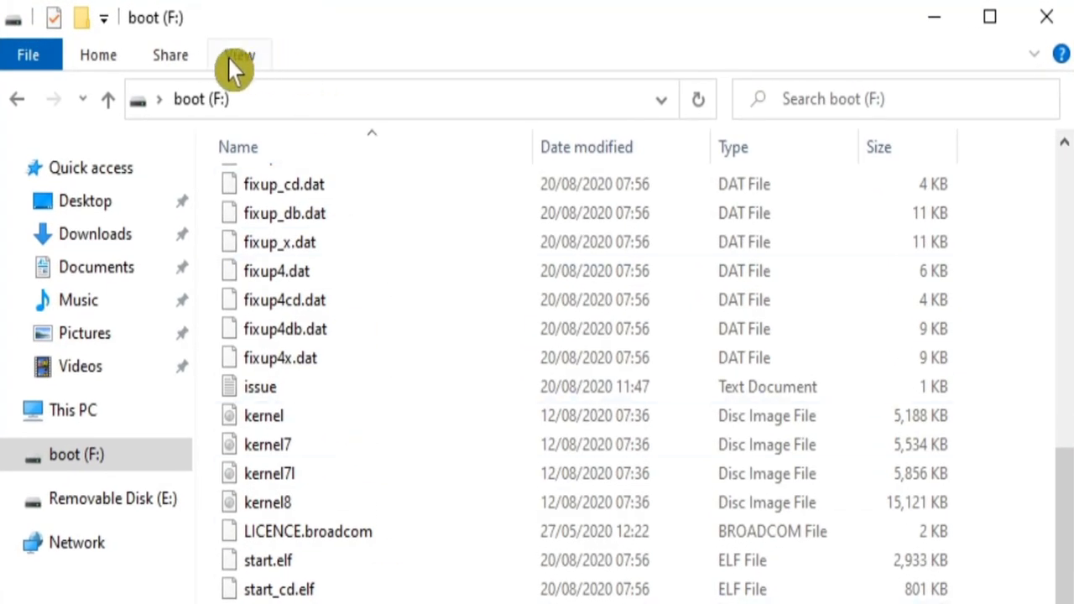
pyautogui.click(239, 54)
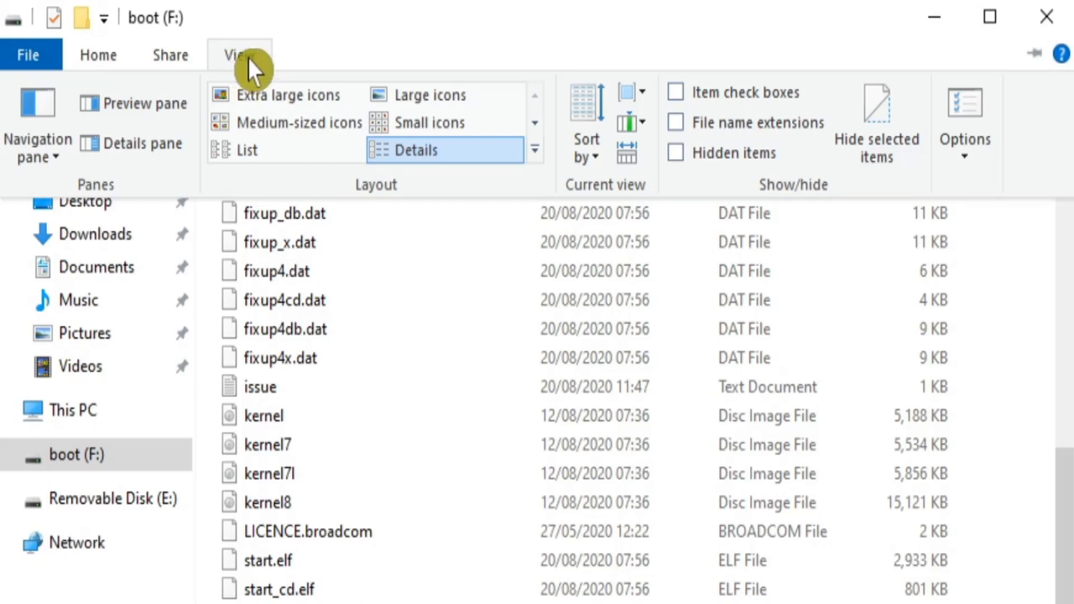
pyautogui.moveTo(688, 134)
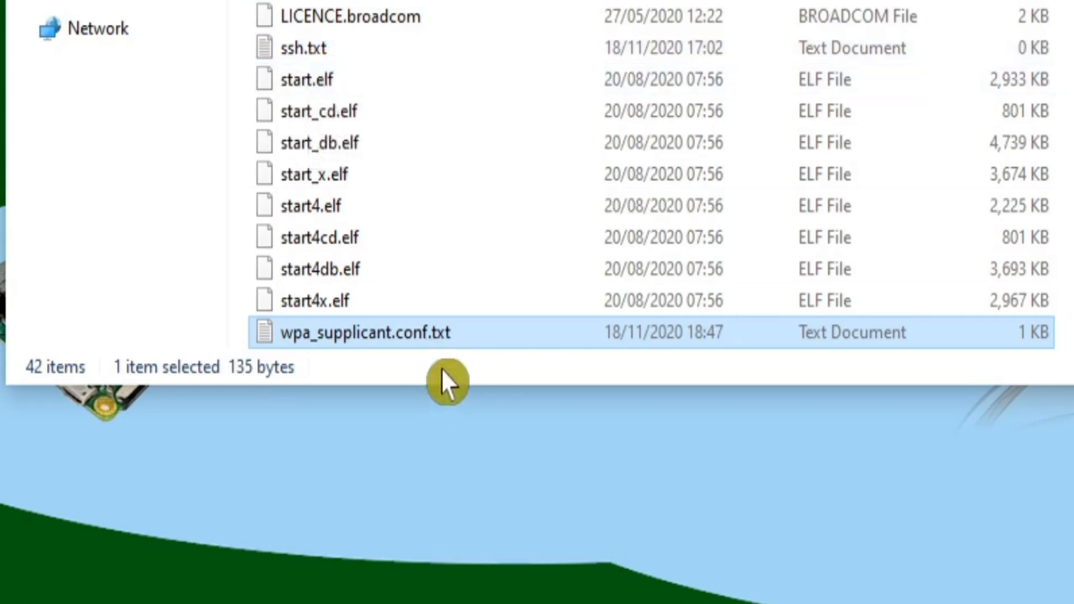
pyautogui.moveTo(462, 344)
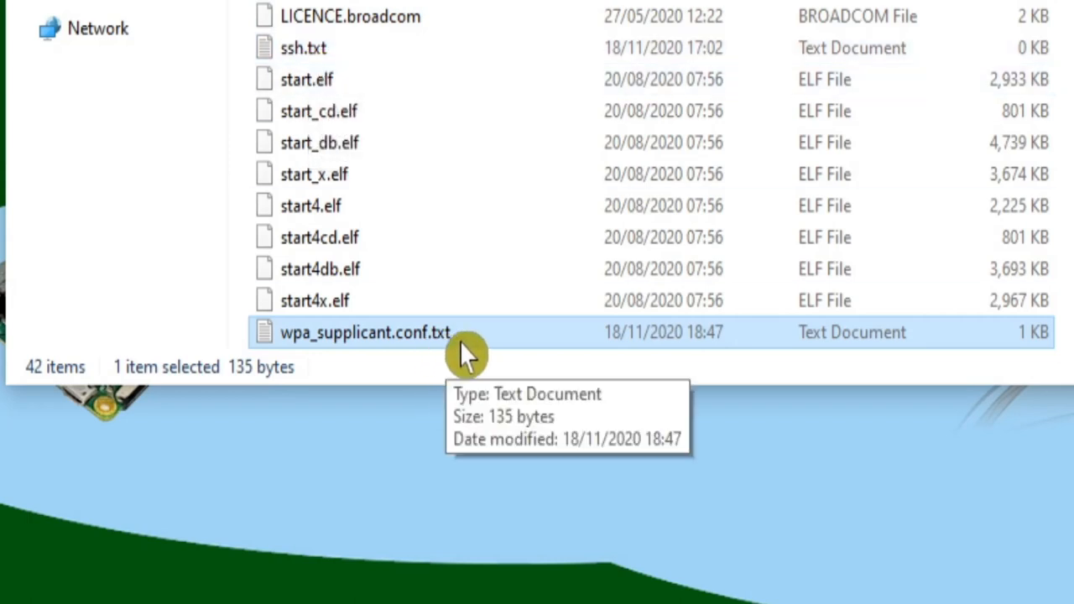
# - Rename ssh.txt to ssh, accepting the extension change
pyautogui.rightClick(302, 47)
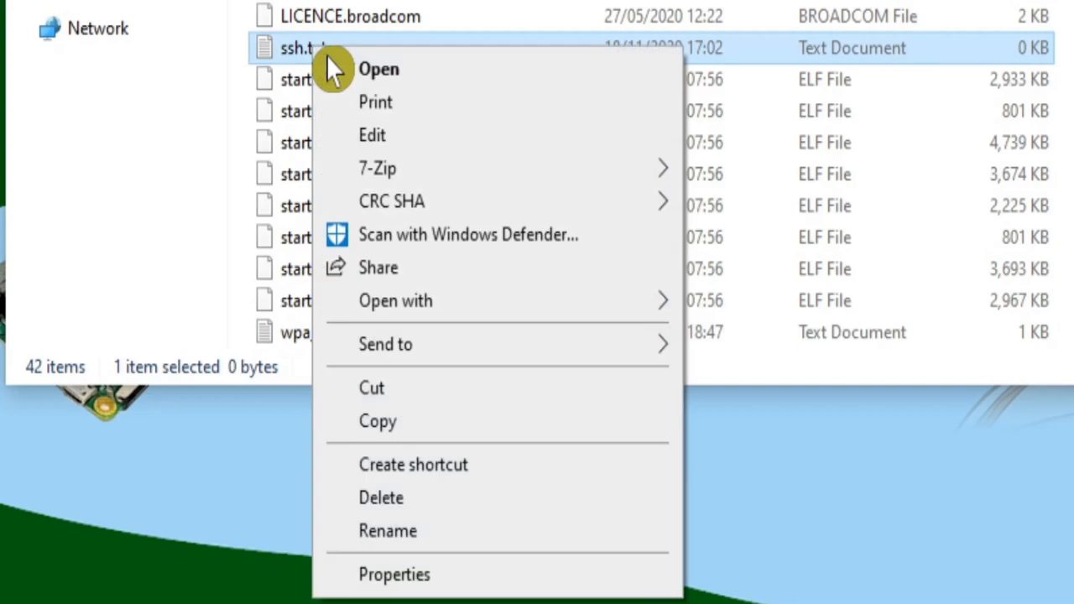
pyautogui.click(387, 530)
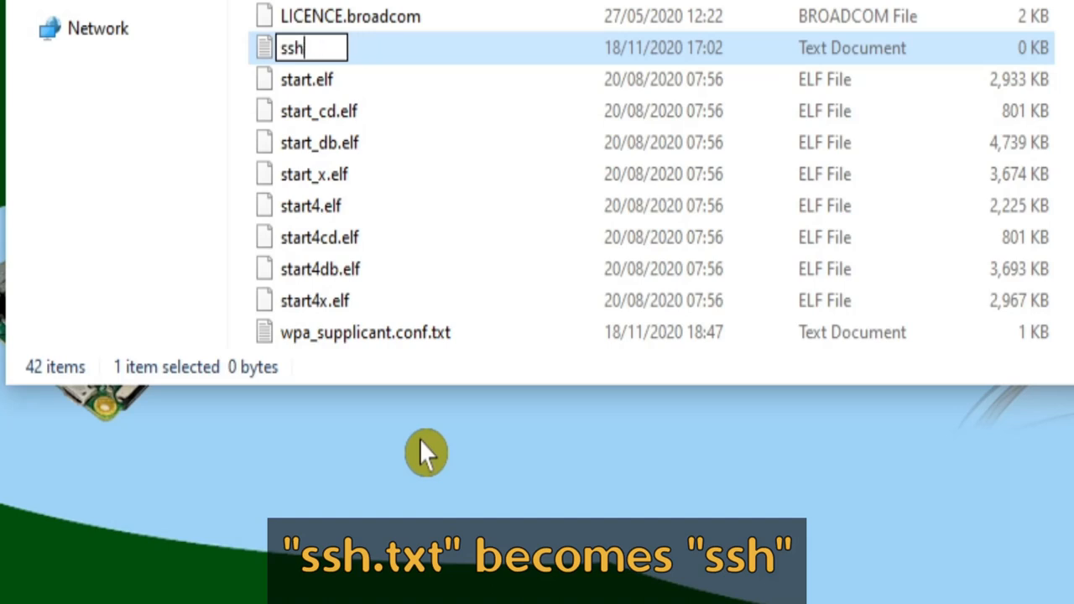
pyautogui.press('enter')
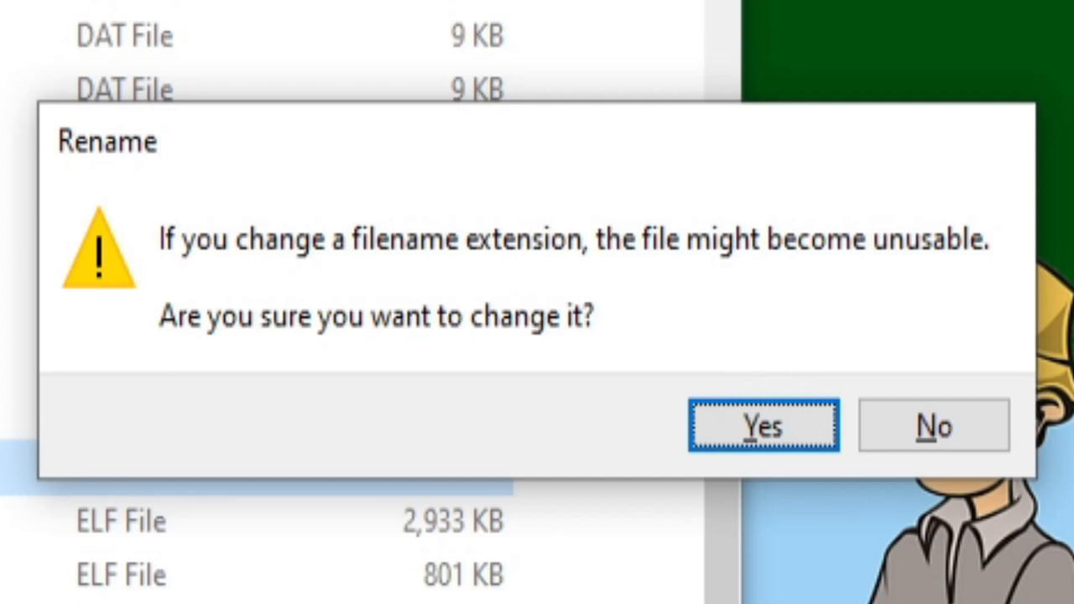
pyautogui.click(762, 426)
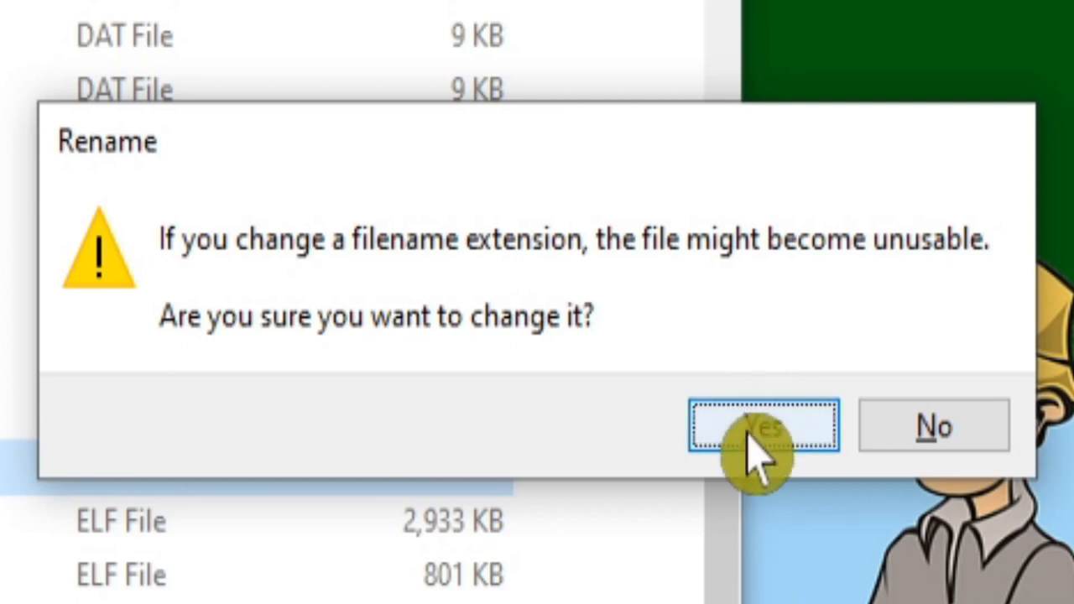
# - Rename wpa_supplicant.conf.txt to wpa_supplicant.conf, accepting the extension change
pyautogui.click(762, 427)
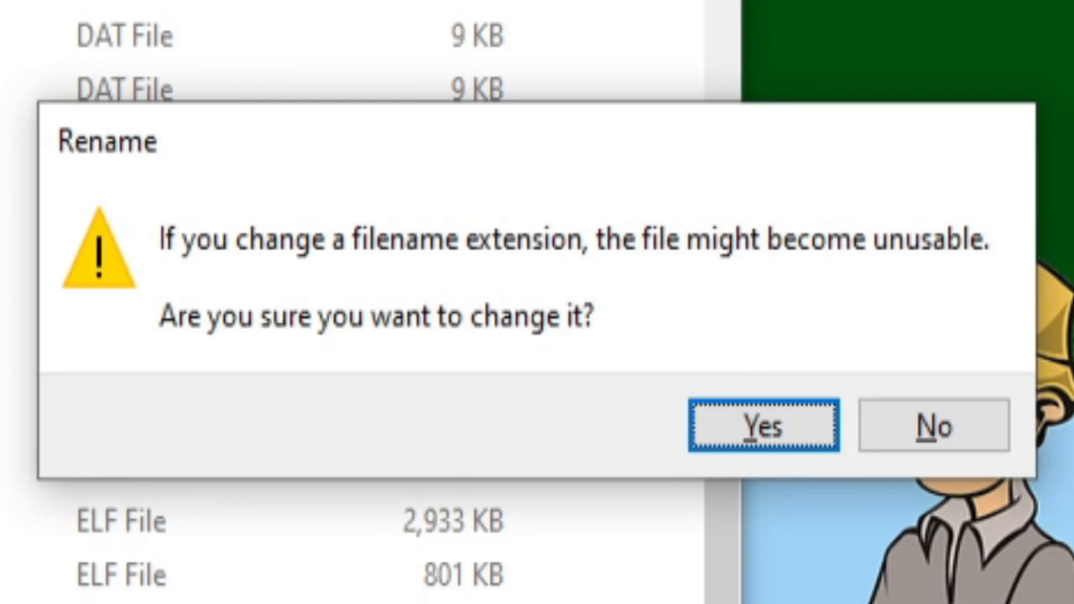
pyautogui.click(762, 426)
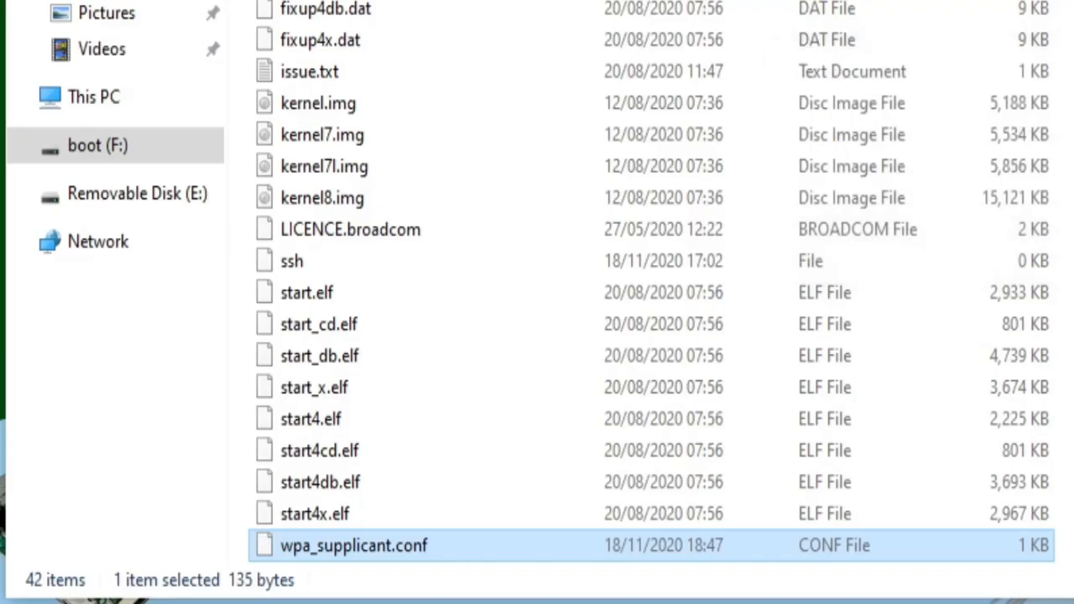
pyautogui.moveTo(315, 277)
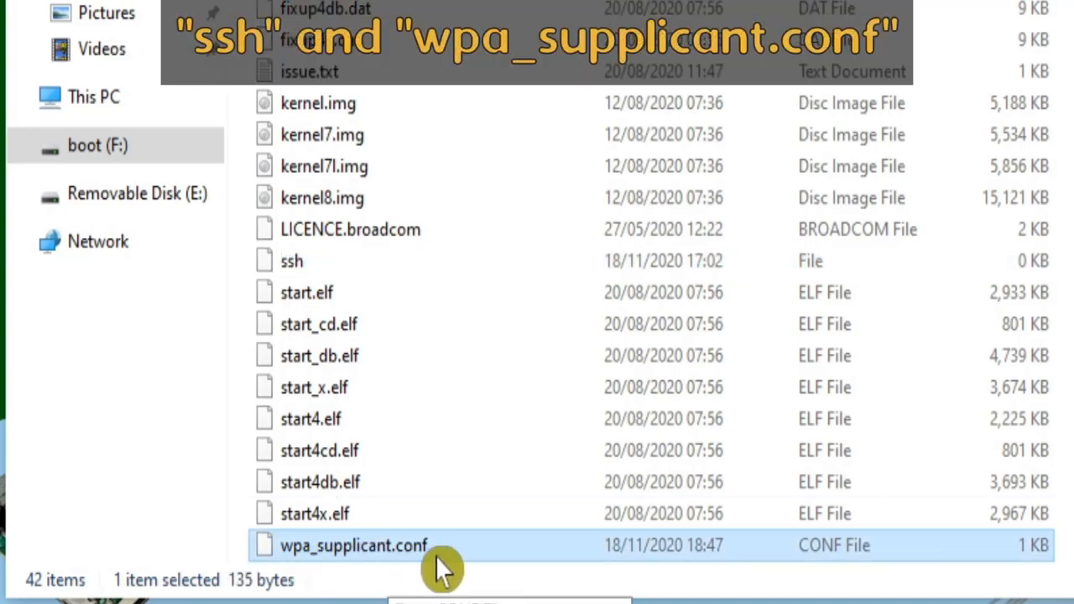
pyautogui.moveTo(349, 527)
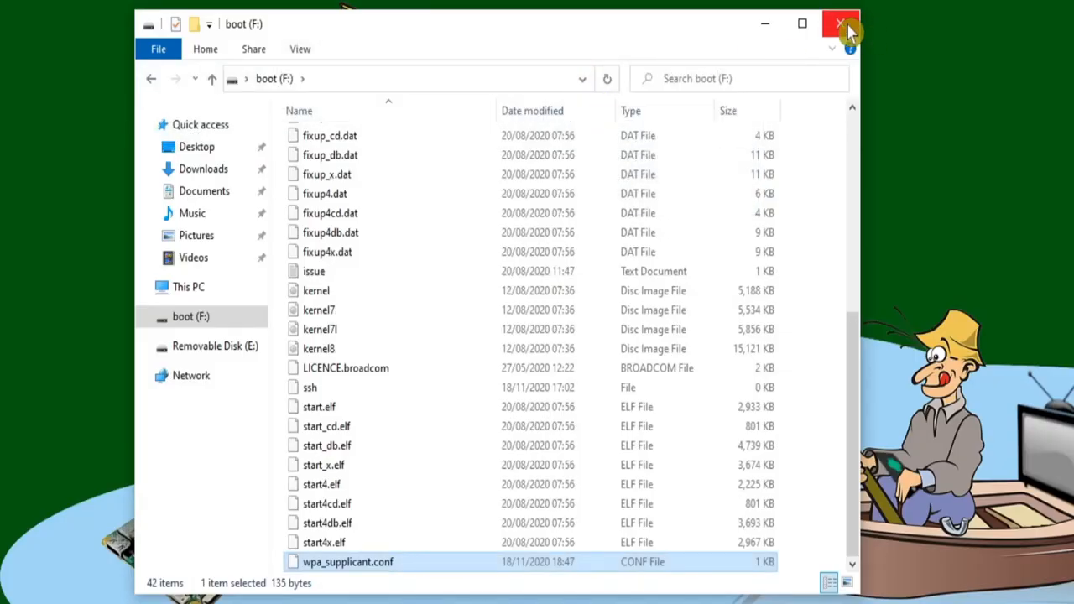
pyautogui.click(840, 24)
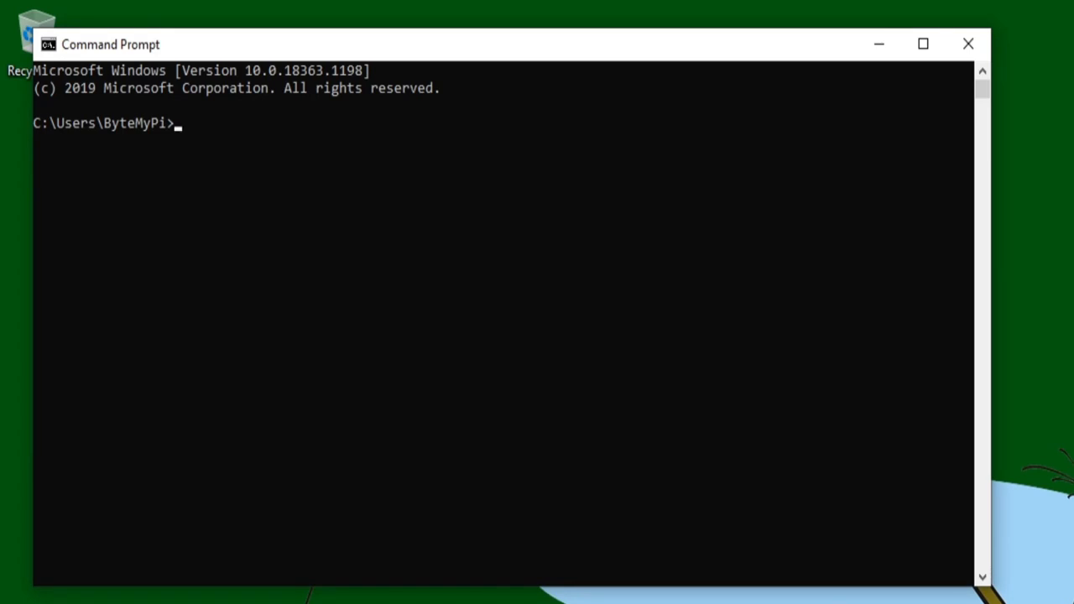
# - Enter the command ping raspberrypi in Command Prompt
pyautogui.write('ping')
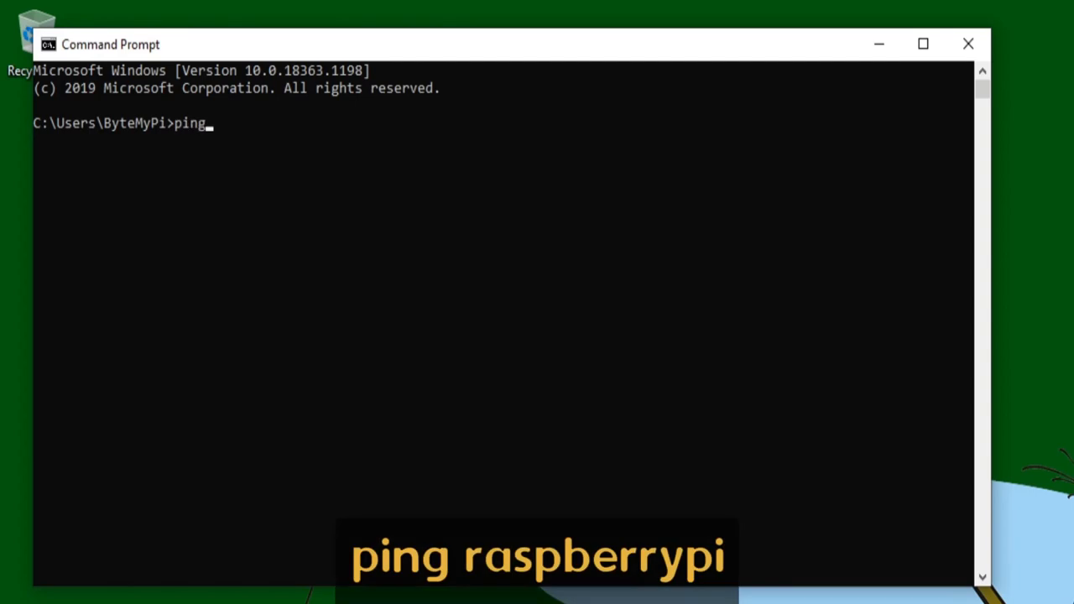
pyautogui.write('raspberry')
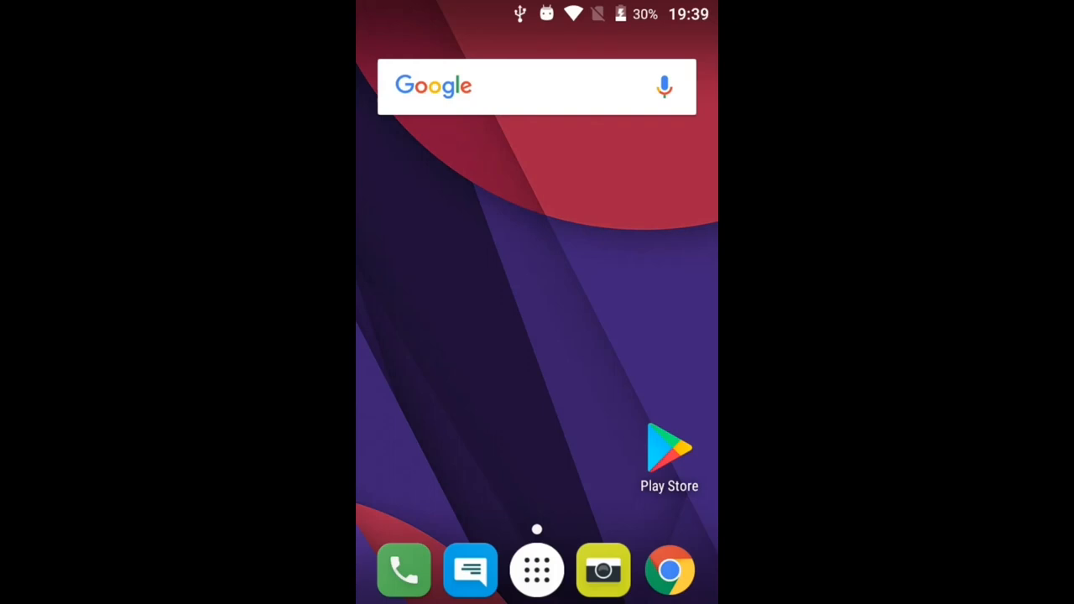
# - Install the Fing network scanner from the Play Store and accept its welcome and privacy screens
pyautogui.click(668, 453)
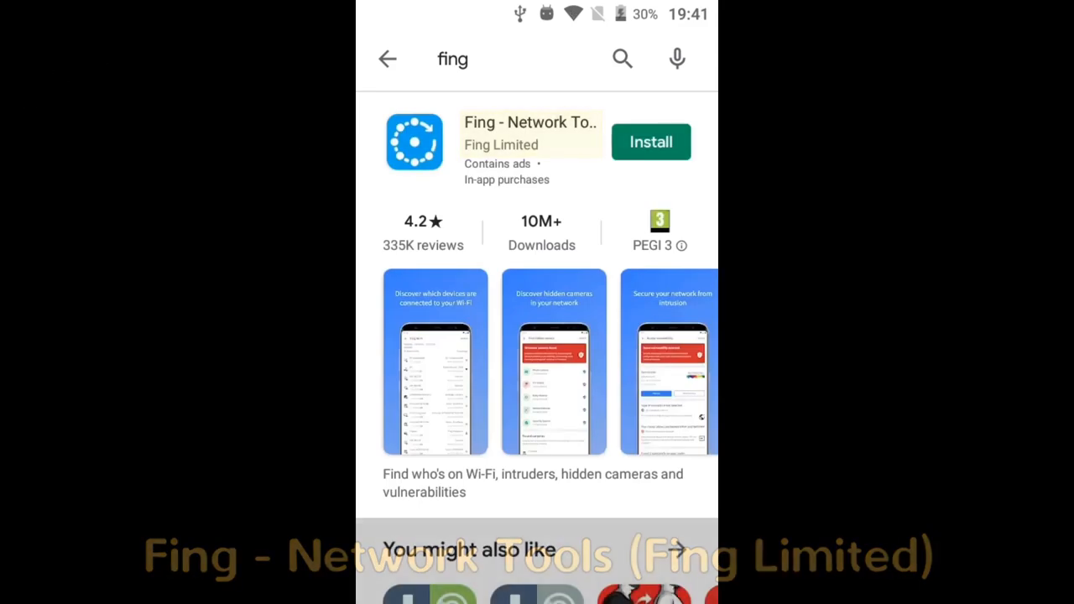
pyautogui.click(651, 141)
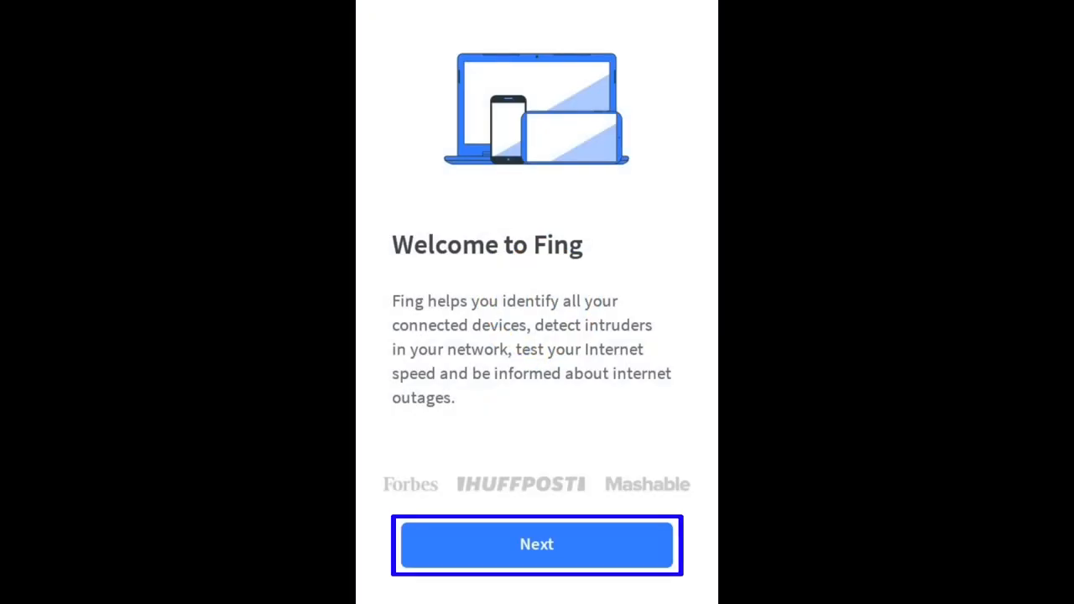
pyautogui.click(537, 544)
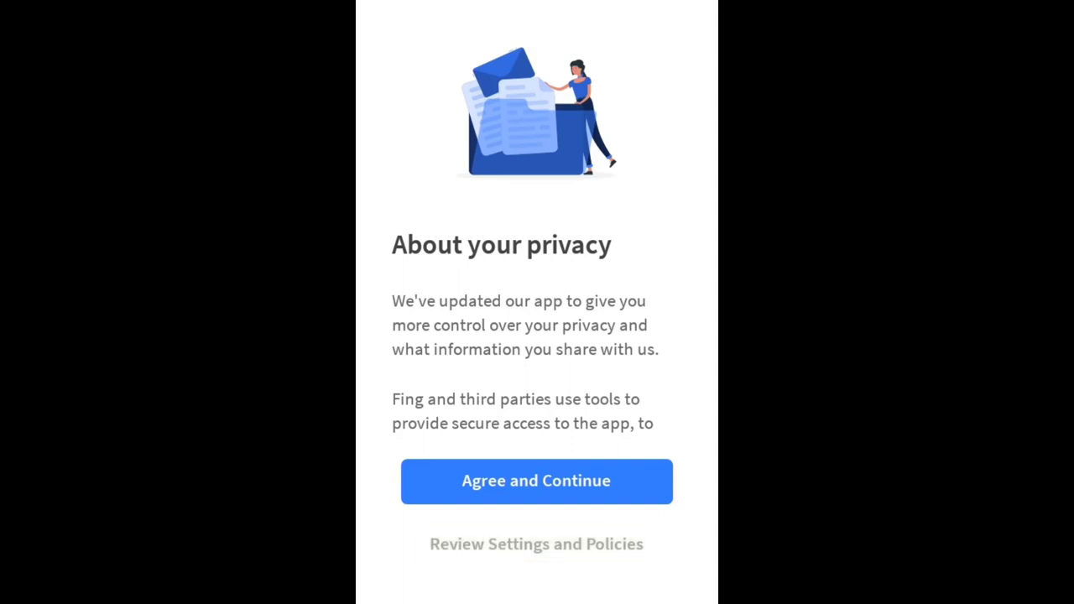
pyautogui.click(537, 480)
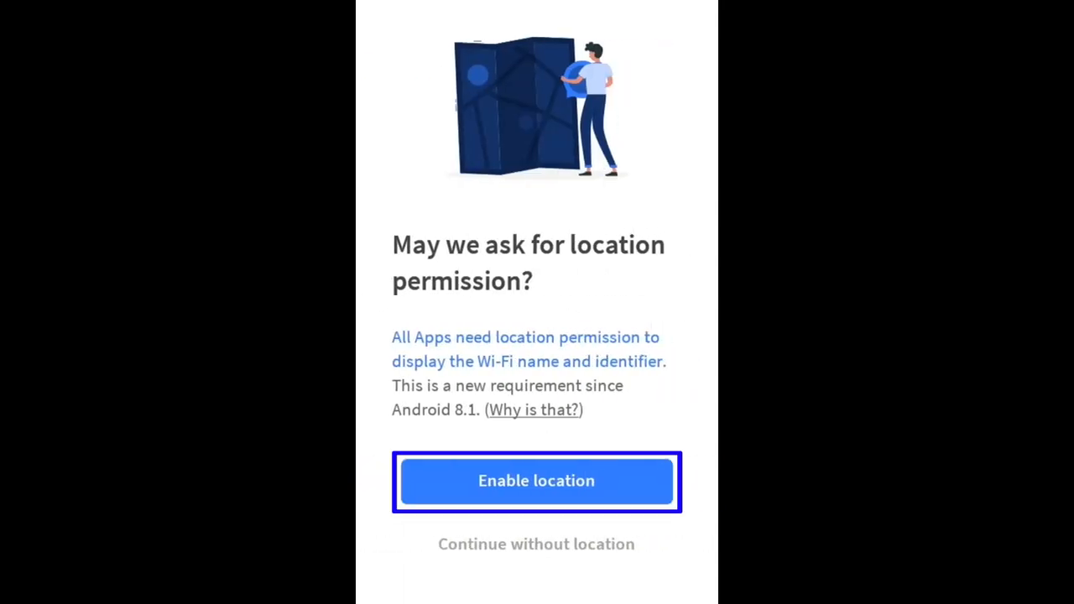
# - Grant Fing location access, skip the audience survey with 'Maybe later' and reach its Home screen
pyautogui.click(537, 480)
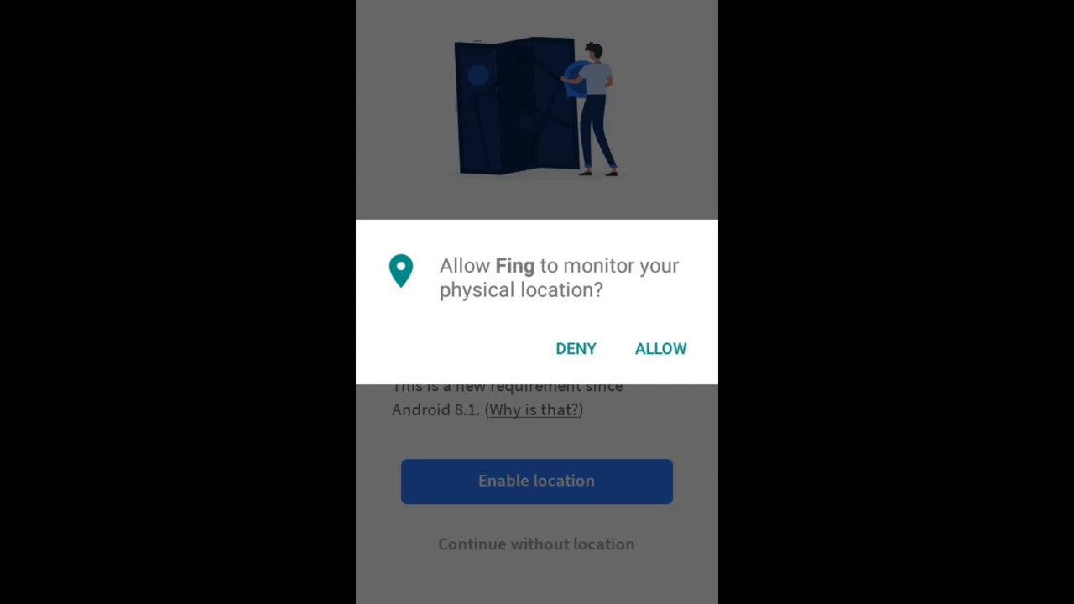
pyautogui.click(661, 347)
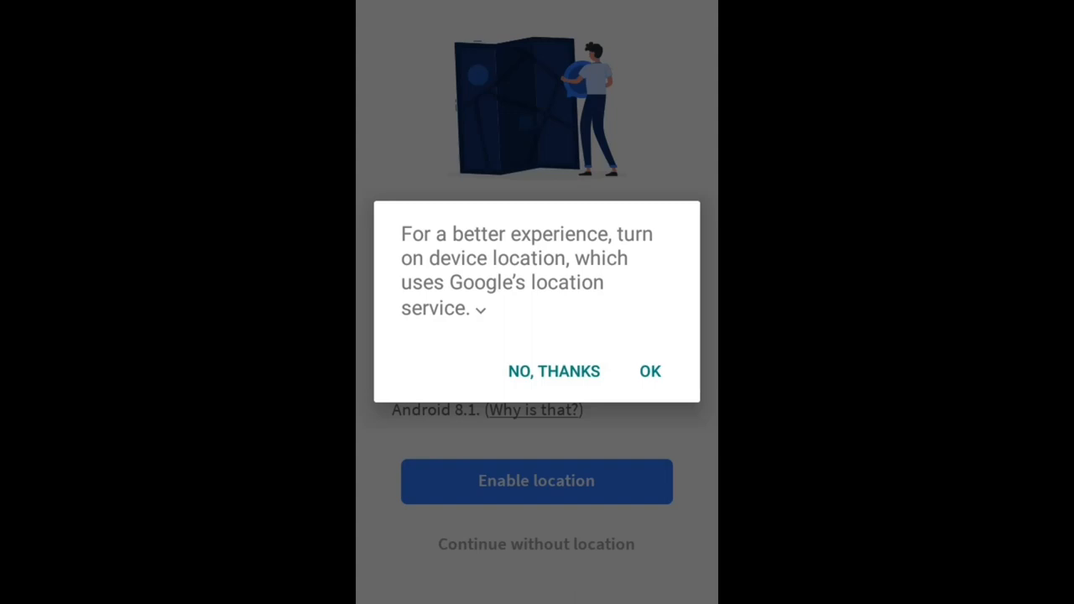
pyautogui.click(554, 371)
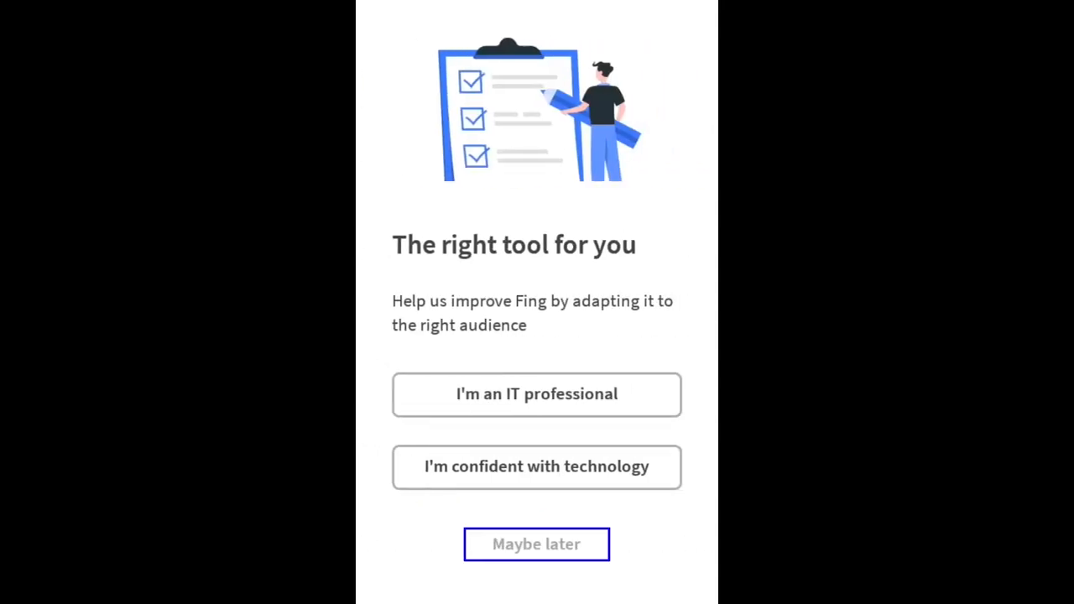
pyautogui.click(537, 543)
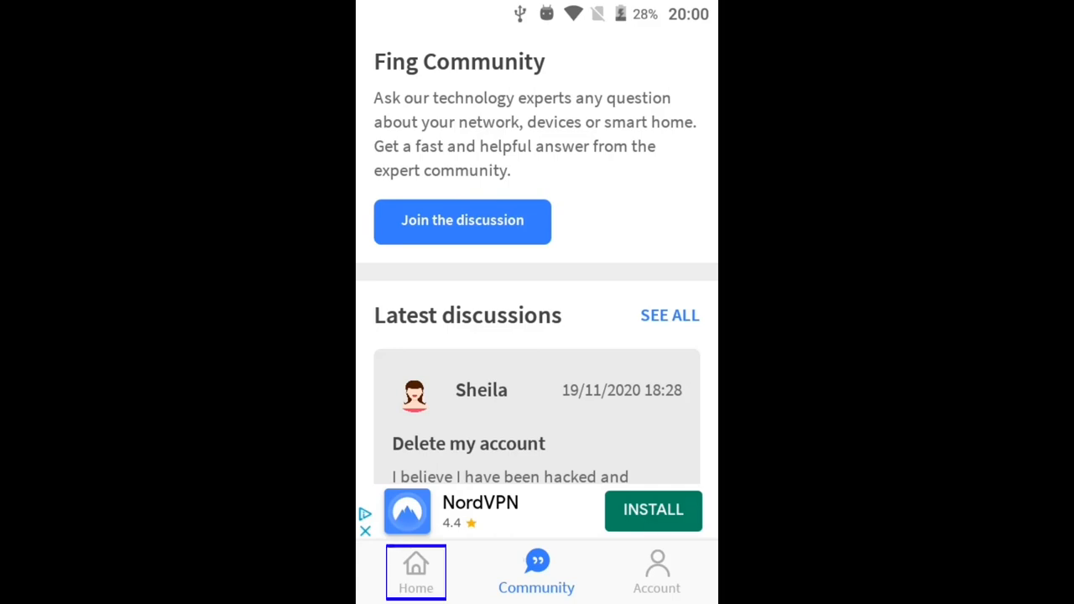
pyautogui.click(416, 571)
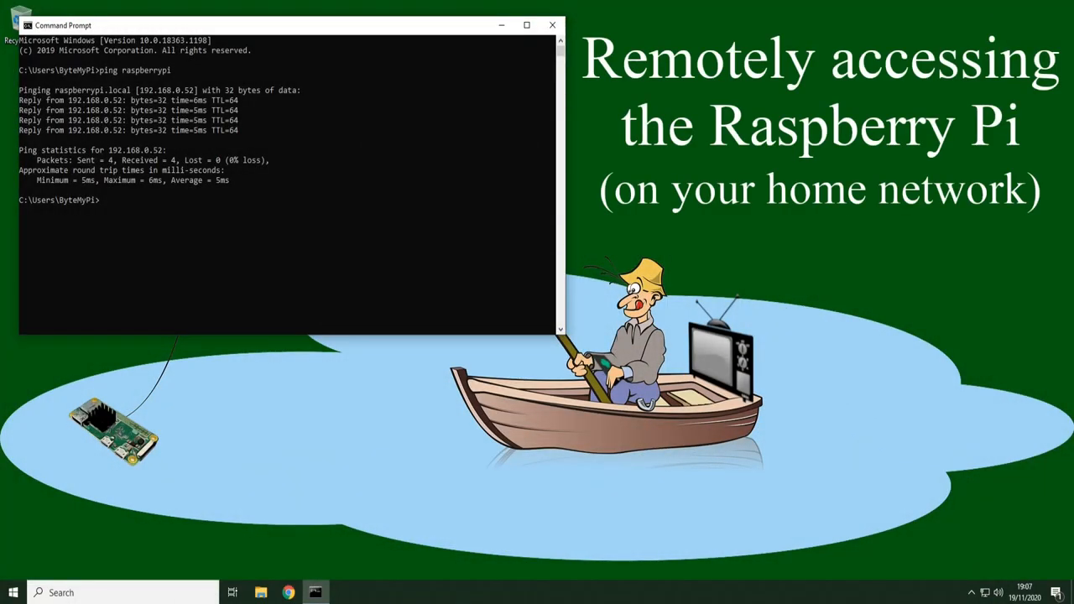
pyautogui.moveTo(693, 154)
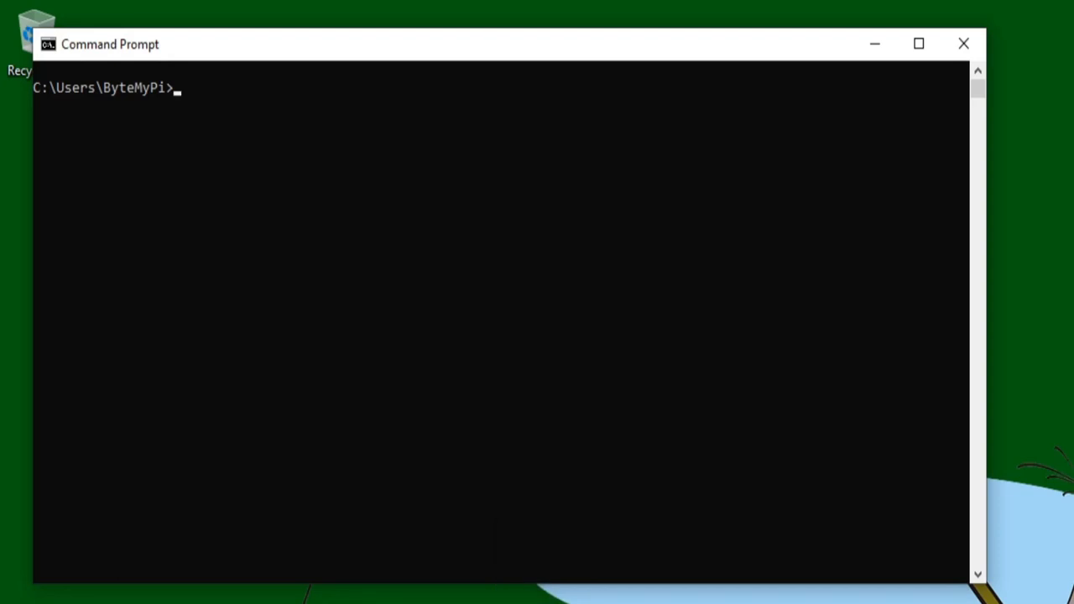
# - Ping the Pi at 192.168.0.52, getting four replies with 0% loss, then clear the screen
pyautogui.write('ping')
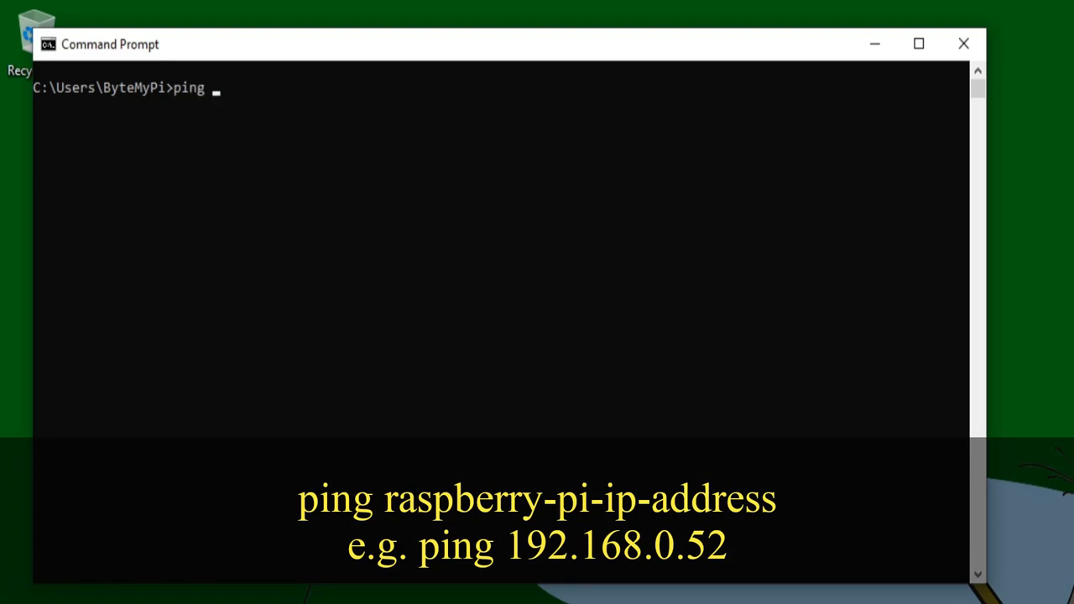
pyautogui.write('192.16')
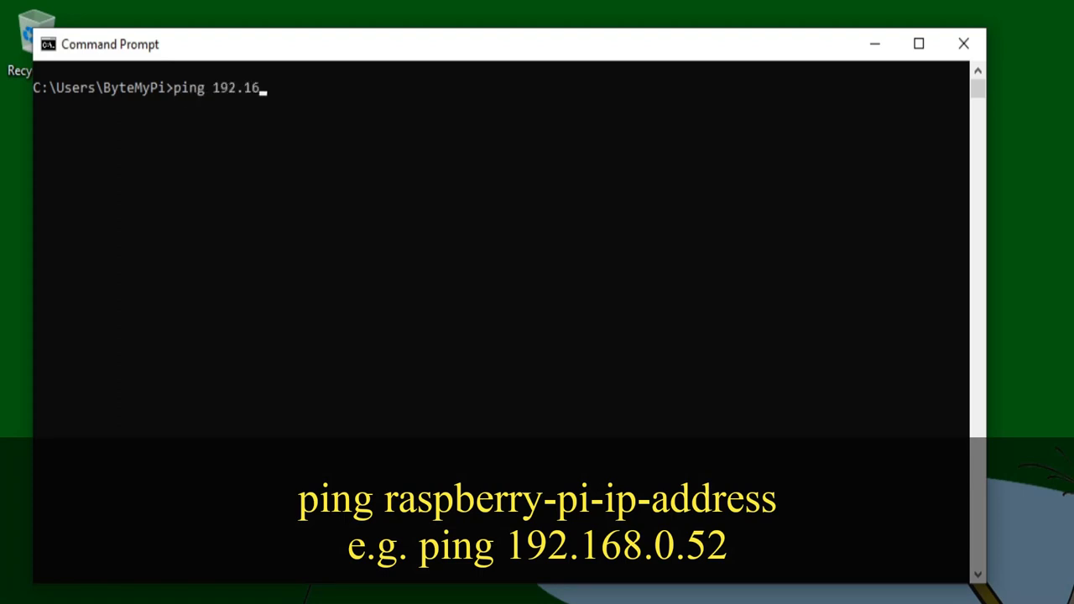
pyautogui.write('8.0.52')
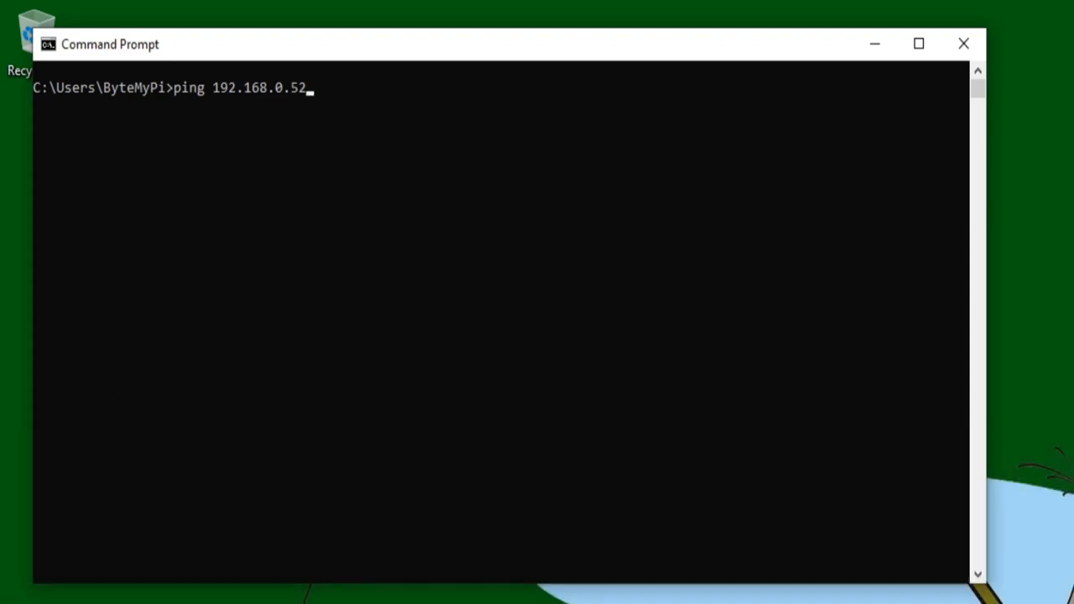
pyautogui.press('enter')
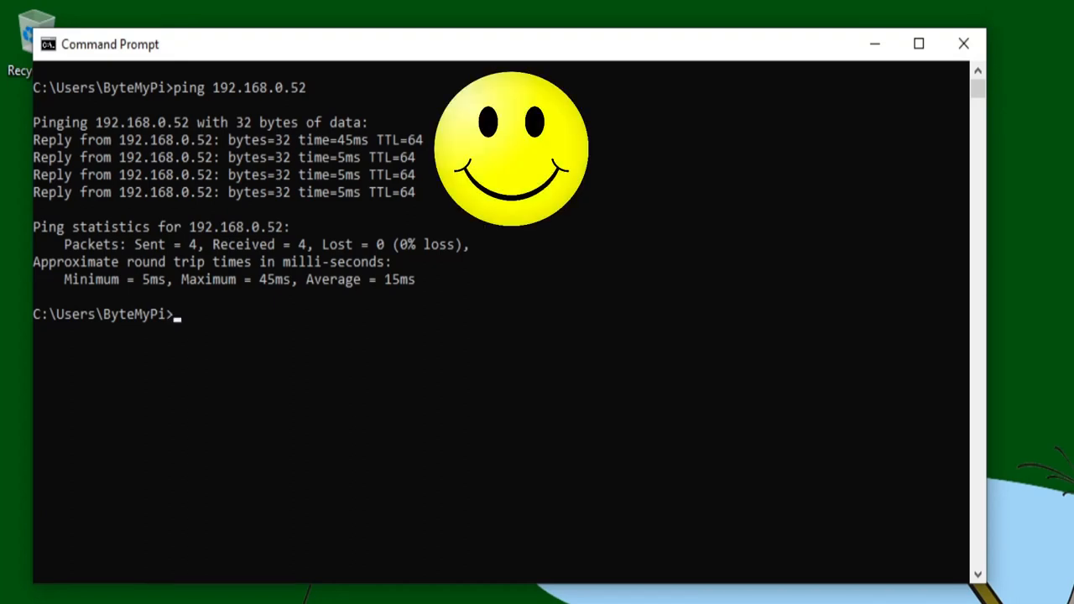
pyautogui.write('c')
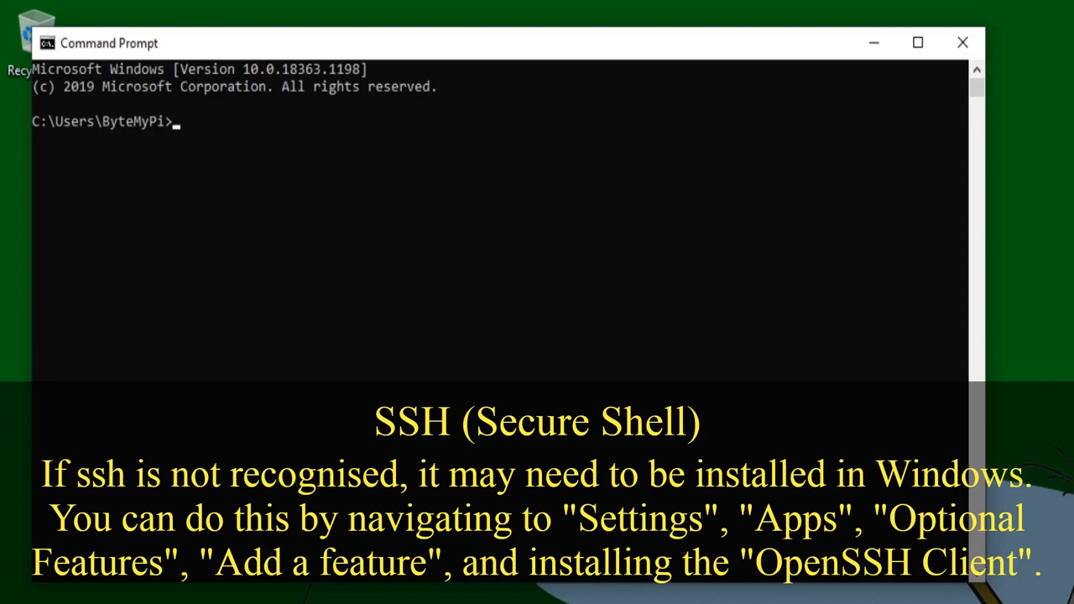
pyautogui.write('ssh')
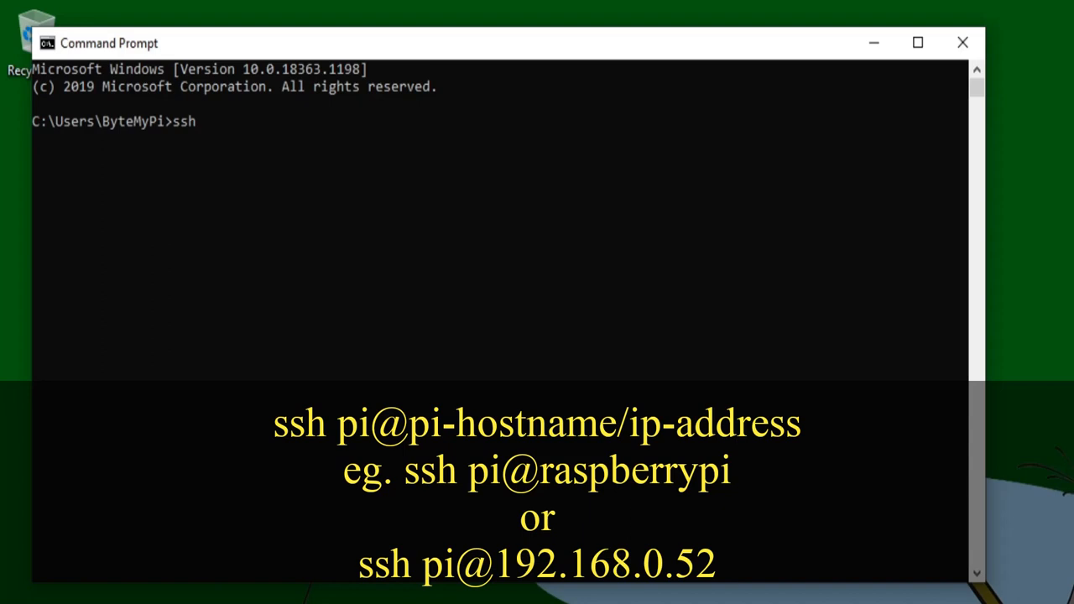
pyautogui.write('pi')
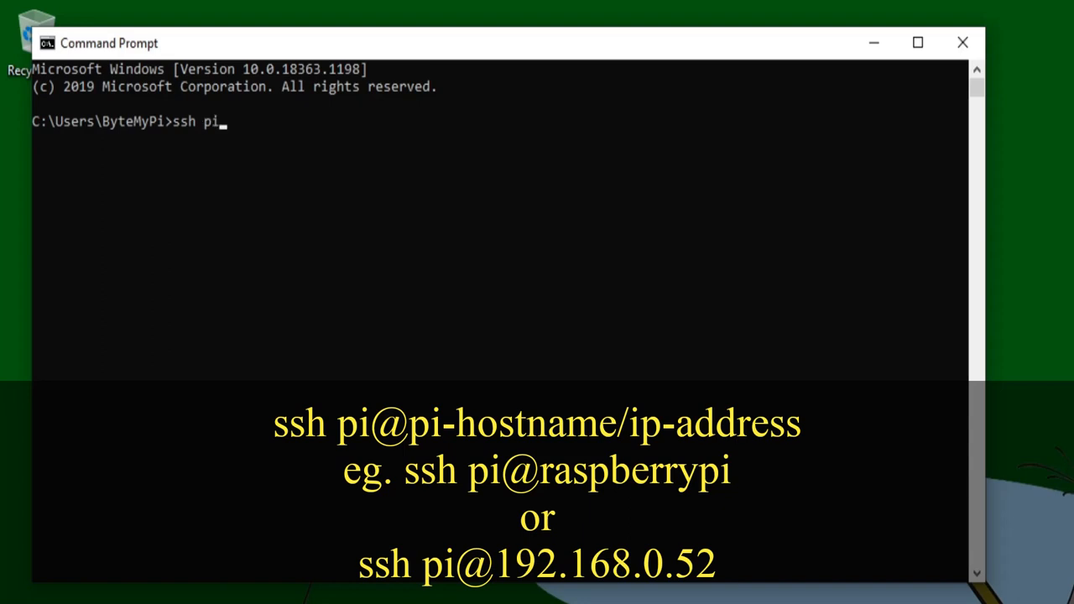
pyautogui.write('@')
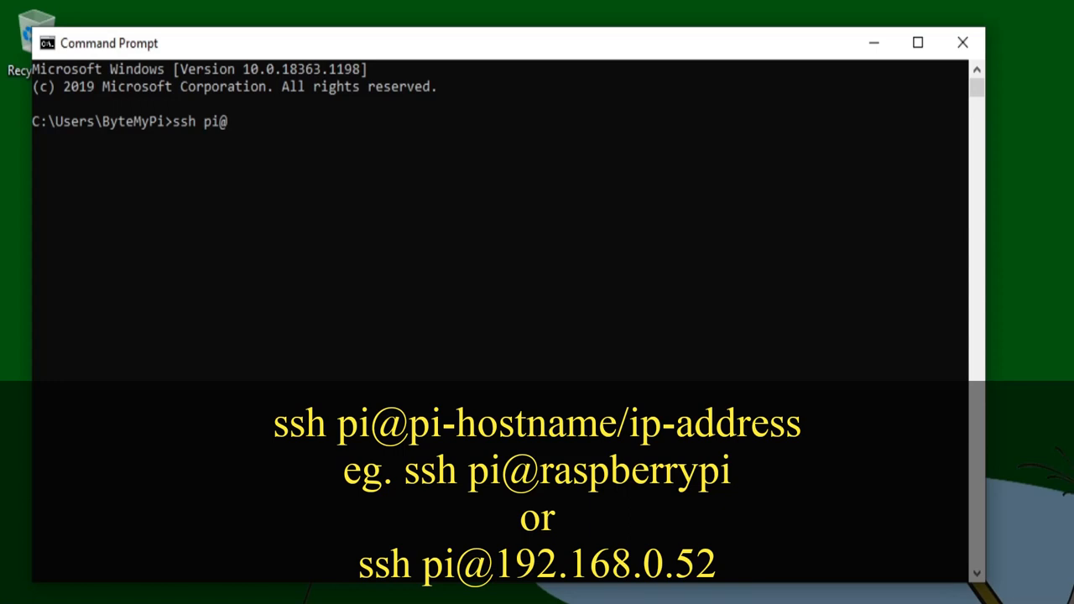
pyautogui.write('192')
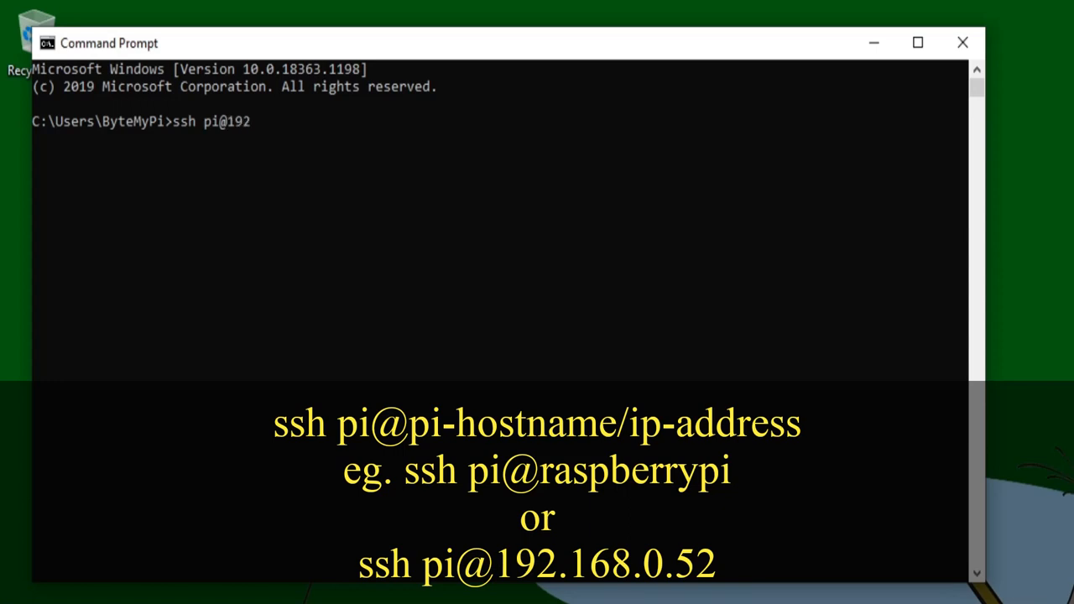
pyautogui.write('.168.0.')
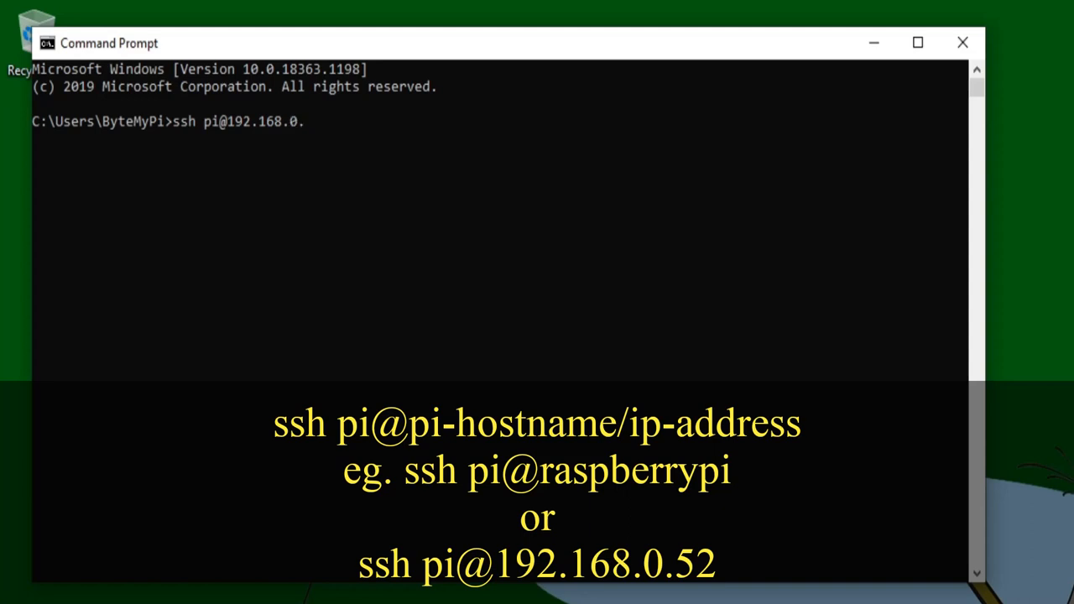
pyautogui.write('52')
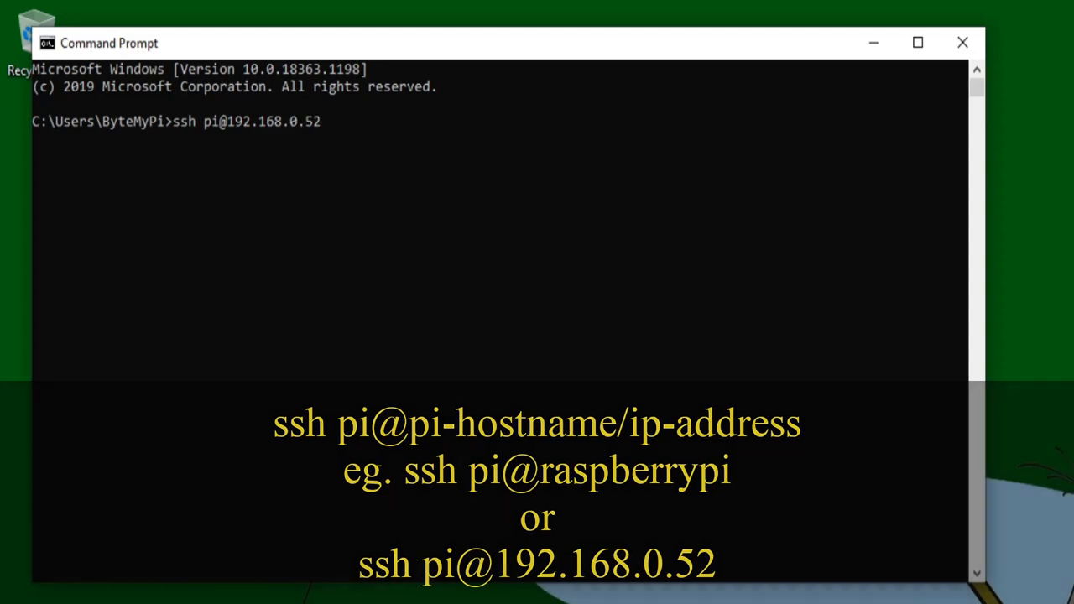
pyautogui.press('enter')
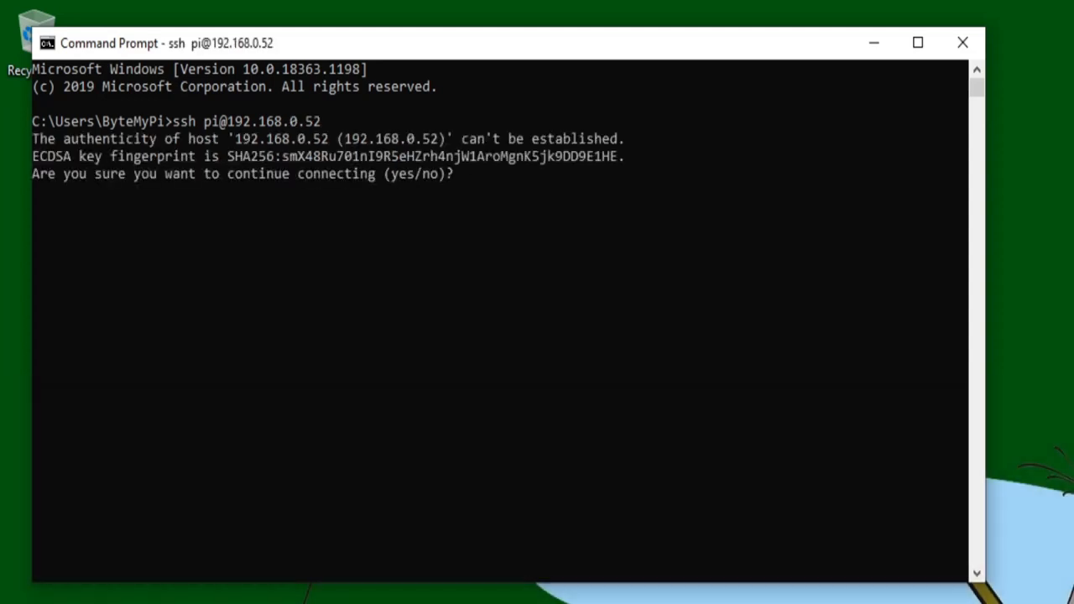
# - Answer yes to trust the host key, log in and clear the raspberrypi shell
pyautogui.write('ye')
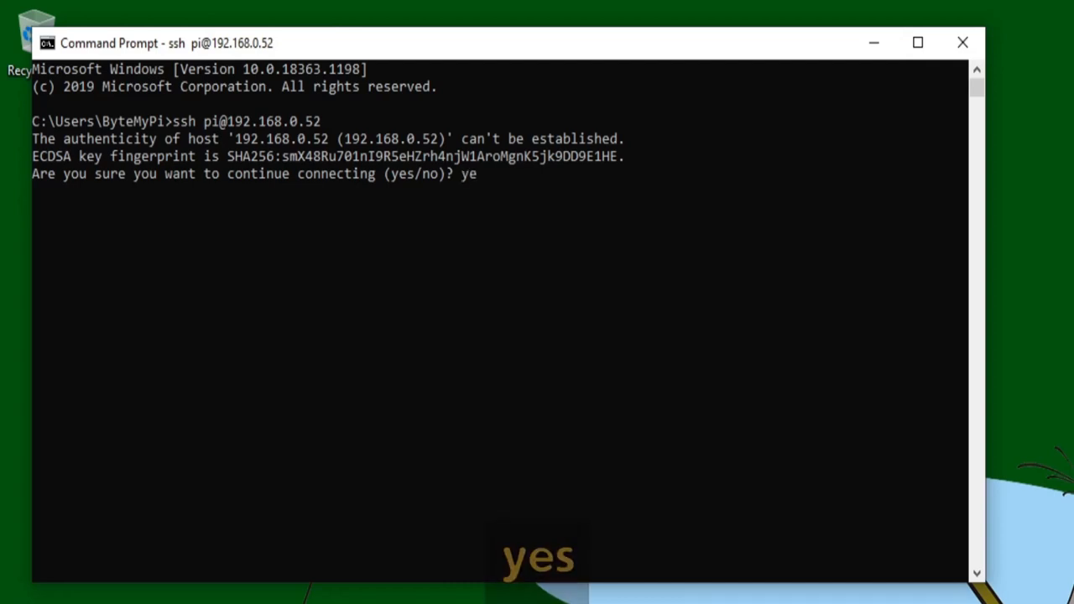
pyautogui.write('s')
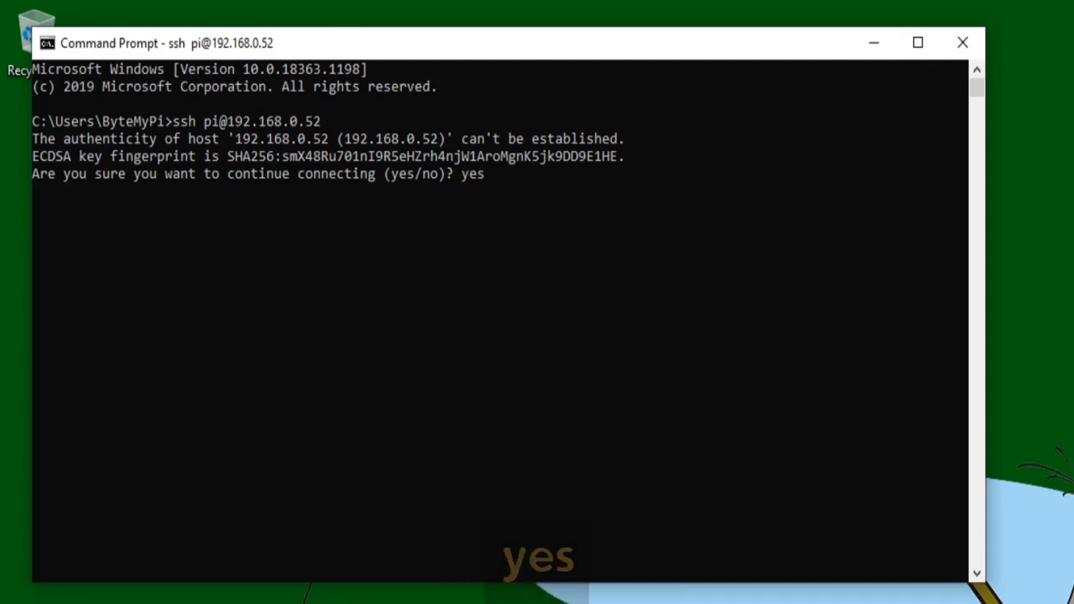
pyautogui.press('enter')
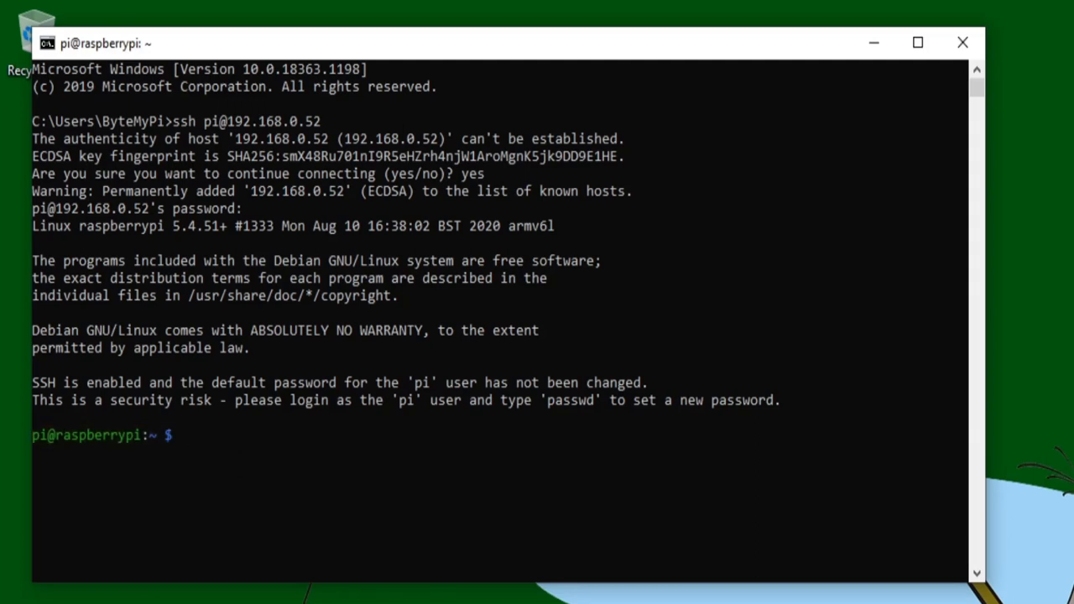
pyautogui.write('clear')
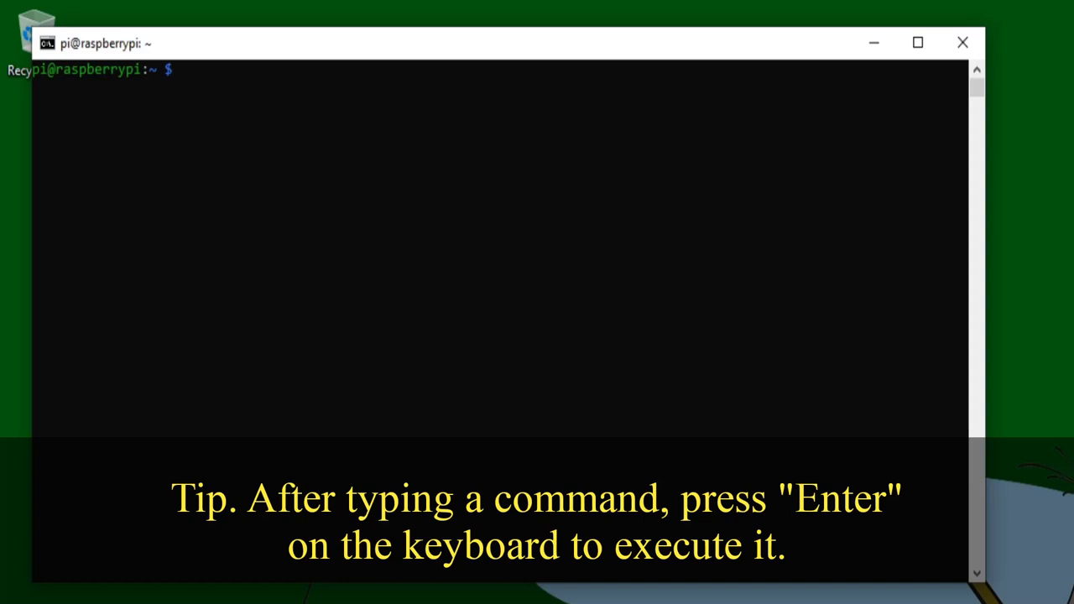
# - Run passwd to replace the pi user's default password with a new one
pyautogui.write('passwd')
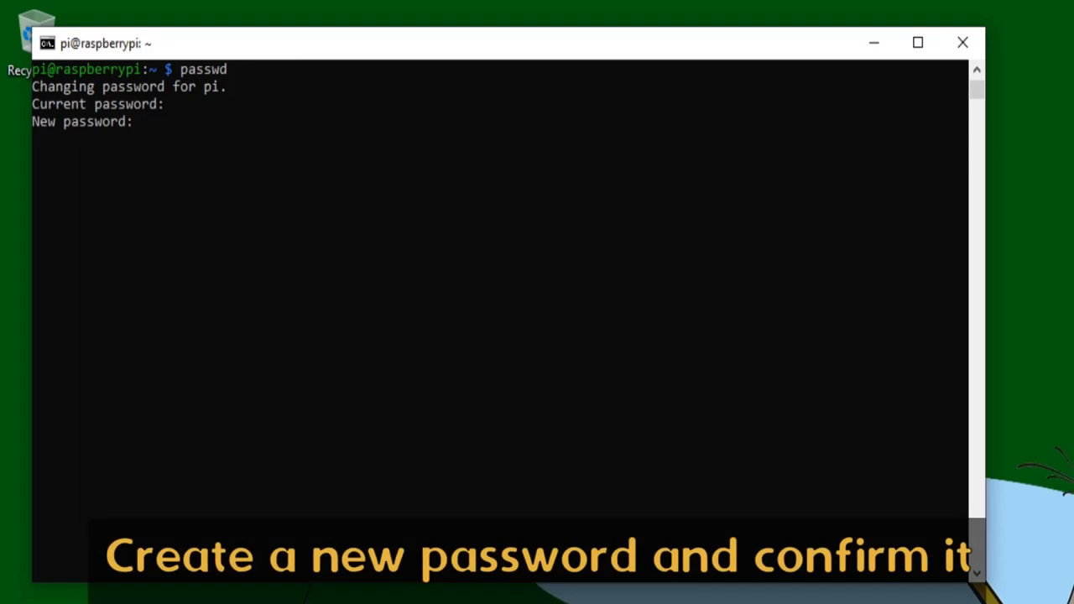
pyautogui.press('Enter')
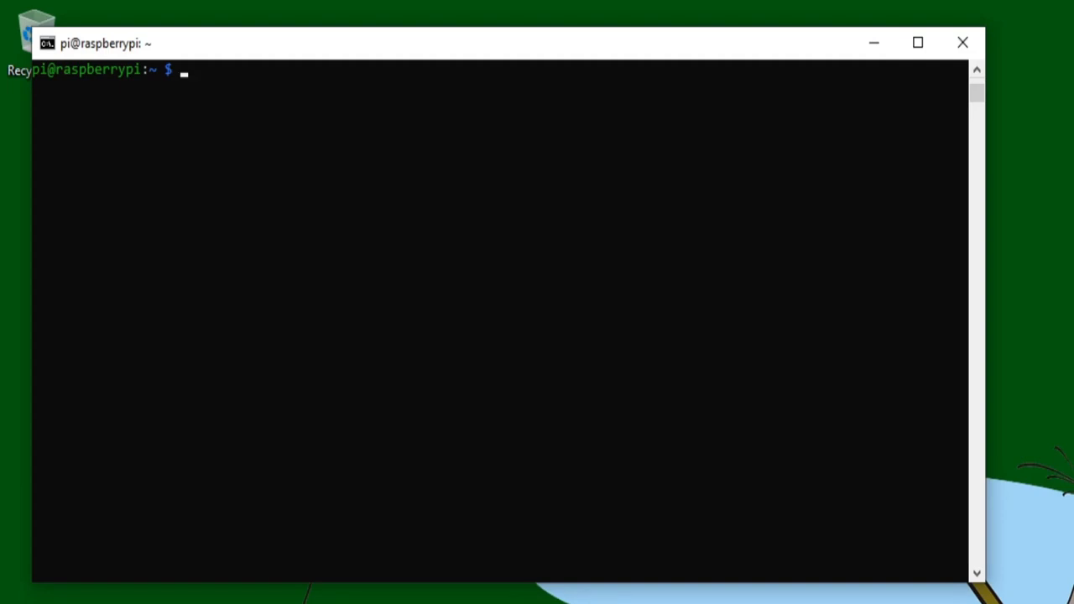
# - Run 'ip a' to list the Pi's interfaces, confirming wlan0 at 192.168.0.52
pyautogui.write('ip a')
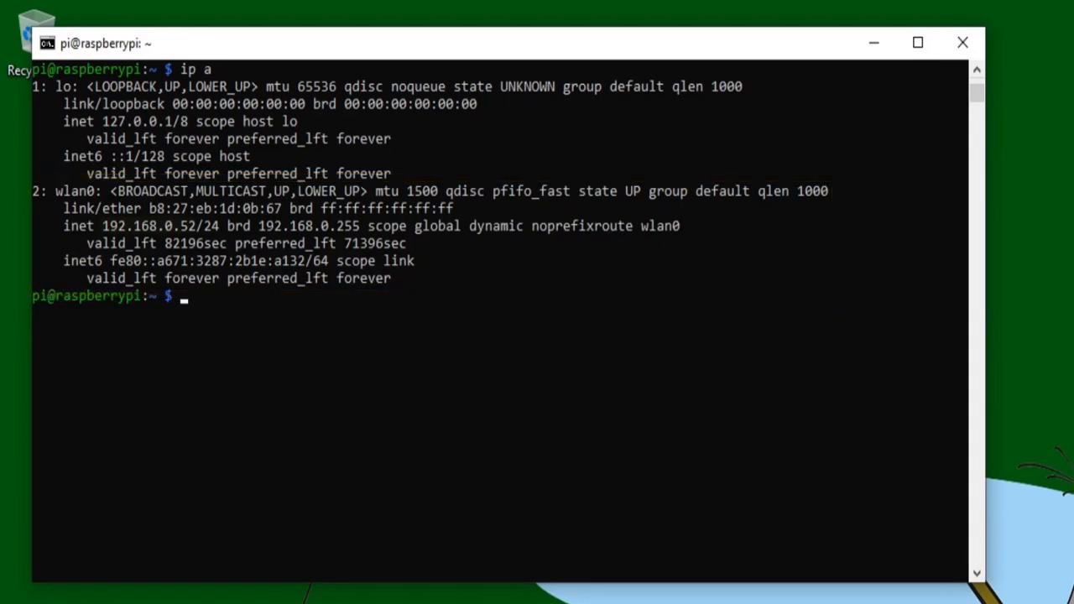
pyautogui.doubleClick(148, 225)
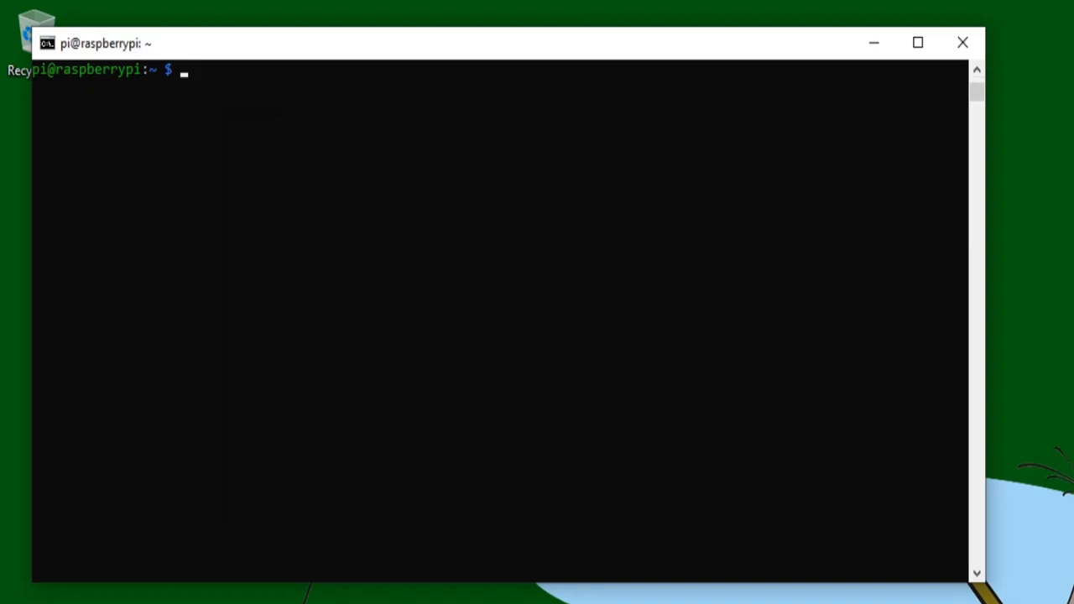
# - Run 'sudo nano /etc/dhcpcd.conf' and scroll to the example static IP configuration
pyautogui.write('sudo')
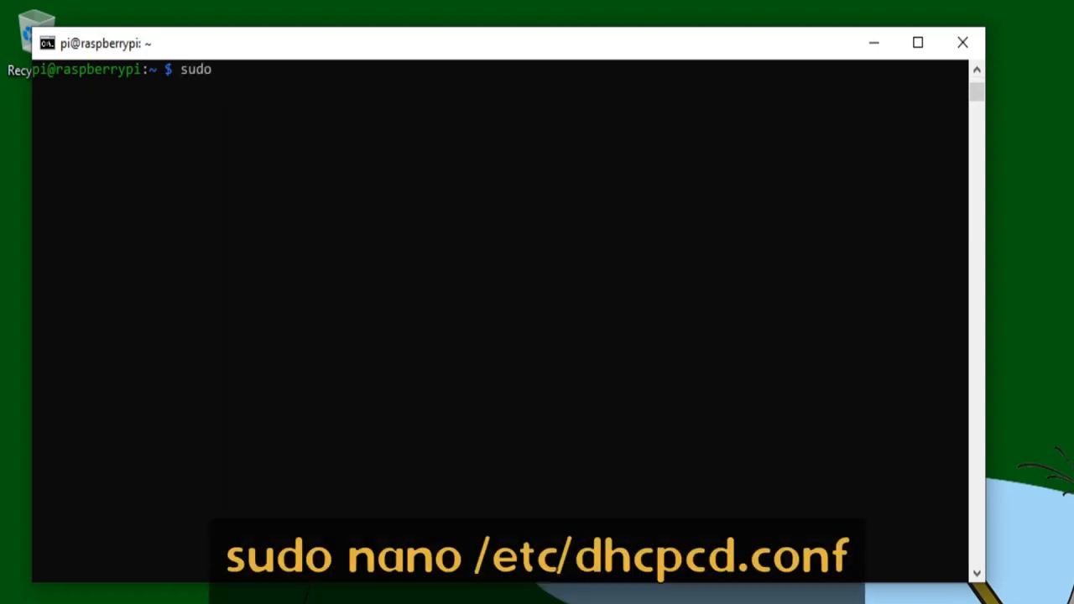
pyautogui.write('nano')
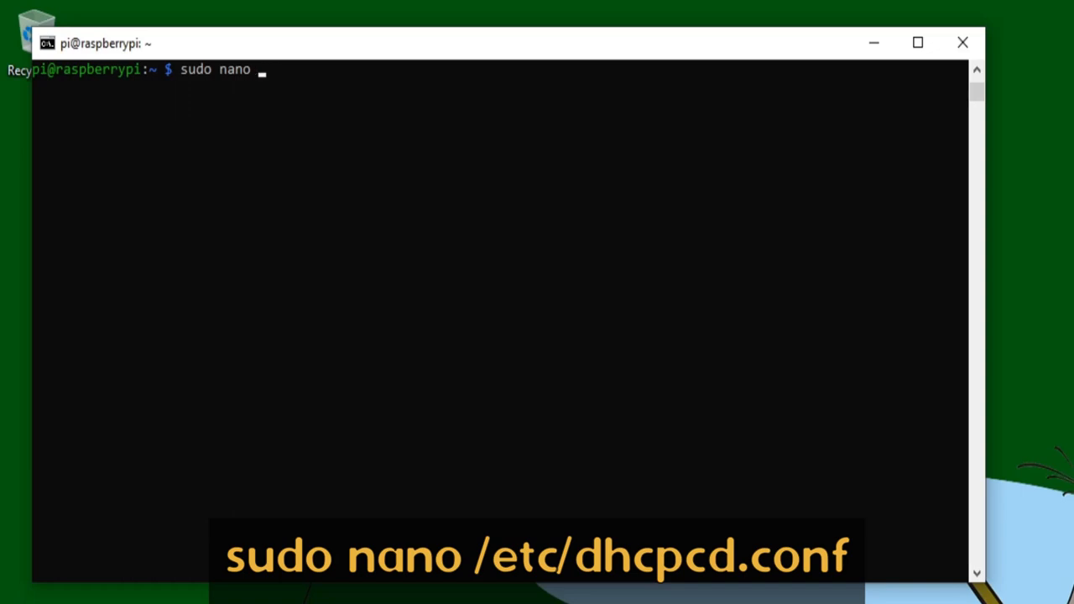
pyautogui.write('/etc')
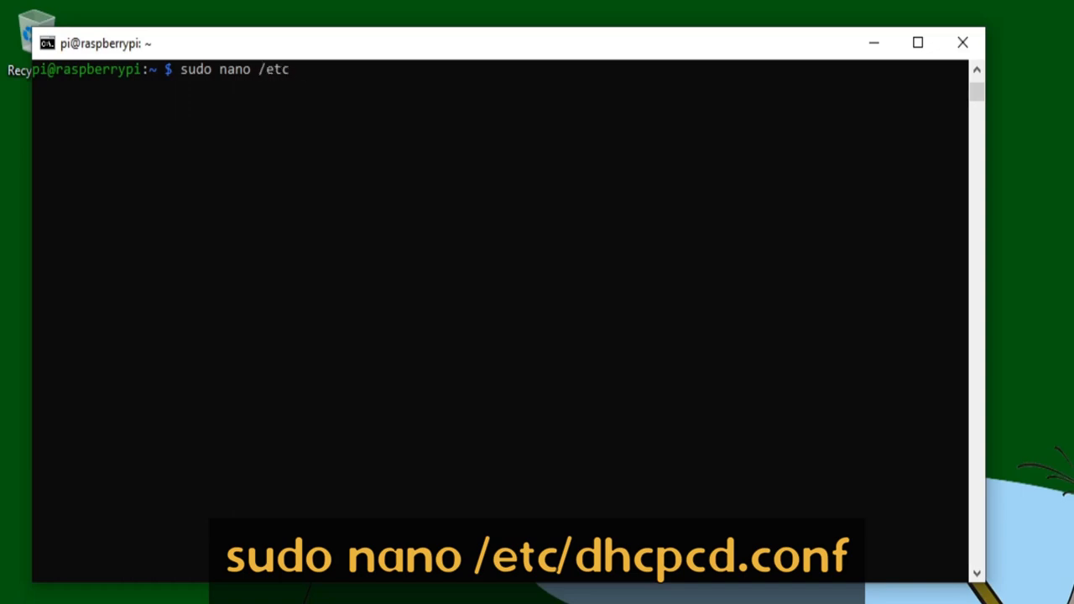
pyautogui.write('/dhc')
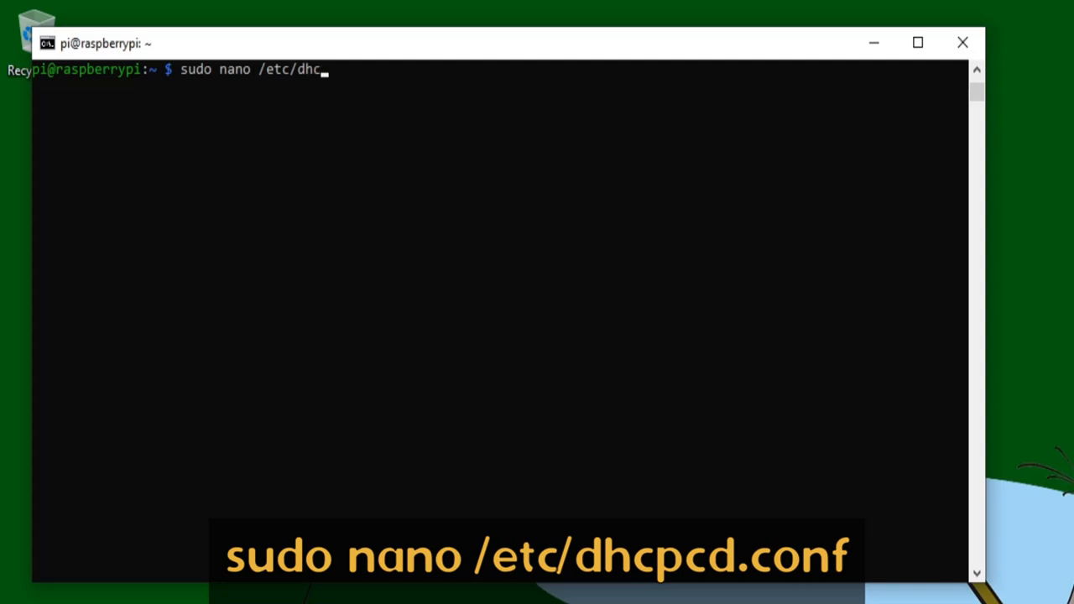
pyautogui.write('pcd.c')
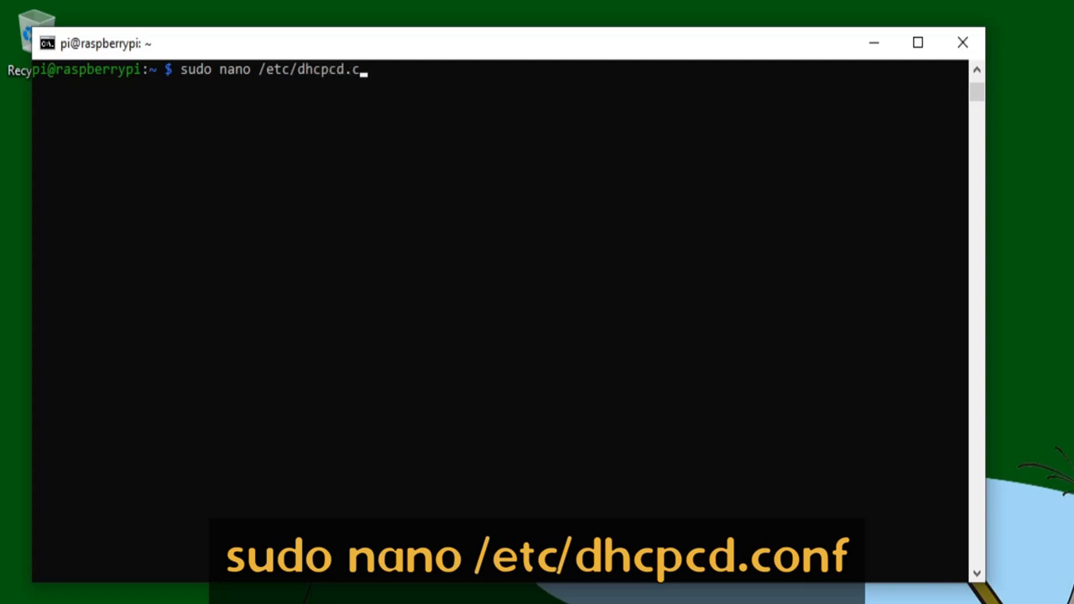
pyautogui.write('onf')
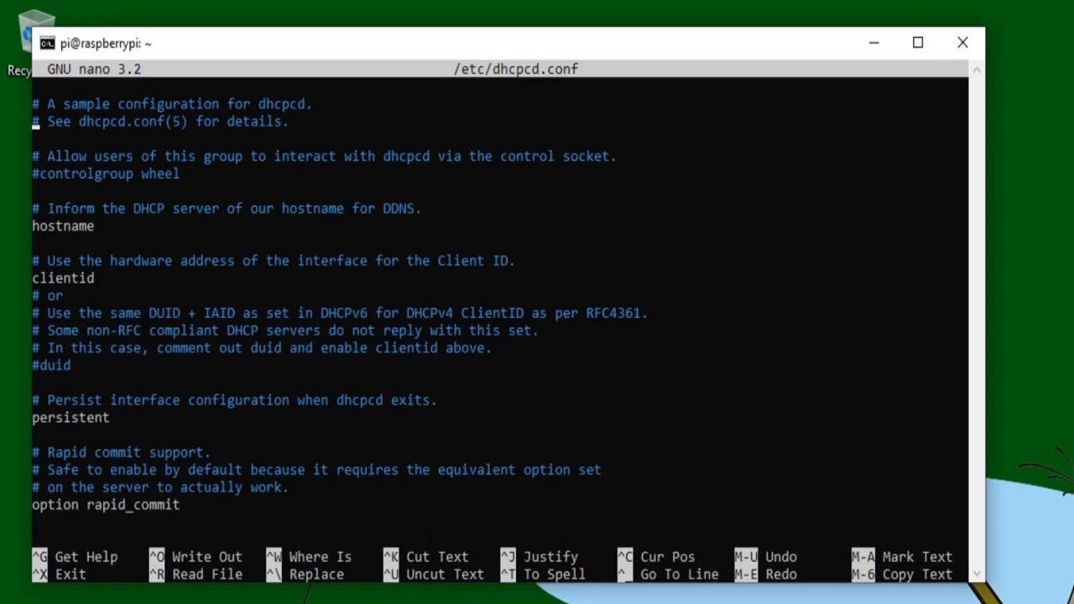
pyautogui.scroll(-3)
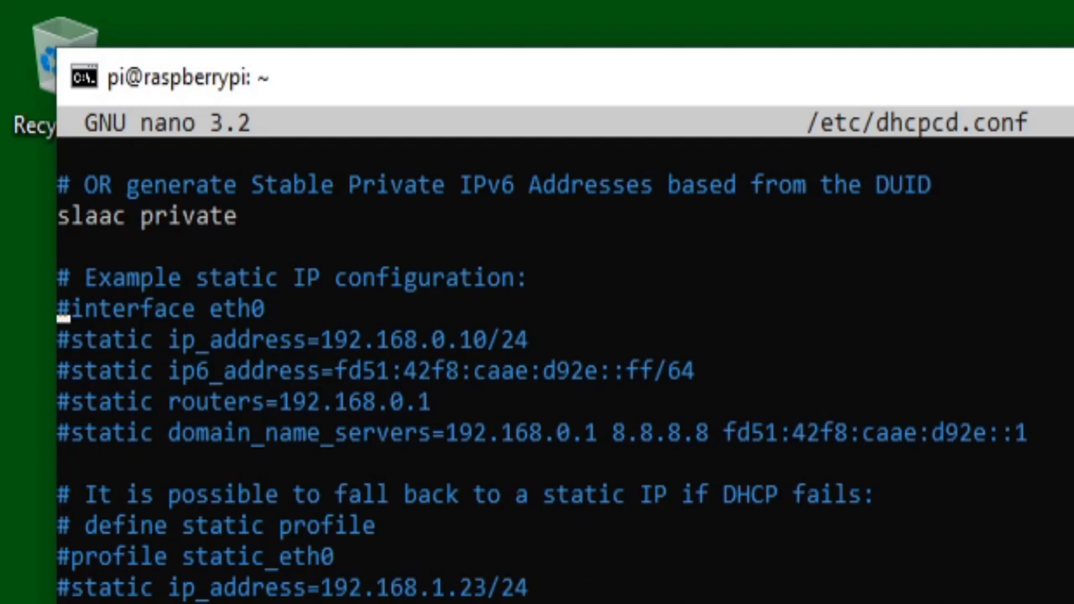
# - Uncomment the interface line as wlan0 and set static ip_address to 192.168.0.150/24
pyautogui.press('Delete')
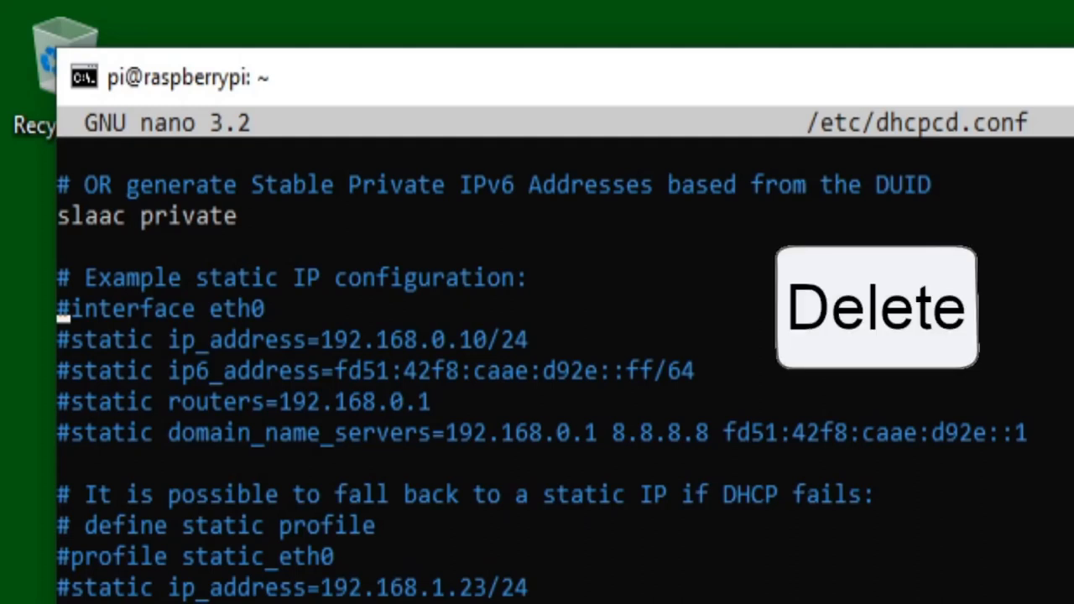
pyautogui.press('Delete')
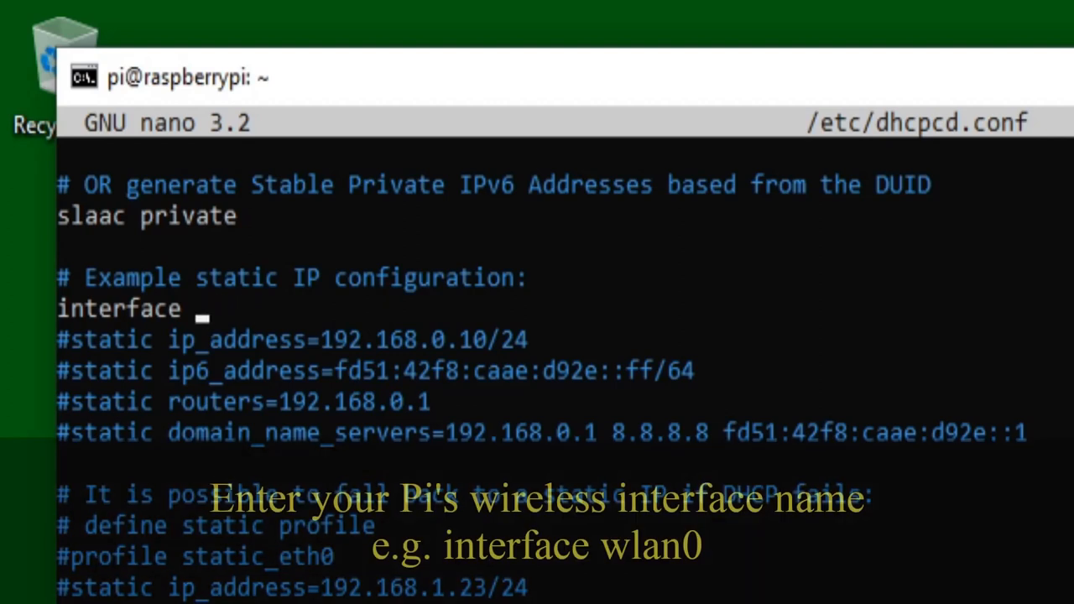
pyautogui.write('wlan0')
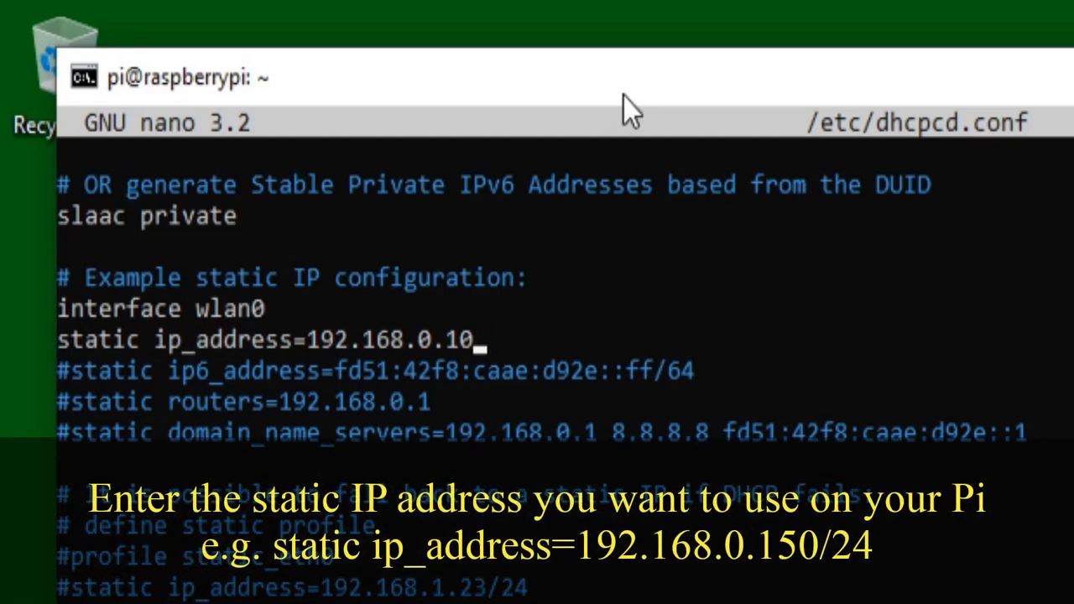
pyautogui.press('BackSpace')
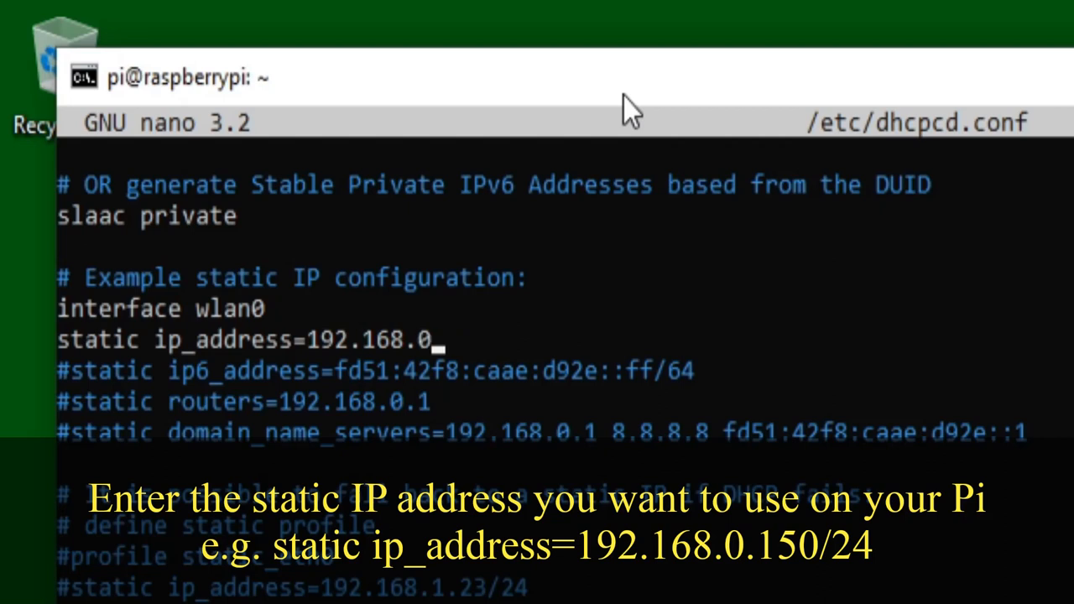
pyautogui.write('150')
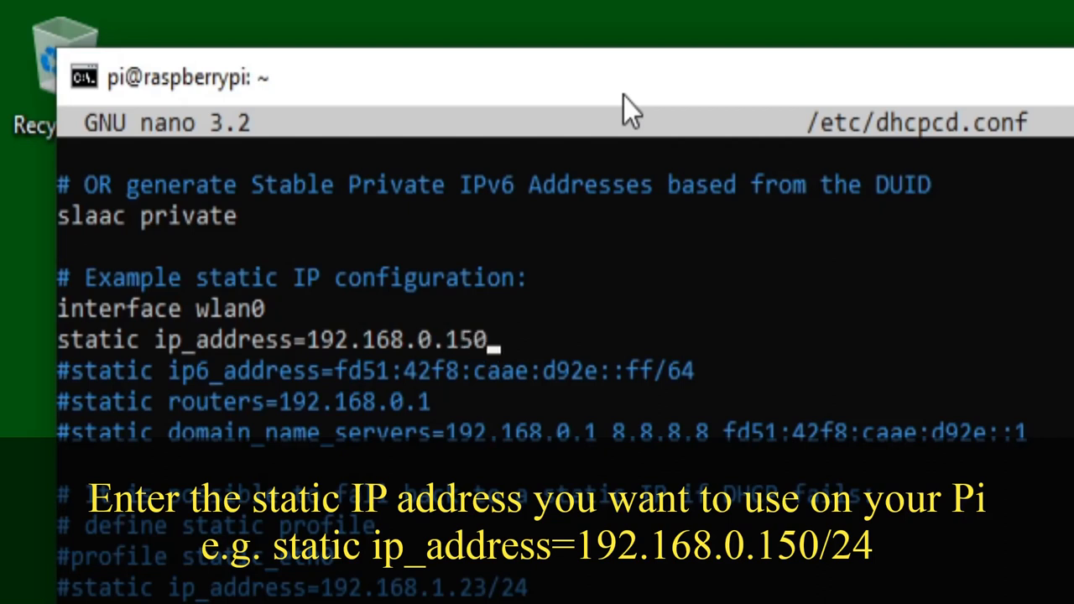
pyautogui.write('/2')
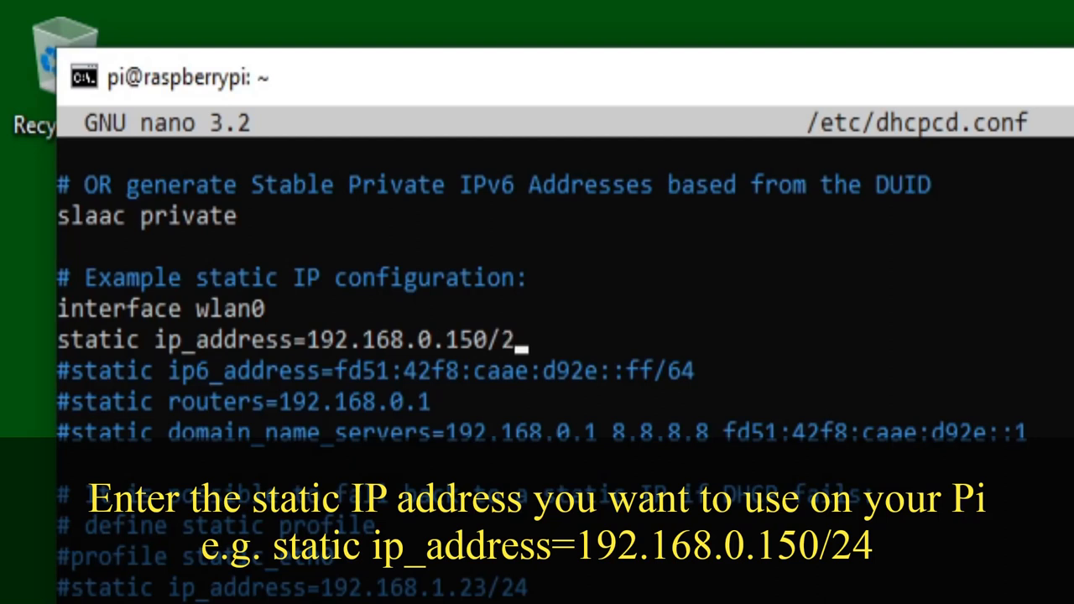
pyautogui.write('4')
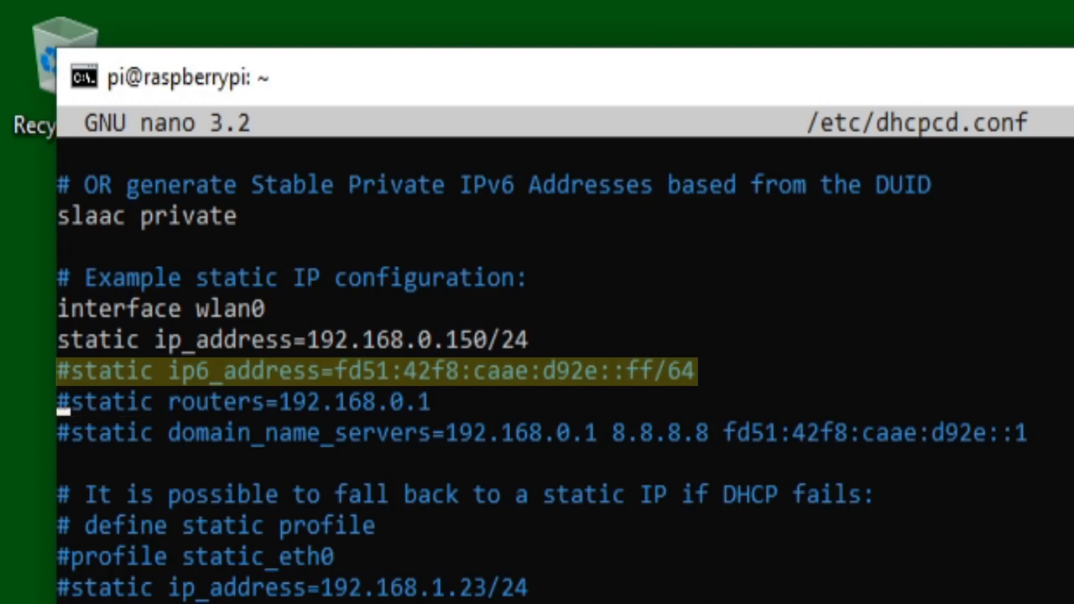
# - Uncomment routers 192.168.0.1 and set domain_name_servers to 1.1.1.1 only
pyautogui.press('Down')
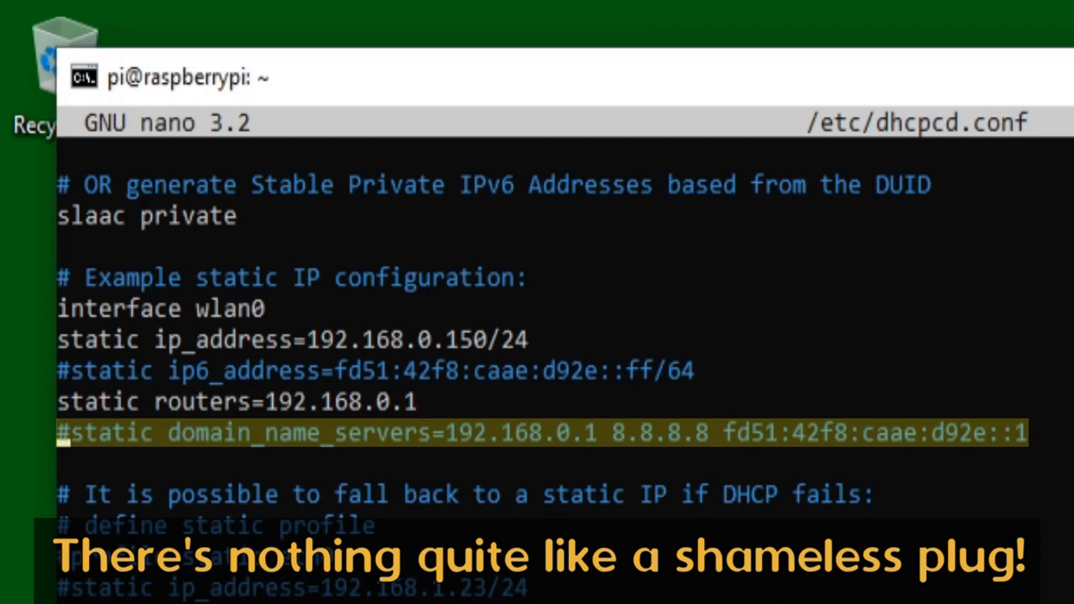
pyautogui.press('Delete')
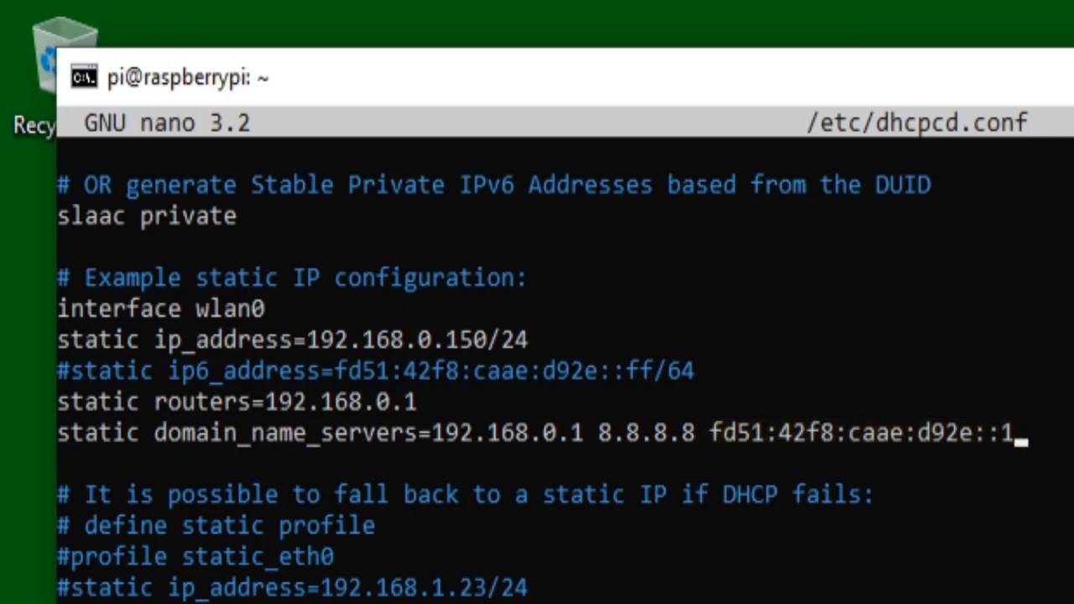
pyautogui.press('BackSpace')
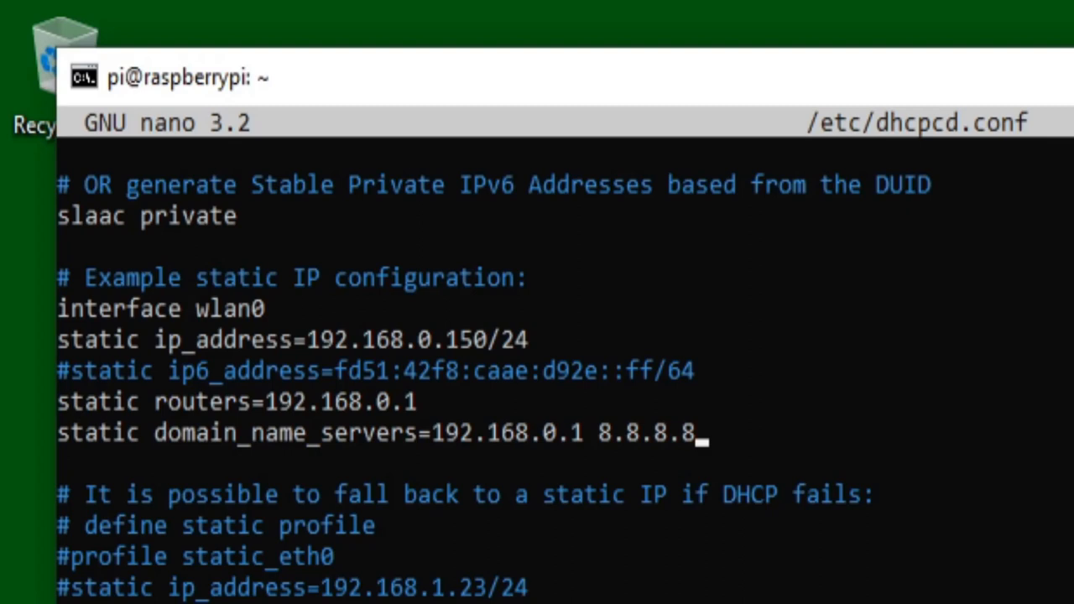
pyautogui.press('BackSpace')
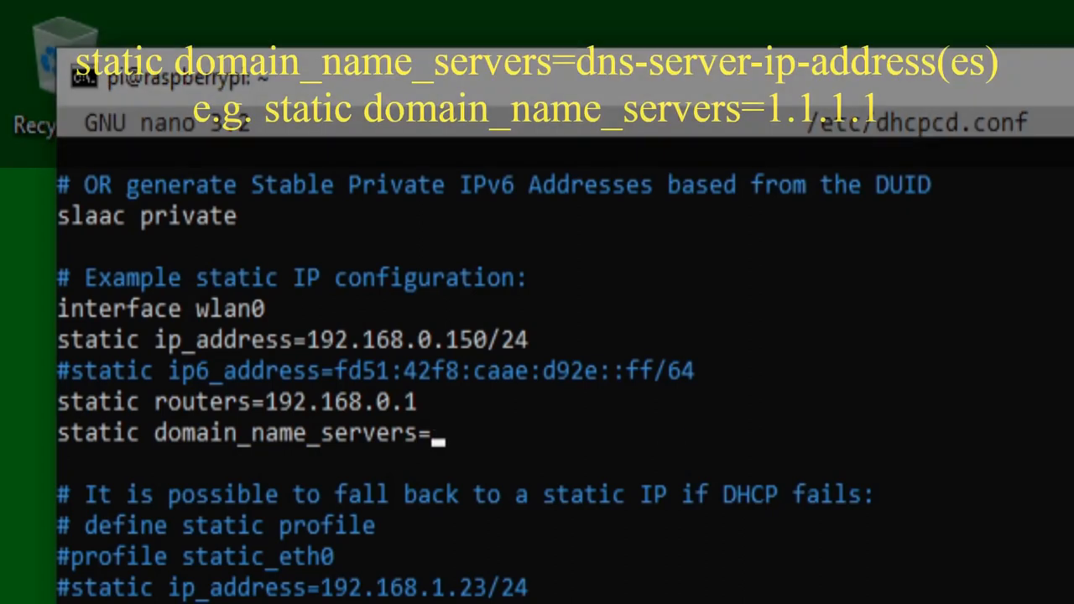
pyautogui.write('1.1.1.1')
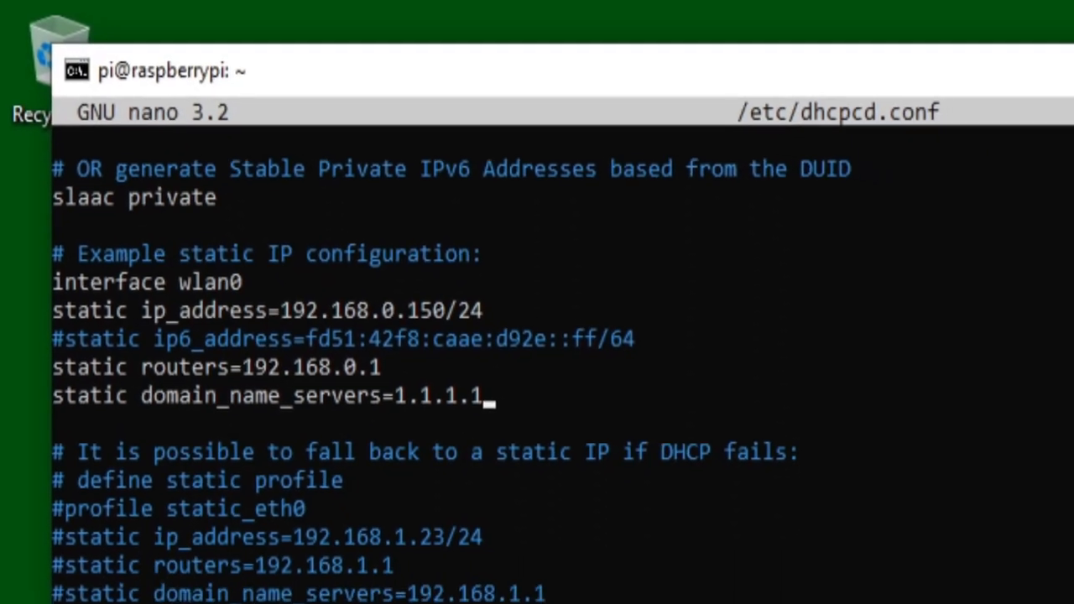
# - Save the modified dhcpcd.conf and exit nano
pyautogui.press('ctrl+x')
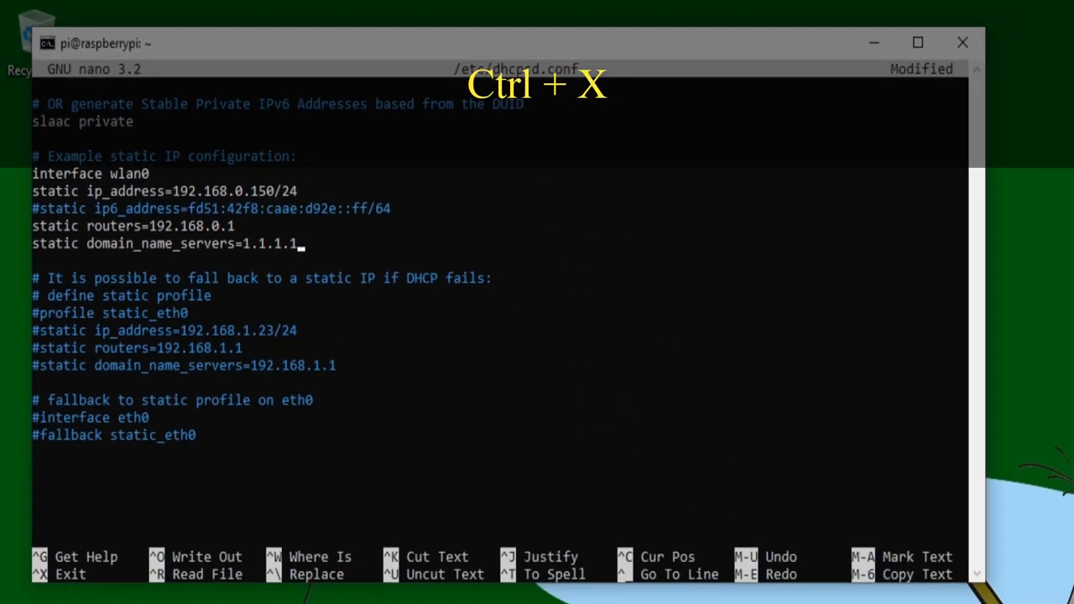
pyautogui.press('ctrl+x')
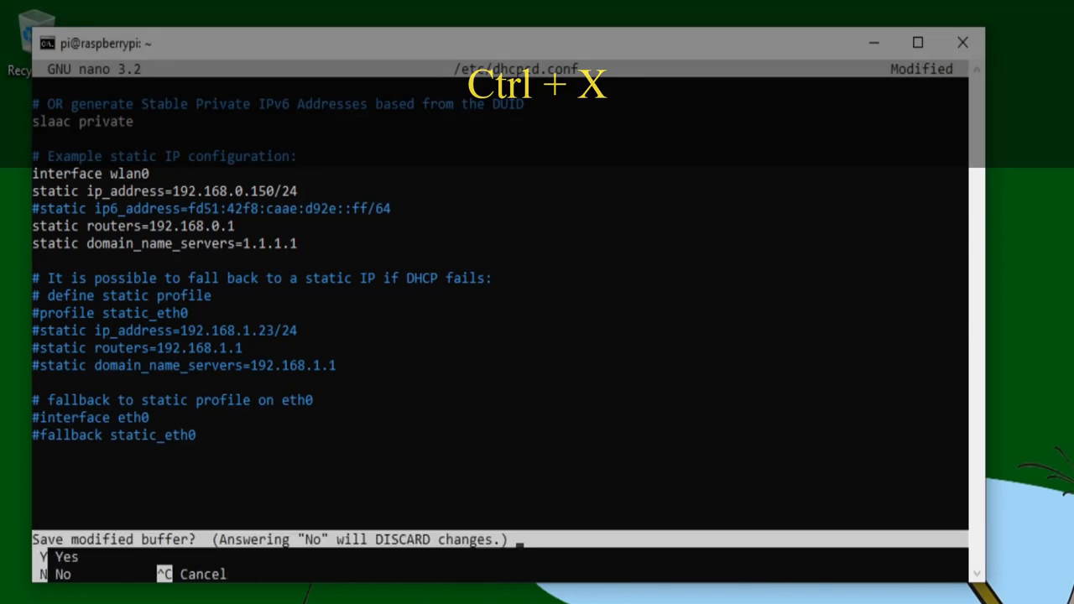
pyautogui.press('y')
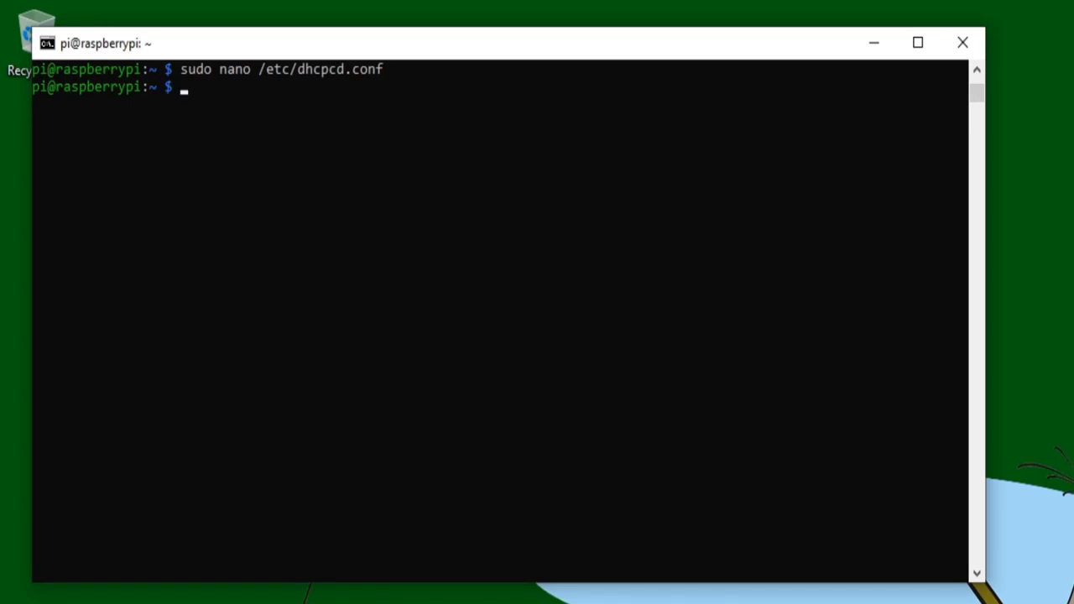
pyautogui.write('sudo')
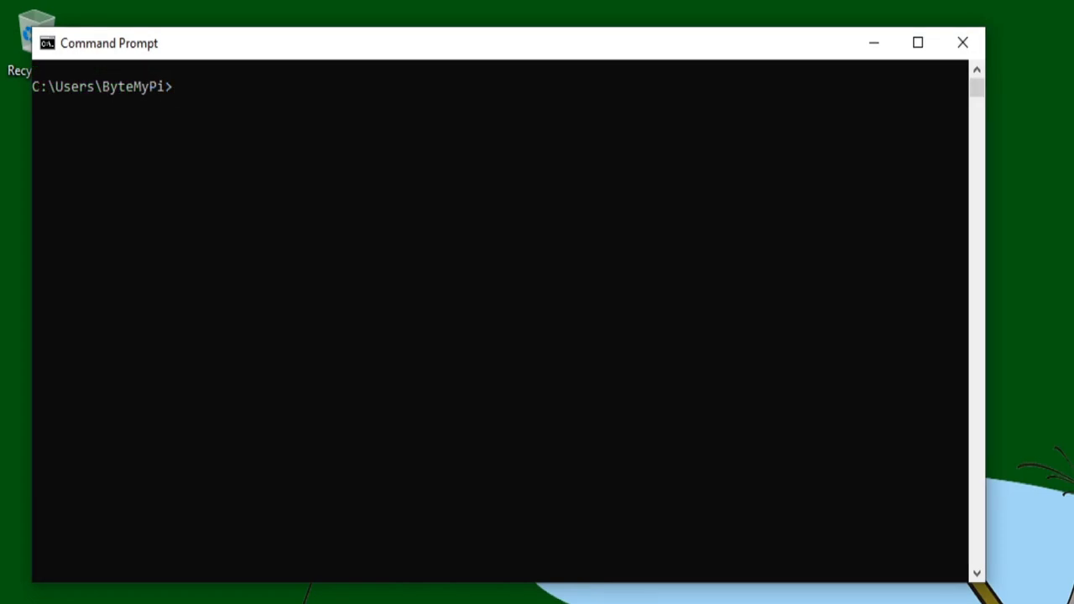
pyautogui.write('ssh pi@')
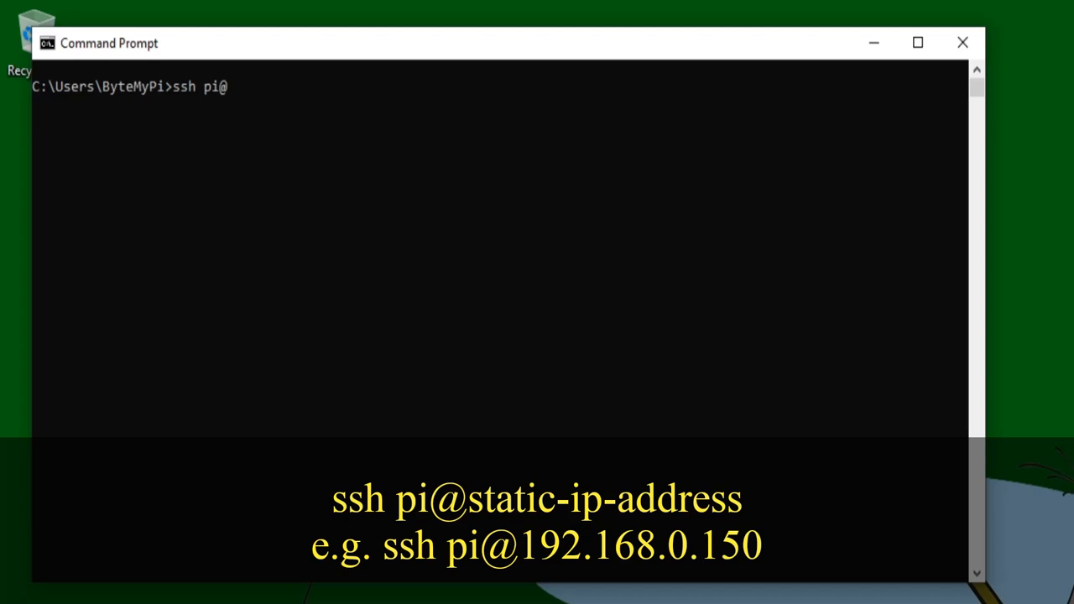
pyautogui.write('192')
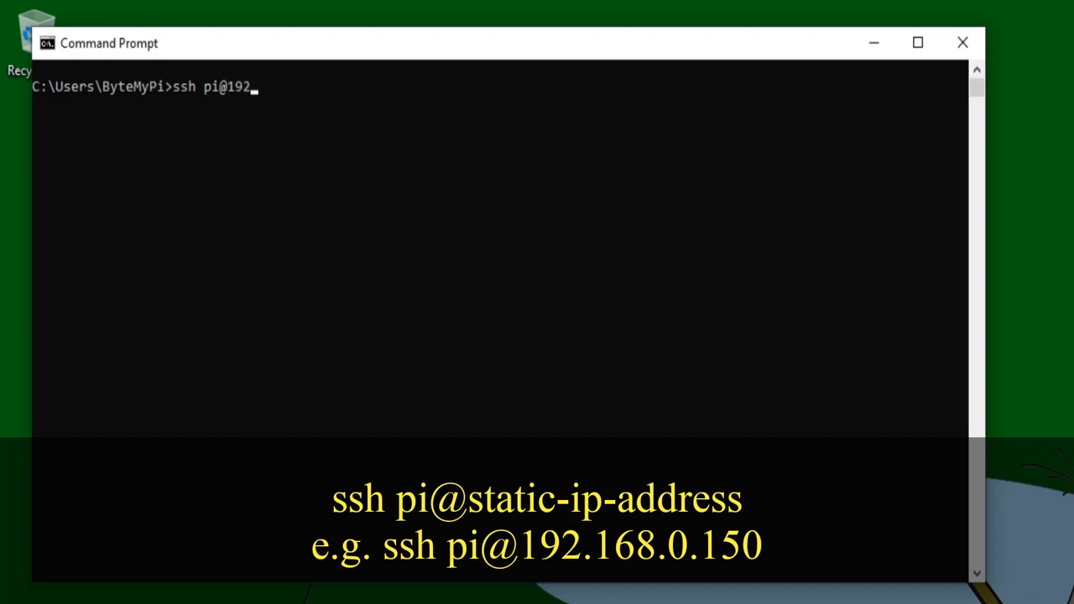
pyautogui.write('.168.0.150')
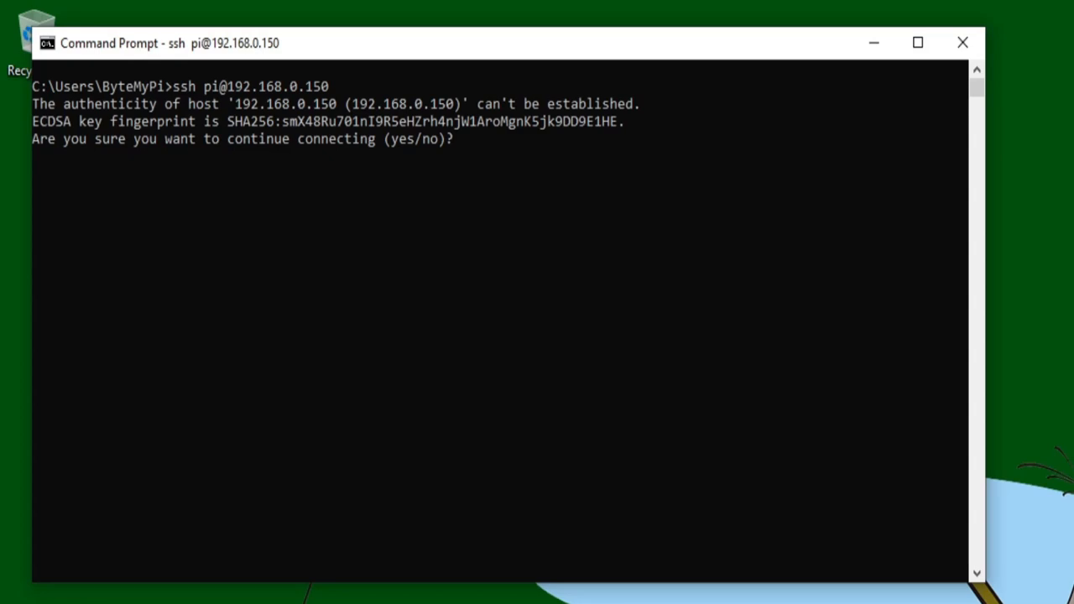
pyautogui.write('yes')
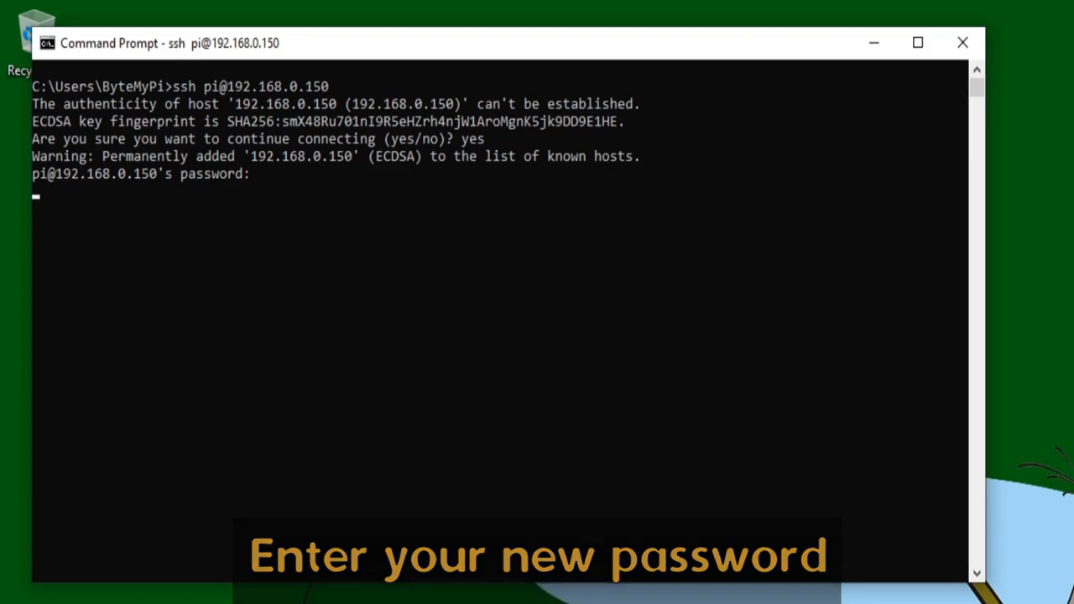
pyautogui.press('enter')
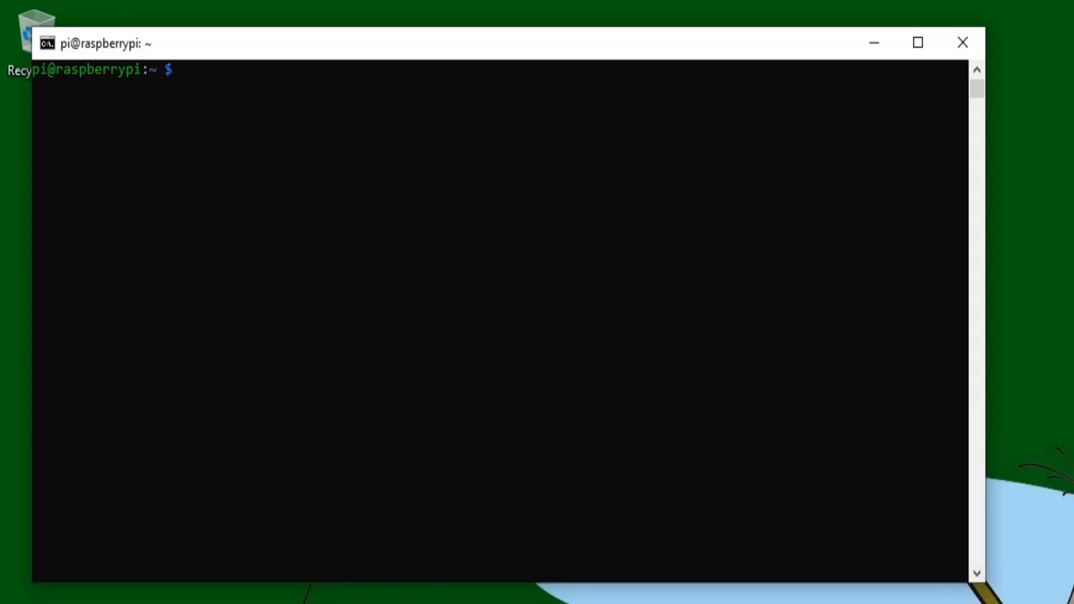
# - Run sudo apt update, sudo apt upgrade answering y, then sudo reboot the Pi
pyautogui.write('sudo apt update')
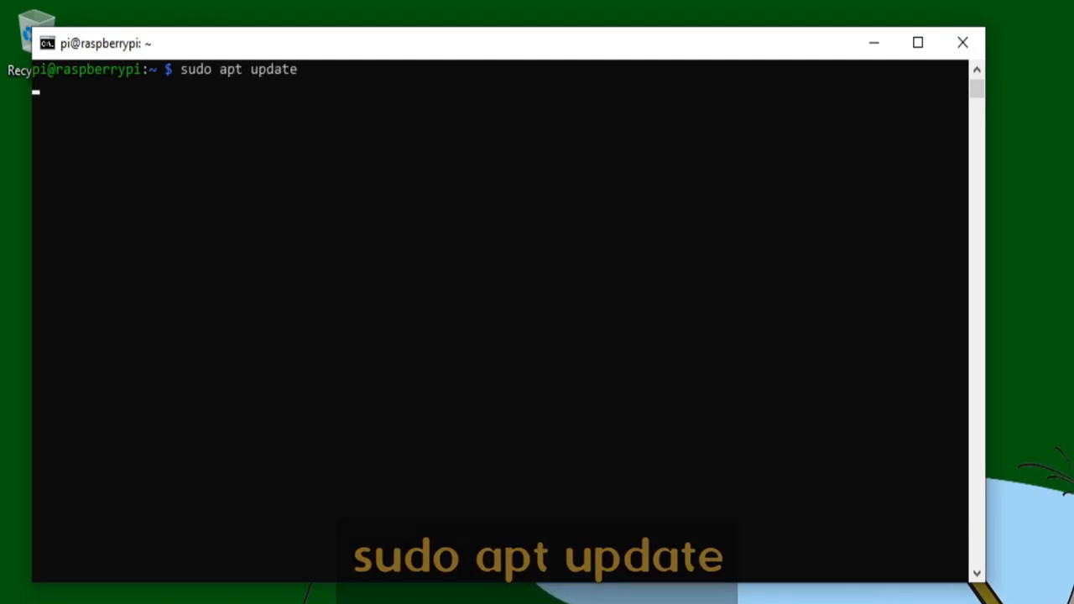
pyautogui.press('Return')
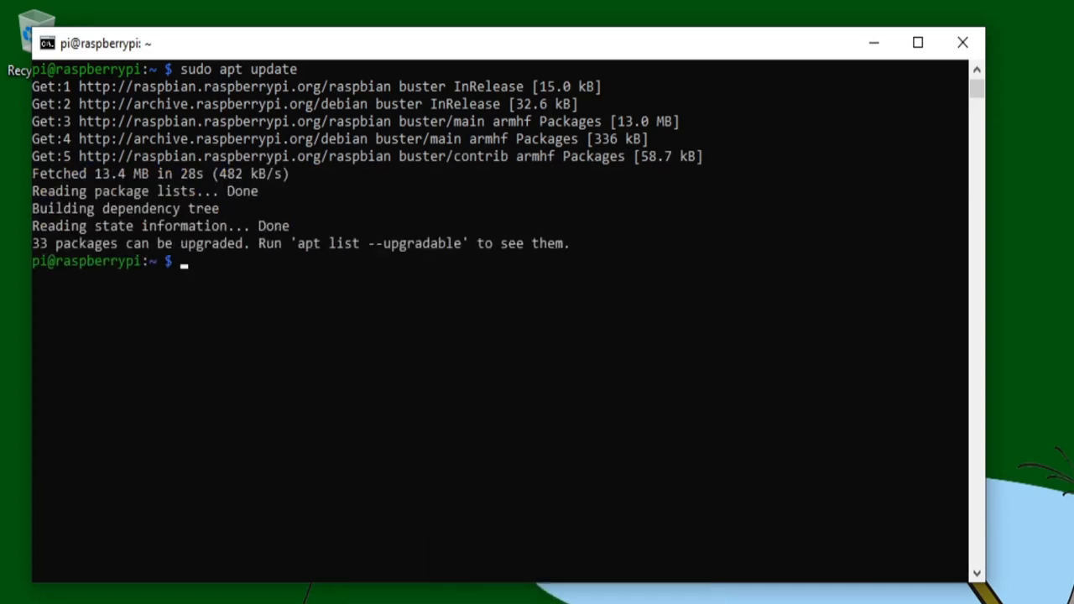
pyautogui.write('sudo apt upgrade')
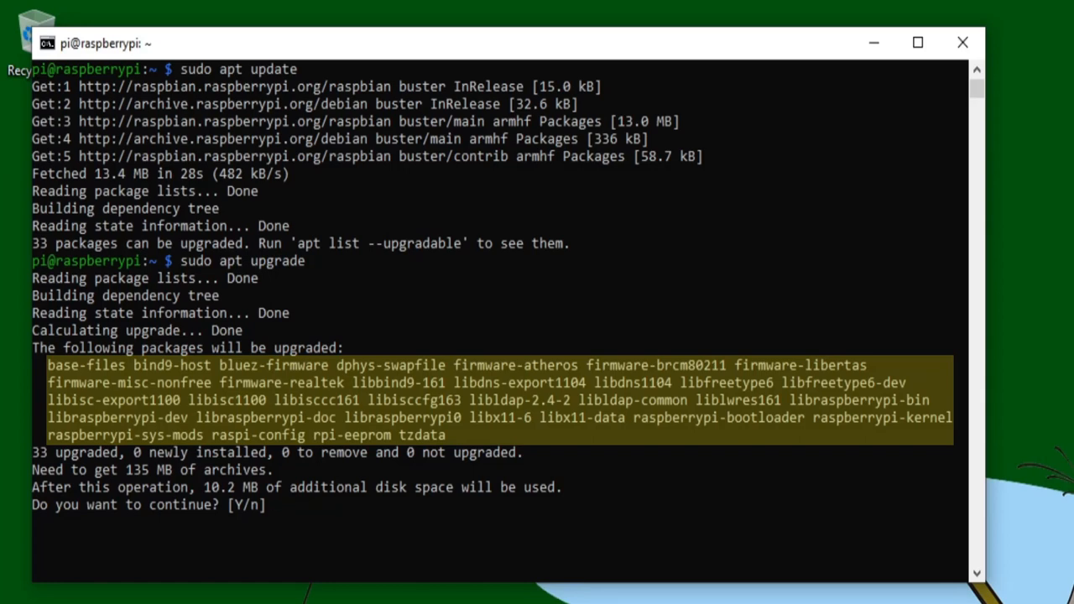
pyautogui.write('y')
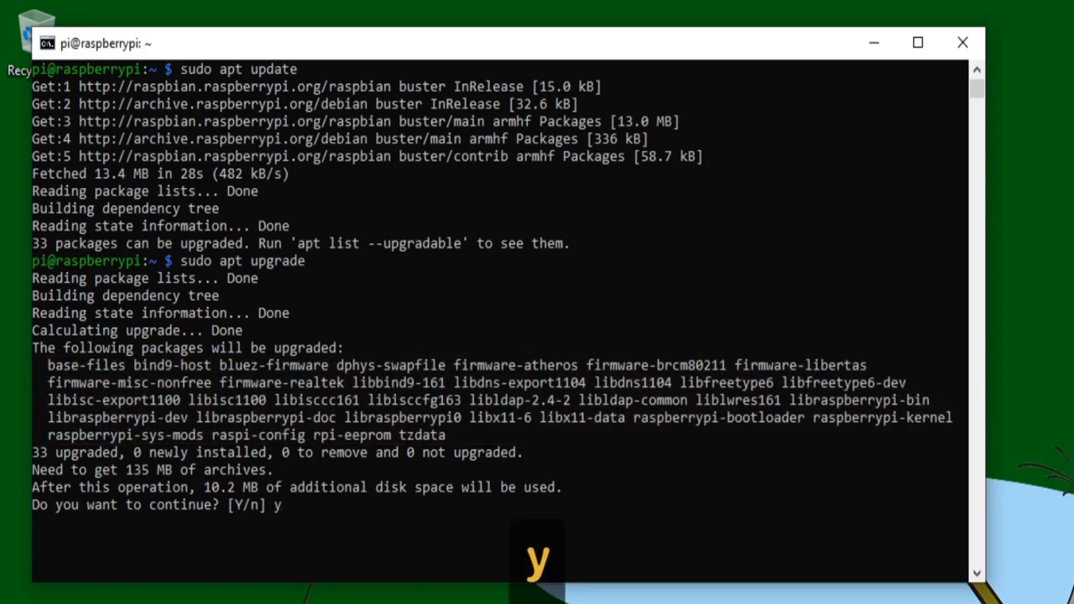
pyautogui.press('Return')
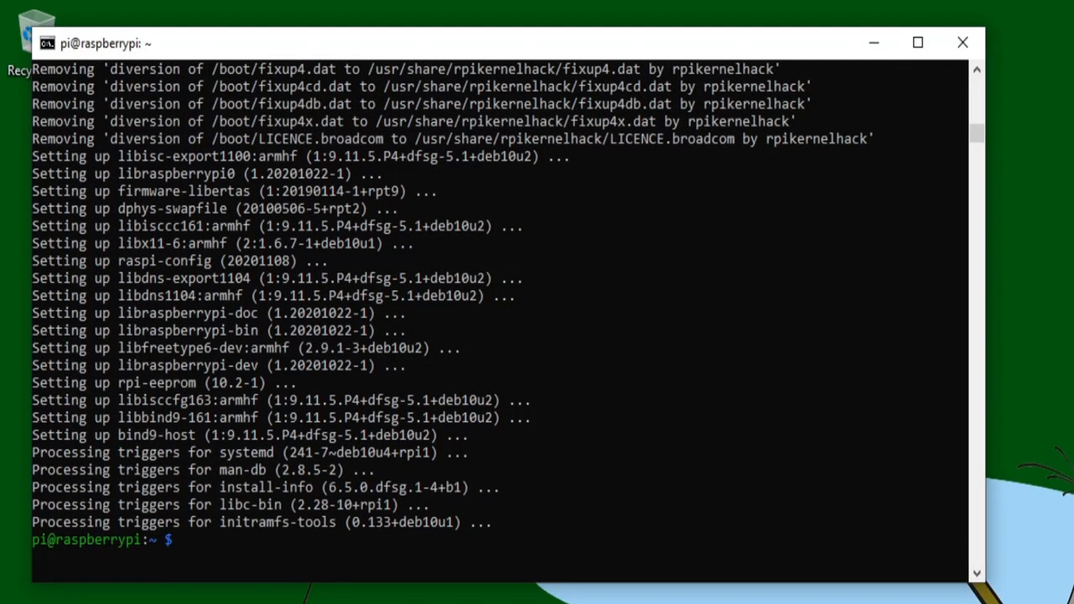
pyautogui.write('sudo reboot')
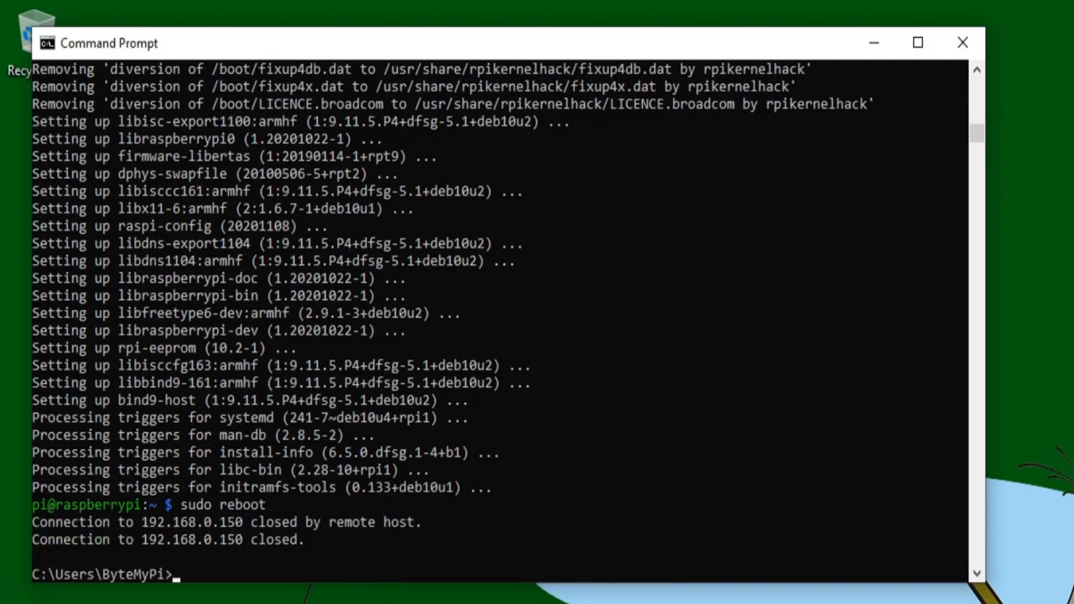
pyautogui.write('ssh pi@19')
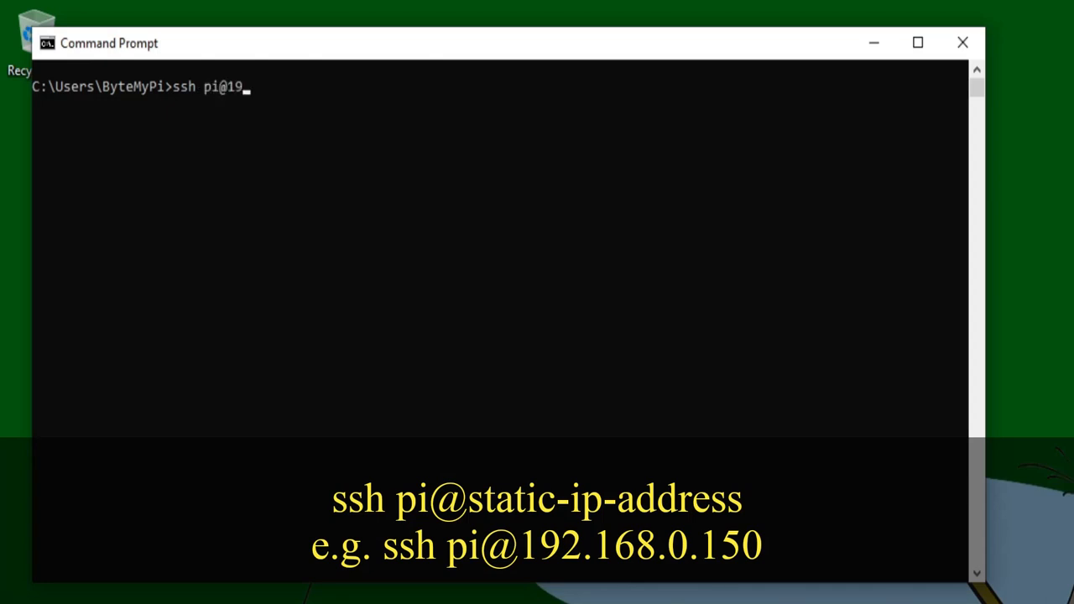
pyautogui.write('2.168.0.15')
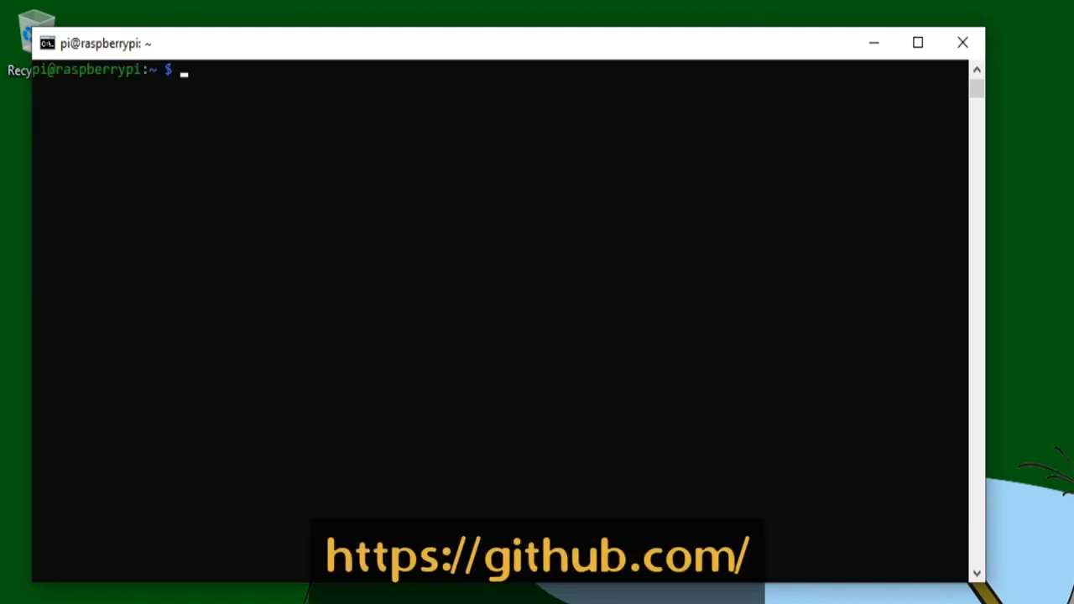
pyautogui.write('sudo a')
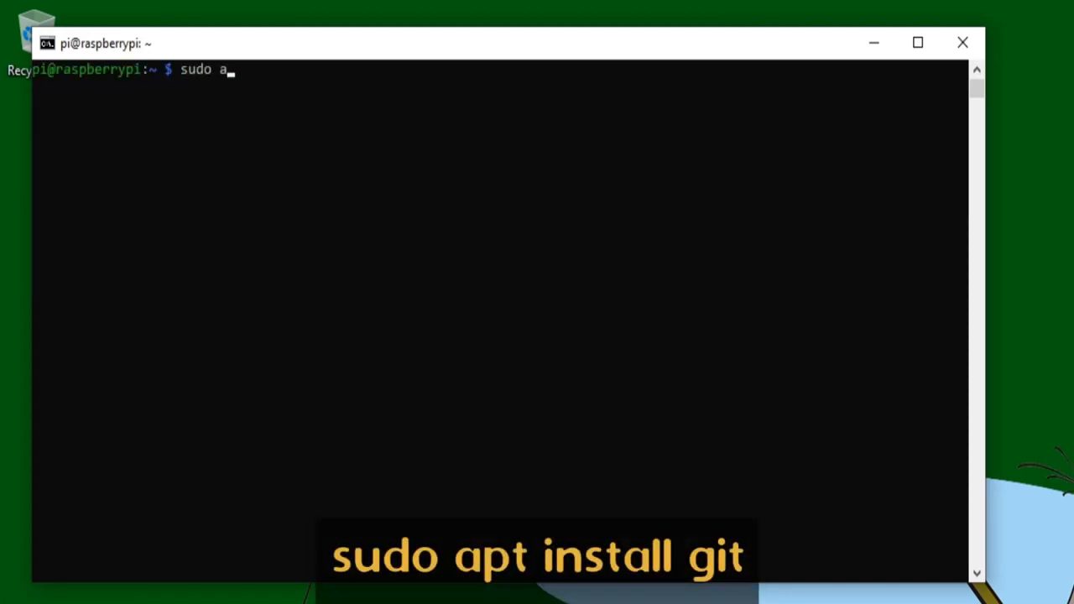
pyautogui.write('pt install git')
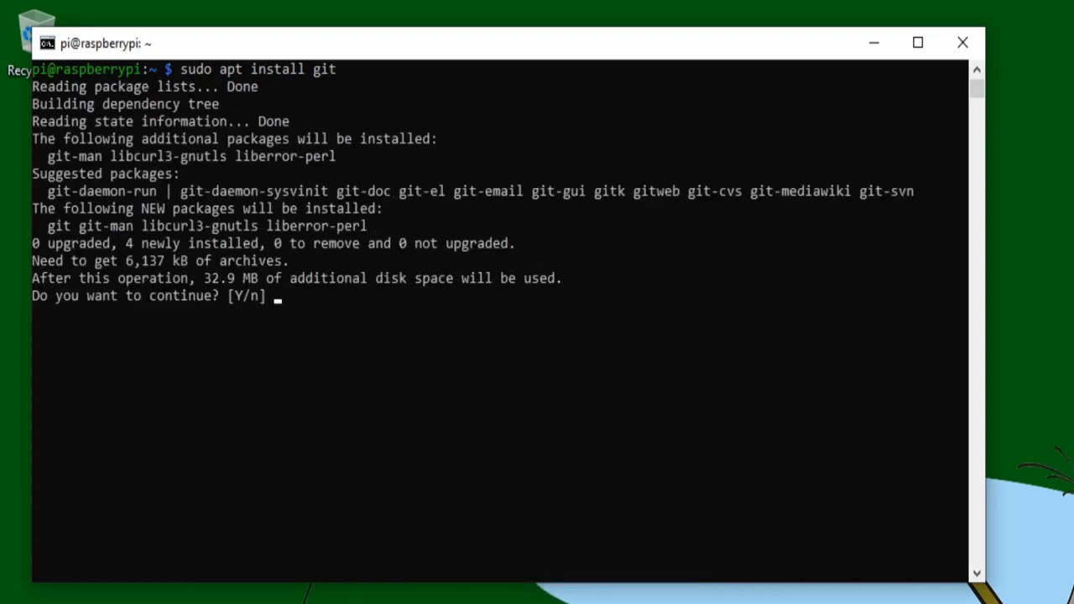
pyautogui.write('y')
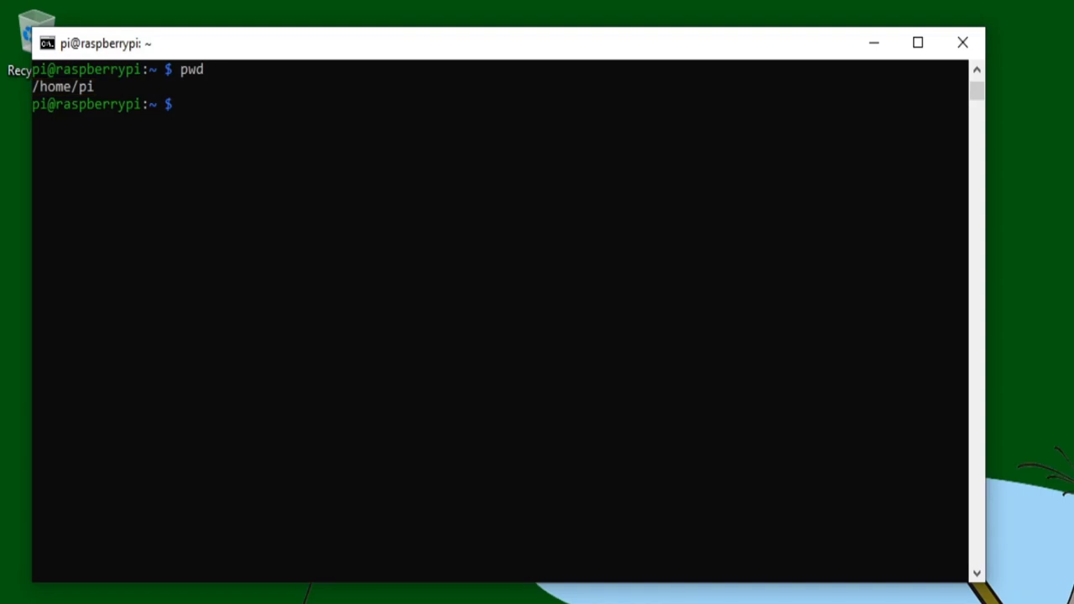
pyautogui.write('cd ~')
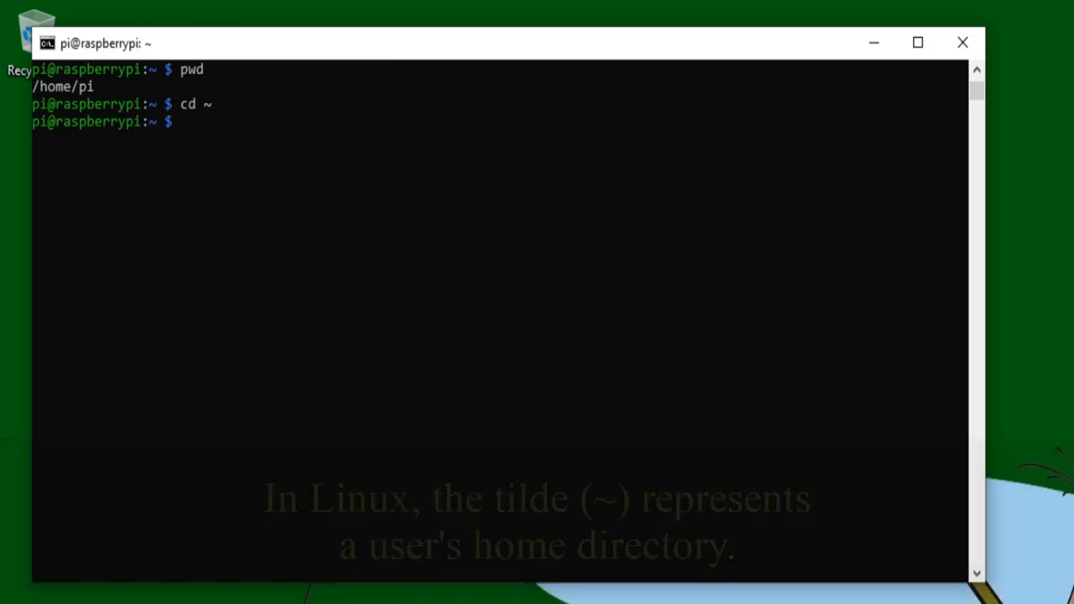
pyautogui.write('pwd')
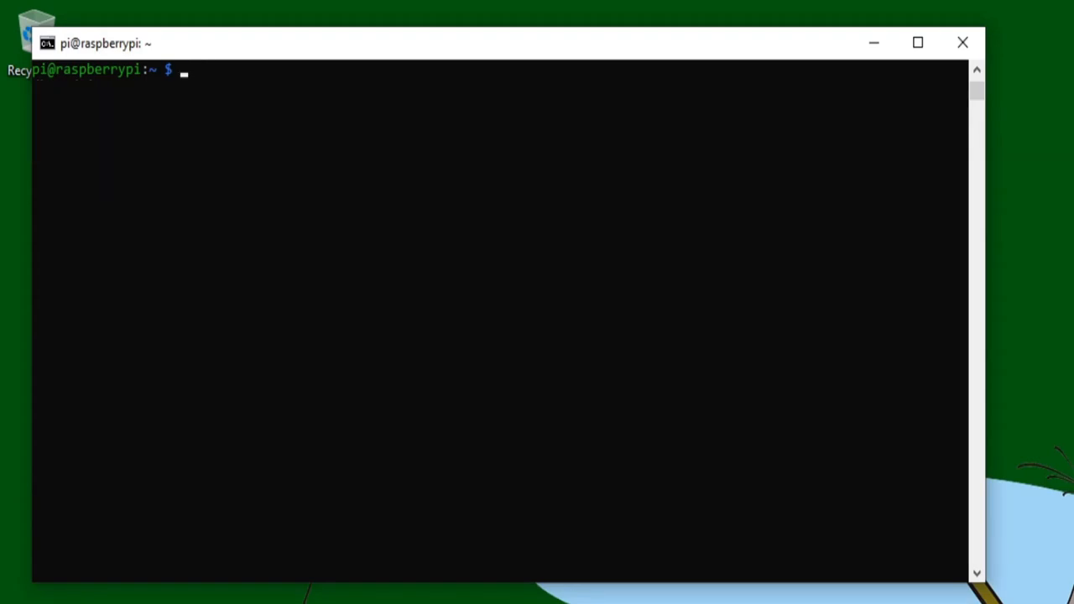
pyautogui.write('git')
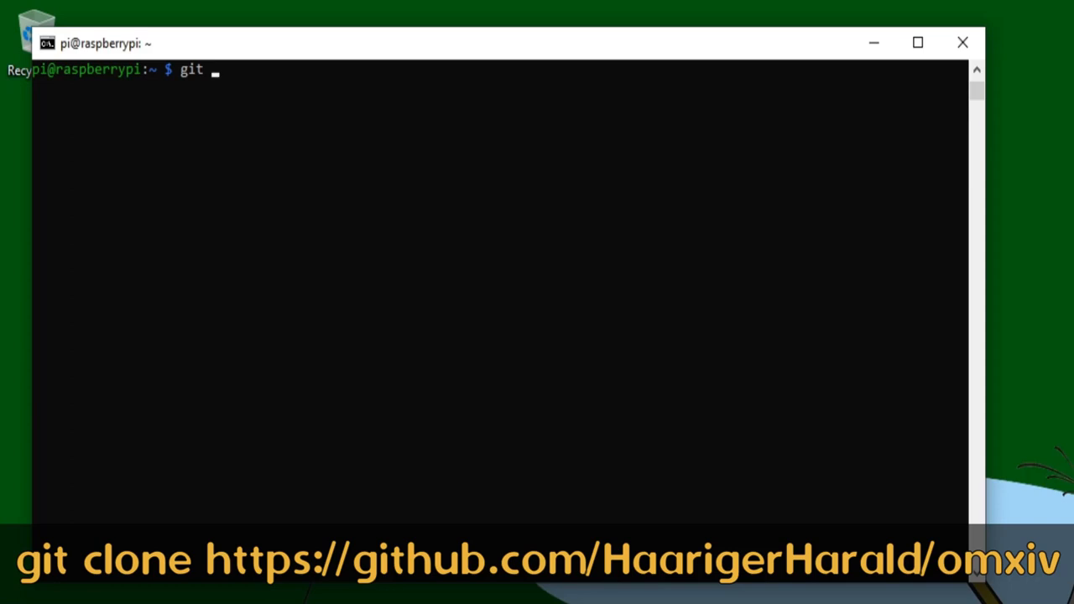
pyautogui.write('clone')
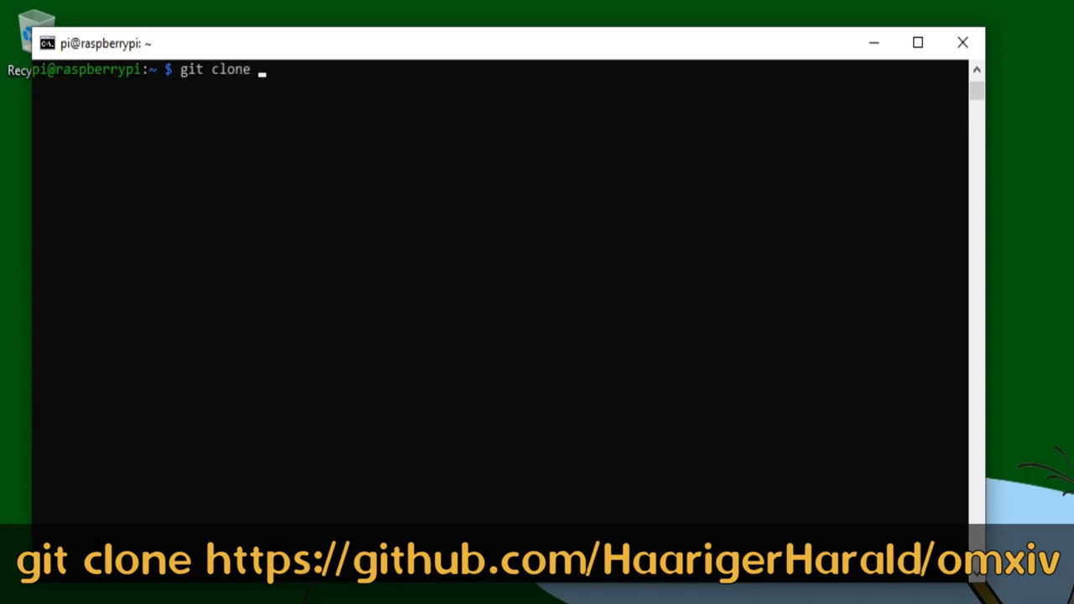
pyautogui.write('https')
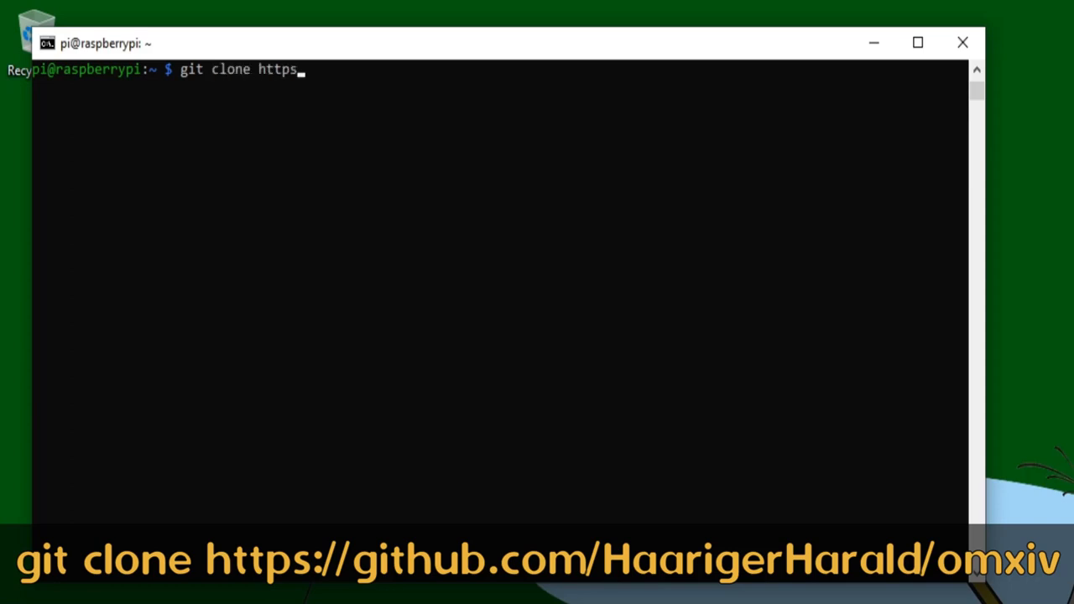
pyautogui.write('://')
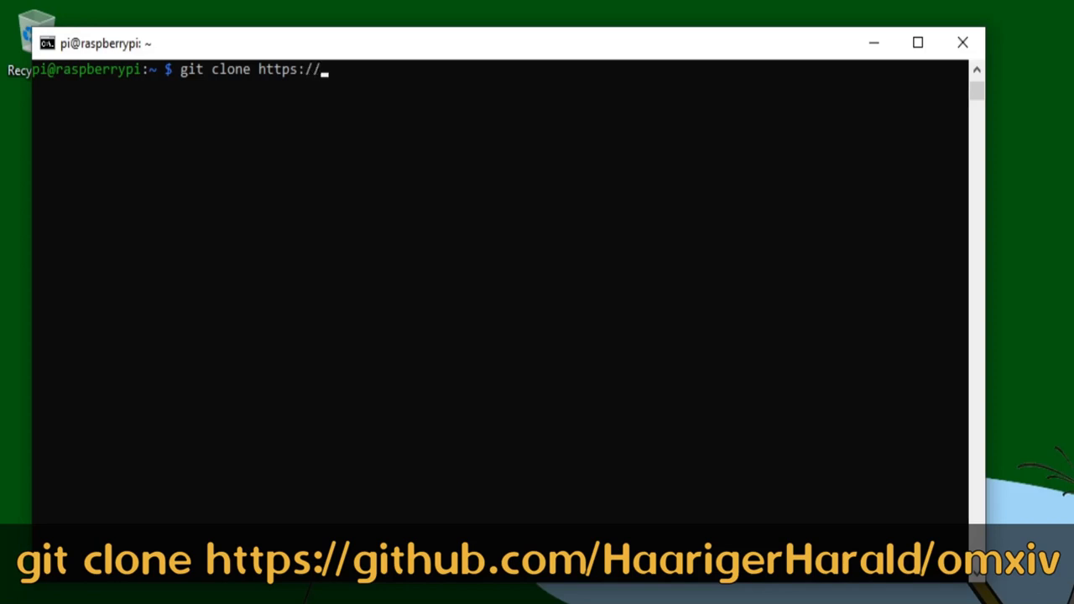
pyautogui.write('github')
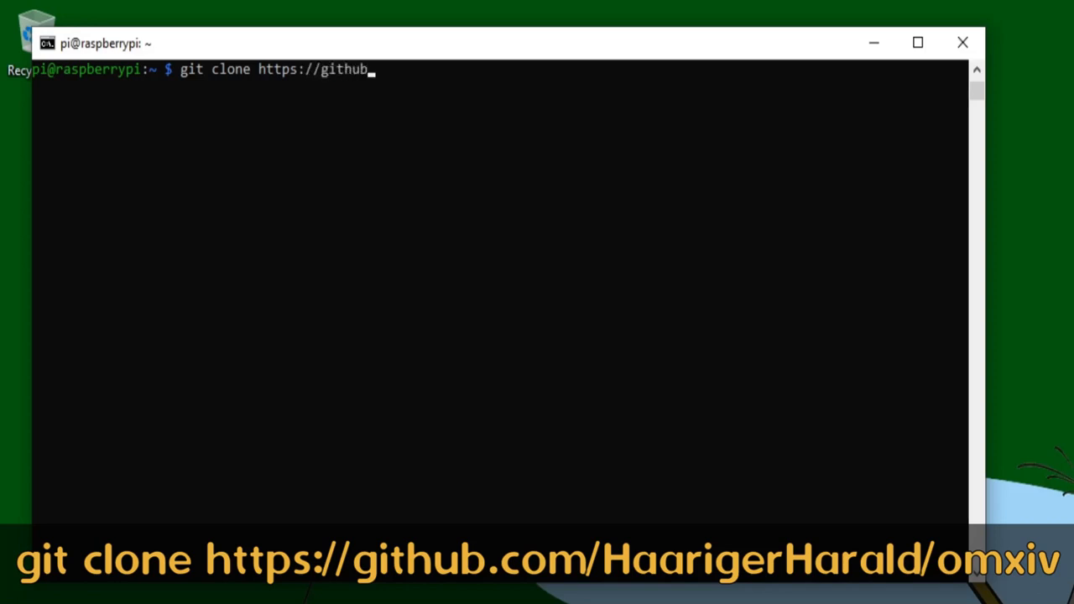
pyautogui.write('.com/')
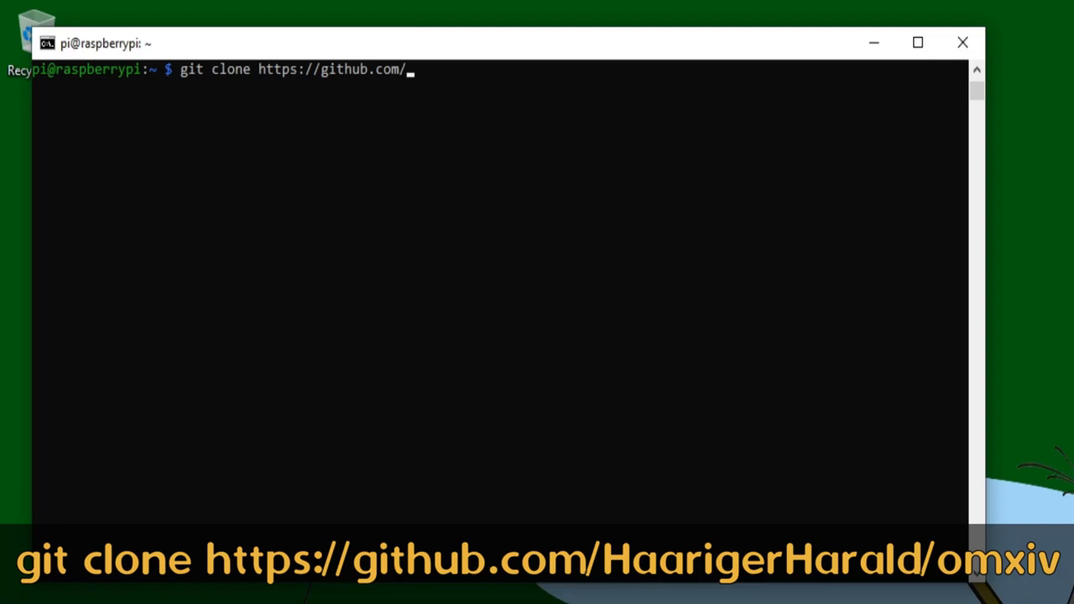
pyautogui.write('H')
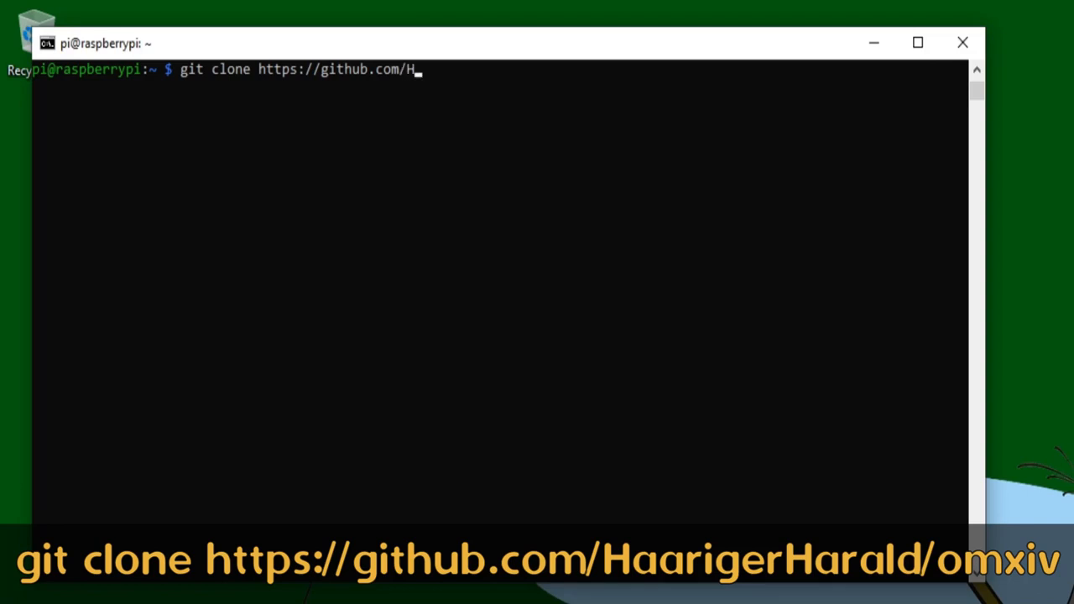
pyautogui.write('aari')
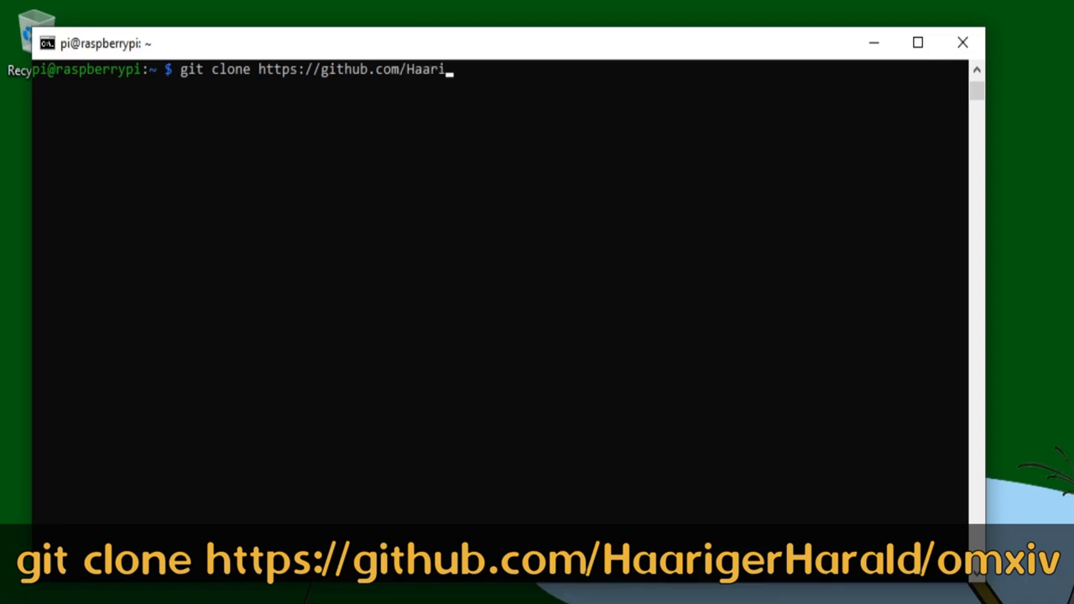
pyautogui.write('gerH')
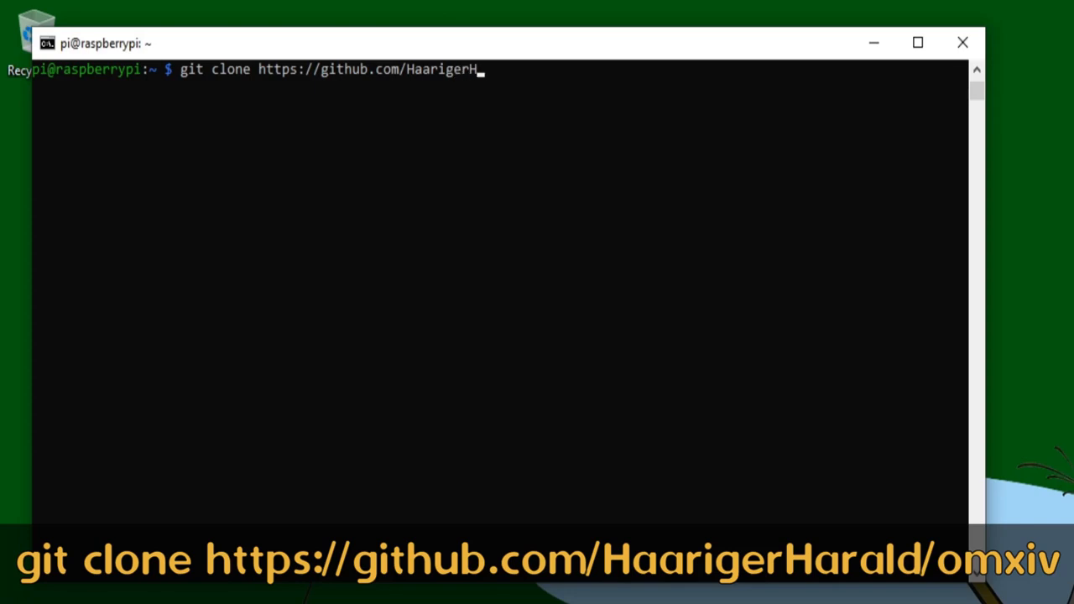
pyautogui.write('ara')
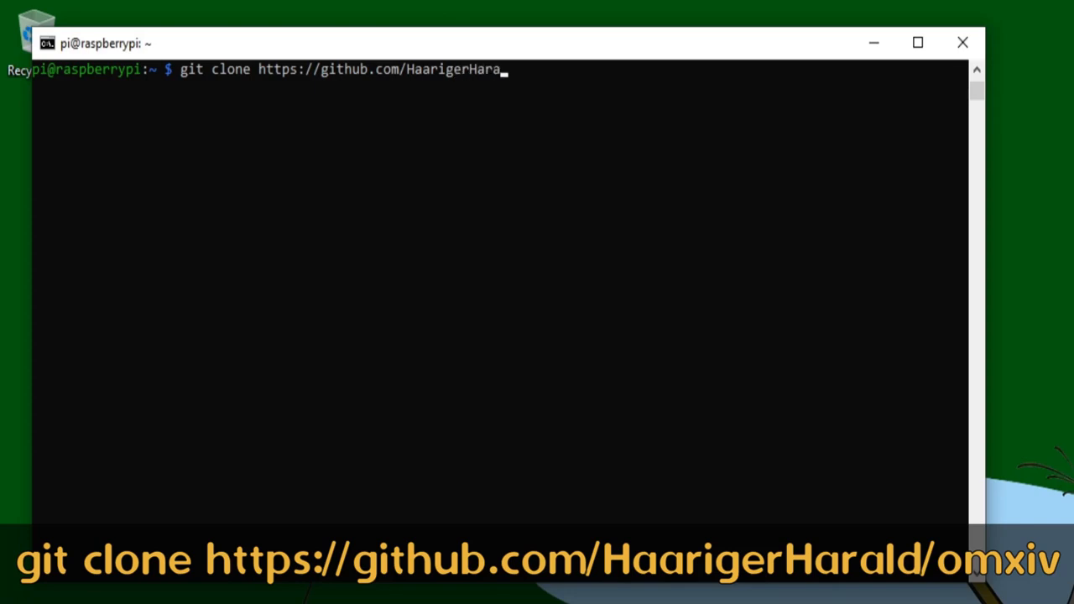
pyautogui.write('ld/o')
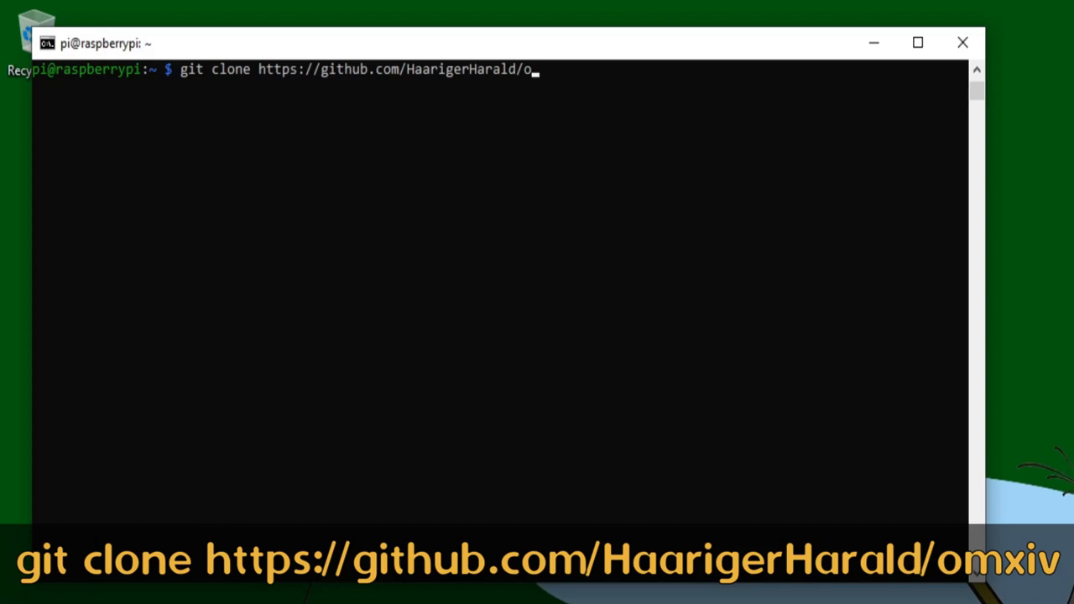
pyautogui.write('mxiv')
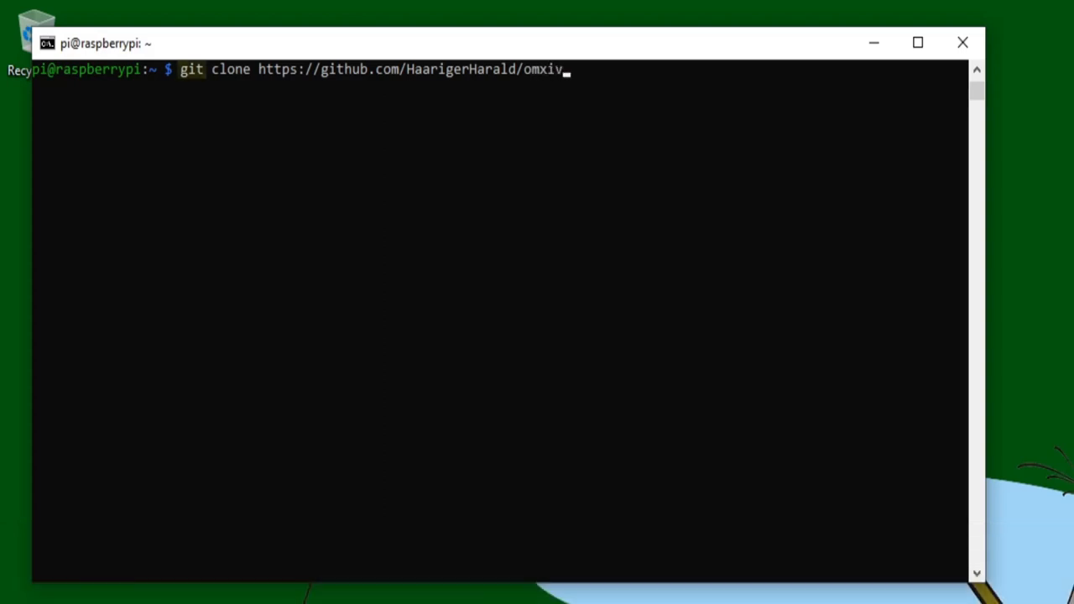
pyautogui.doubleClick(230, 70)
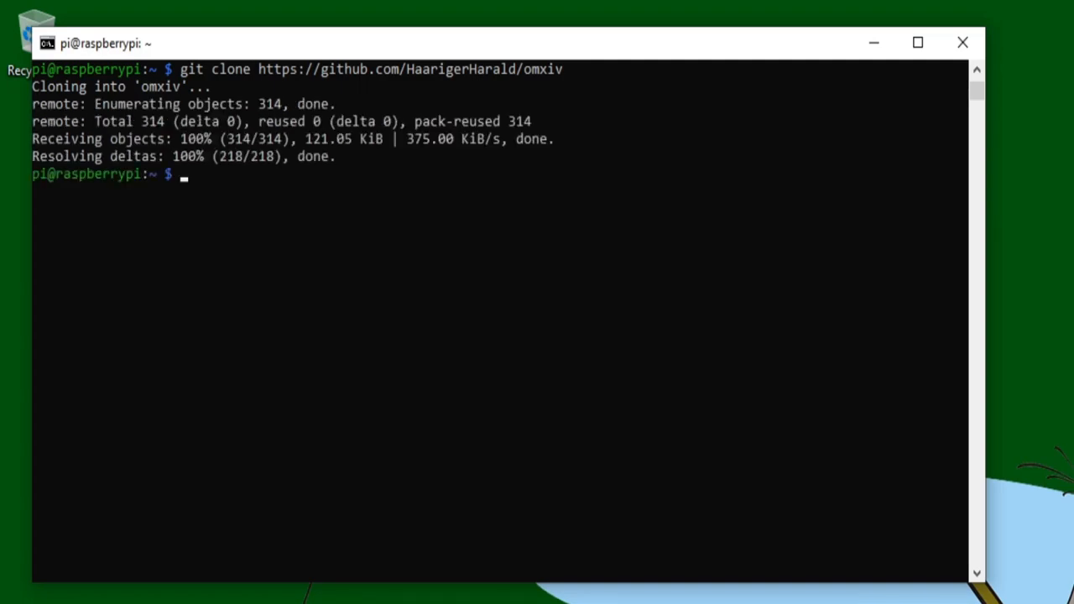
# - List the home directory with ls -l and spot the new omxiv folder
pyautogui.write('ls')
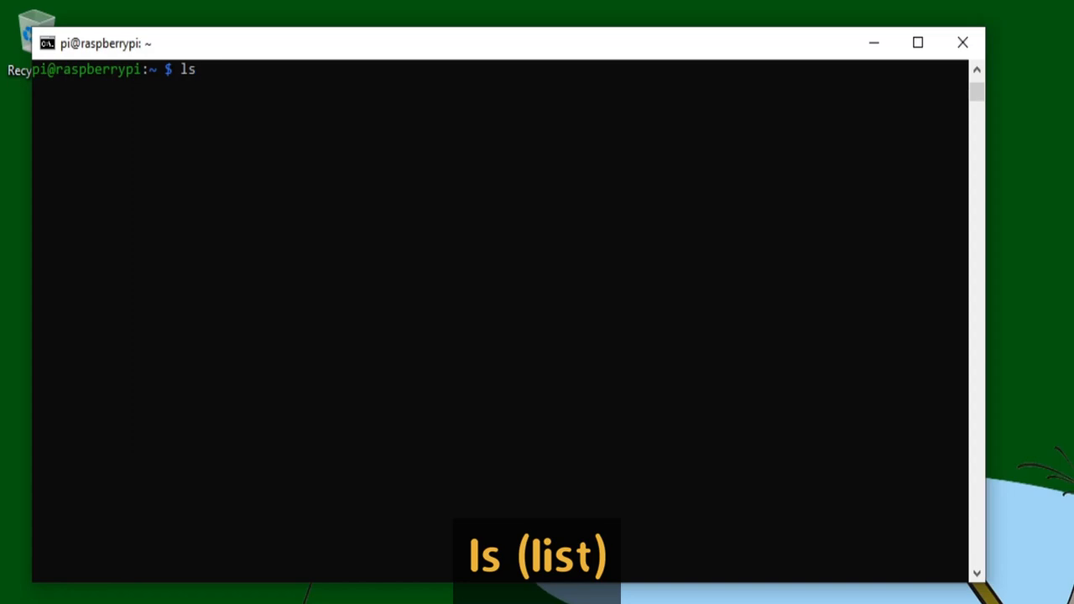
pyautogui.write('-l')
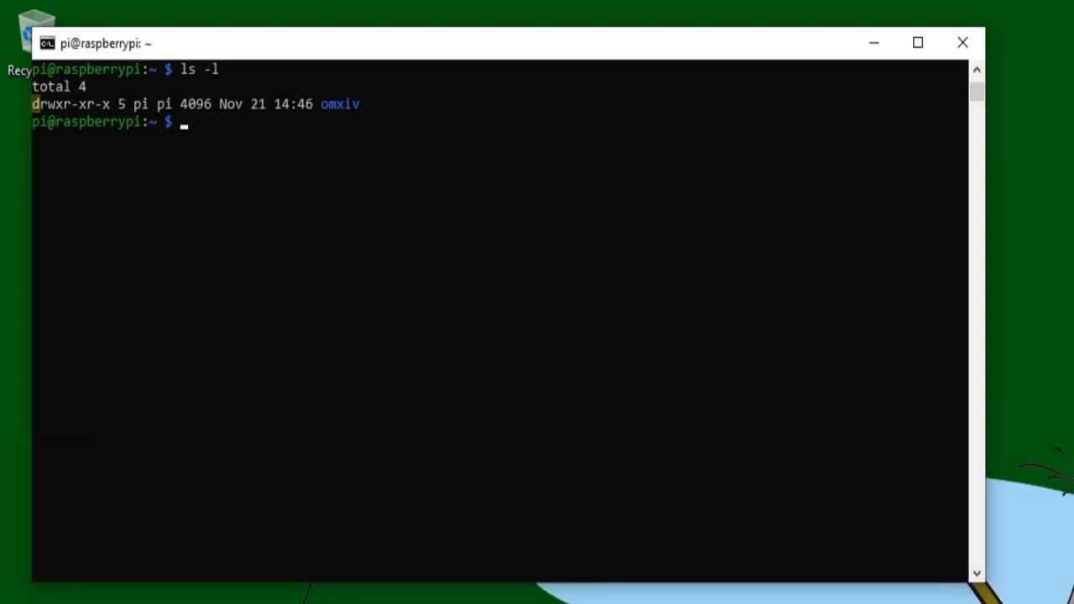
pyautogui.doubleClick(339, 104)
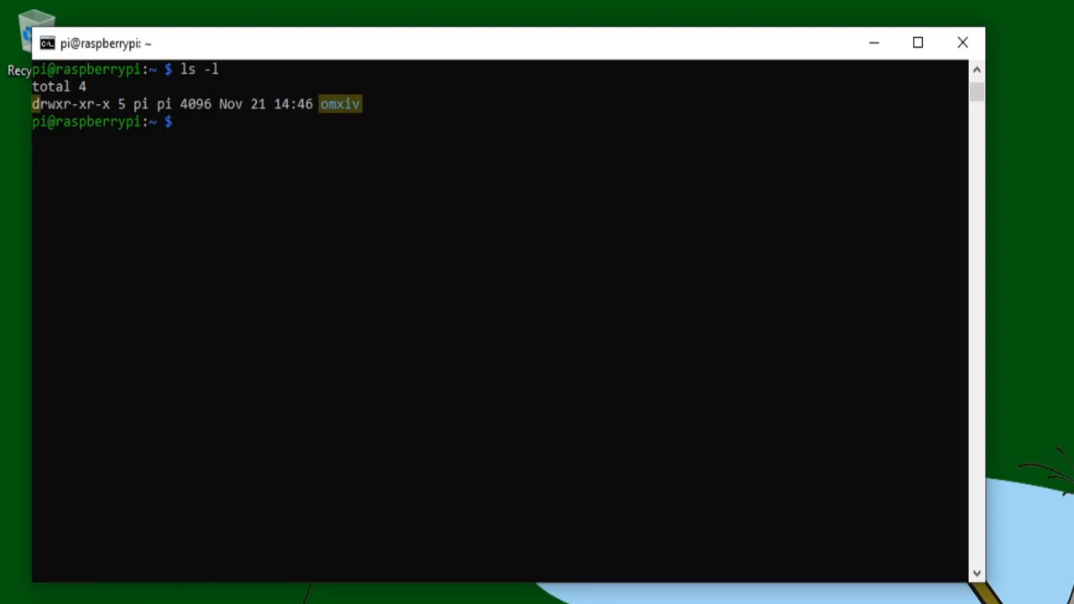
# - Change into the omxiv folder and list its contents
pyautogui.write('cd')
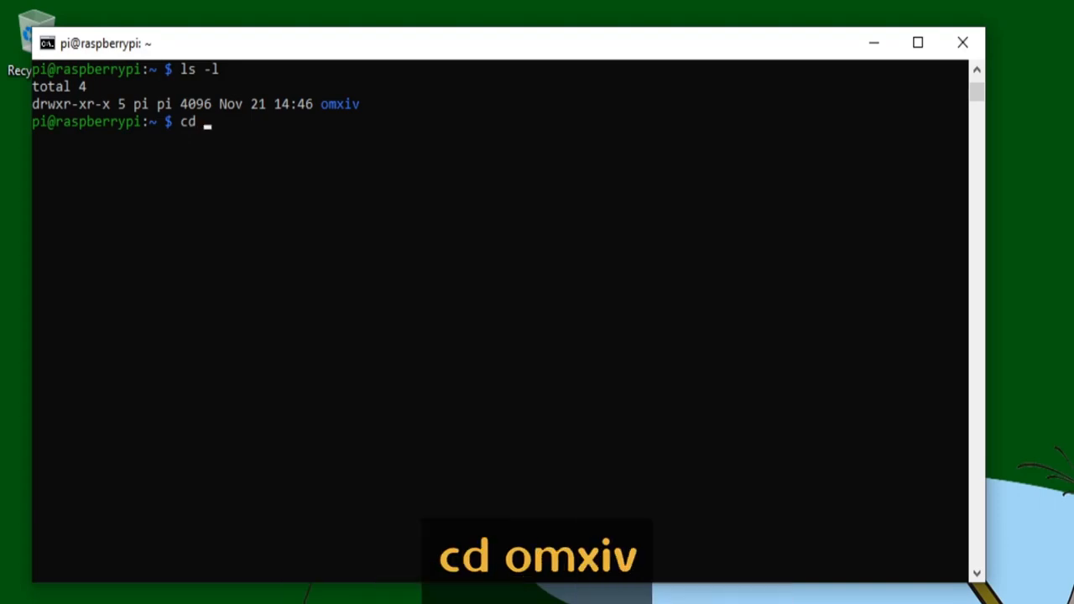
pyautogui.write('omxiv')
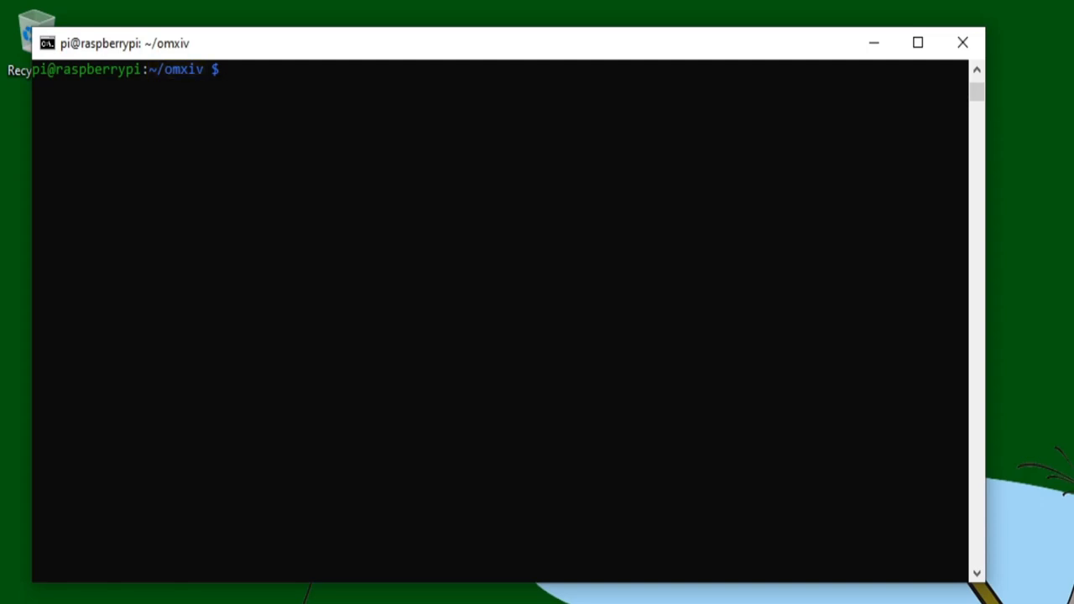
pyautogui.write('ls')
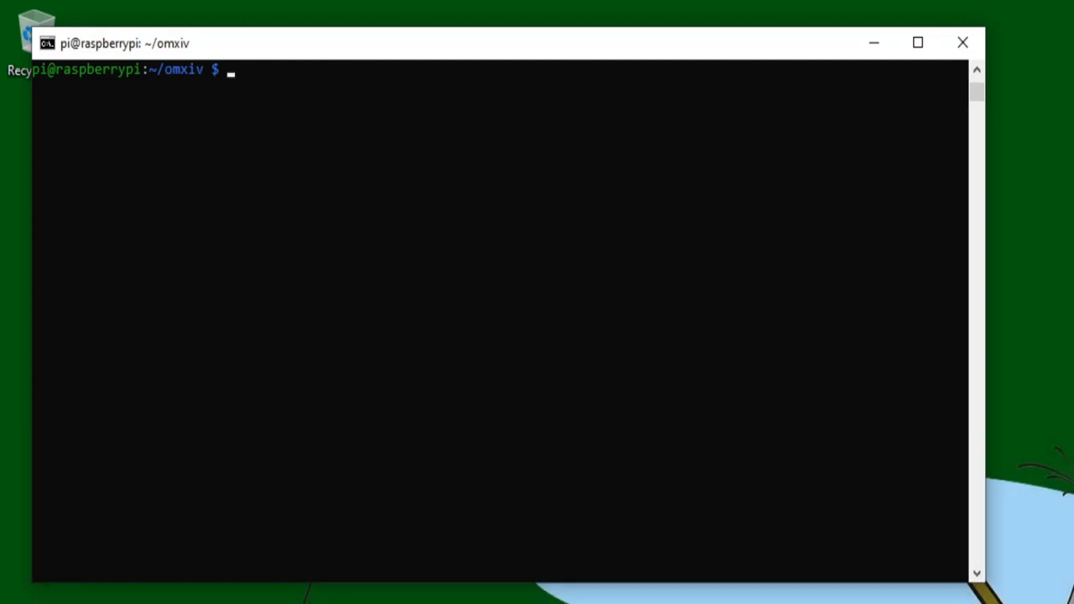
# - Install libjpeg8-dev and libpng12-dev with sudo apt install, answering y to proceed
pyautogui.write('sudo ap')
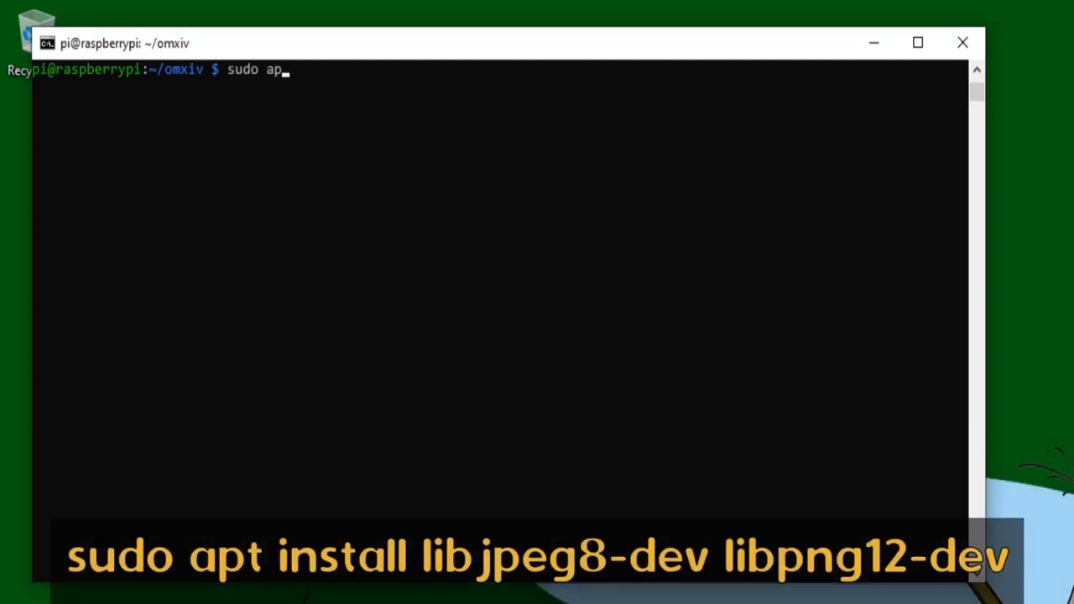
pyautogui.write('t insta')
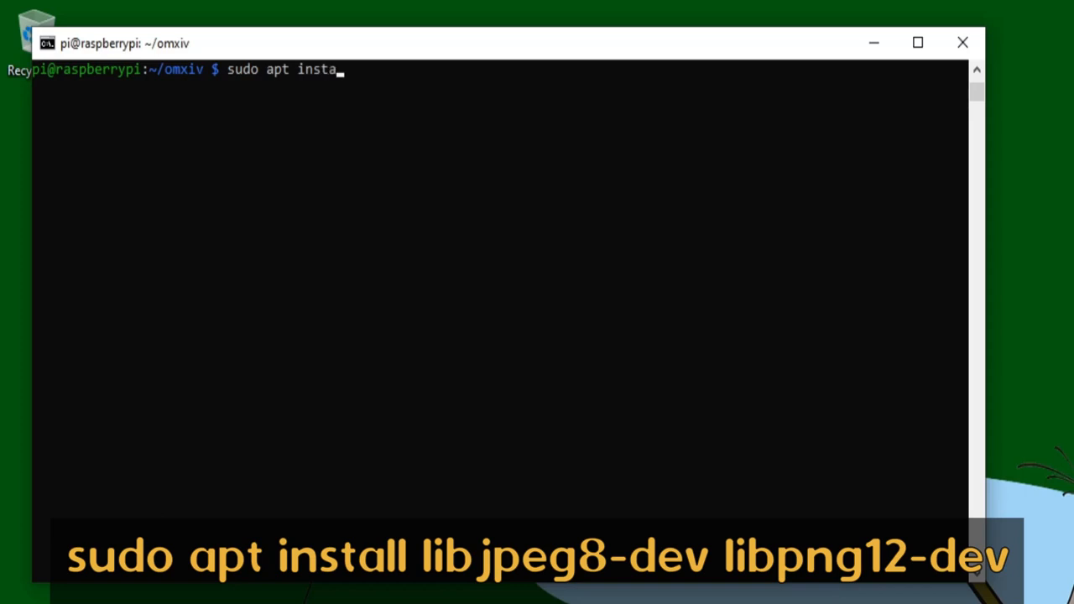
pyautogui.write('ll li')
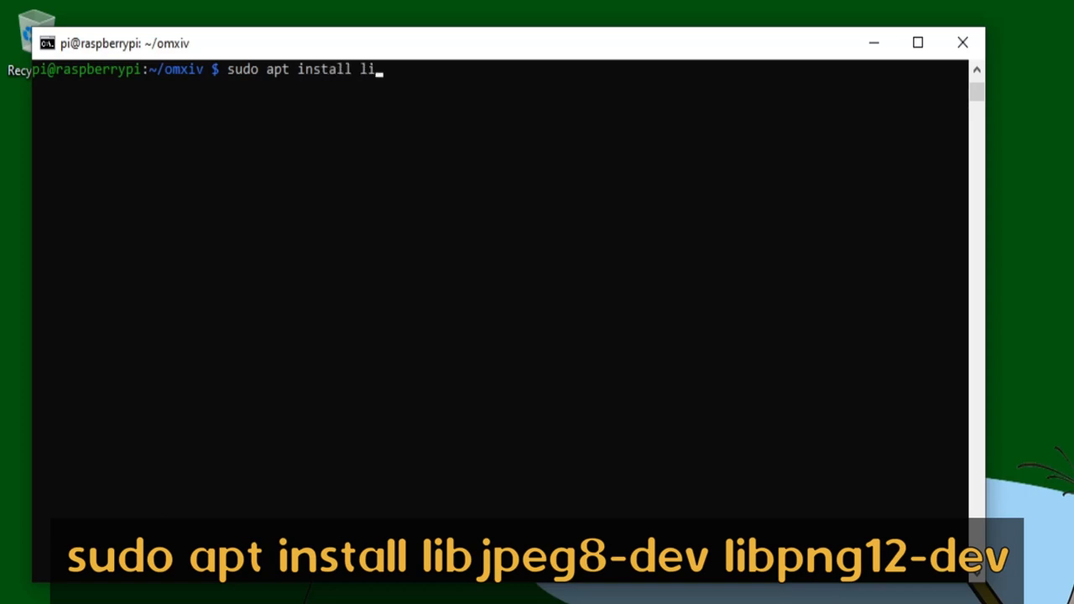
pyautogui.write('bjpeg')
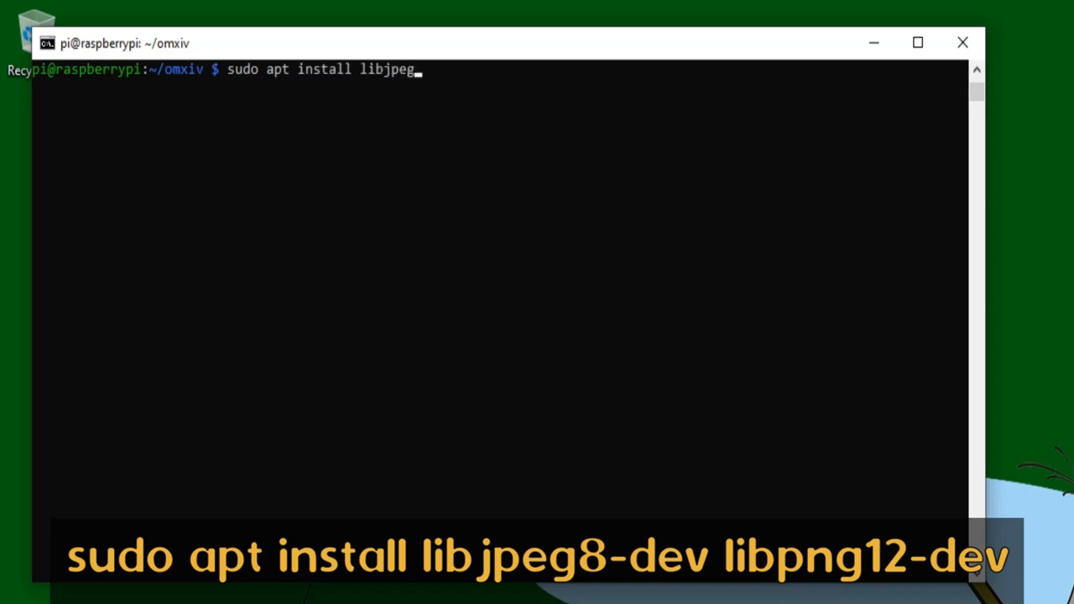
pyautogui.write('8-dev')
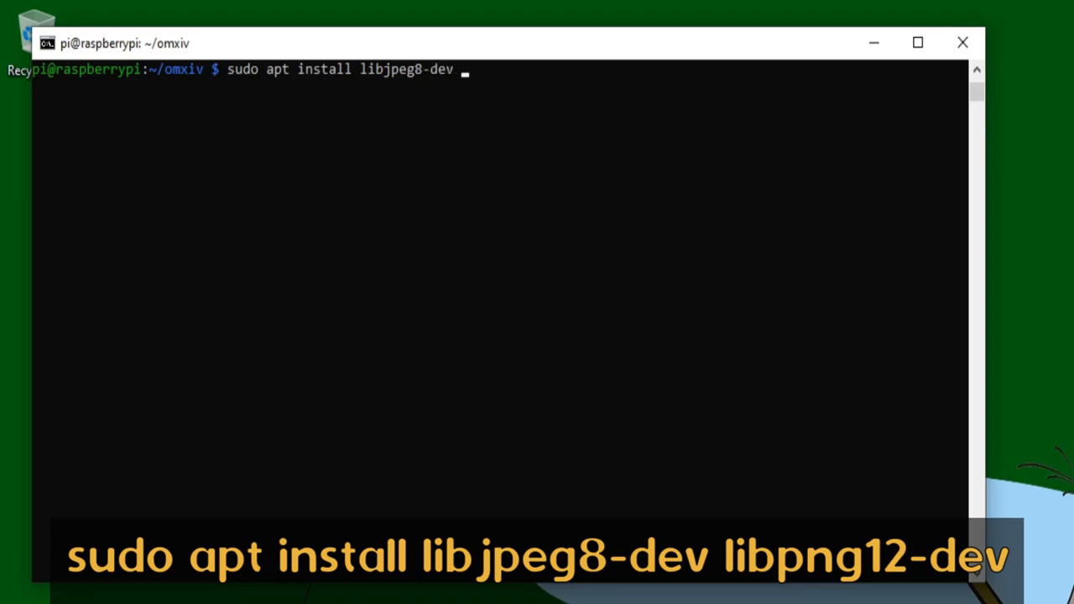
pyautogui.write('libp')
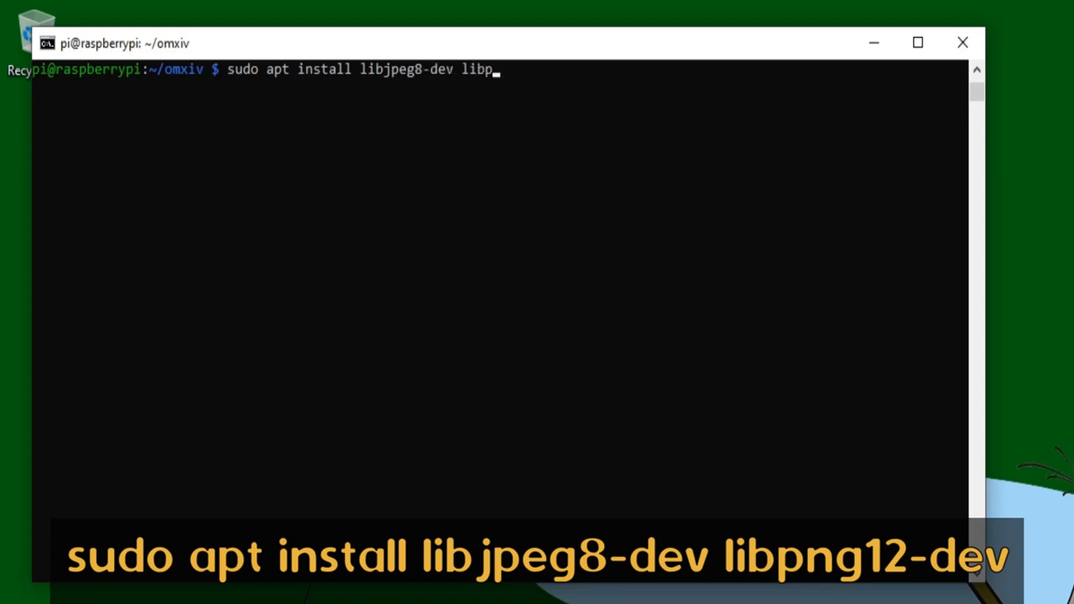
pyautogui.write('ng12-dev')
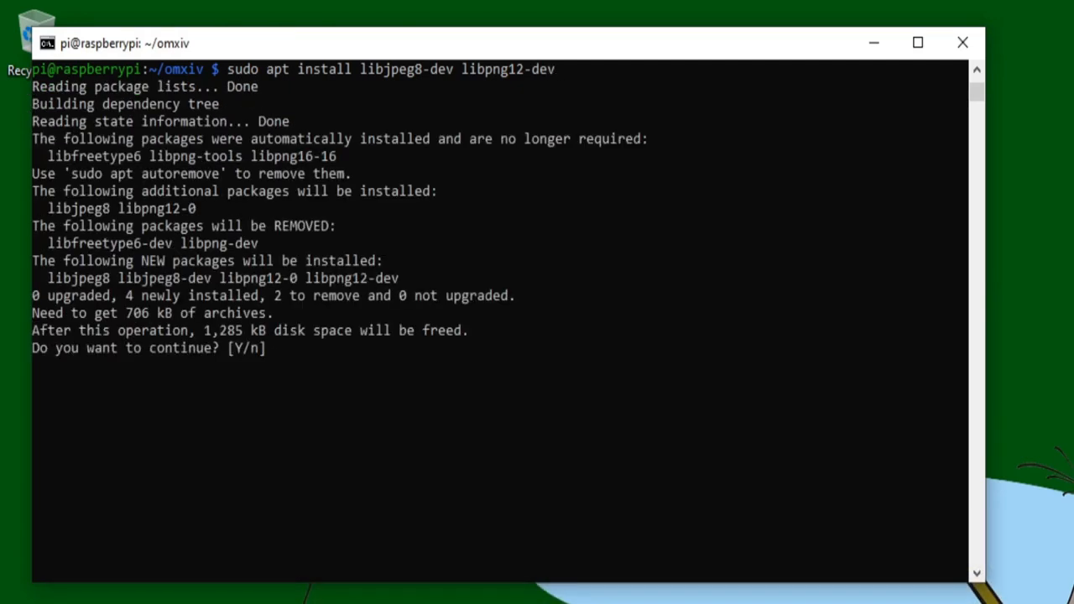
pyautogui.write('y')
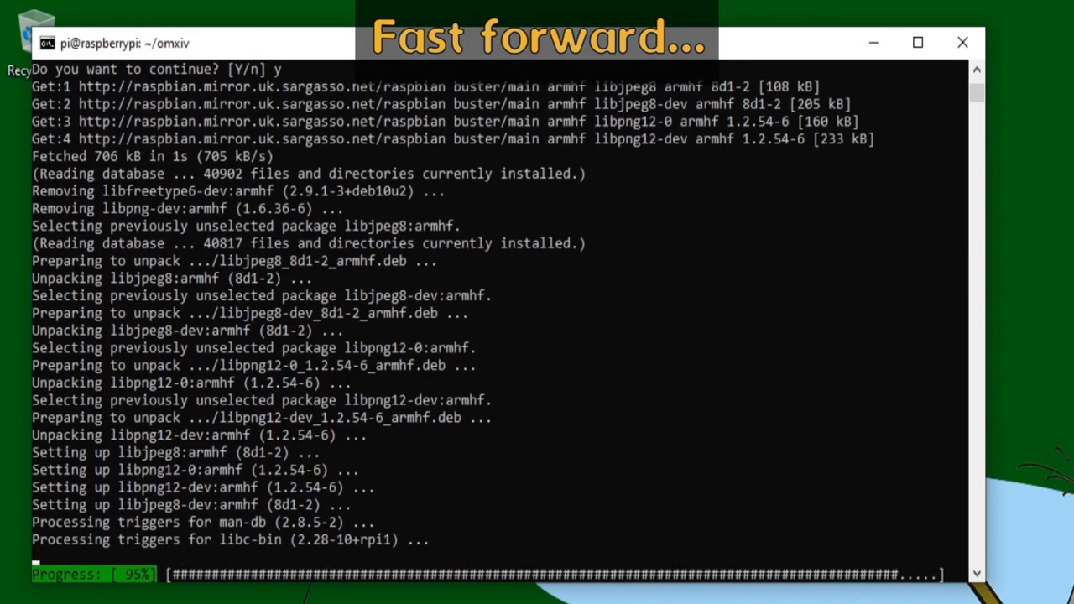
pyautogui.write('sudo apt install')
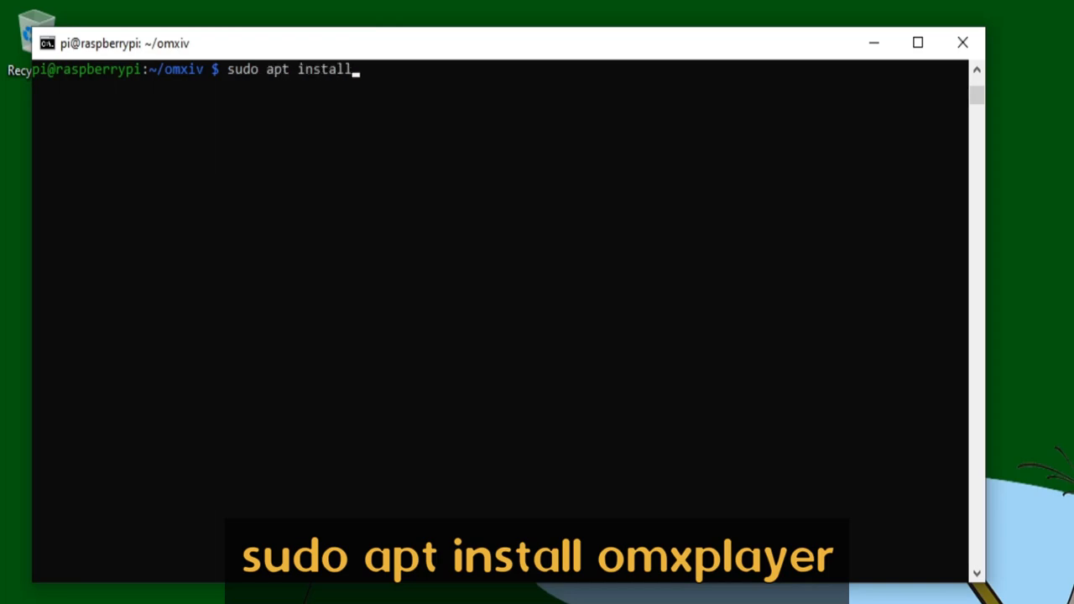
# - Install omxplayer with sudo apt install, answering y to the 97-package prompt
pyautogui.write('omxplaye')
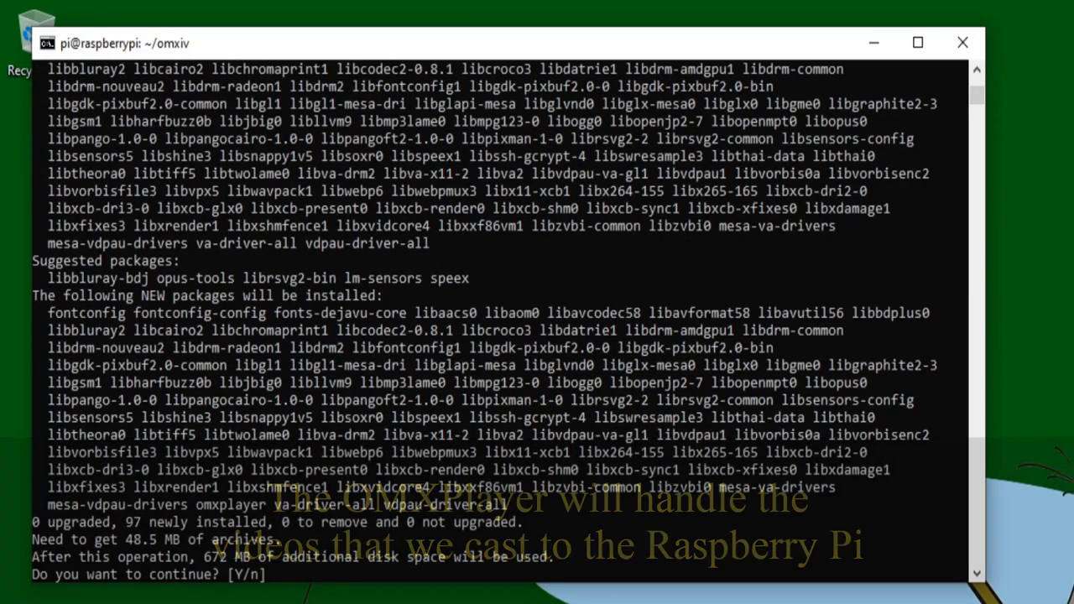
pyautogui.write('y')
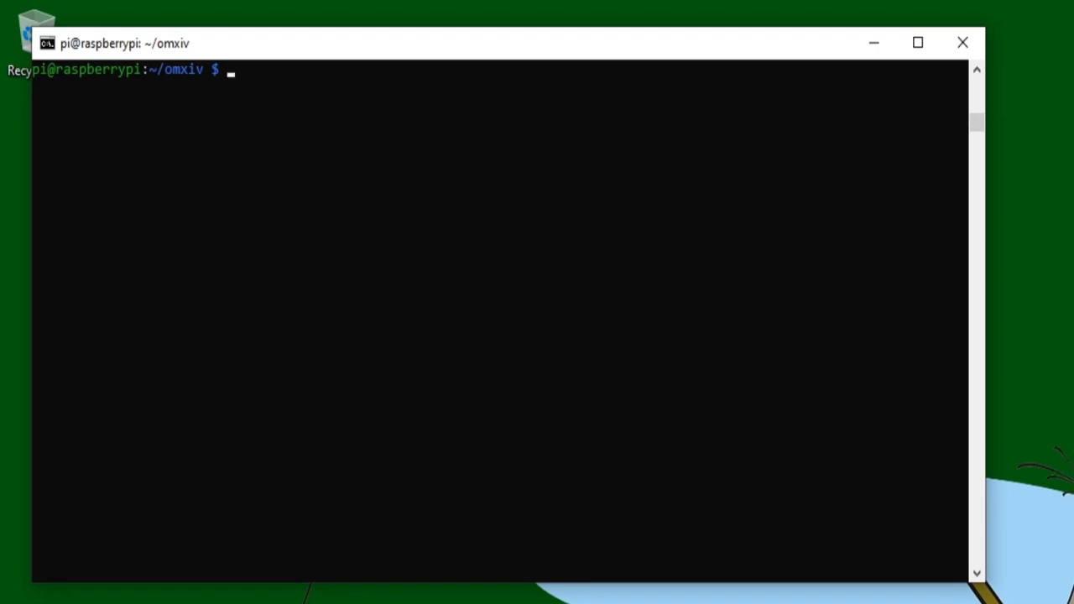
# - Build omxiv with make and sudo, then exit the SSH session back to Windows
pyautogui.write('make')
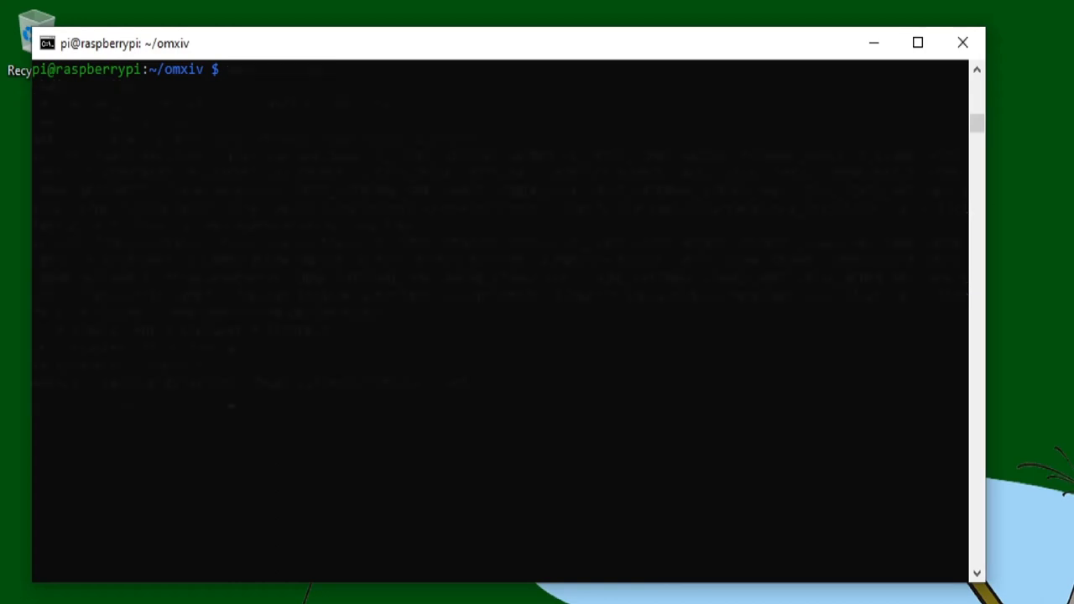
pyautogui.write('make')
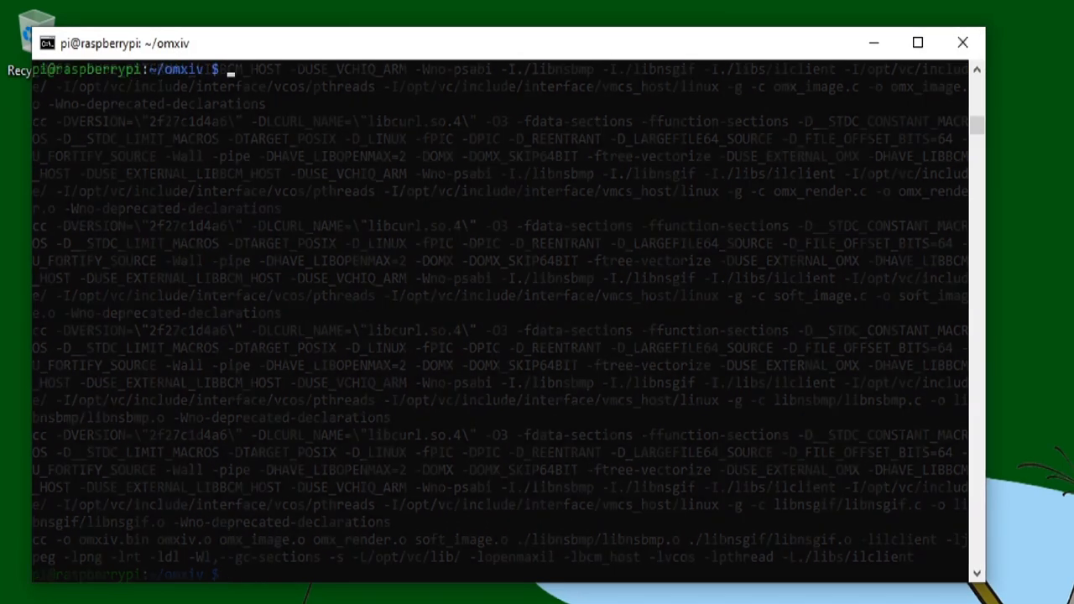
pyautogui.write('sudo')
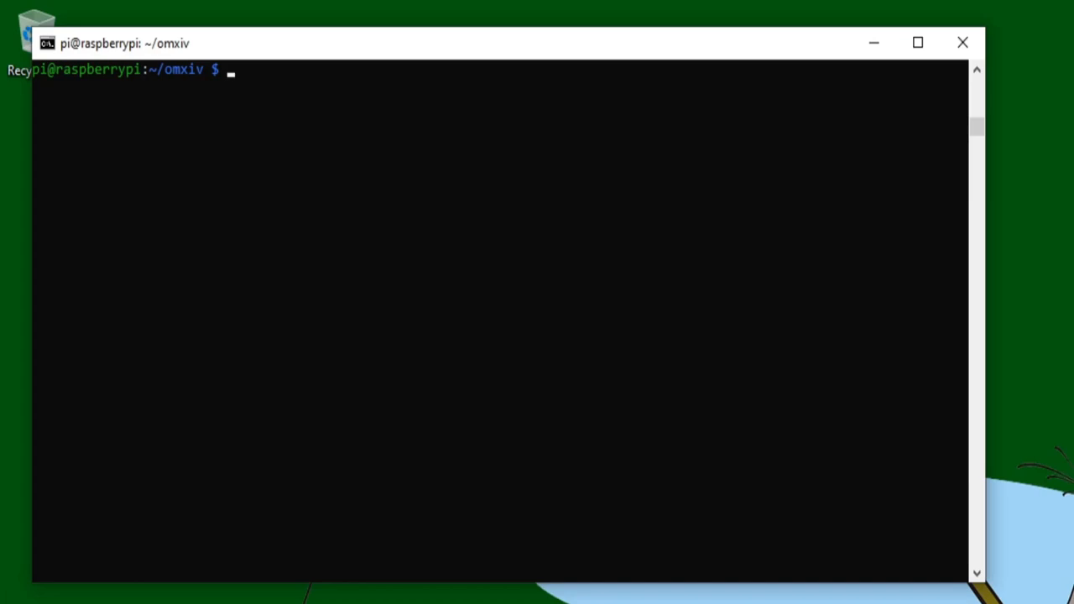
pyautogui.write('exit')
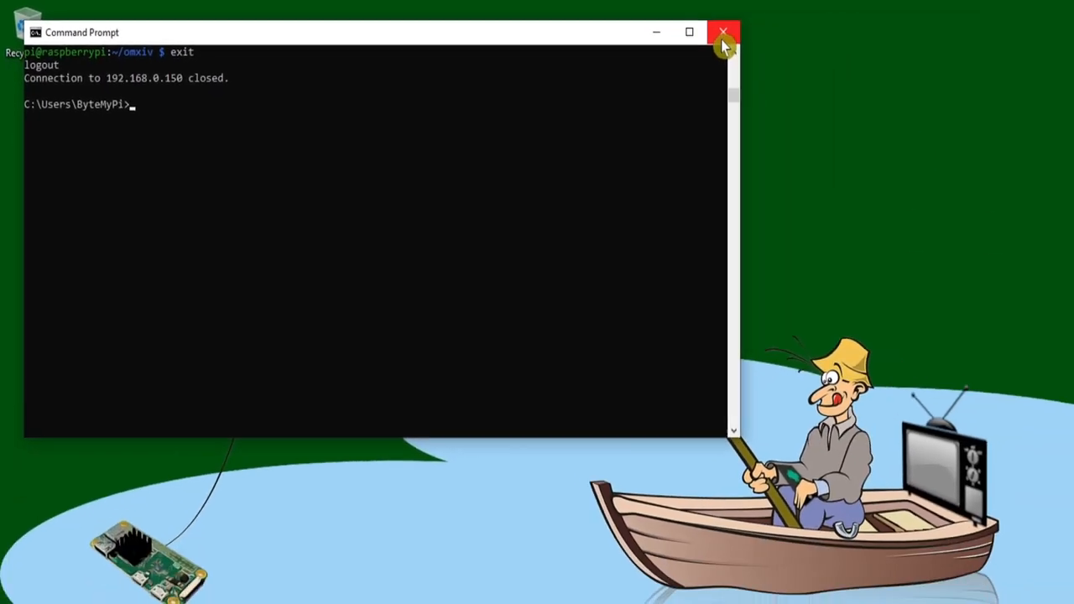
# - Close Command Prompt and bring up Google Chrome from the desktop
pyautogui.click(724, 32)
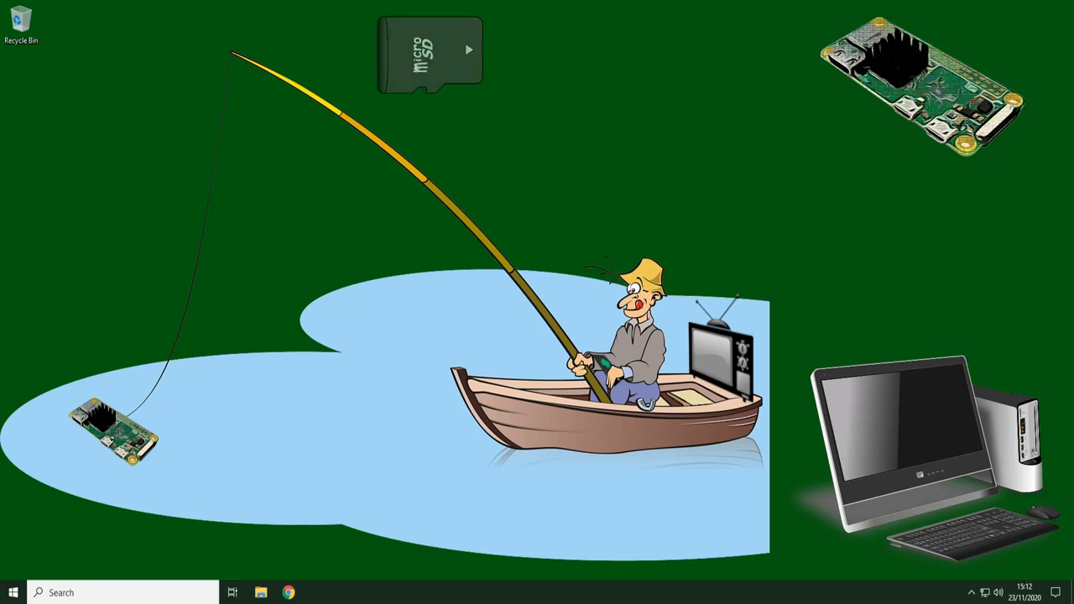
pyautogui.moveTo(430, 52); pyautogui.dragTo(675, 69)
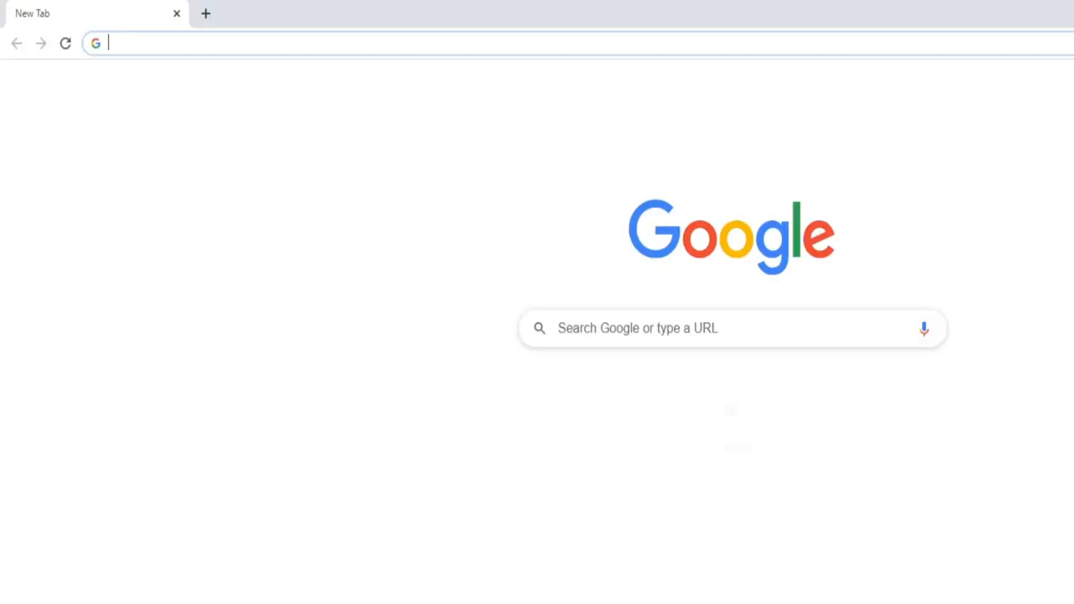
# - Search 'filezilla' and reach the FileZilla Client download page on filezilla-project.org
pyautogui.write('filezilla')
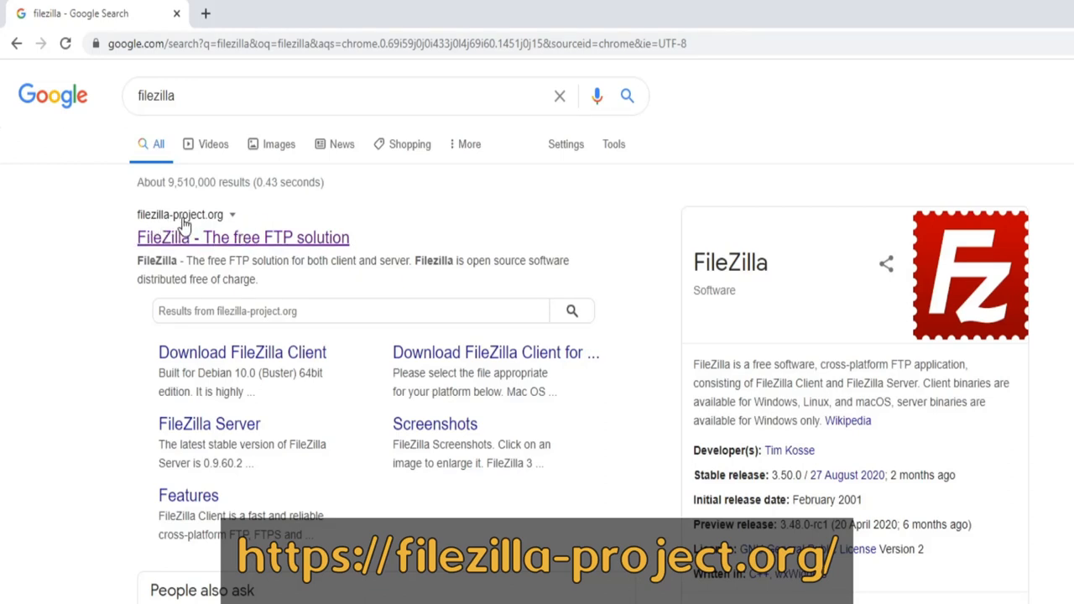
pyautogui.click(242, 239)
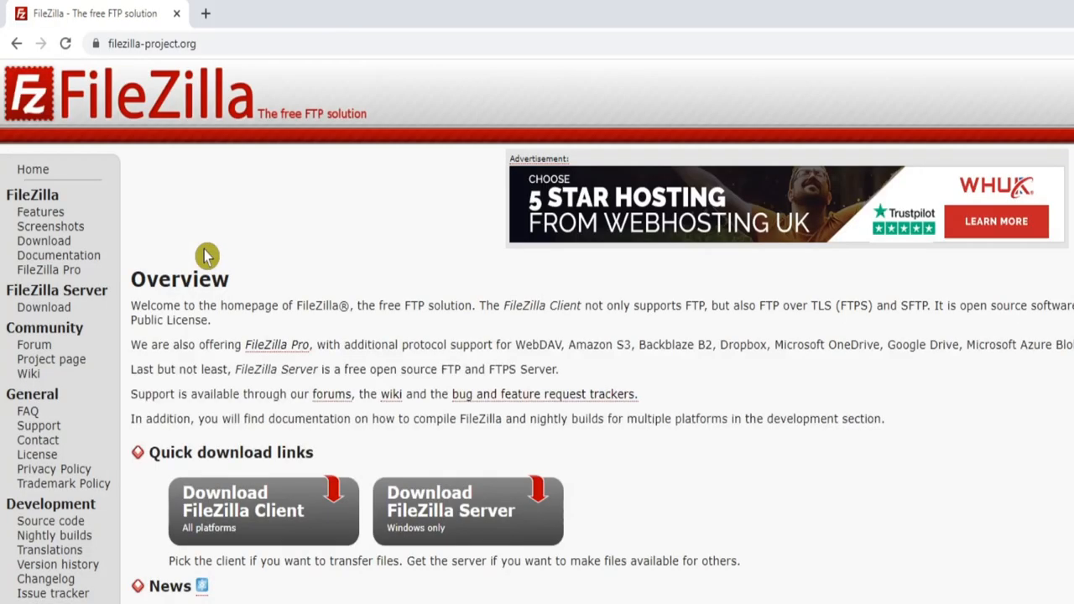
pyautogui.click(262, 510)
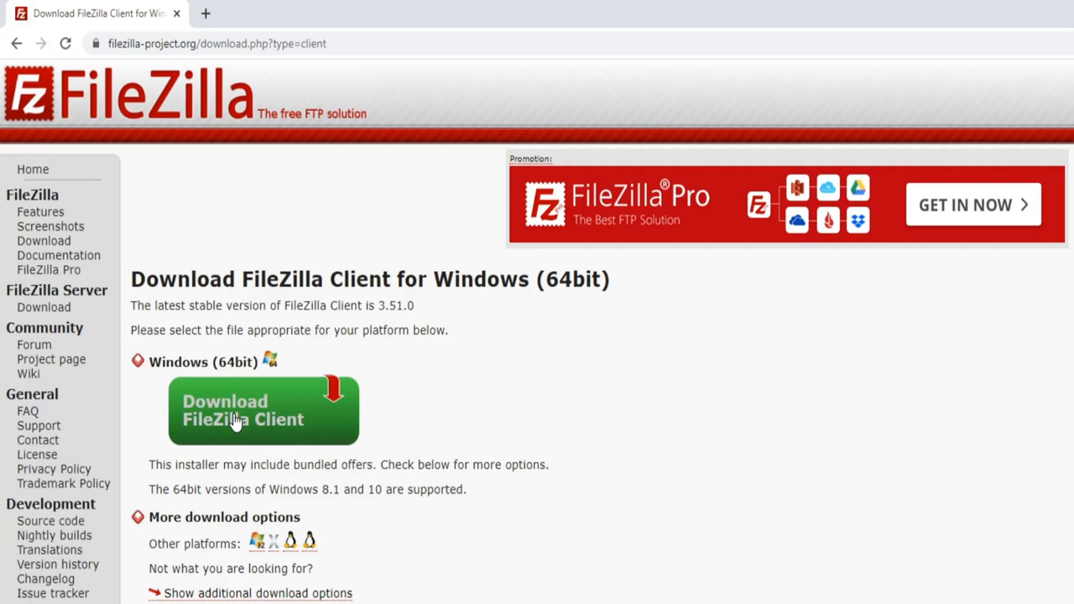
# - Download the free FileZilla Client Windows installer and save it to Downloads
pyautogui.click(244, 412)
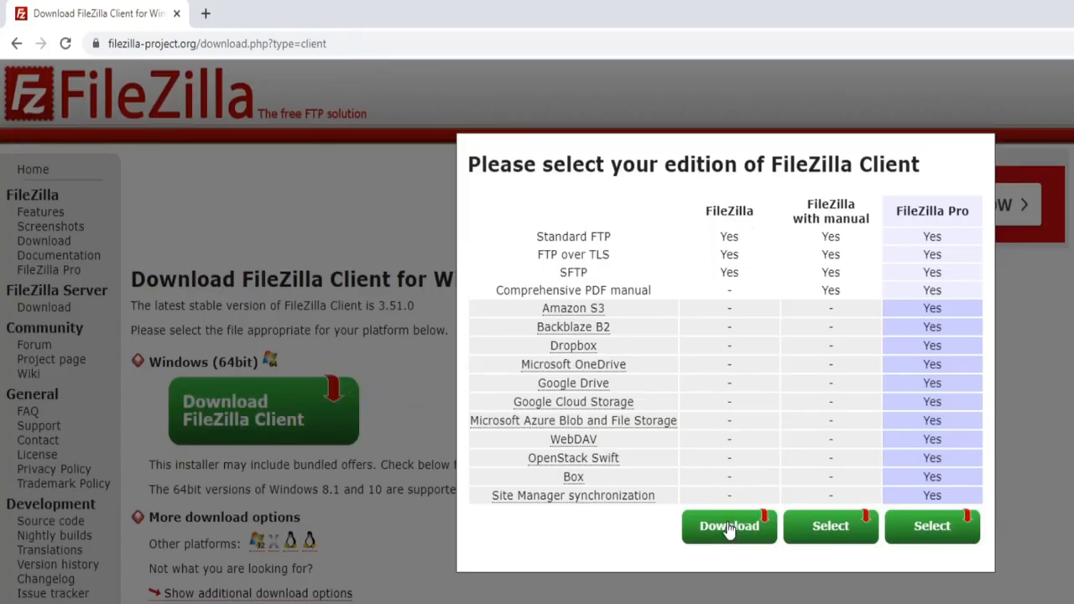
pyautogui.click(728, 527)
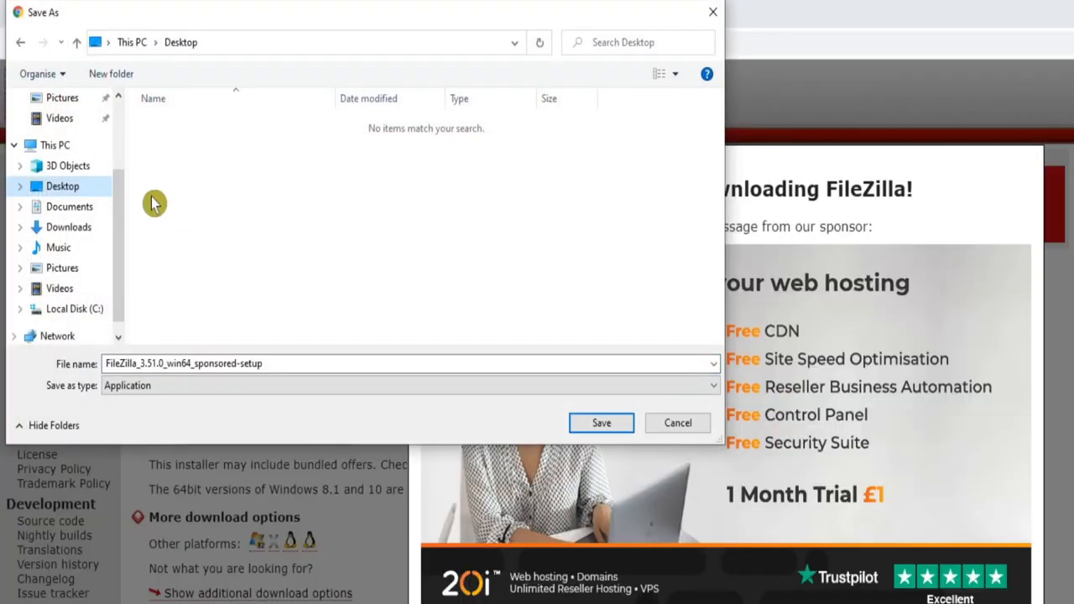
pyautogui.click(600, 423)
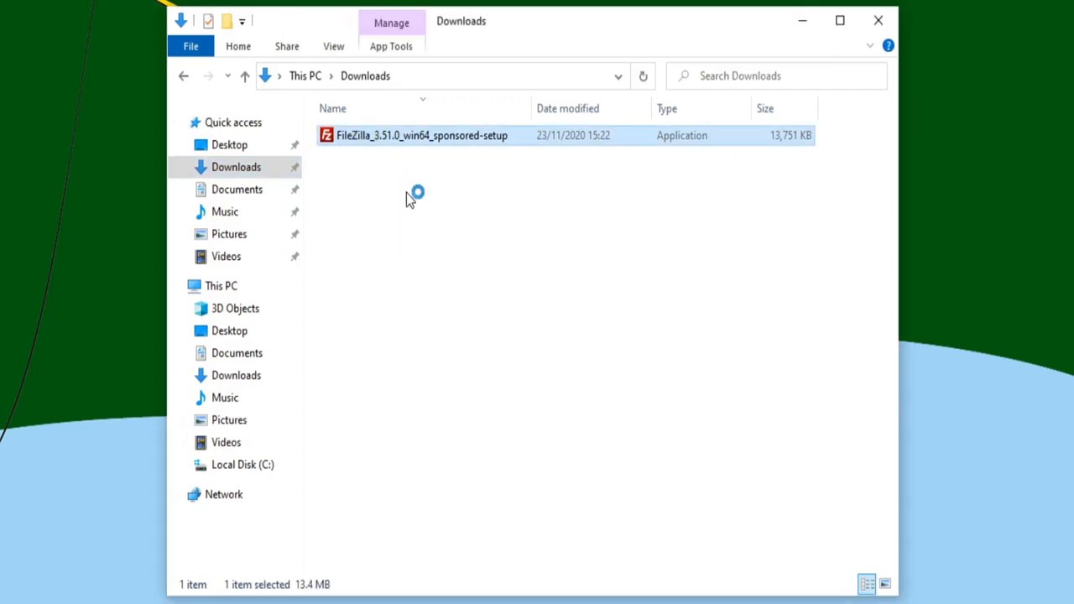
# - Run the FileZilla installer, accept every default page and finish with FileZilla launched
pyautogui.doubleClick(421, 134)
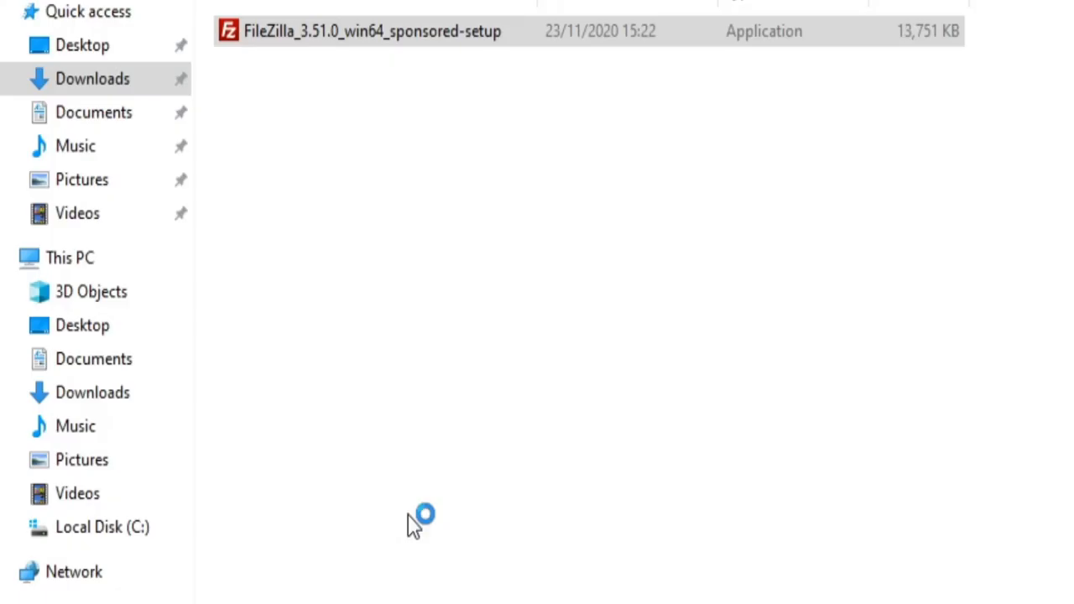
pyautogui.doubleClick(372, 31)
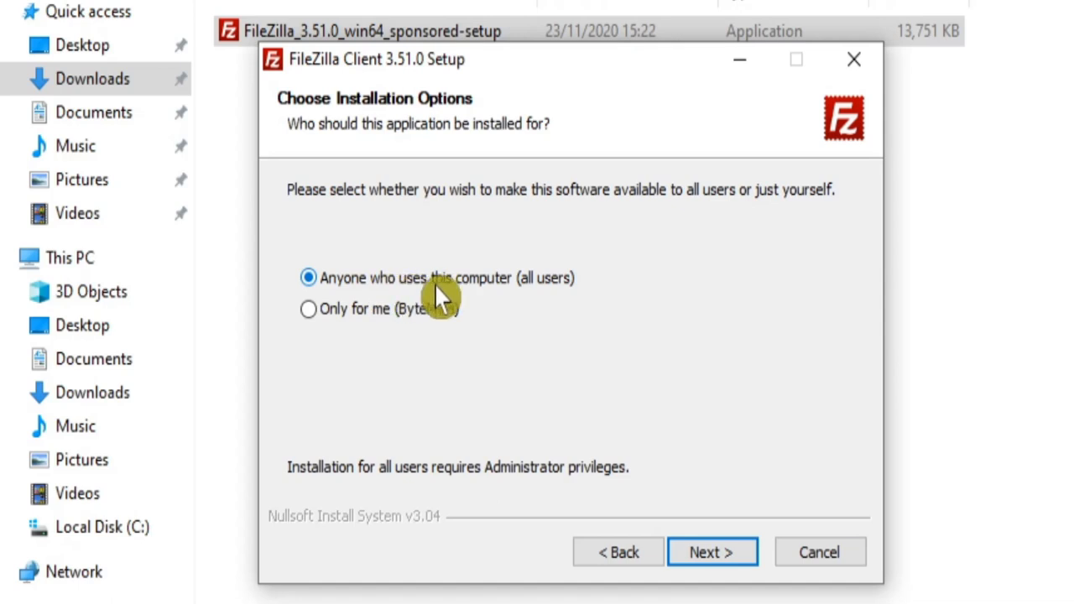
pyautogui.click(711, 552)
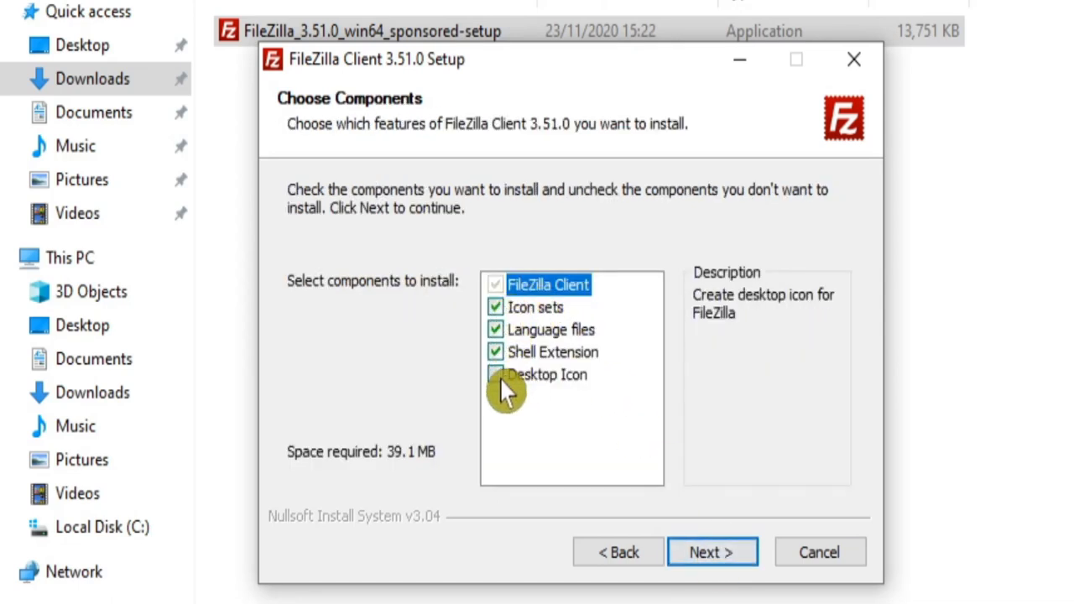
pyautogui.click(711, 552)
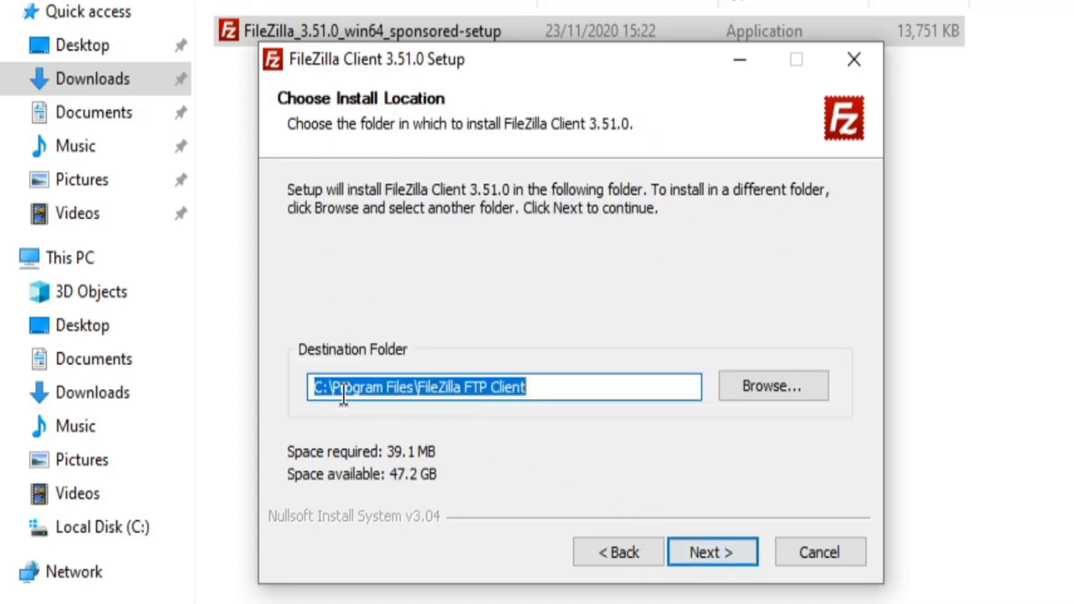
pyautogui.click(711, 552)
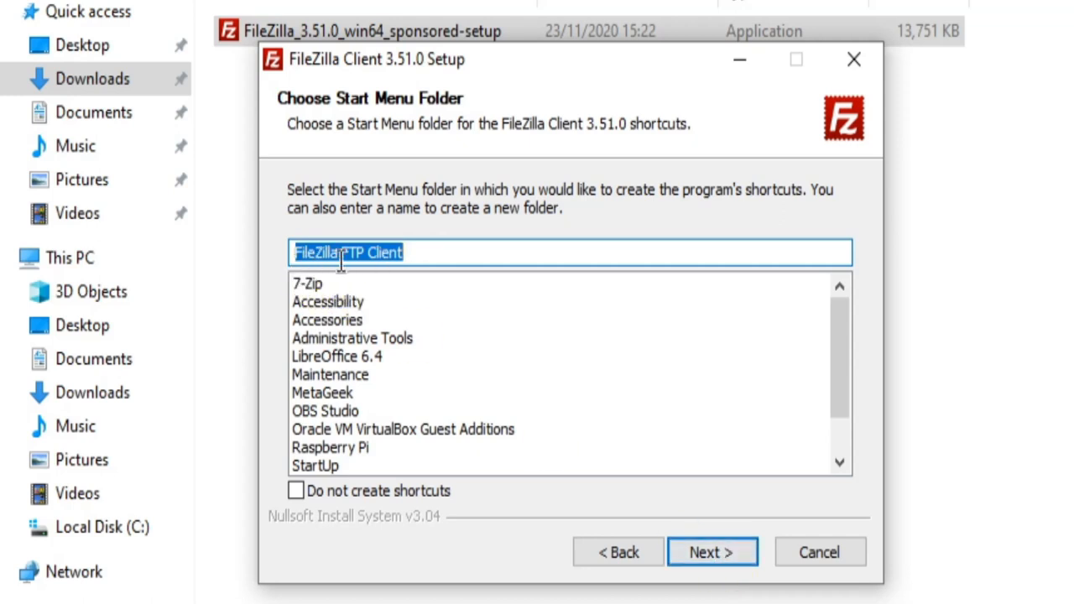
pyautogui.click(712, 553)
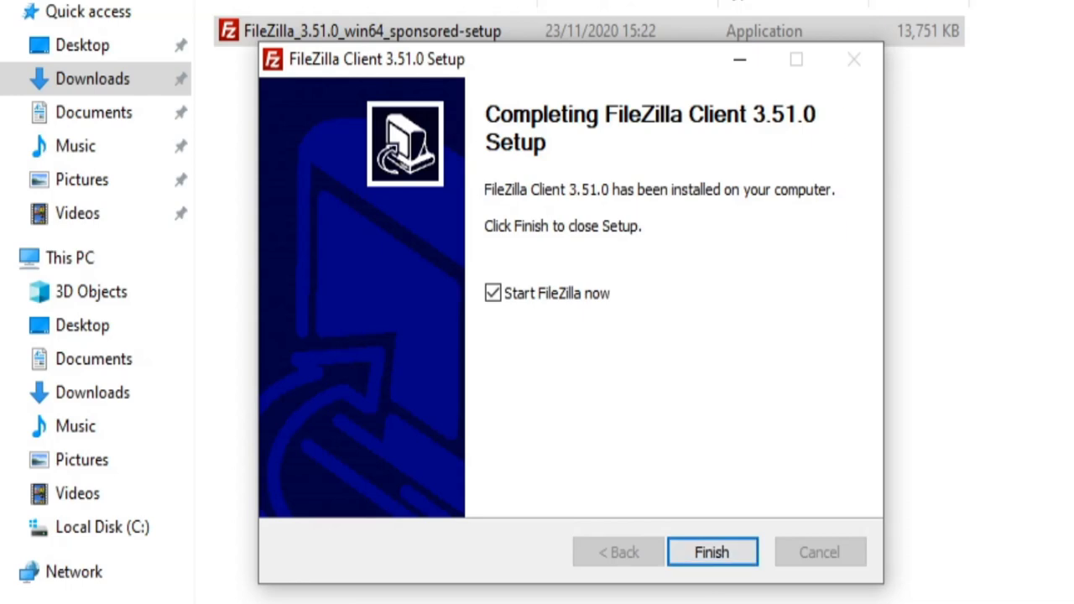
pyautogui.click(712, 552)
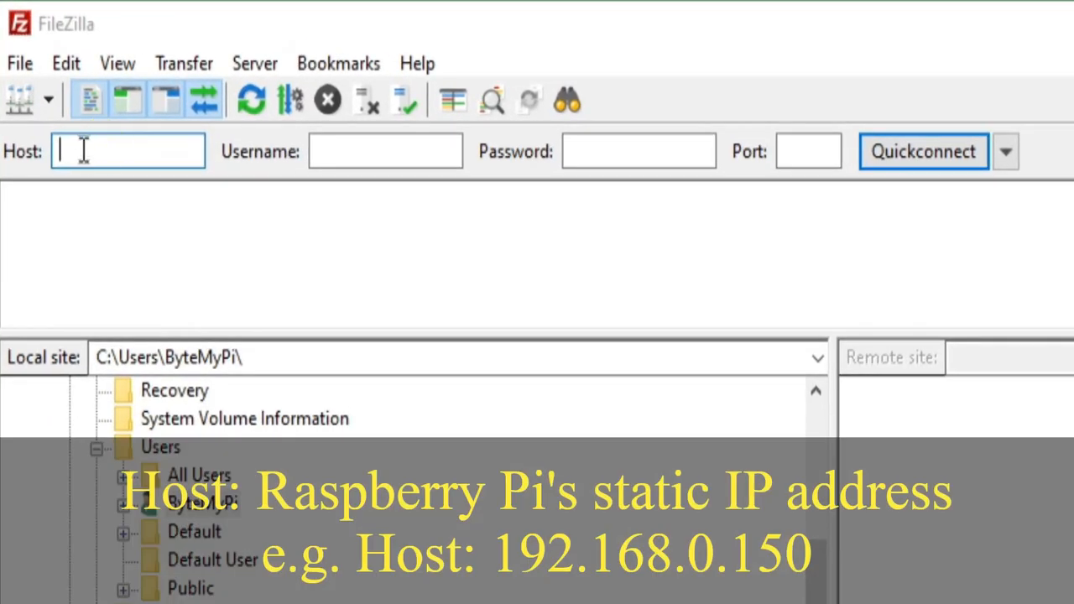
# - Quickconnect to host 192.168.0.150 as user pi on port 22
pyautogui.write('192.168.0.1')
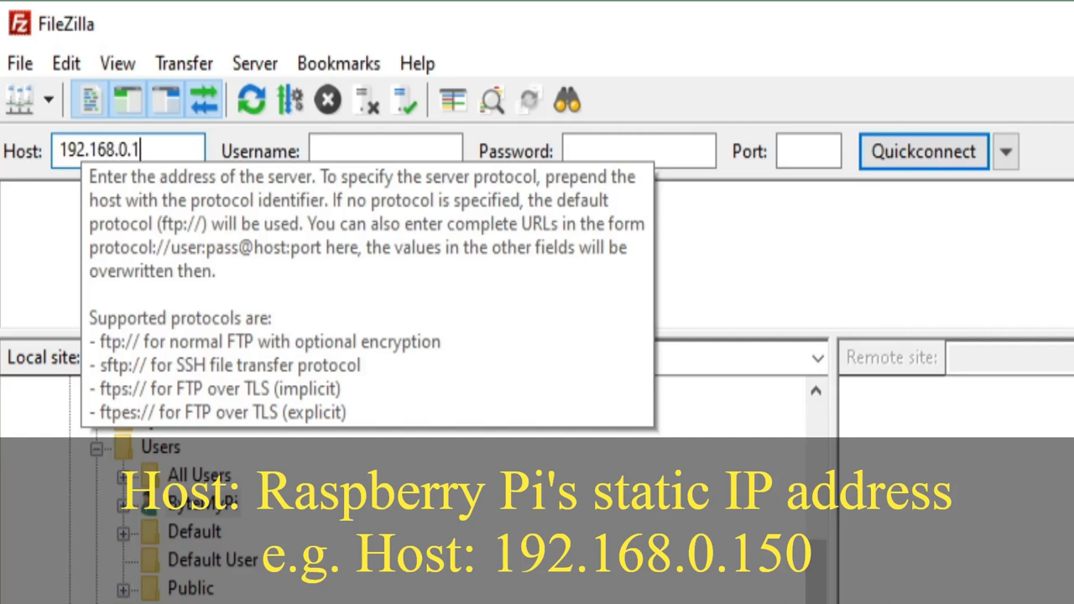
pyautogui.click(386, 151)
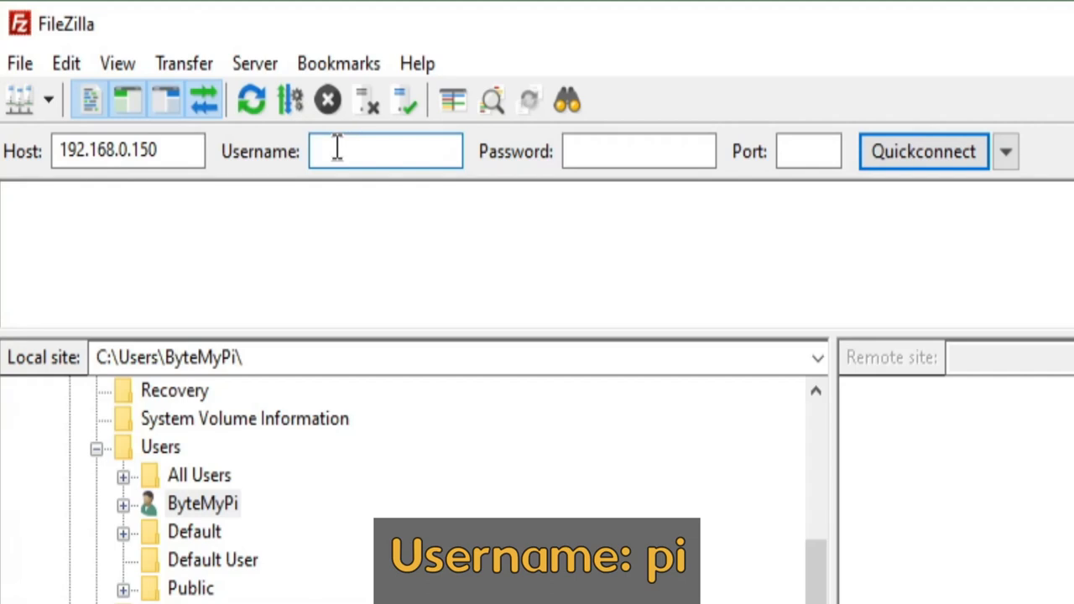
pyautogui.write('pi')
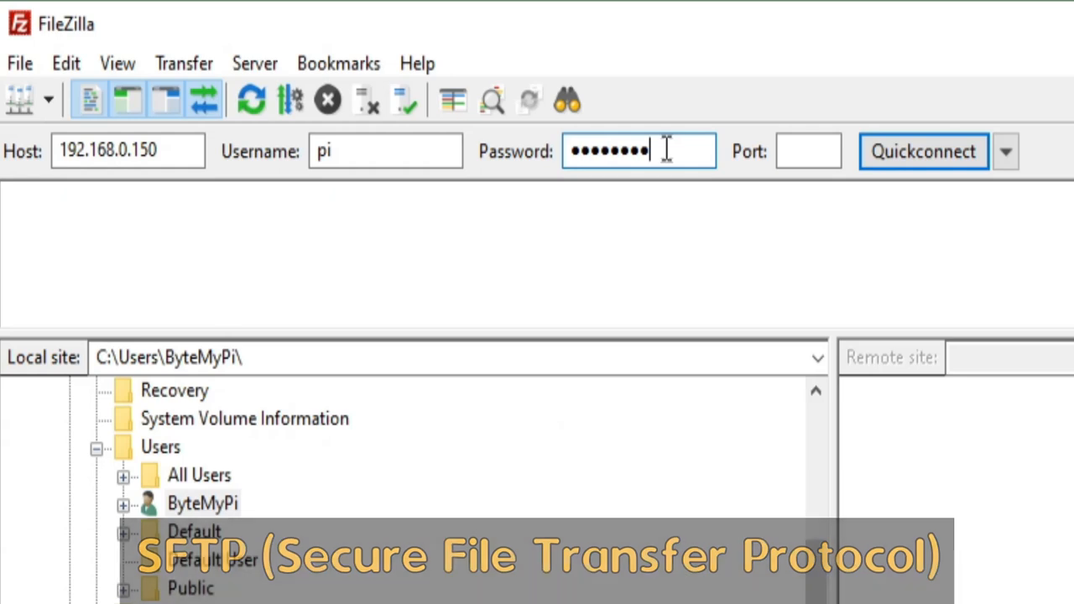
pyautogui.click(807, 151)
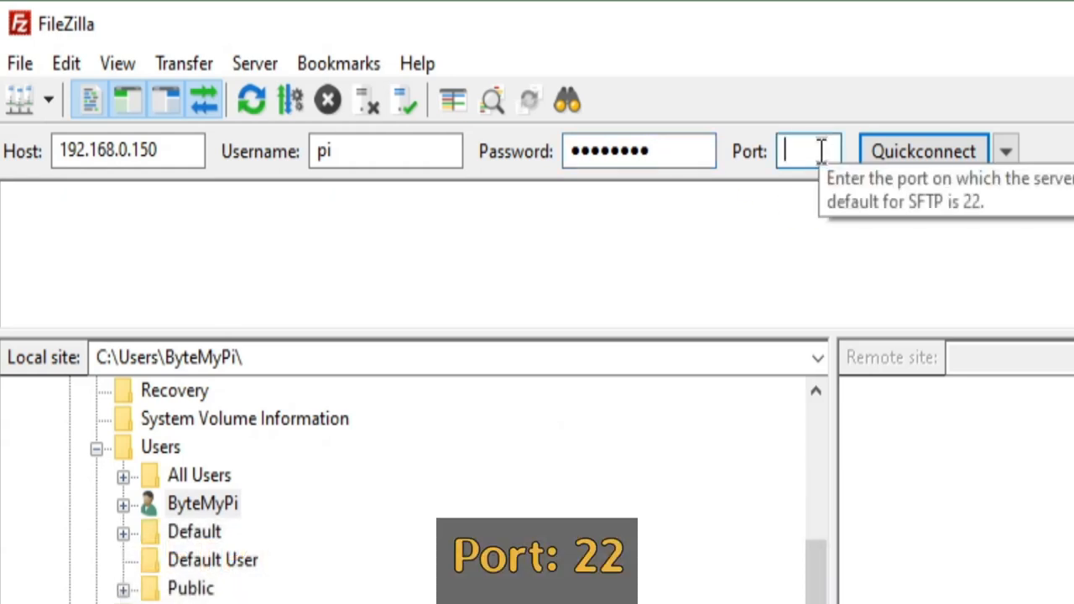
pyautogui.write('22')
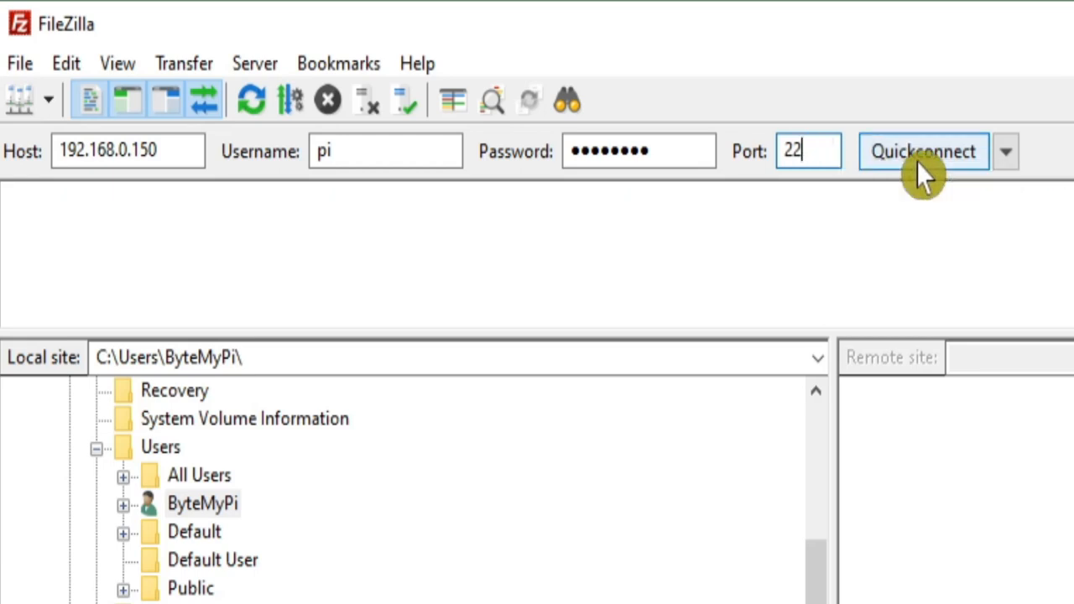
pyautogui.click(923, 151)
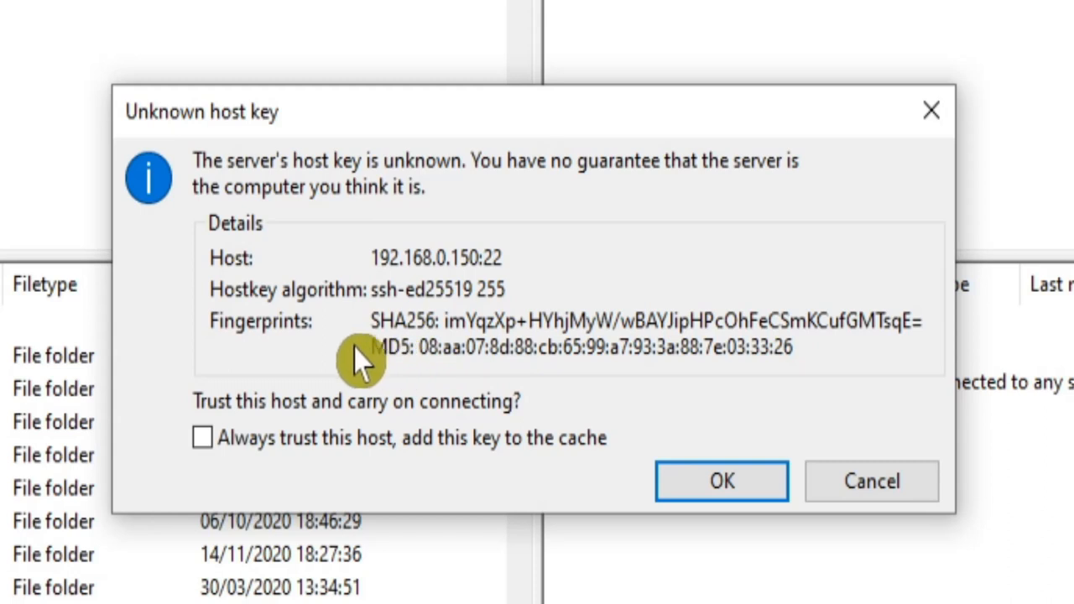
pyautogui.moveTo(456, 383)
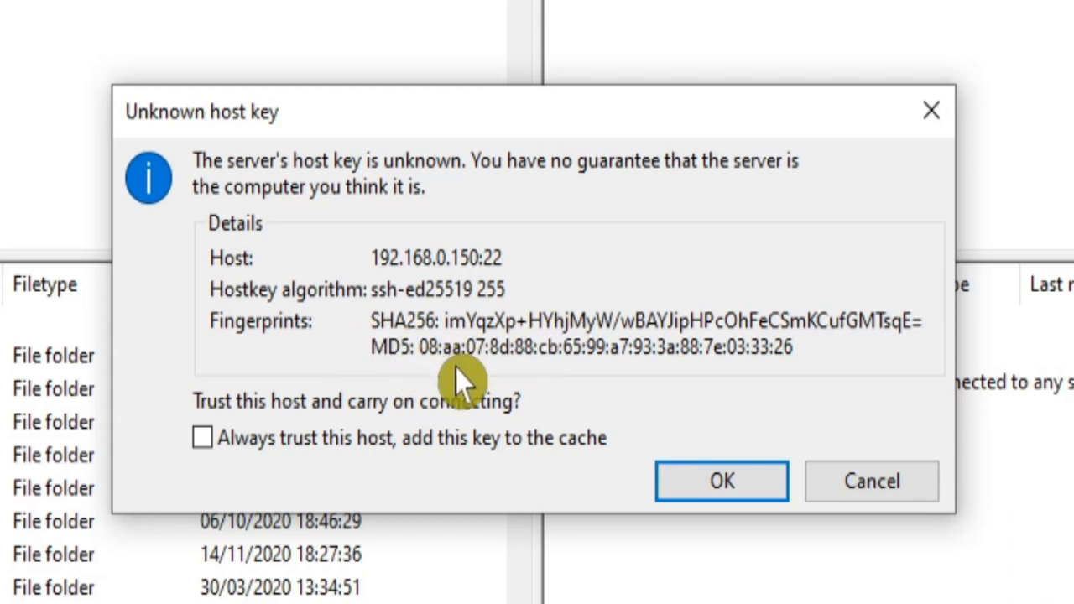
pyautogui.moveTo(456, 369)
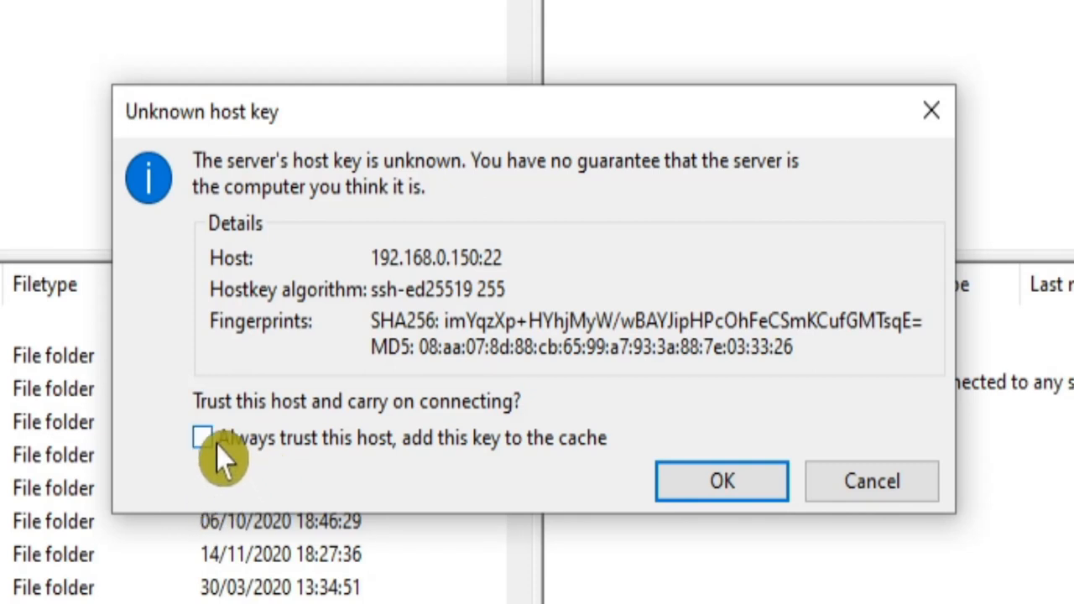
# - Always trust the Pi's host key and accept it so /home/pi is listed
pyautogui.click(721, 480)
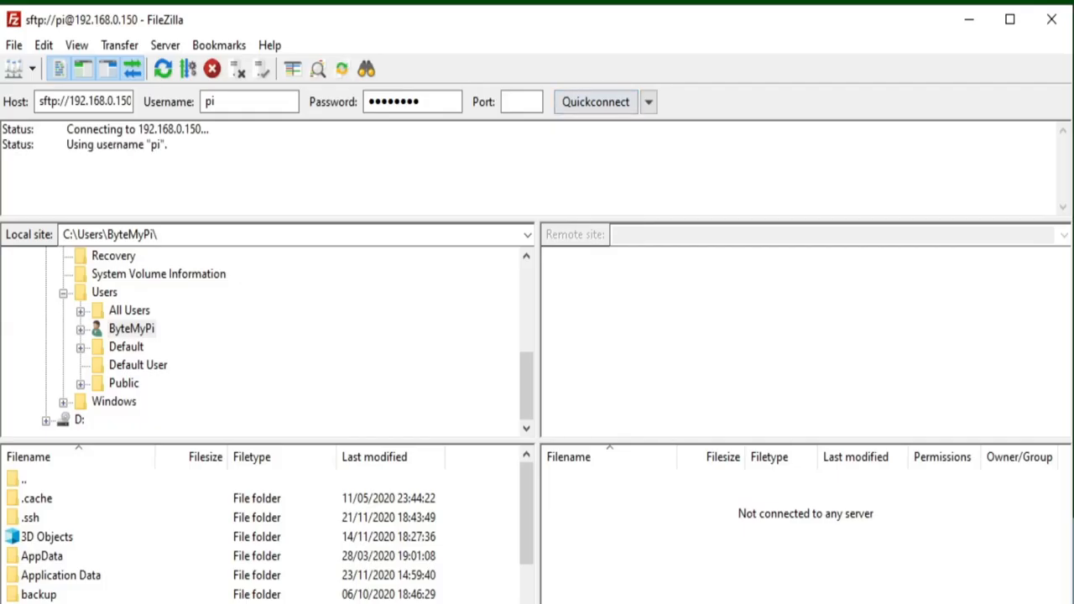
pyautogui.click(595, 103)
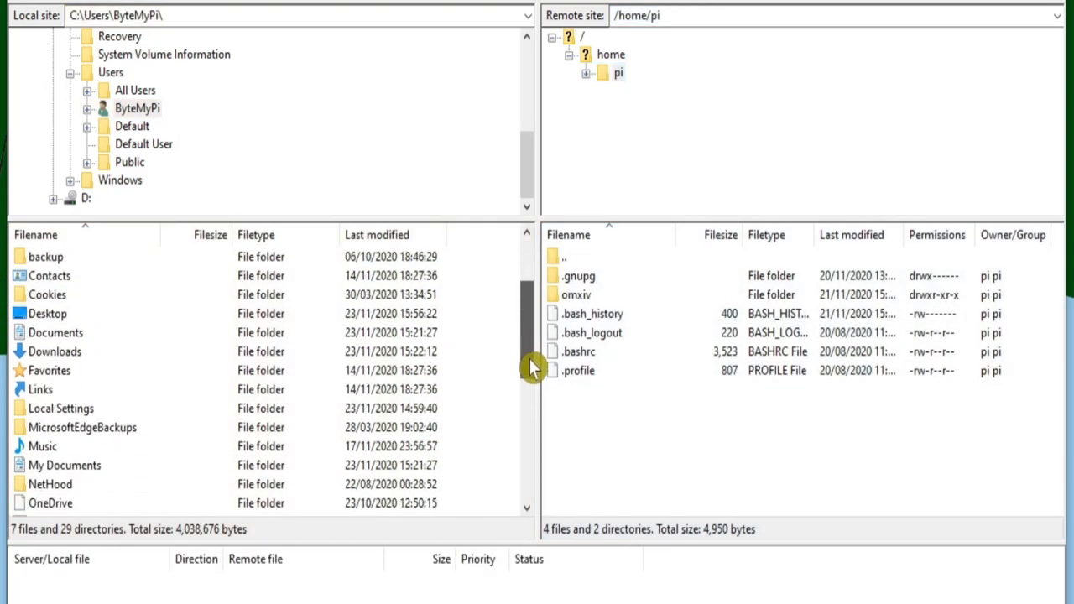
# - Browse into the local YouTube folder with the demo video, MP3 and two JPG images
pyautogui.scroll(-3)
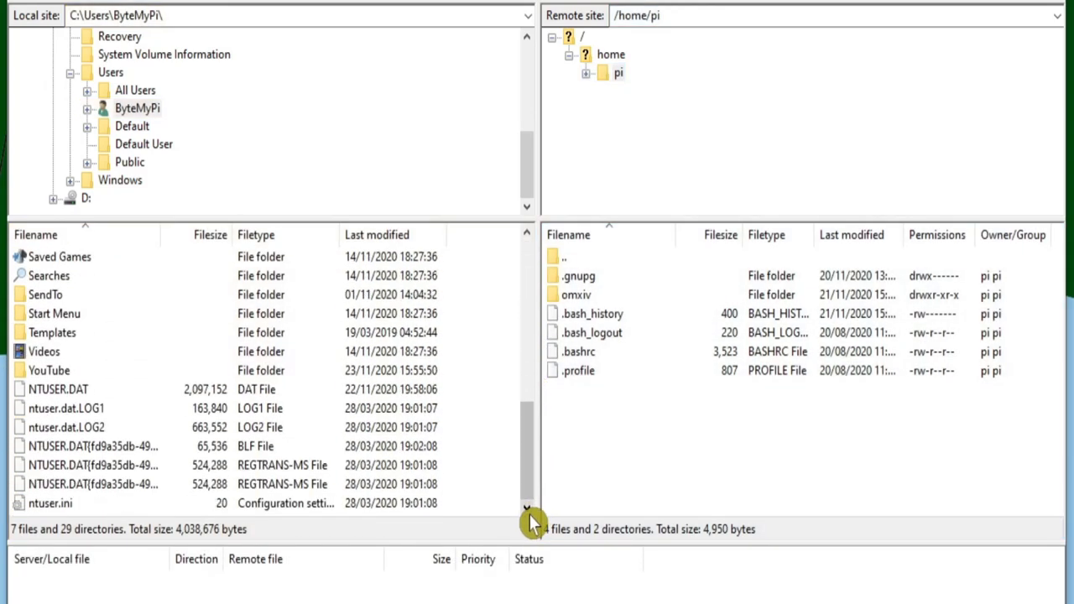
pyautogui.click(49, 371)
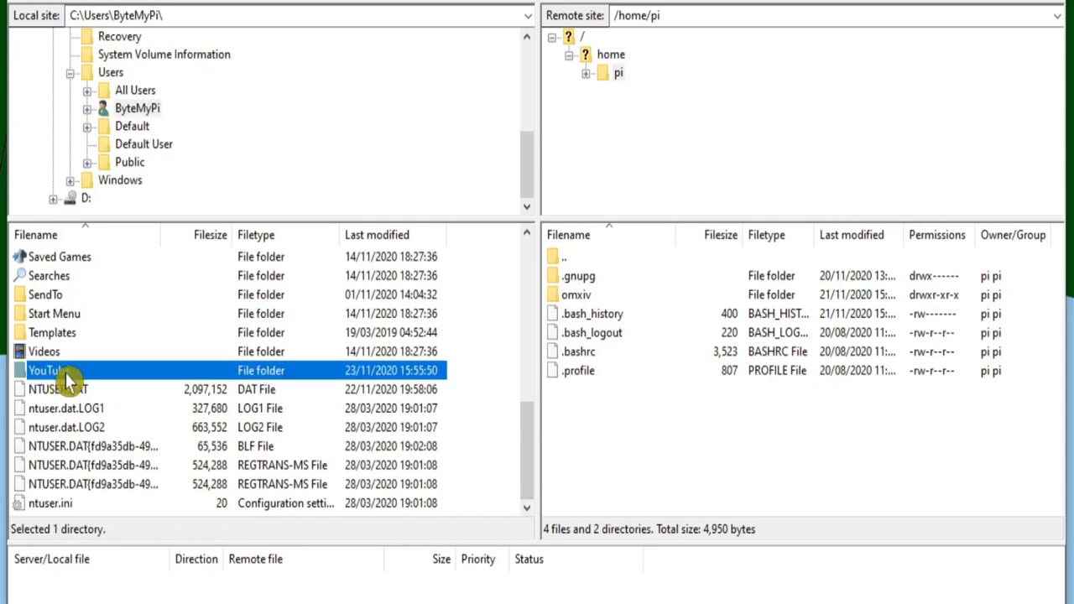
pyautogui.doubleClick(45, 371)
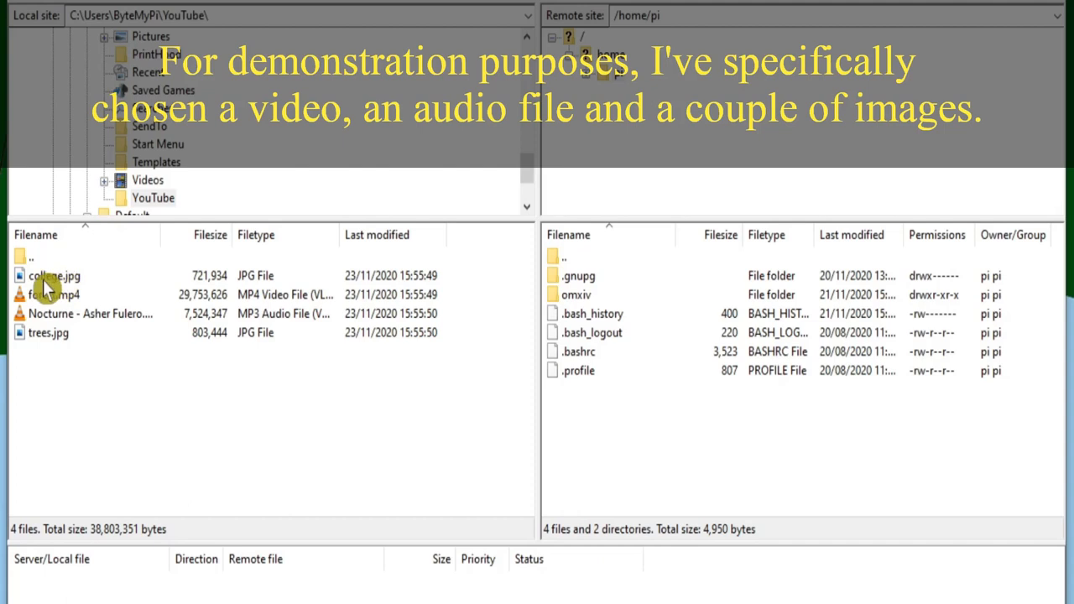
pyautogui.moveTo(664, 416)
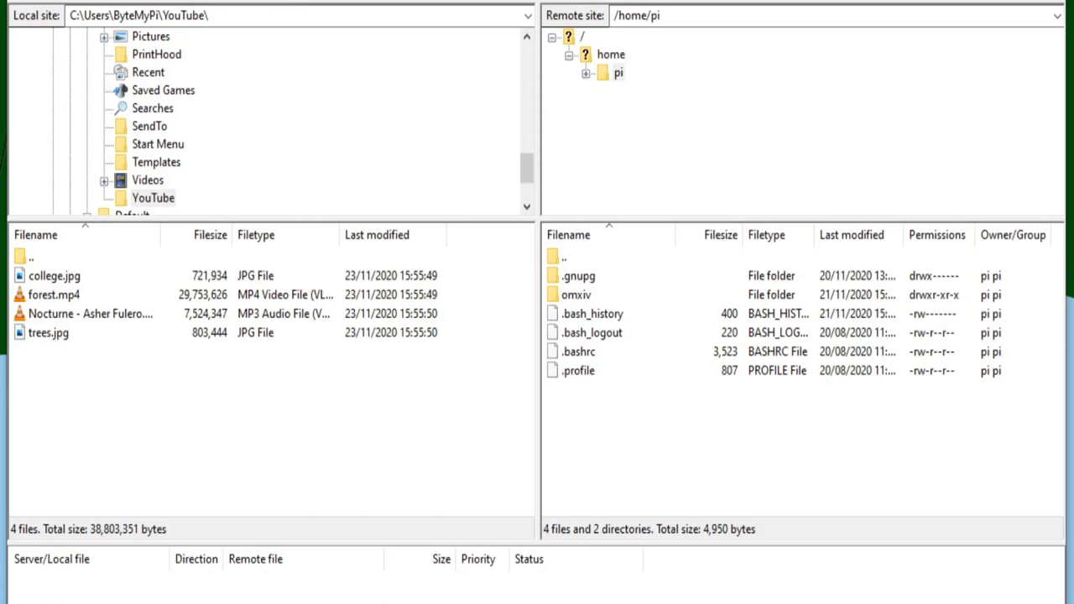
# - Create Pictures, Music and Videos directories in the Pi's /home/pi
pyautogui.rightClick(653, 412)
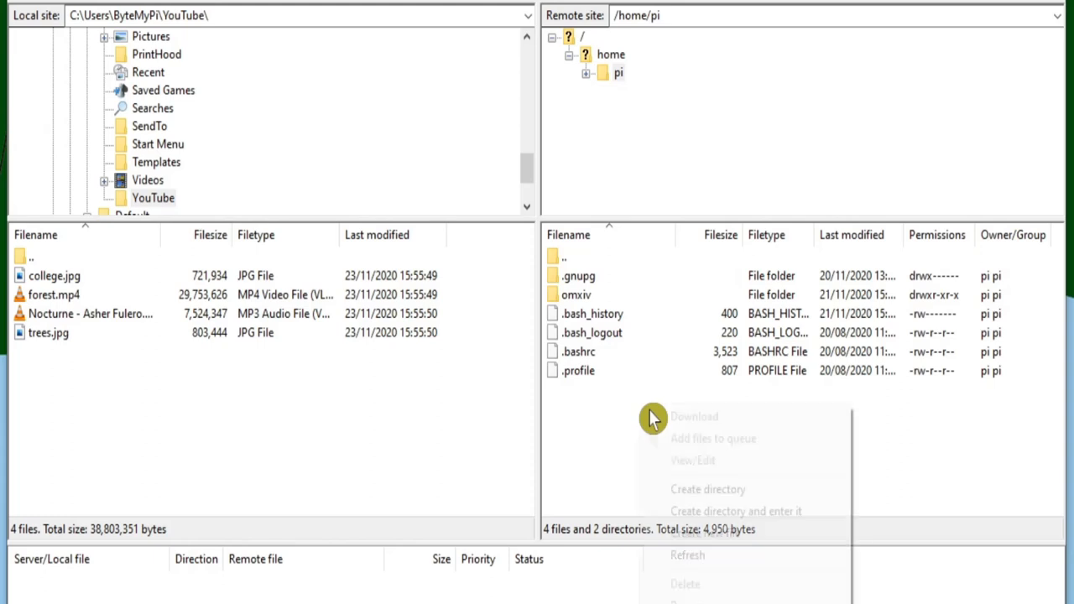
pyautogui.click(708, 490)
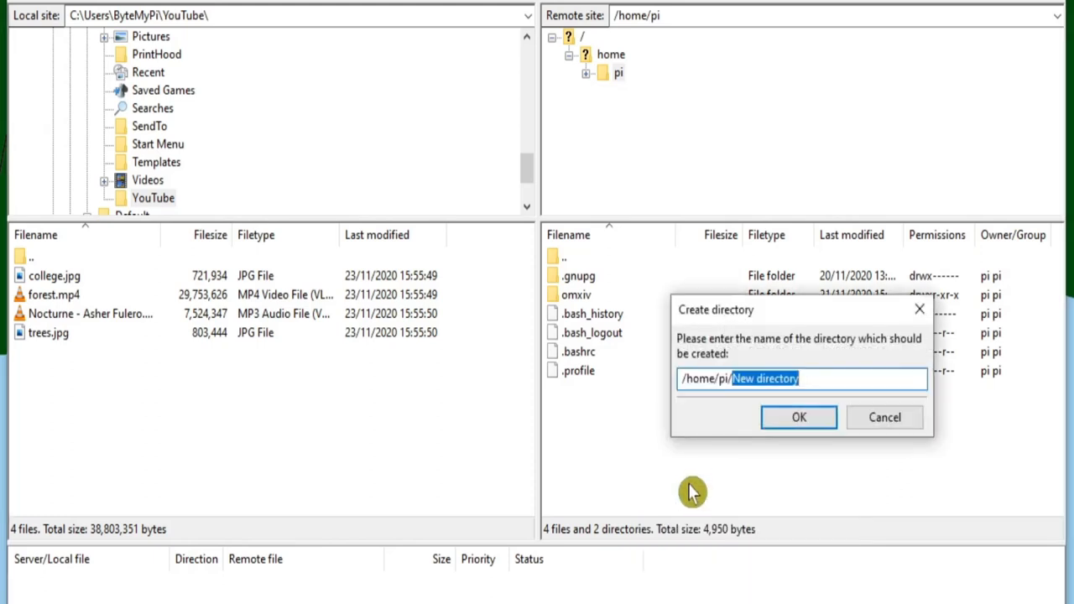
pyautogui.write('Pictures')
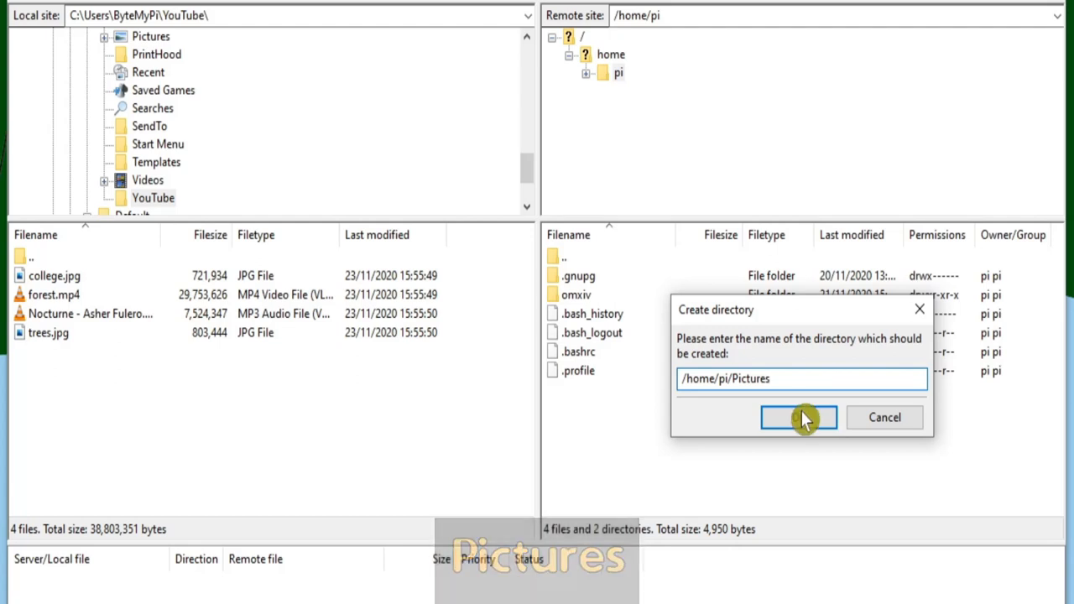
pyautogui.click(799, 416)
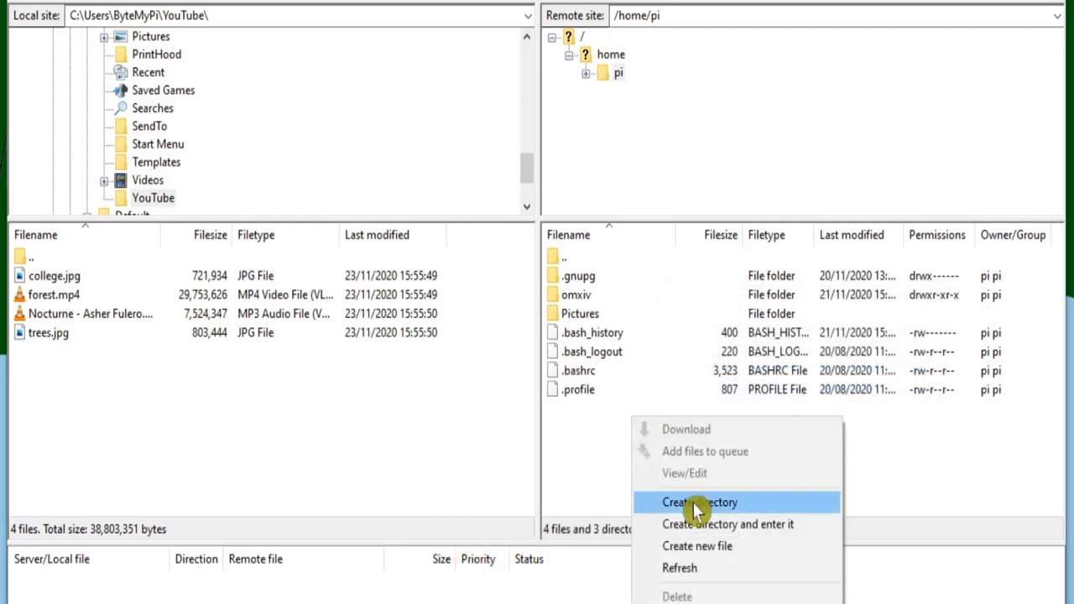
pyautogui.click(700, 502)
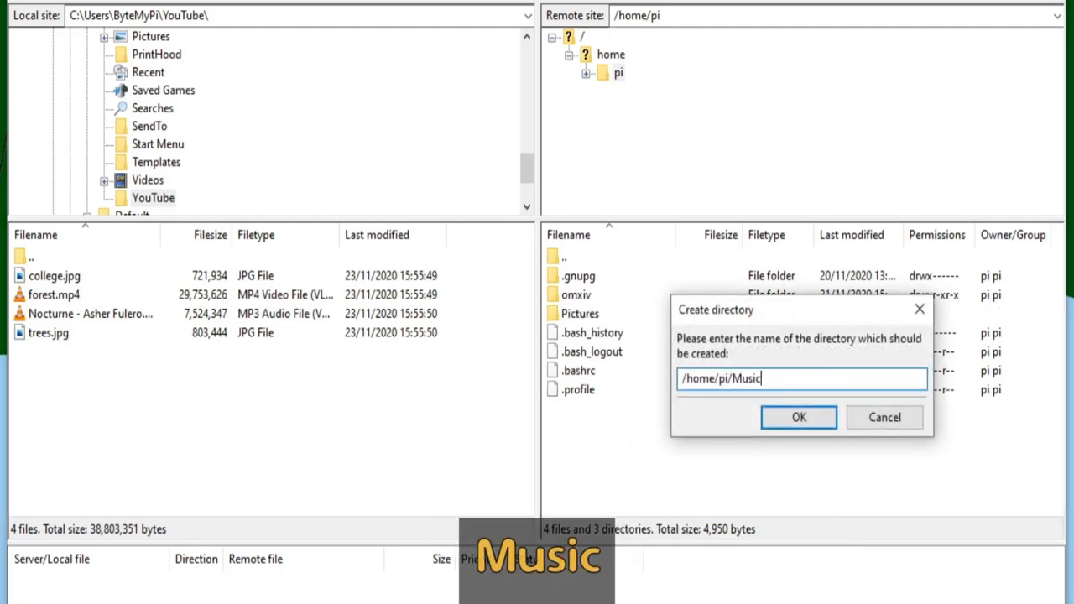
pyautogui.click(799, 417)
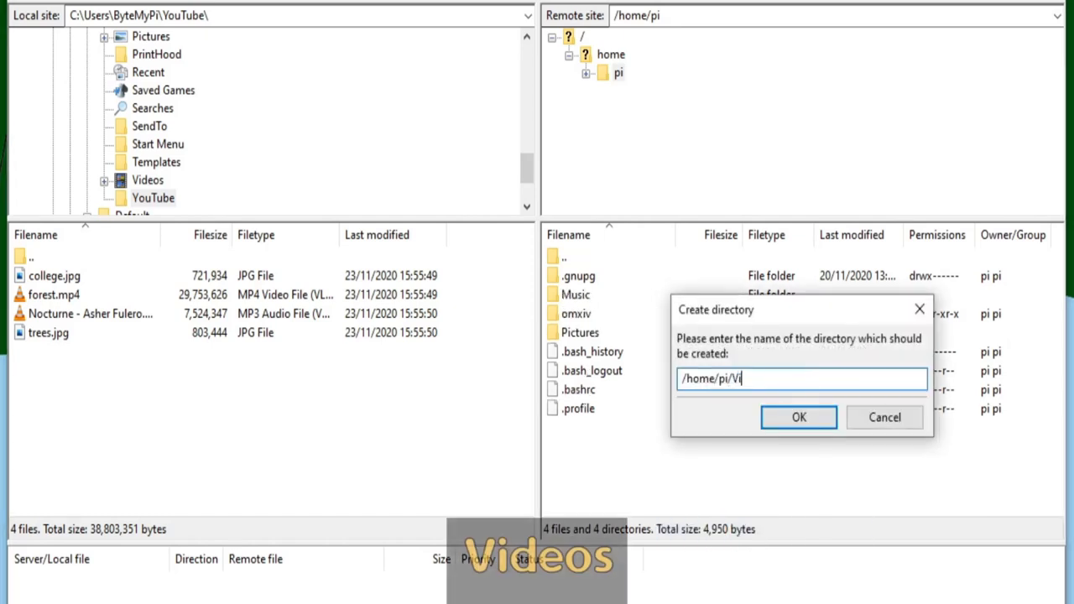
pyautogui.click(799, 416)
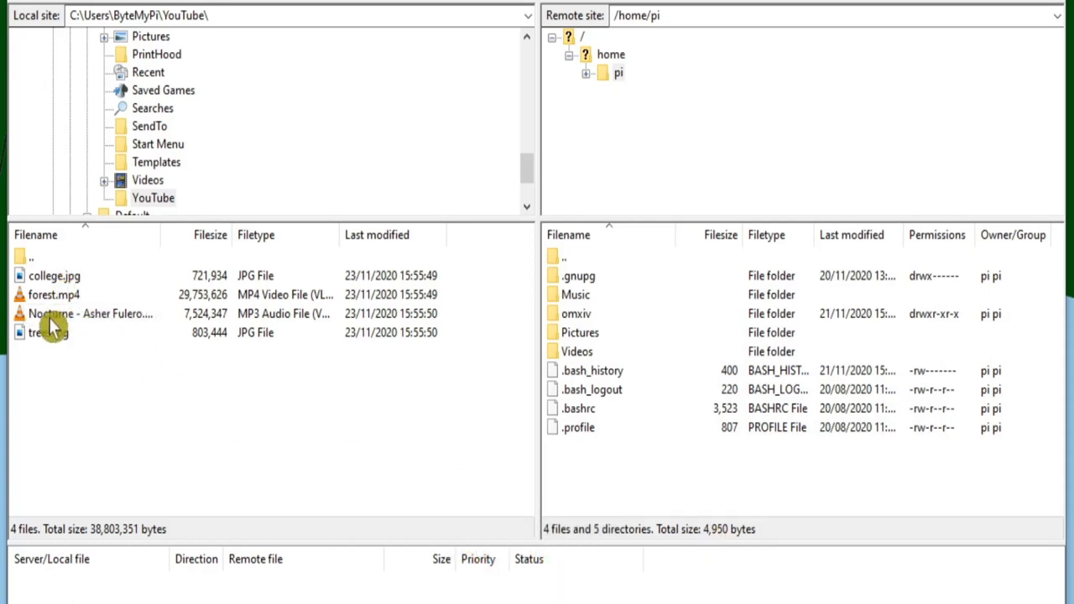
pyautogui.moveTo(604, 299)
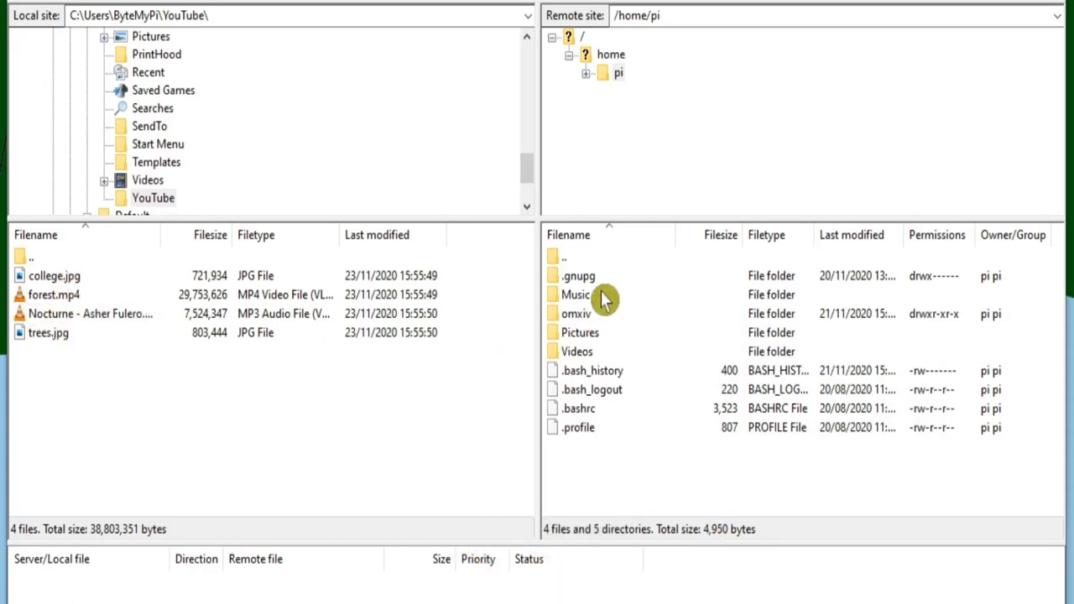
# - Upload forest.mp4, college.jpg and trees.jpg from the local folder into the Pi's new folders
pyautogui.click(90, 314)
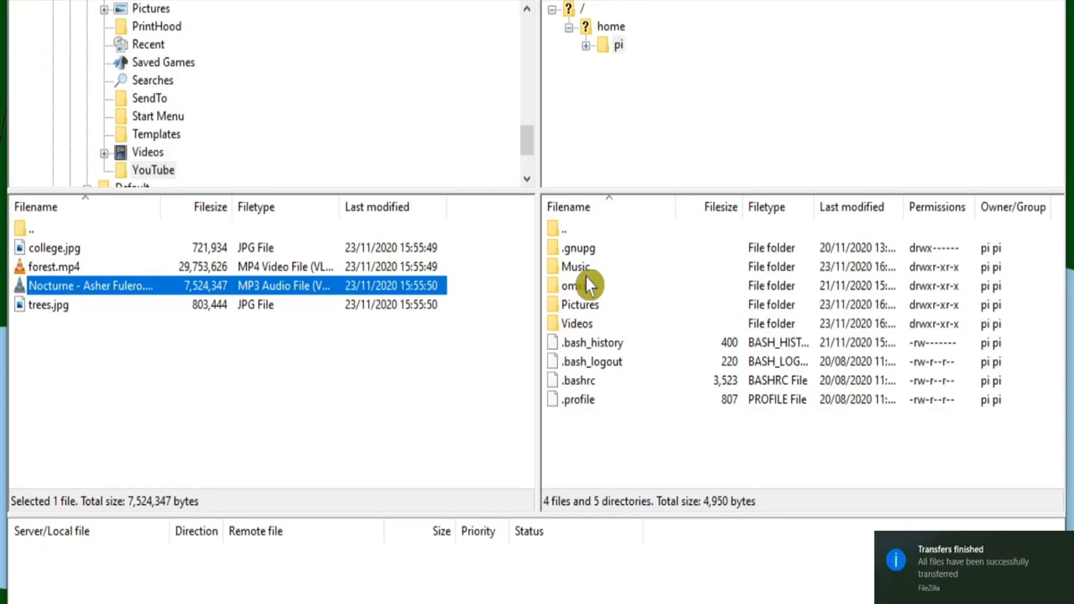
pyautogui.click(54, 266)
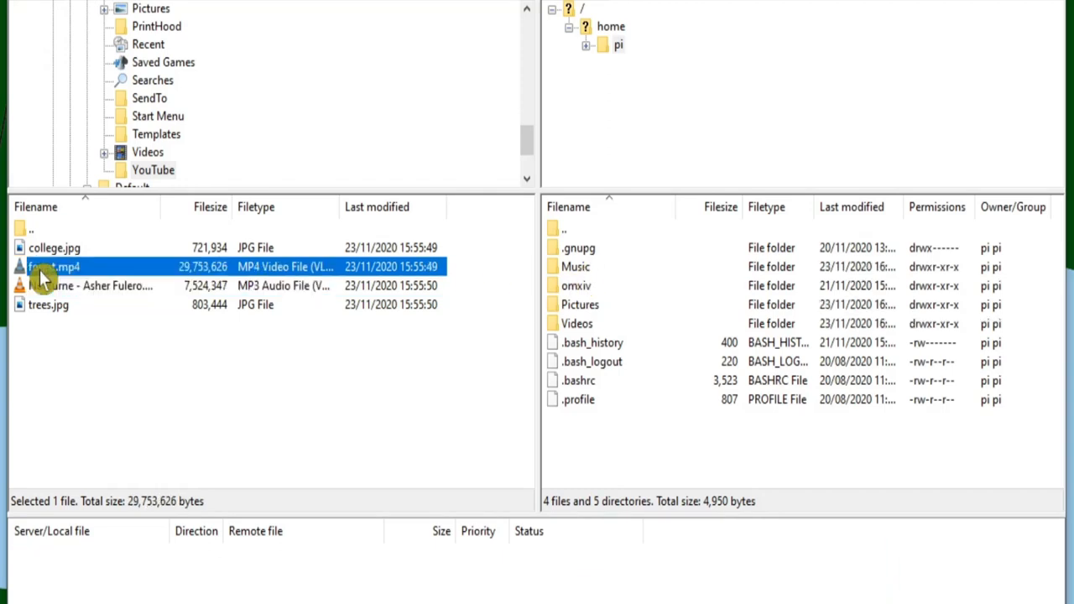
pyautogui.click(577, 322)
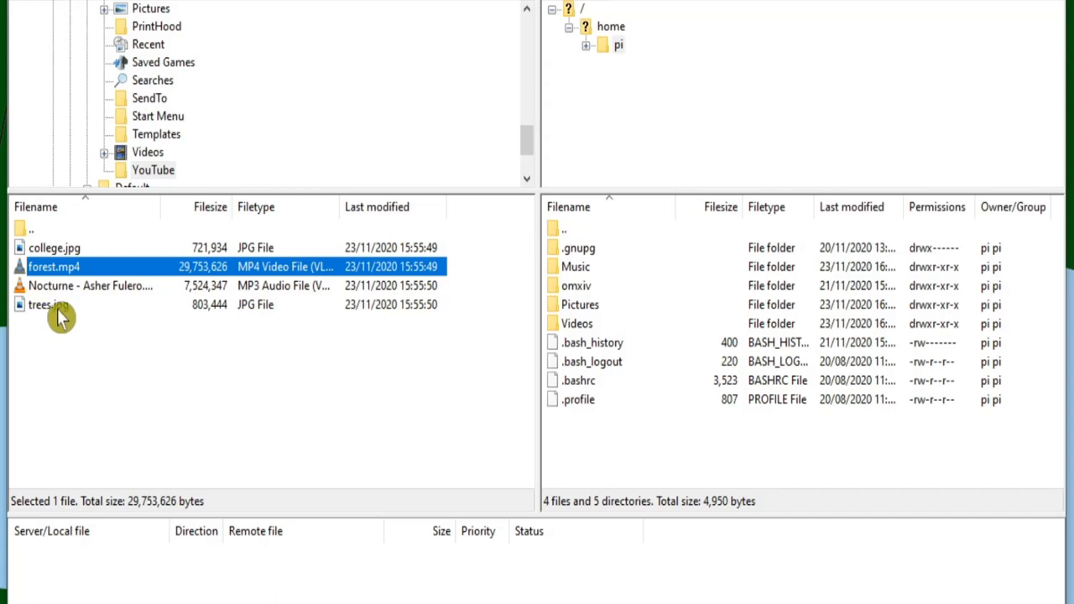
pyautogui.moveTo(54, 289)
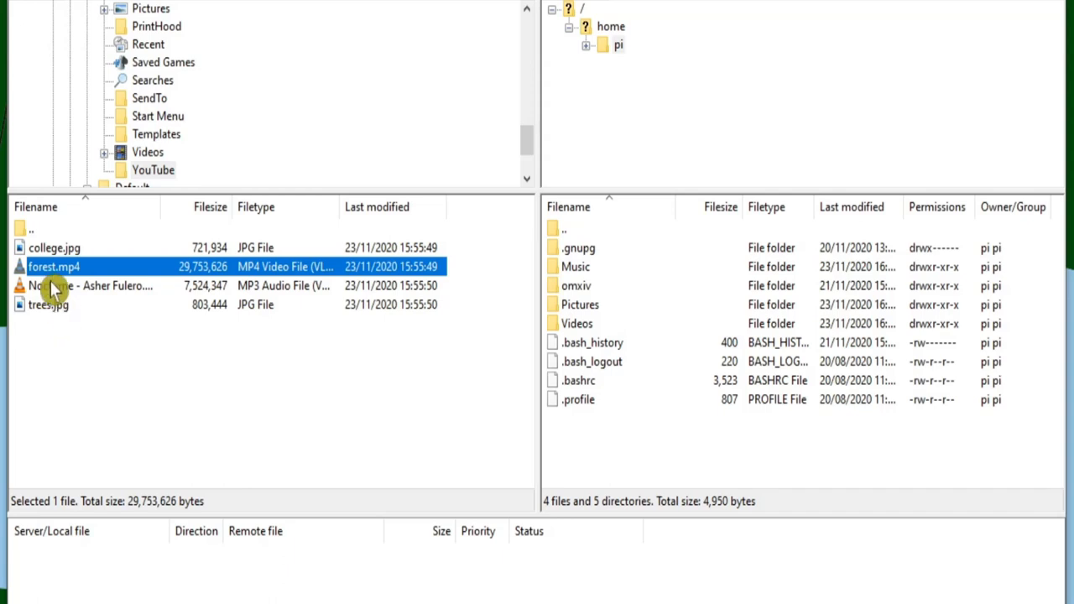
pyautogui.click(53, 249)
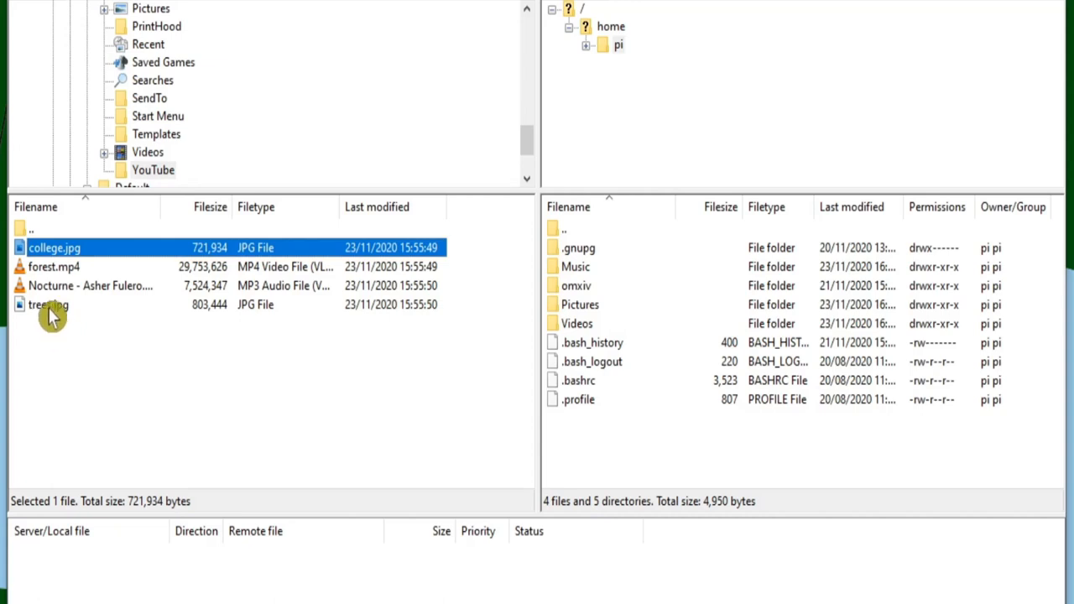
pyautogui.click(47, 306)
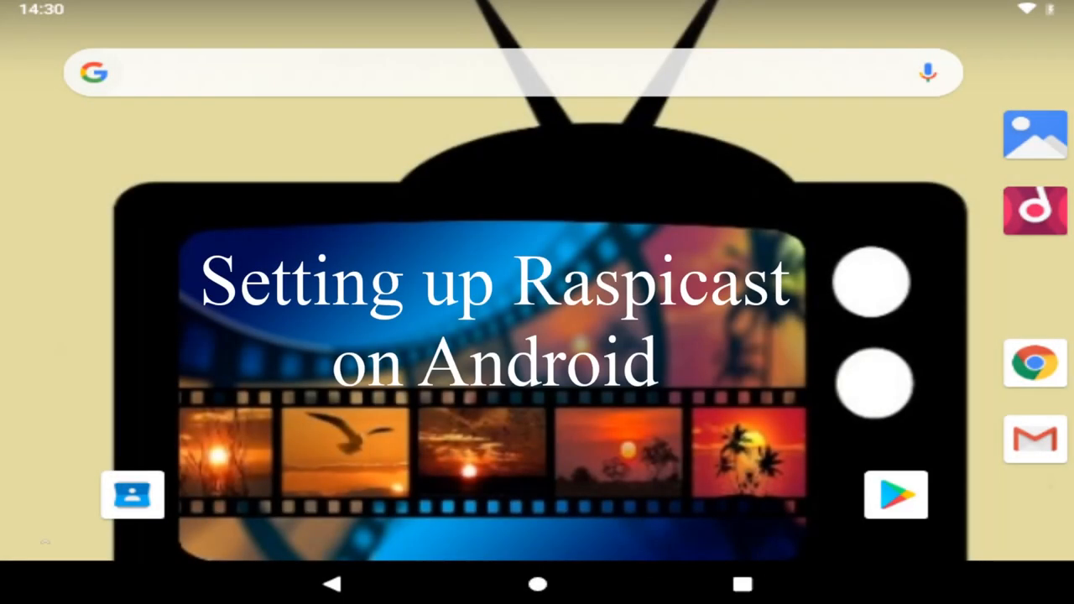
# - Search the Play Store for 'raspicast' and install the Raspicast app
pyautogui.click(896, 493)
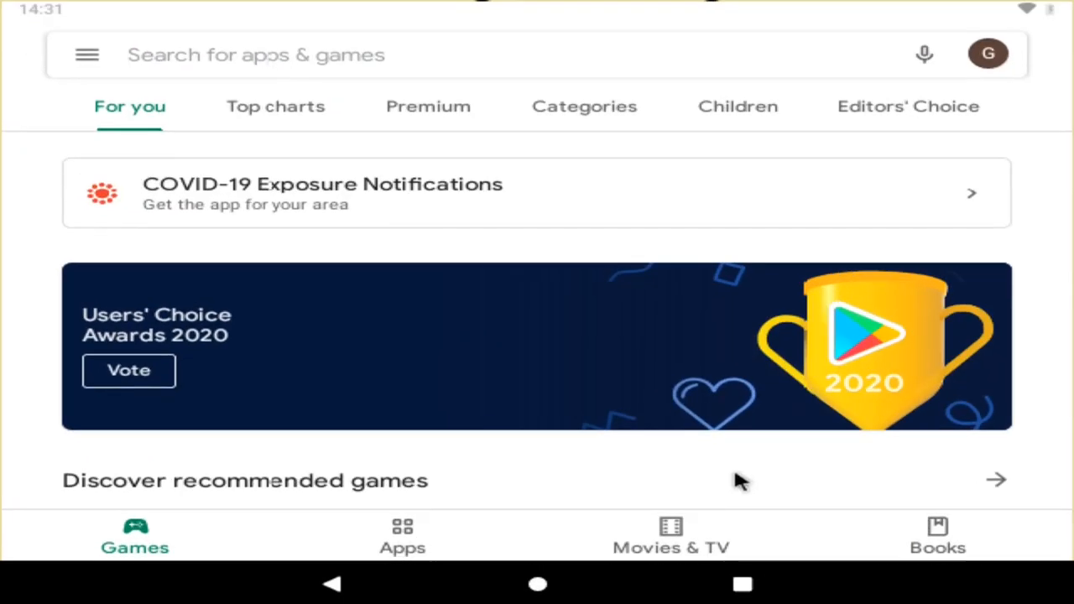
pyautogui.click(255, 54)
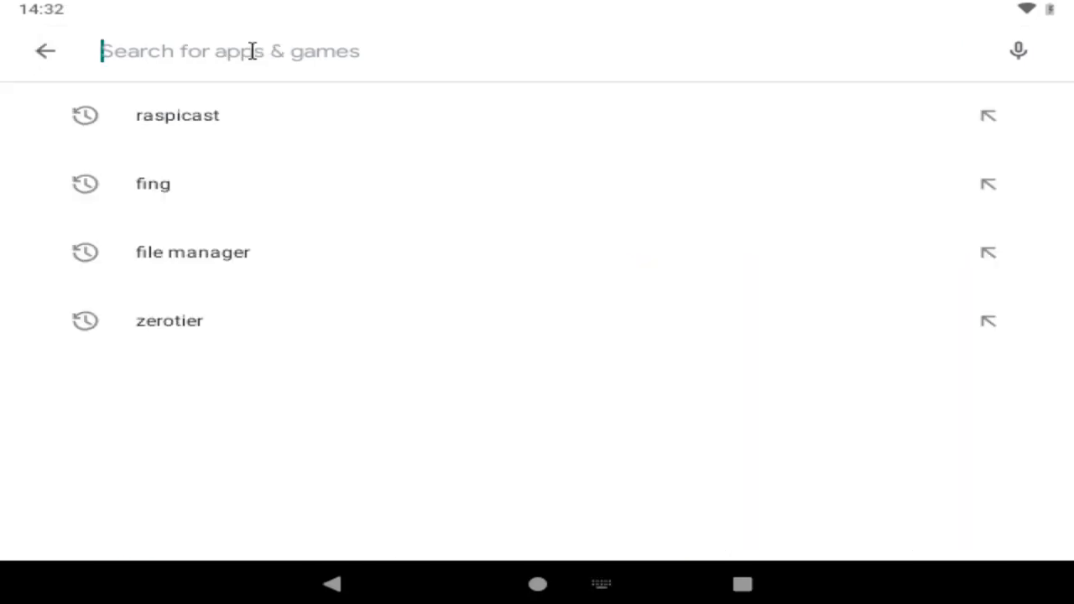
pyautogui.write('raspicast')
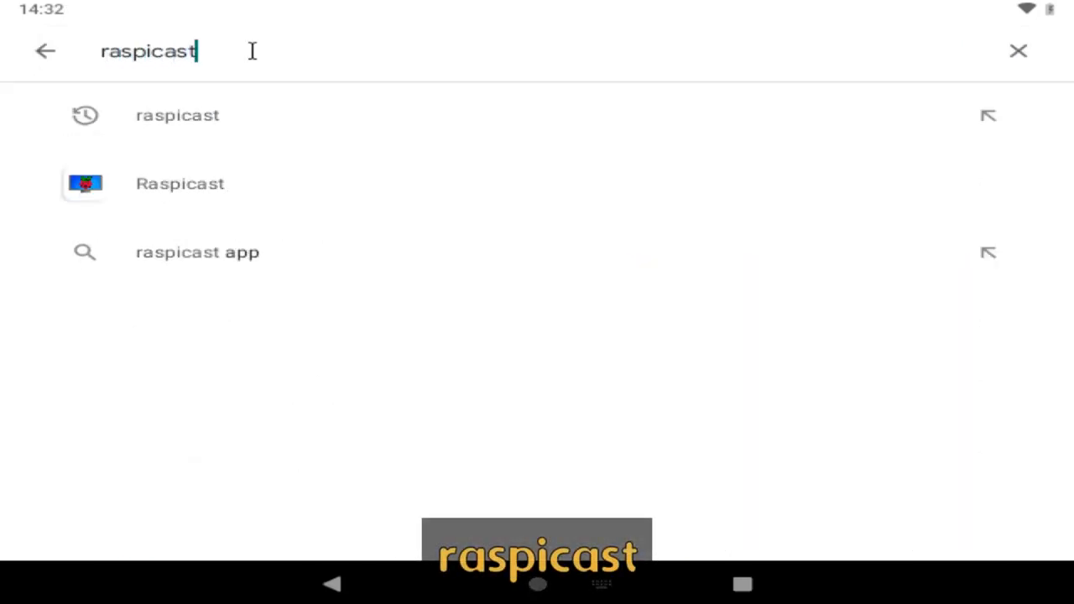
pyautogui.click(180, 182)
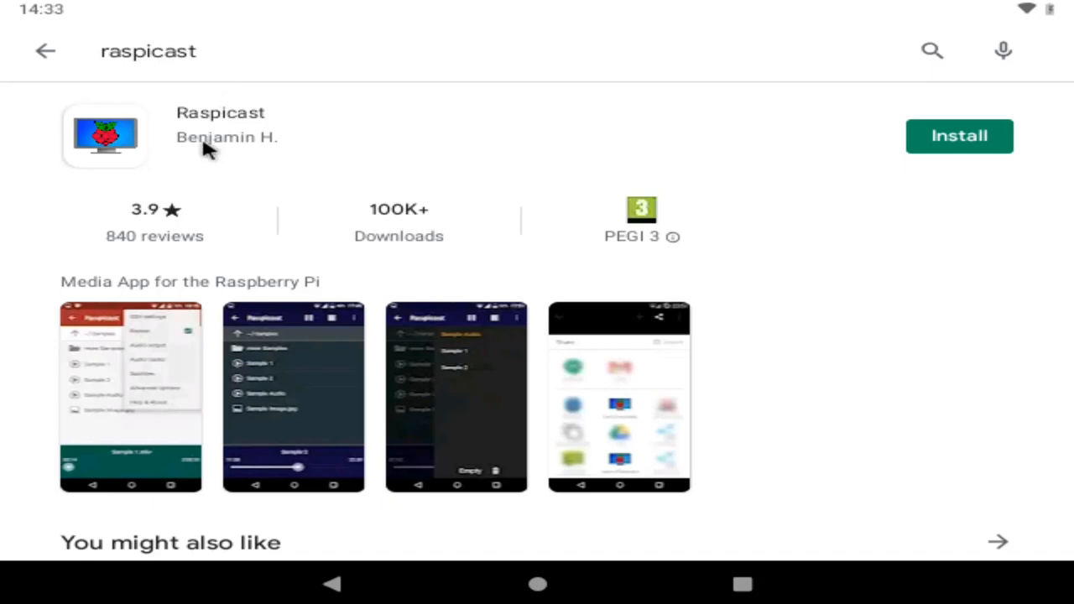
pyautogui.moveTo(940, 165)
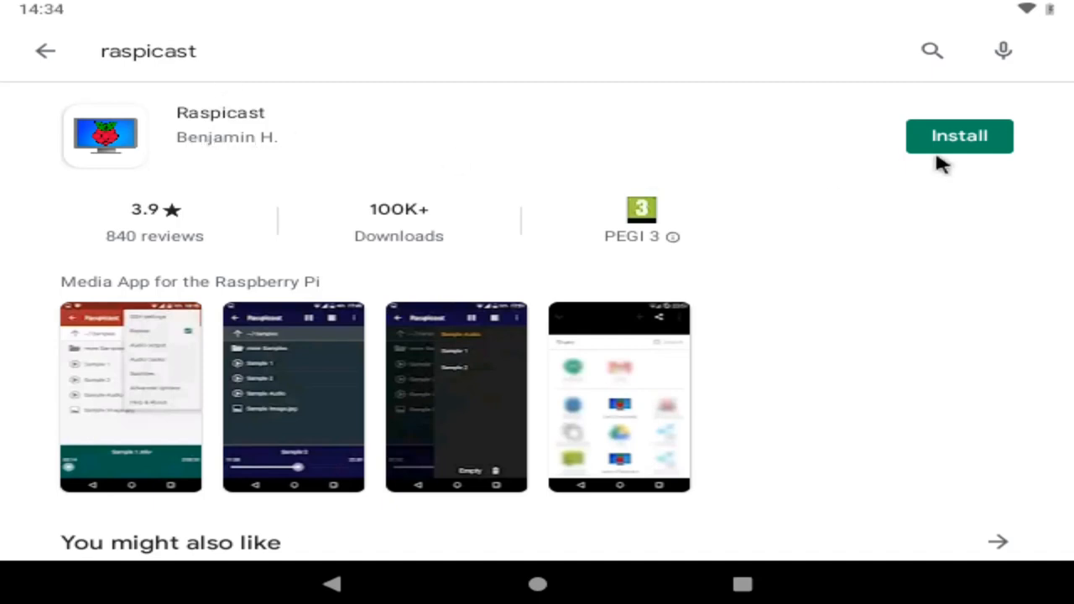
pyautogui.click(960, 136)
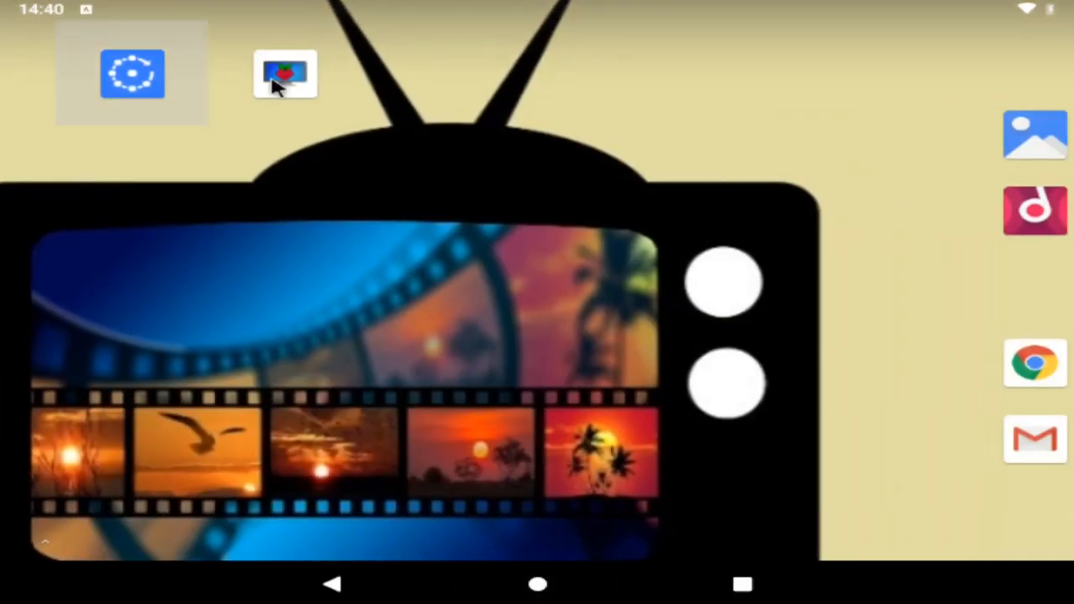
# - Launch Raspicast and allow it access to media and files
pyautogui.click(285, 73)
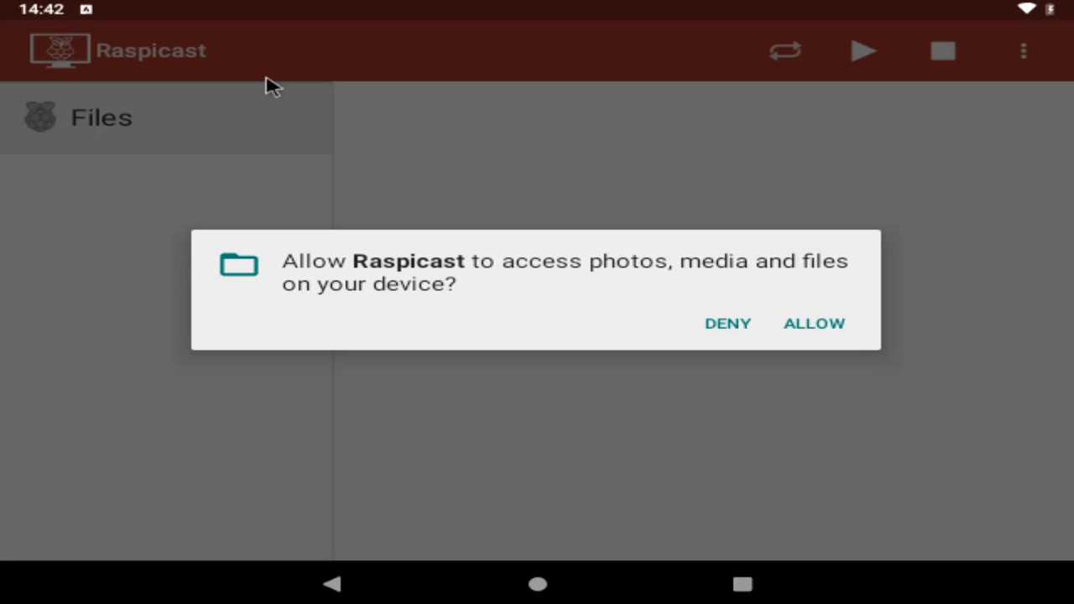
pyautogui.moveTo(793, 284)
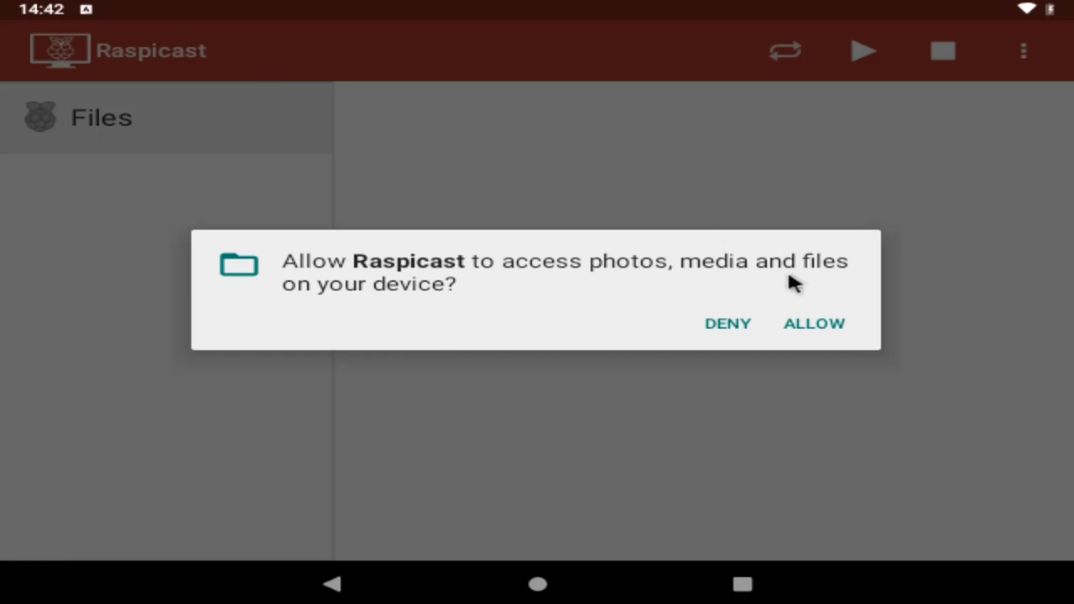
pyautogui.click(812, 322)
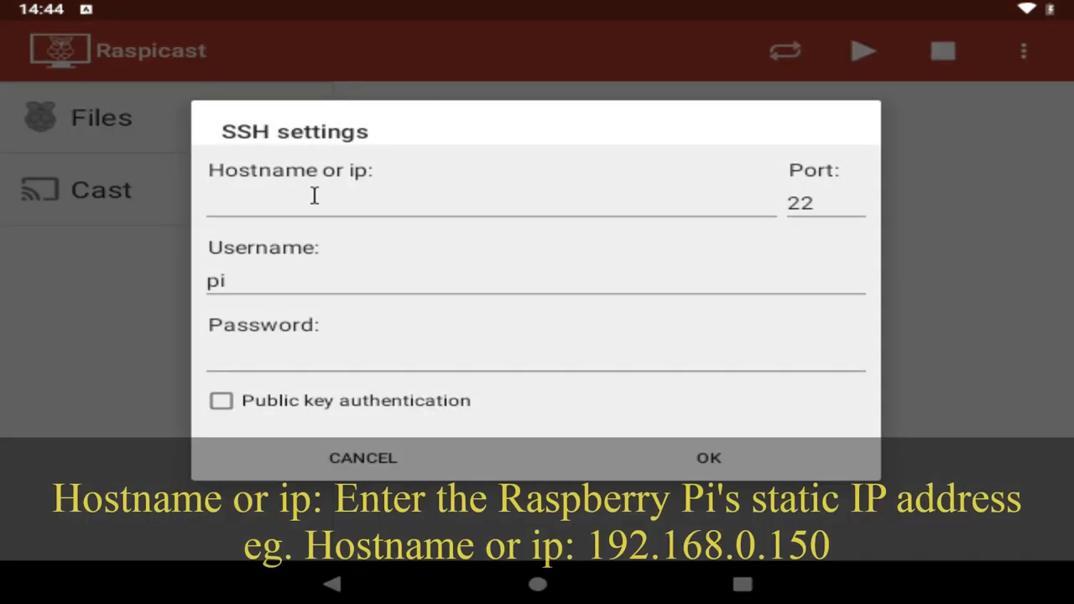
# - Save Raspicast's SSH settings with hostname 192.168.0.150, port 22, user pi and its password
pyautogui.click(490, 203)
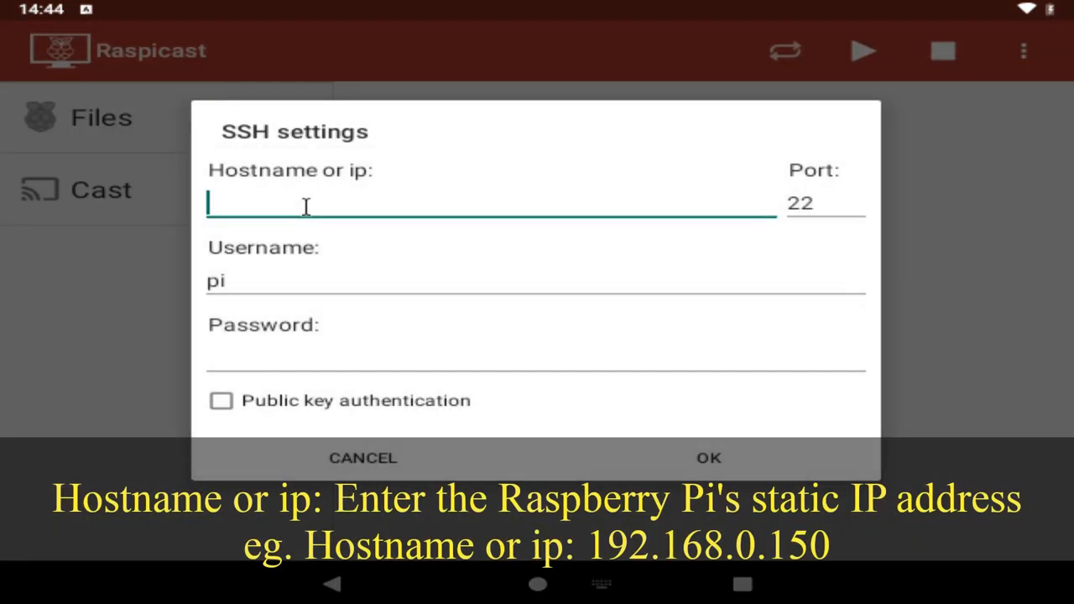
pyautogui.write('192.16')
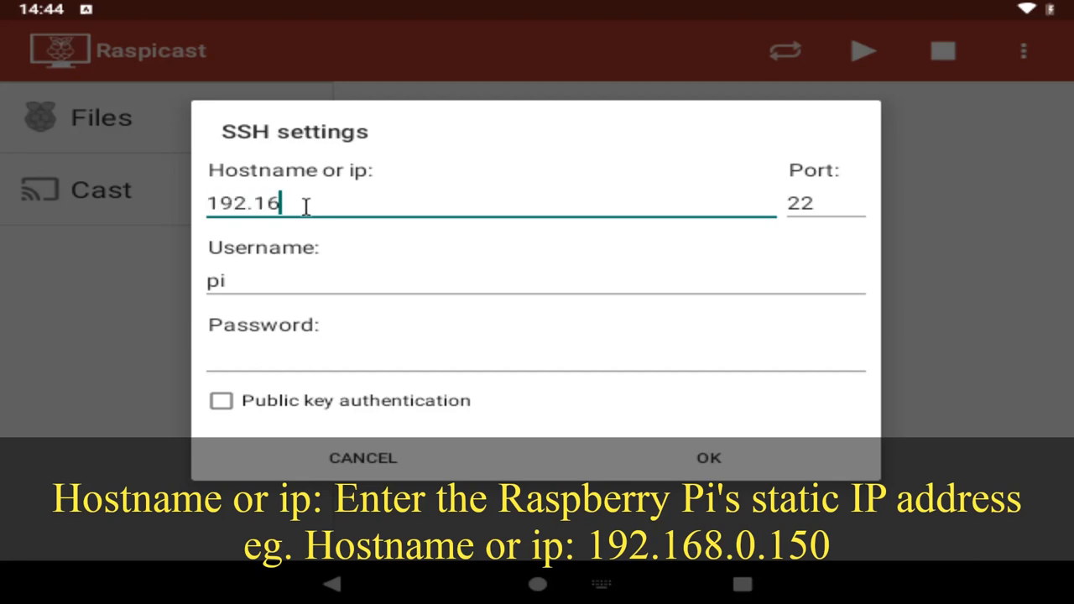
pyautogui.write('8.')
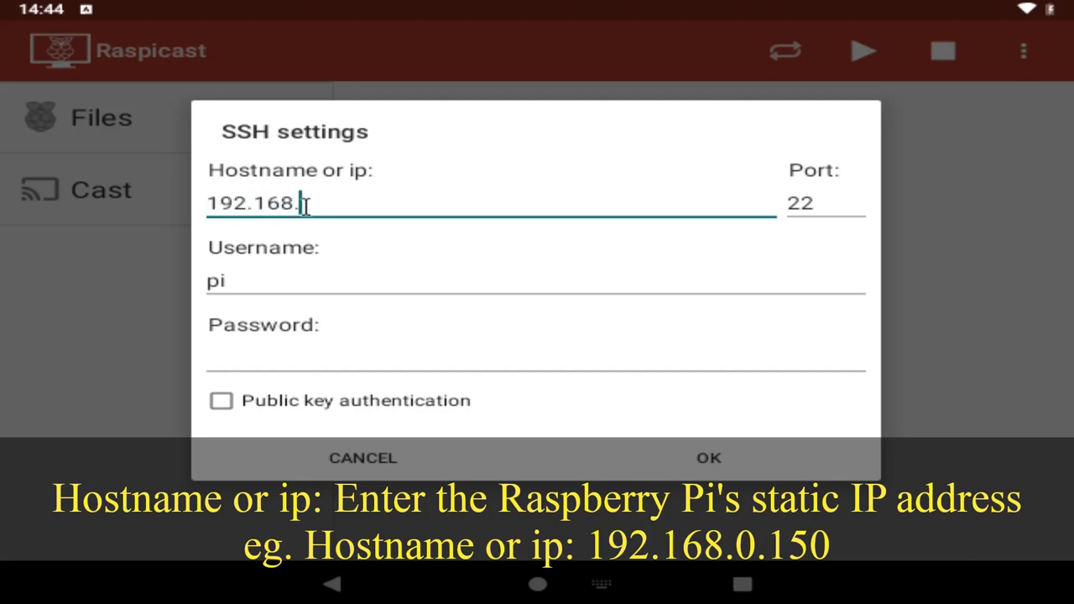
pyautogui.write('0')
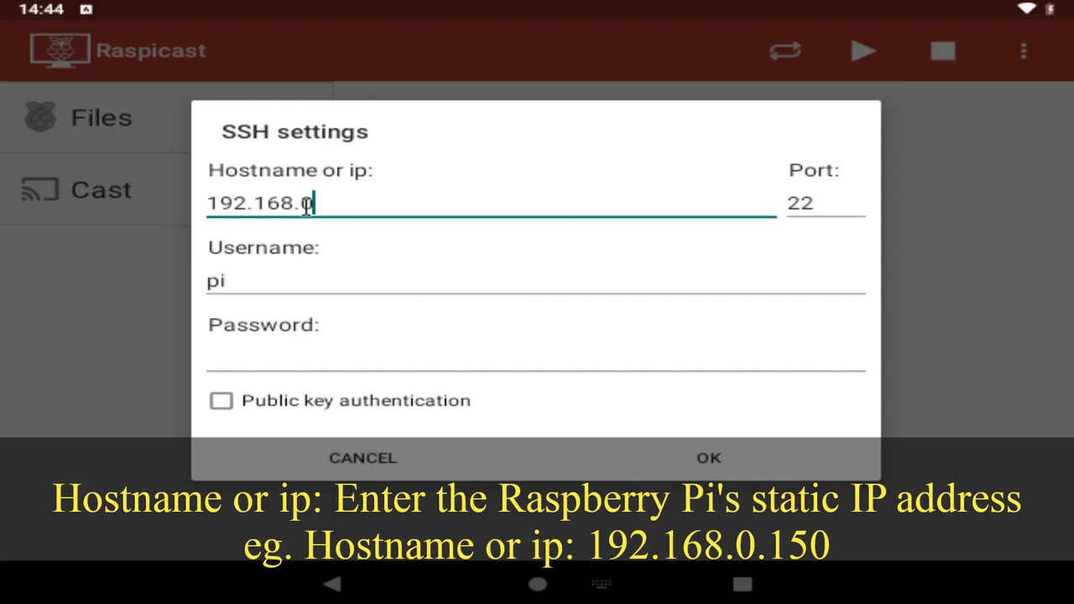
pyautogui.write('150')
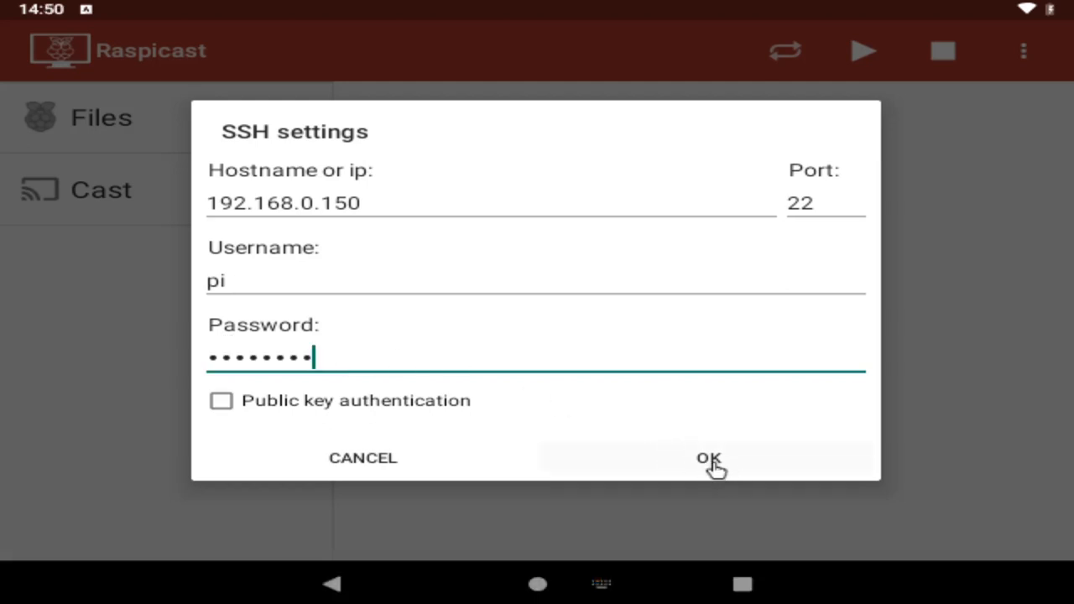
pyautogui.click(708, 458)
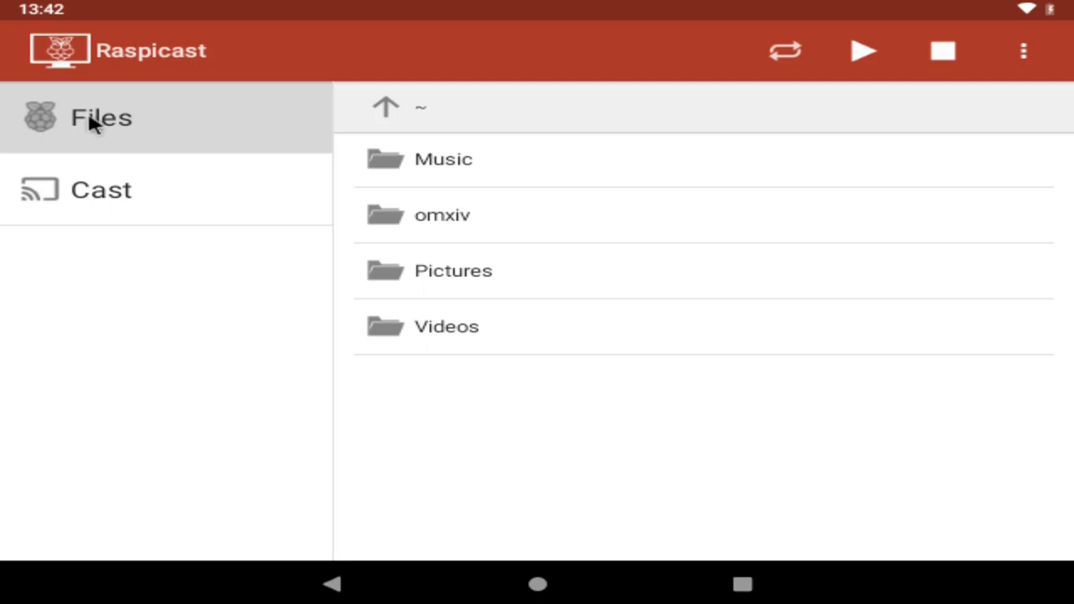
pyautogui.moveTo(88, 188)
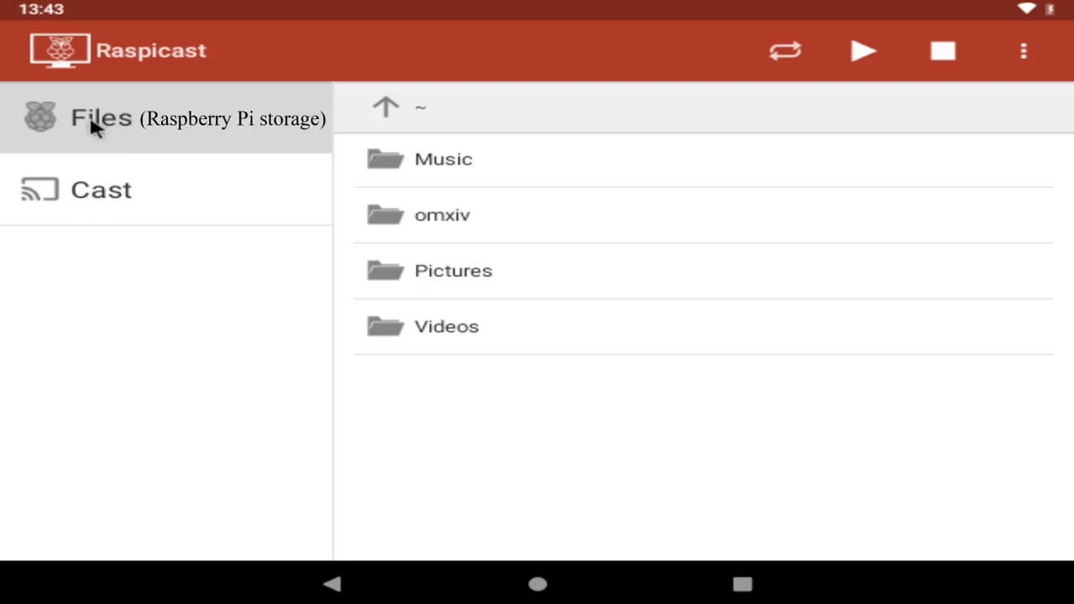
pyautogui.moveTo(436, 315)
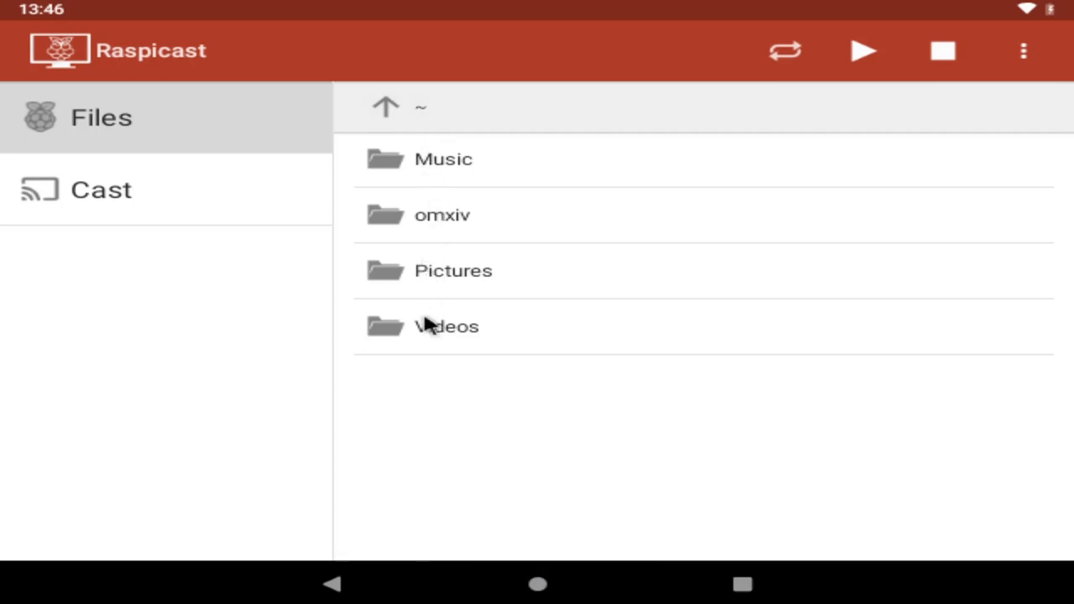
pyautogui.moveTo(447, 317)
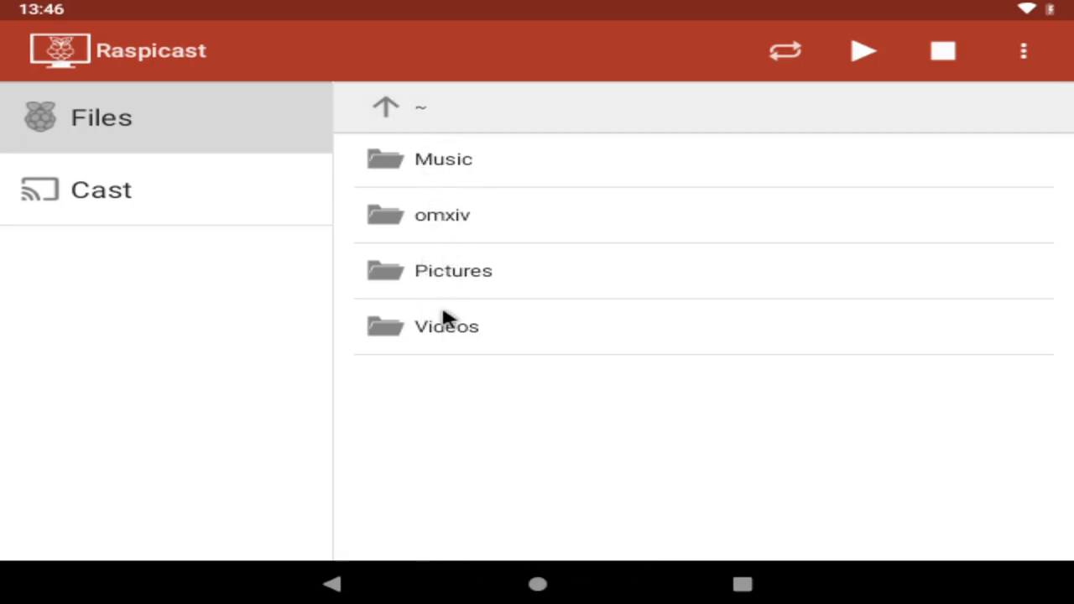
pyautogui.moveTo(537, 224)
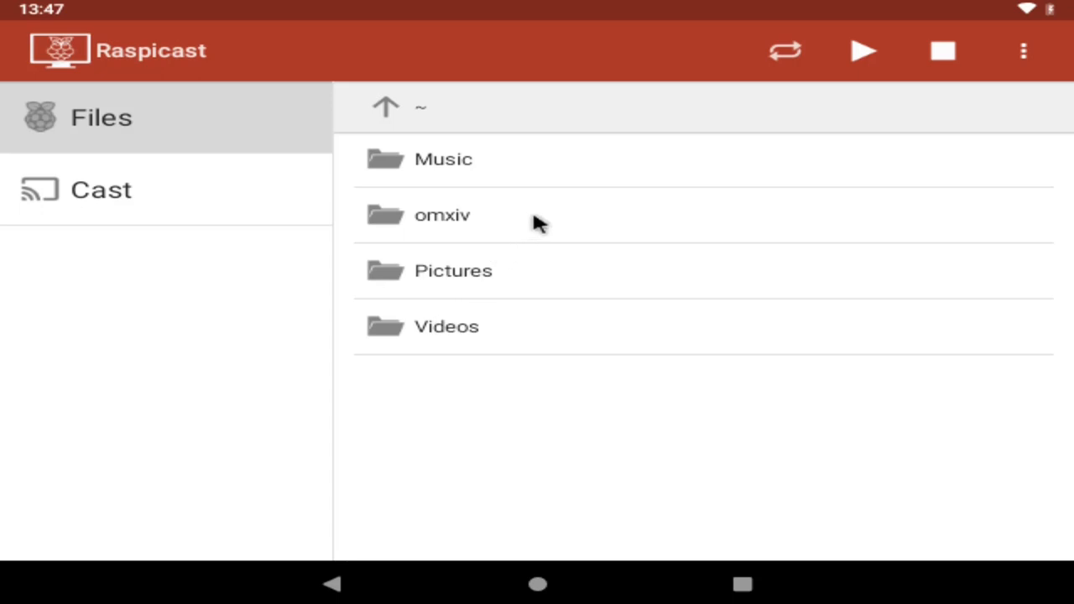
pyautogui.moveTo(563, 168)
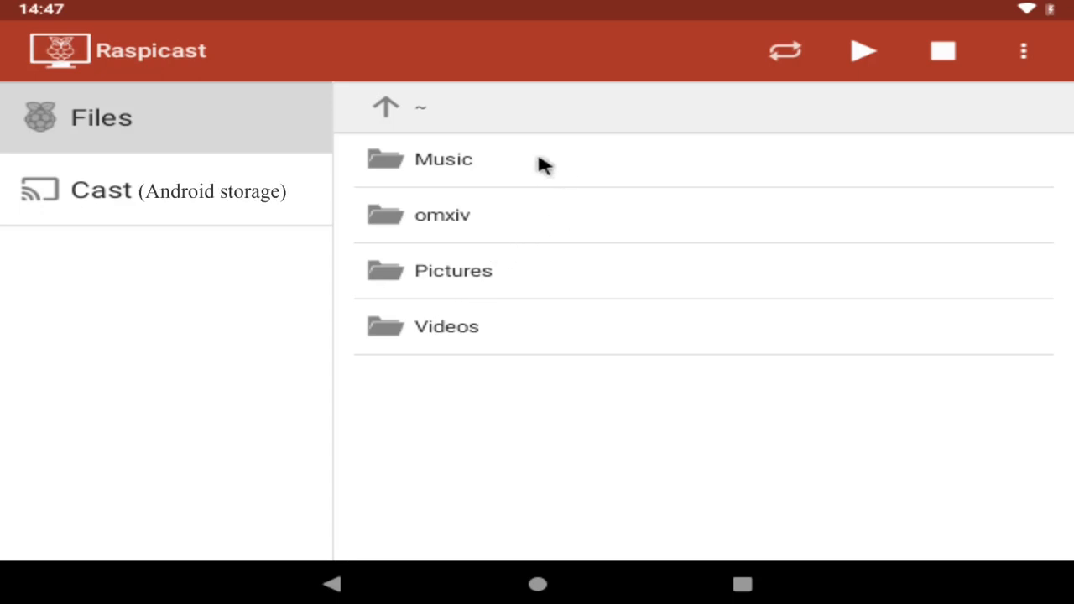
# - Switch to the Cast side listing the phone's own media, including the waterfall video
pyautogui.click(101, 192)
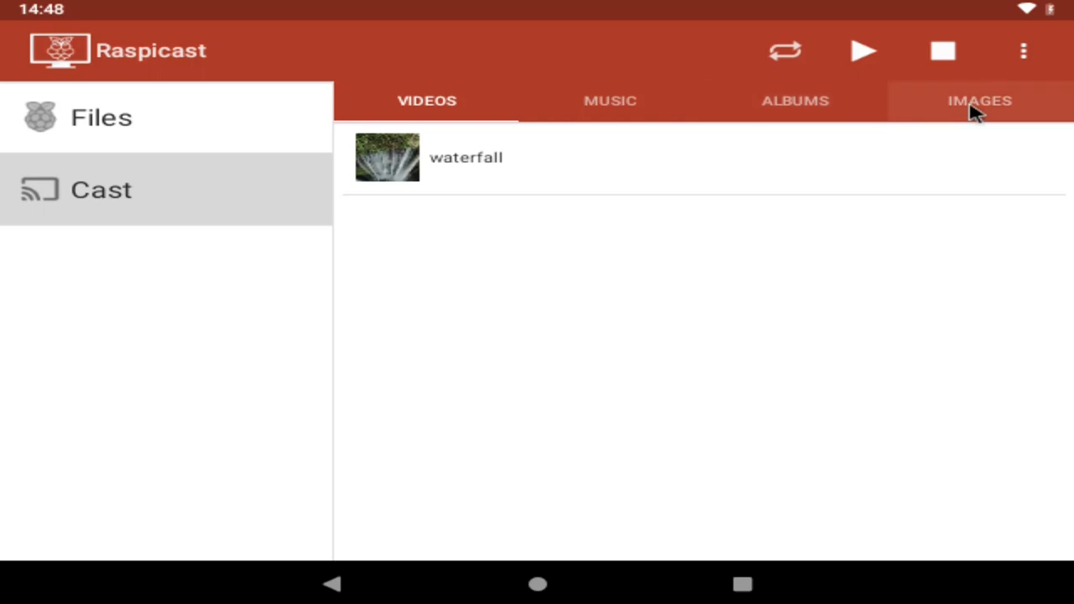
pyautogui.moveTo(953, 131)
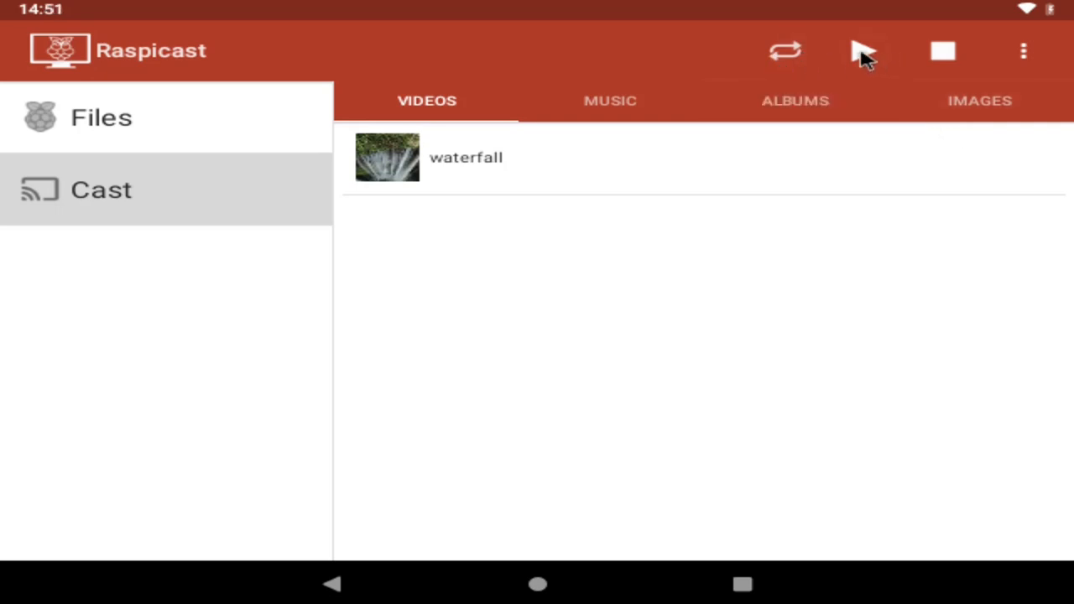
# - Review the Play stream dialog and SSH settings without changes, then reach Advanced options
pyautogui.click(865, 50)
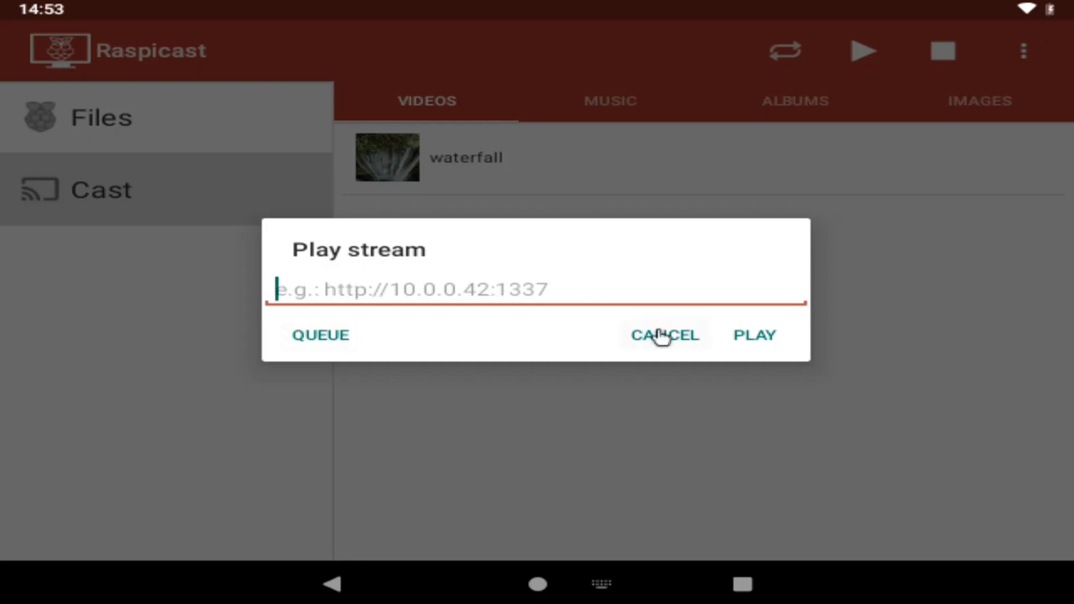
pyautogui.click(664, 336)
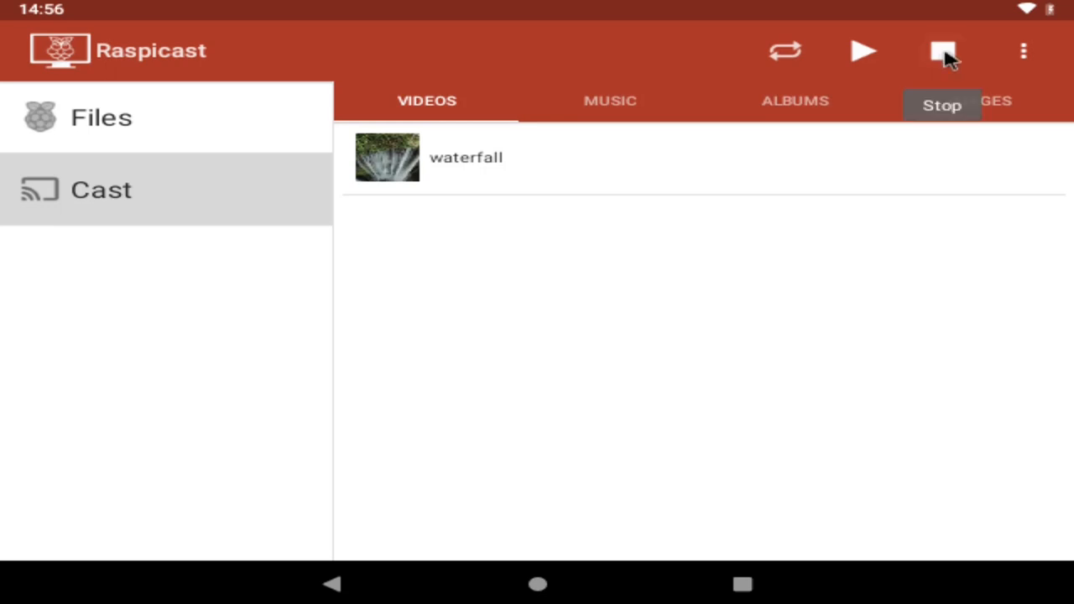
pyautogui.click(1024, 50)
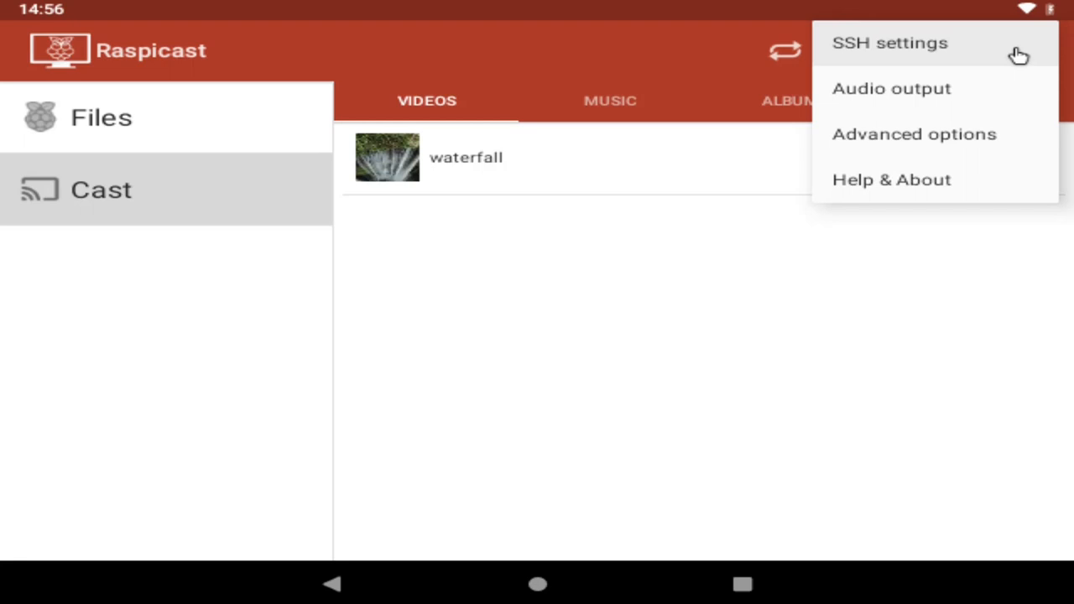
pyautogui.click(890, 44)
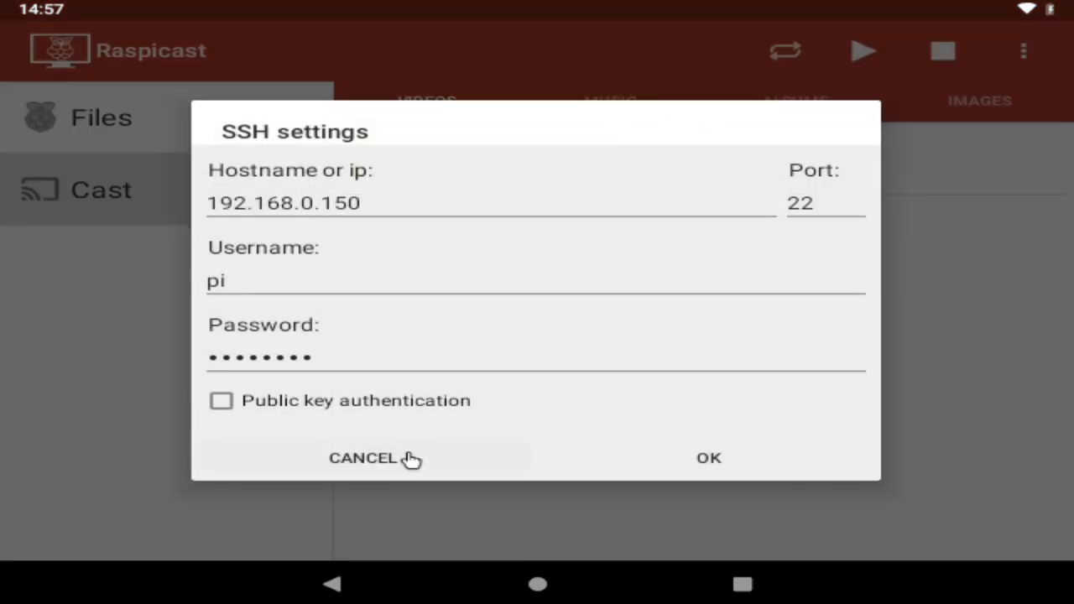
pyautogui.click(362, 457)
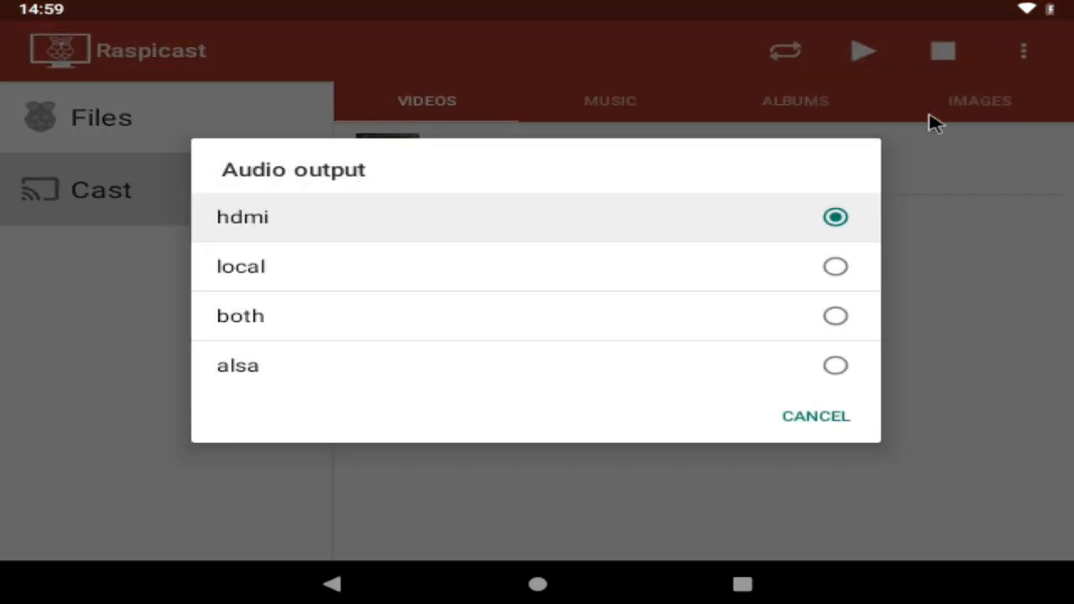
pyautogui.moveTo(680, 157)
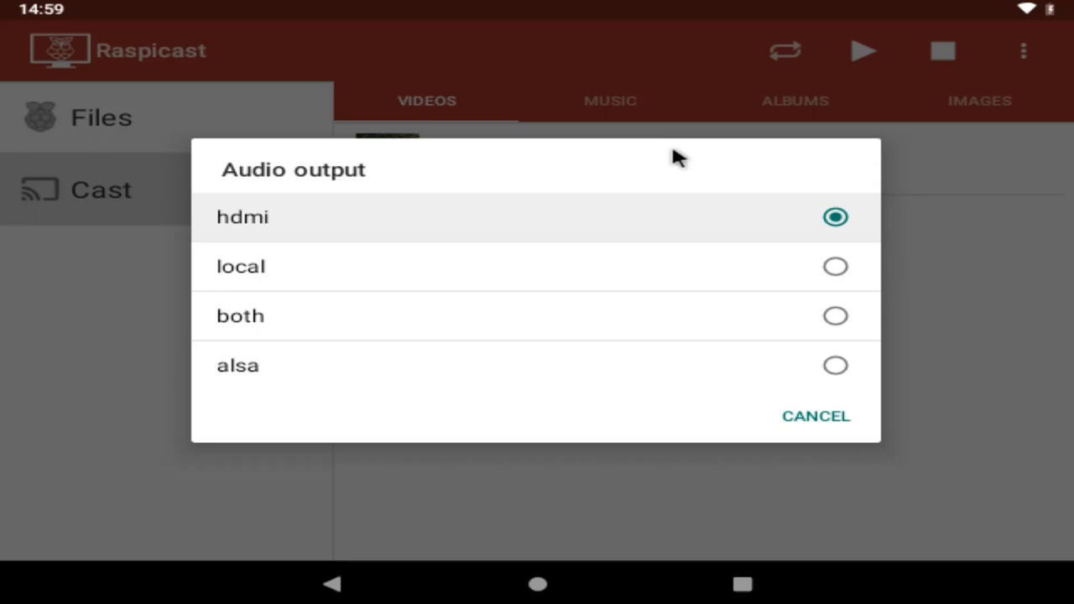
pyautogui.moveTo(561, 288)
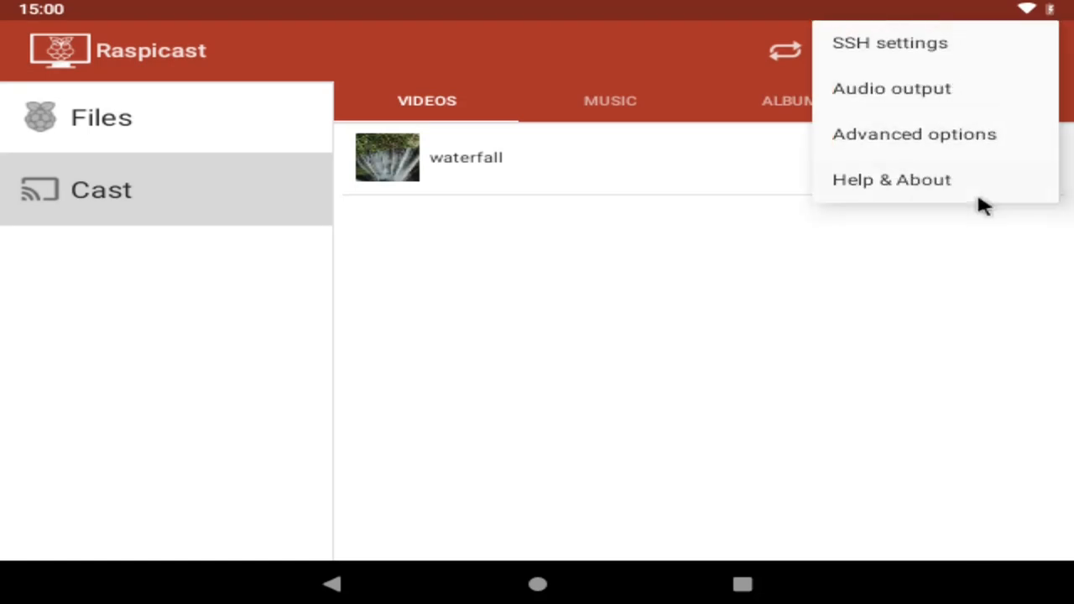
pyautogui.click(913, 134)
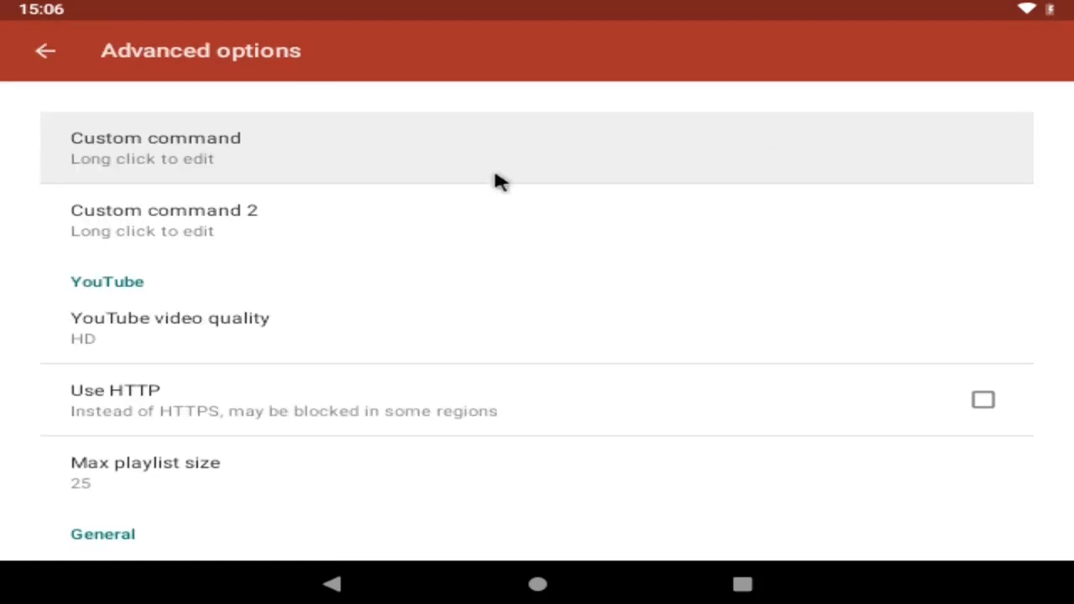
pyautogui.moveTo(356, 265)
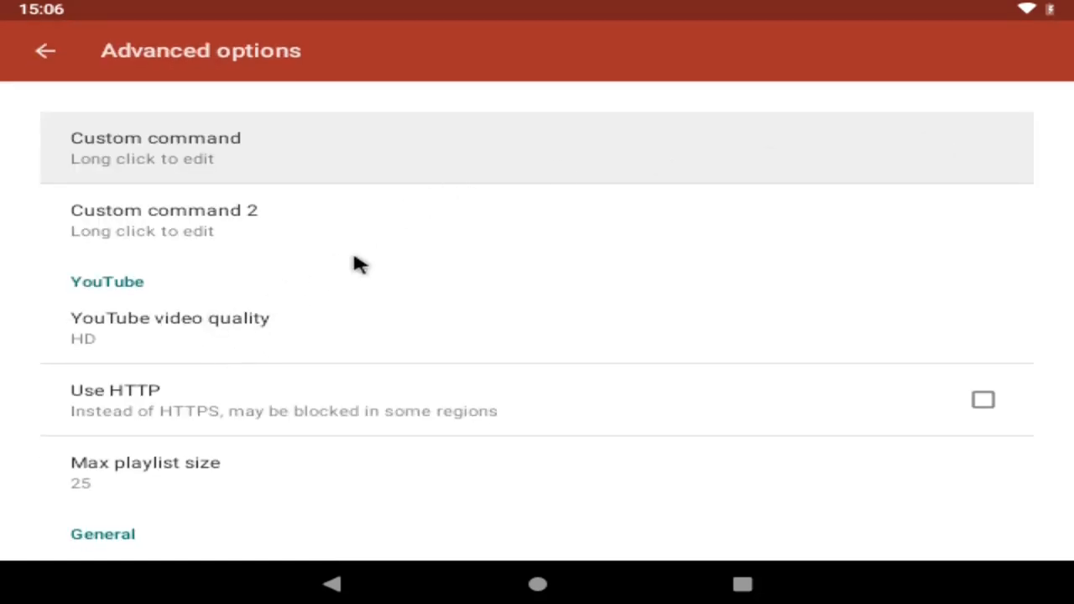
pyautogui.moveTo(423, 520)
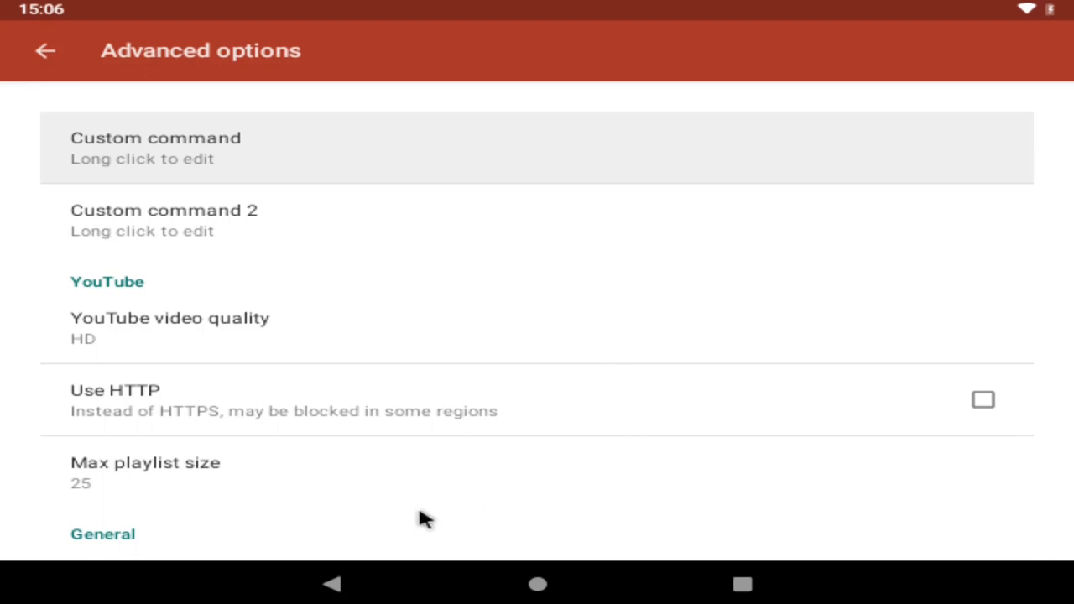
pyautogui.moveTo(126, 328)
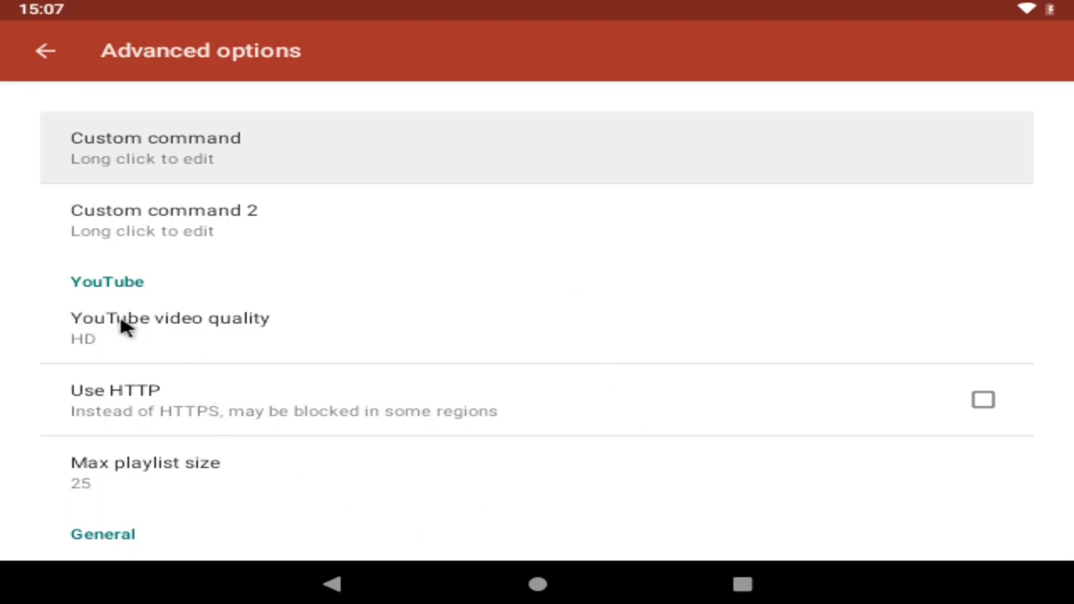
pyautogui.moveTo(225, 329)
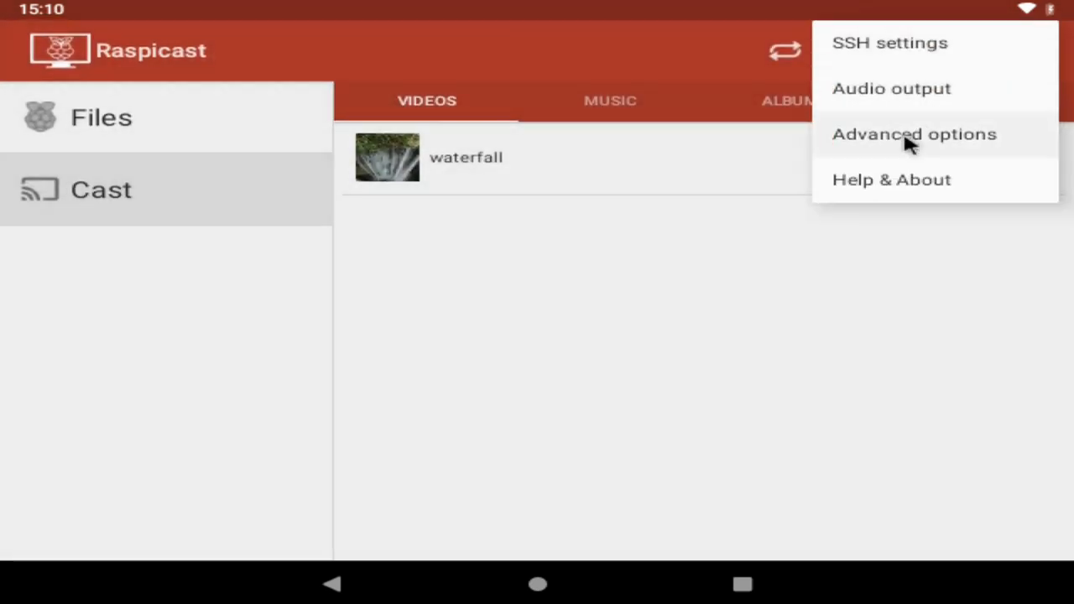
pyautogui.click(891, 179)
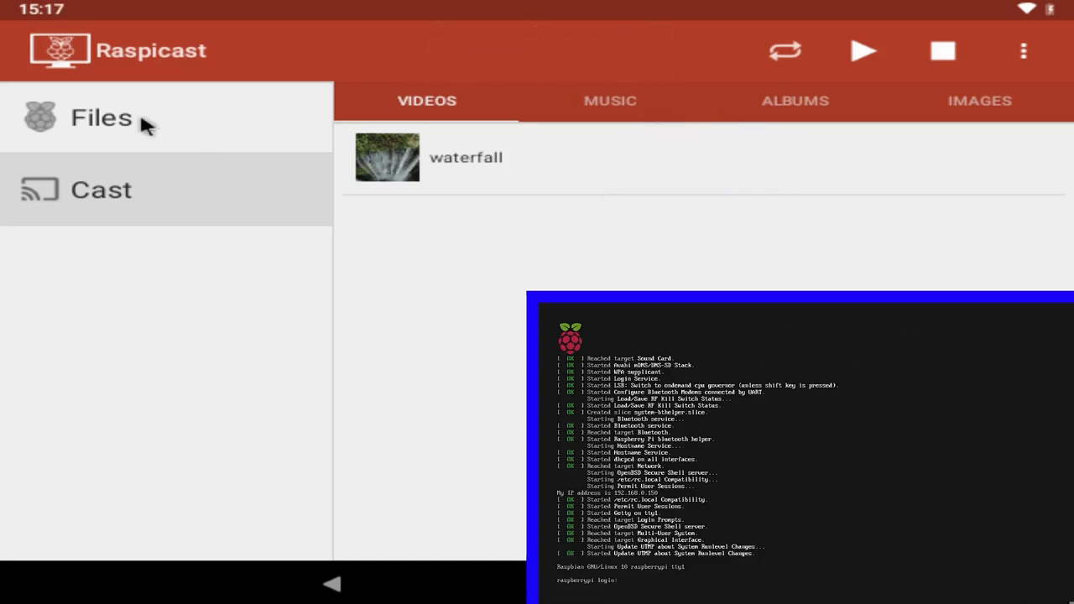
# - Cast college.jpg then trees.jpg from the Pi's Pictures folder to the TV and stop the display
pyautogui.click(101, 118)
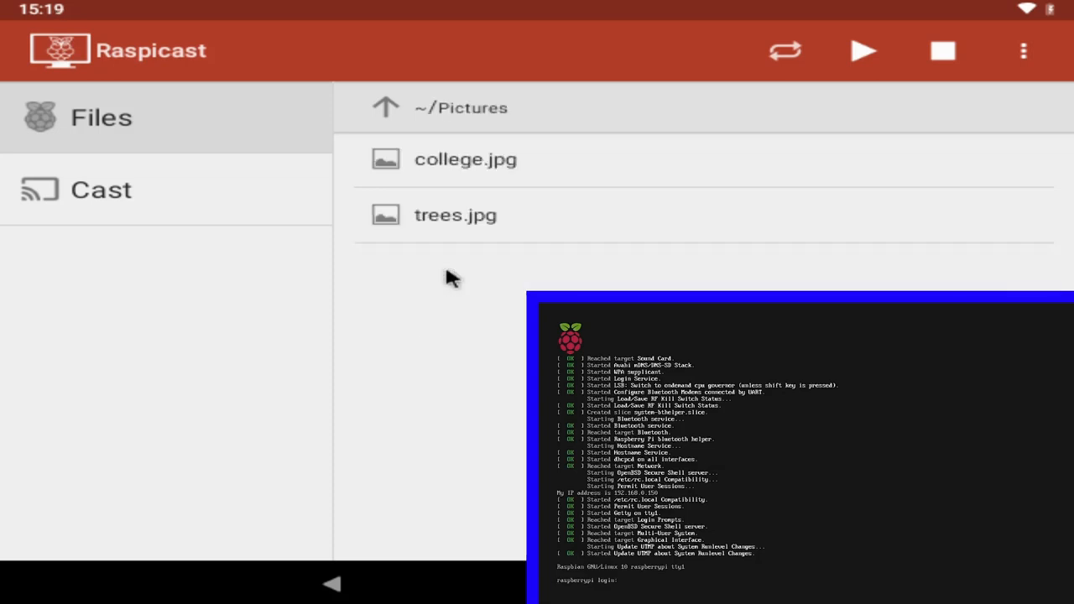
pyautogui.moveTo(454, 176)
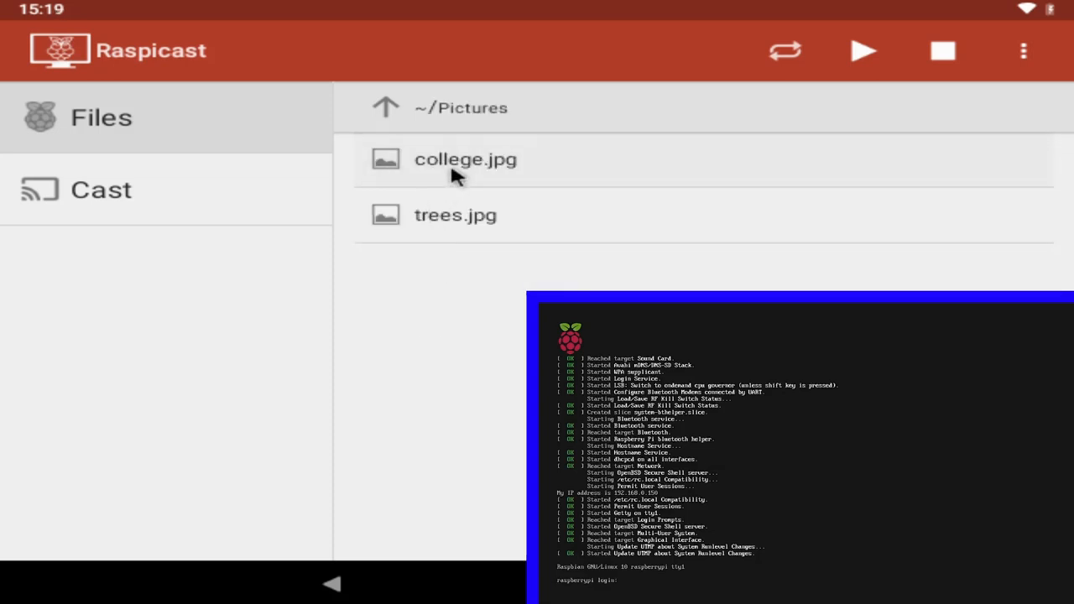
pyautogui.click(467, 159)
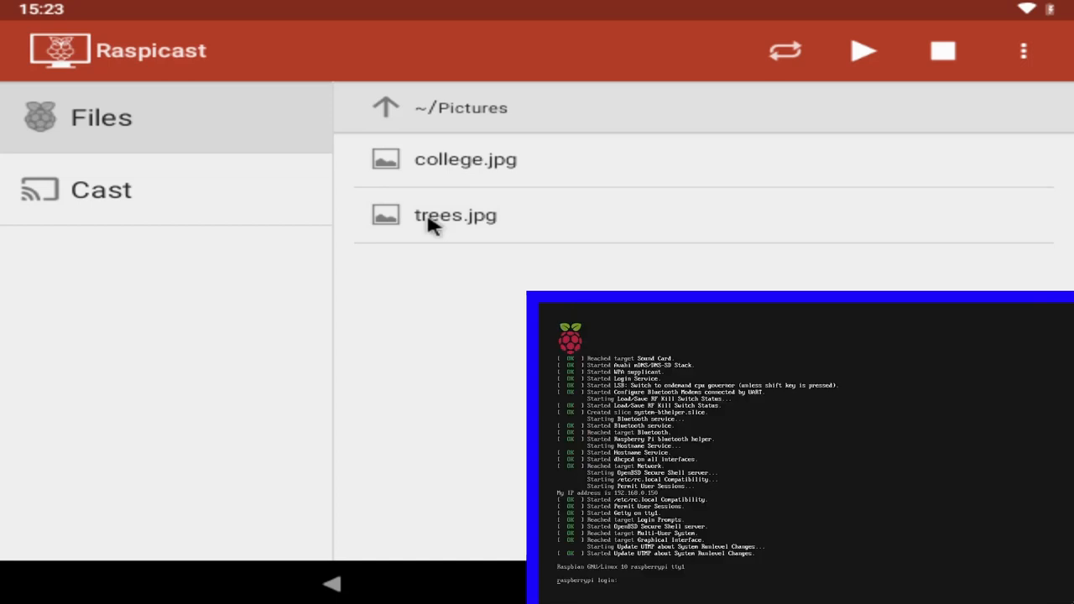
pyautogui.click(455, 215)
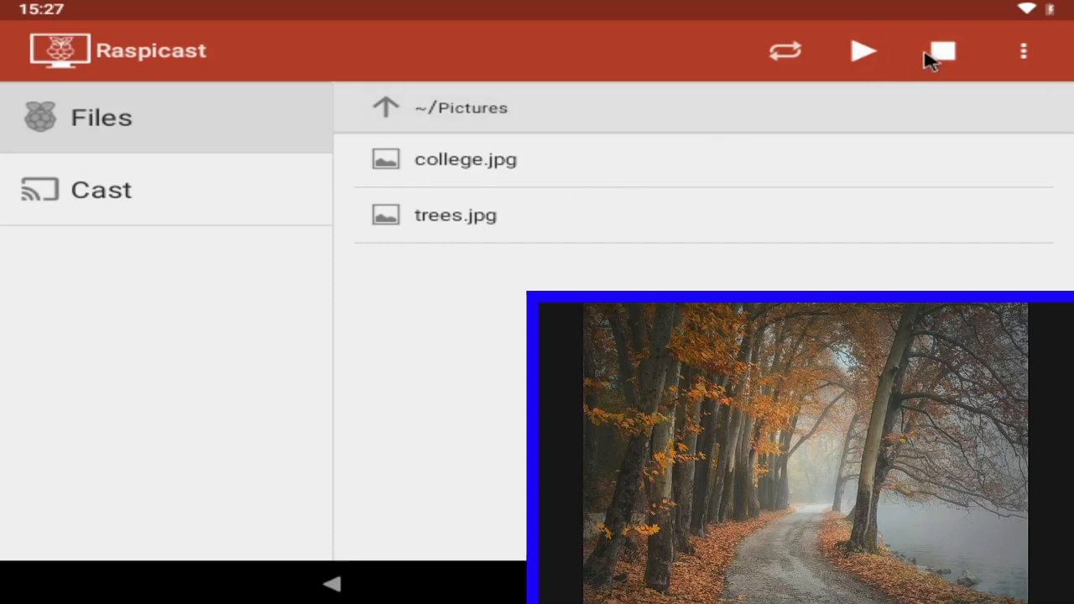
pyautogui.click(941, 51)
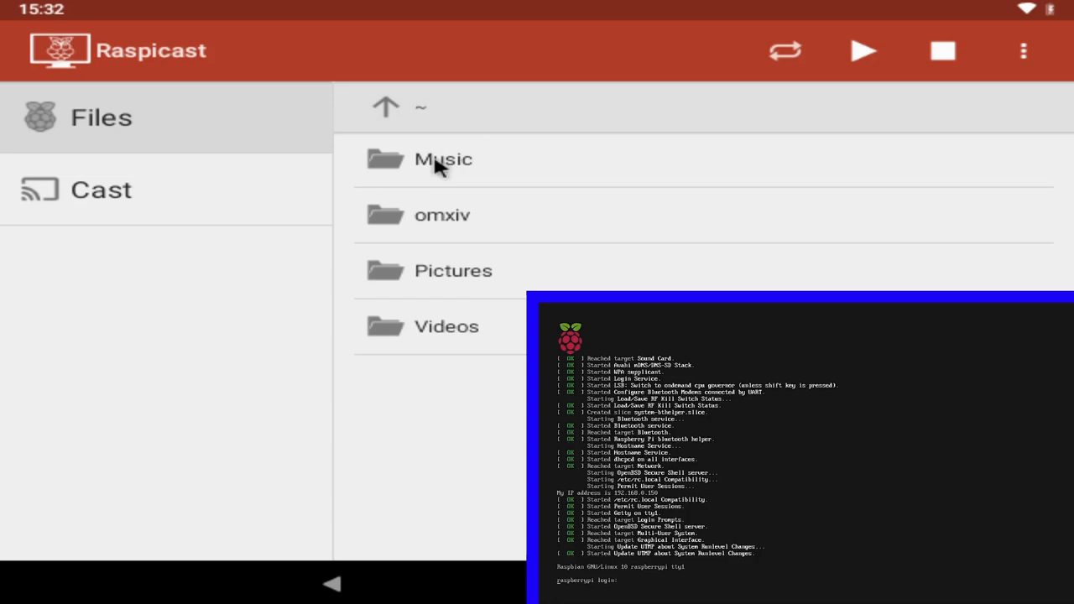
# - Play forest.mp4 from the Pi's folders on the TV and skip through it with the seek slider
pyautogui.click(443, 159)
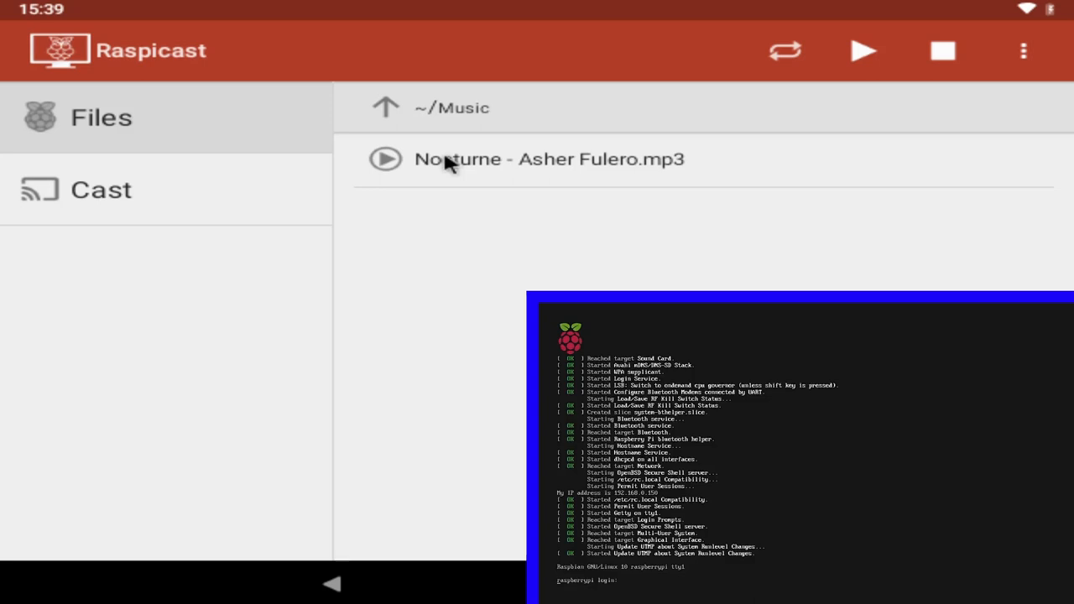
pyautogui.moveTo(490, 164)
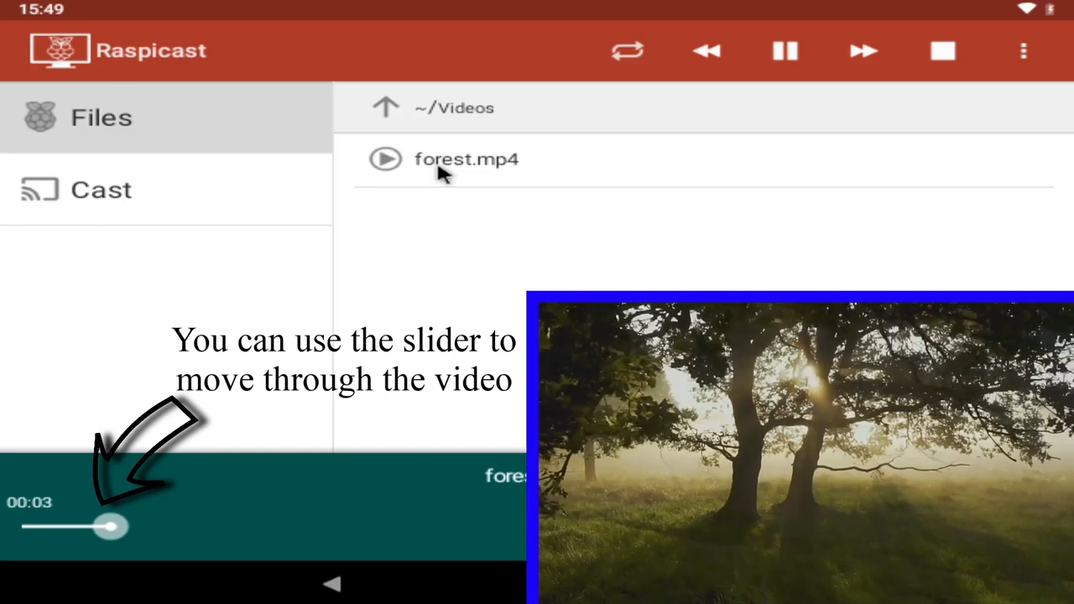
pyautogui.moveTo(109, 527); pyautogui.dragTo(151, 527)
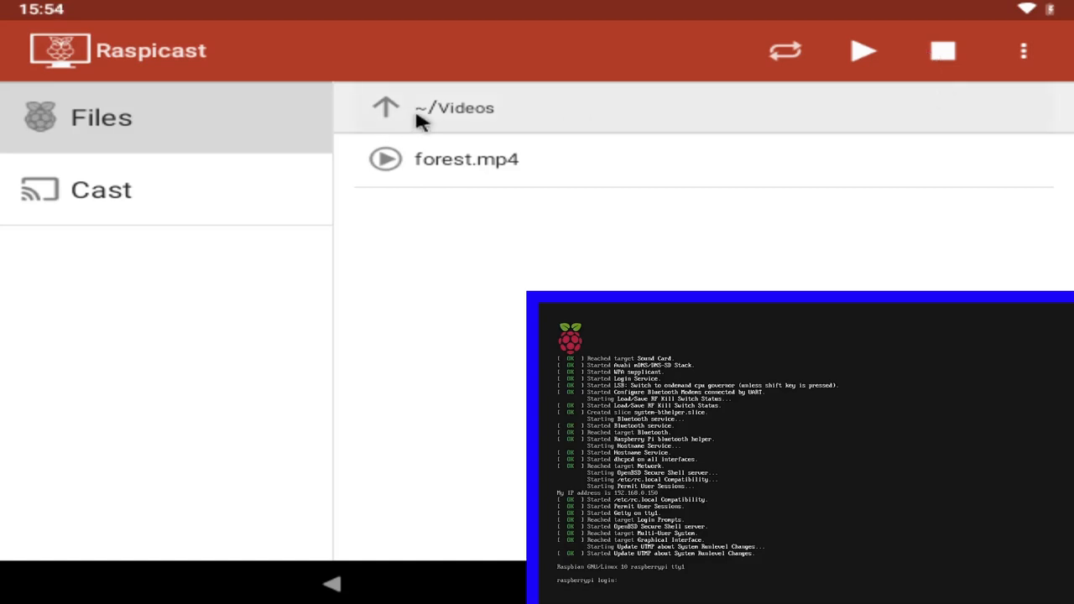
# - From the phone's media, show the bird photo and play Find Me Here on the TV, then stop it
pyautogui.click(386, 108)
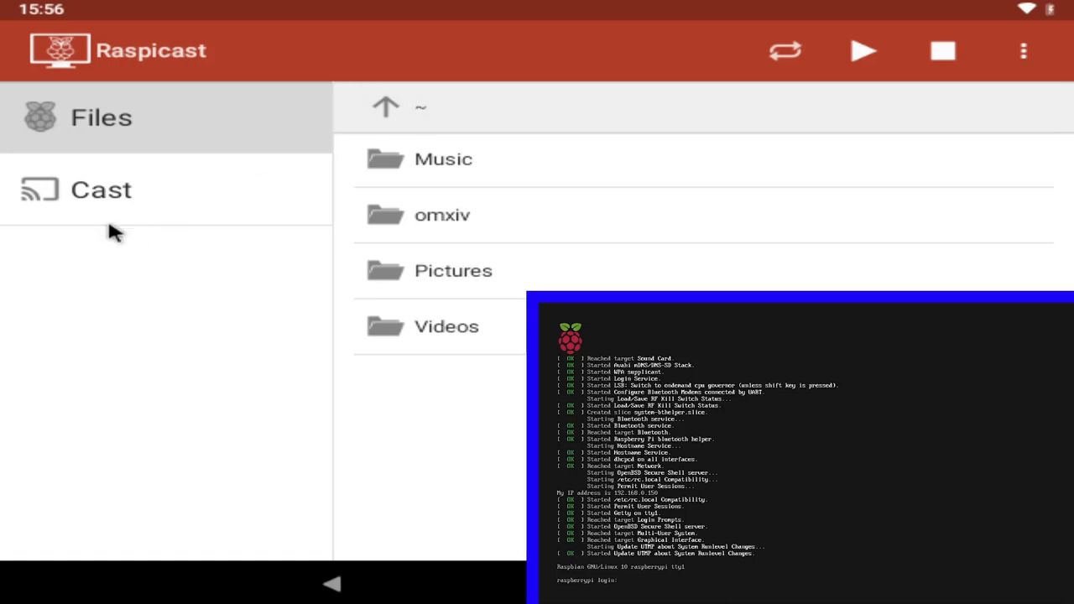
pyautogui.click(101, 190)
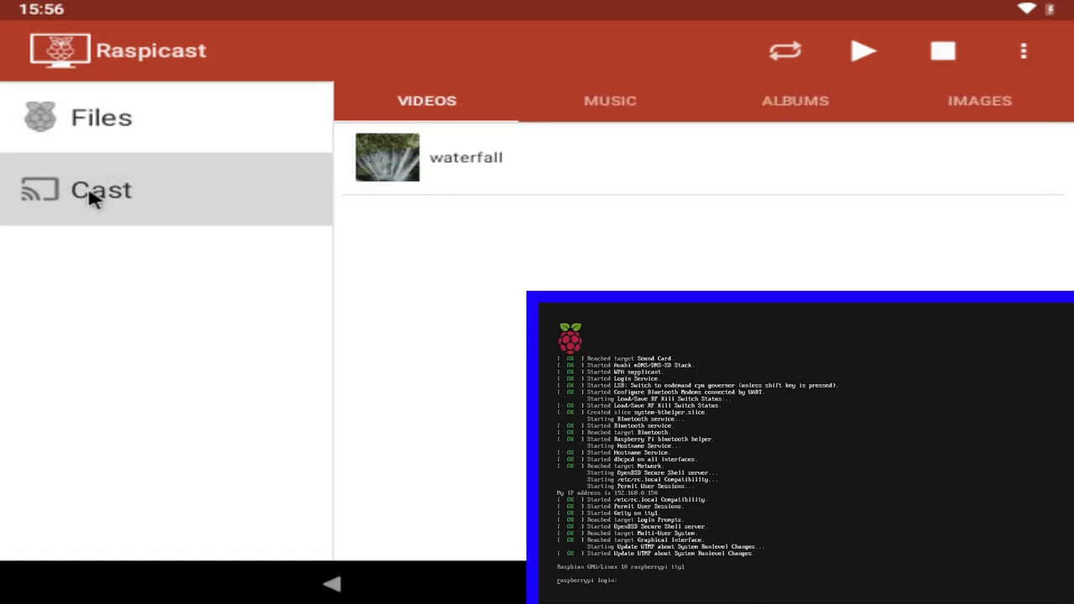
pyautogui.click(981, 101)
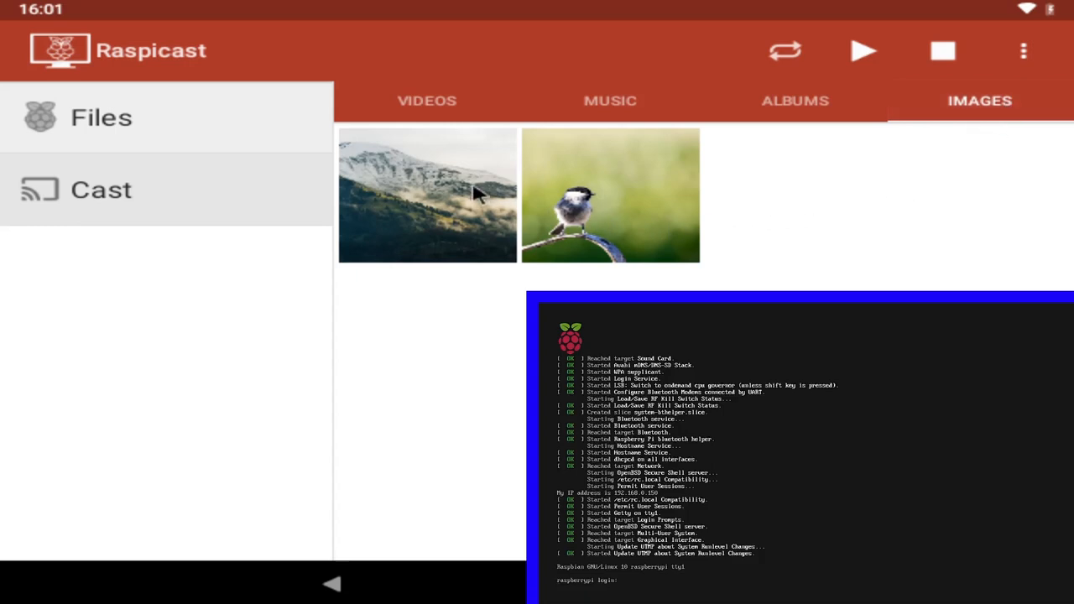
pyautogui.moveTo(412, 205)
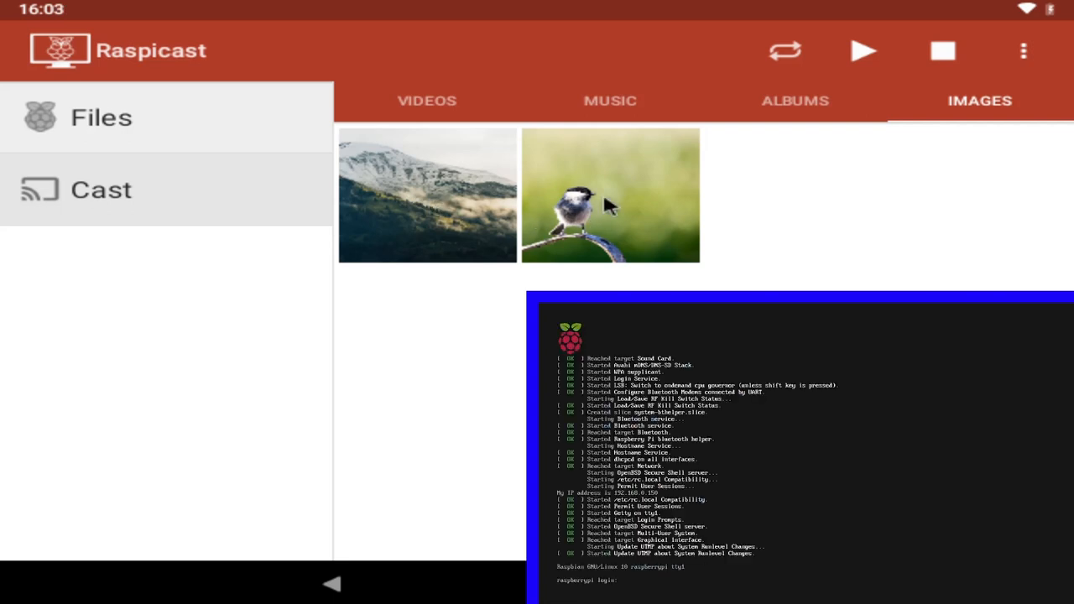
pyautogui.click(611, 195)
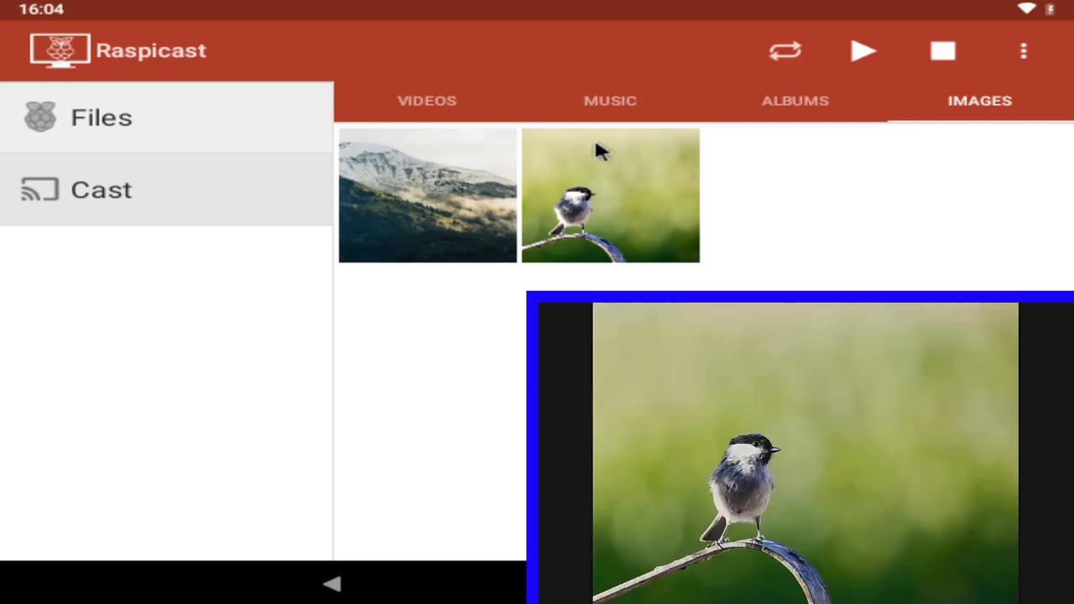
pyautogui.click(611, 101)
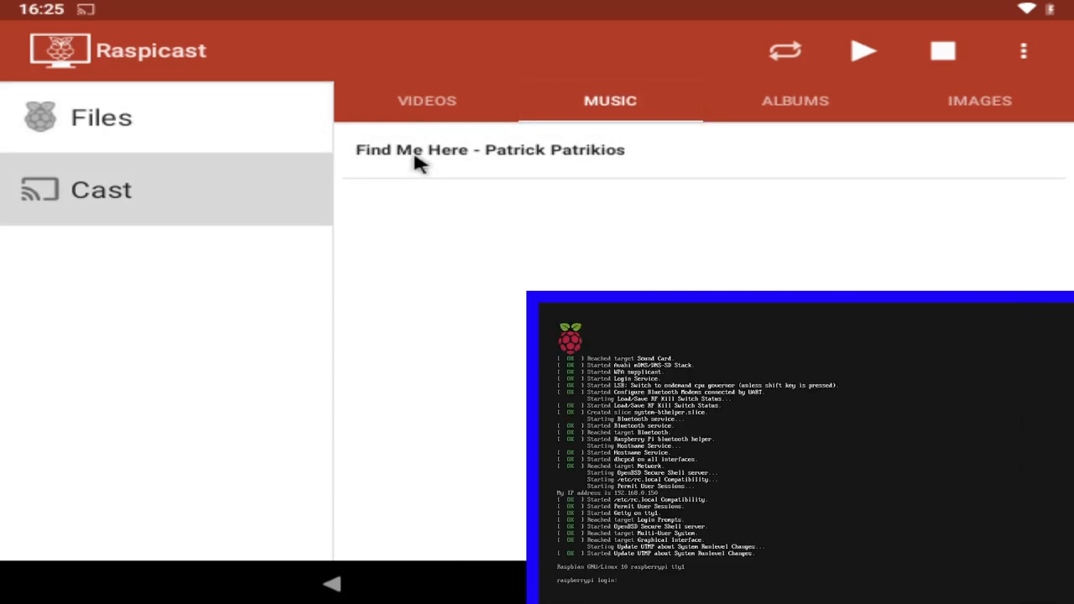
pyautogui.click(864, 51)
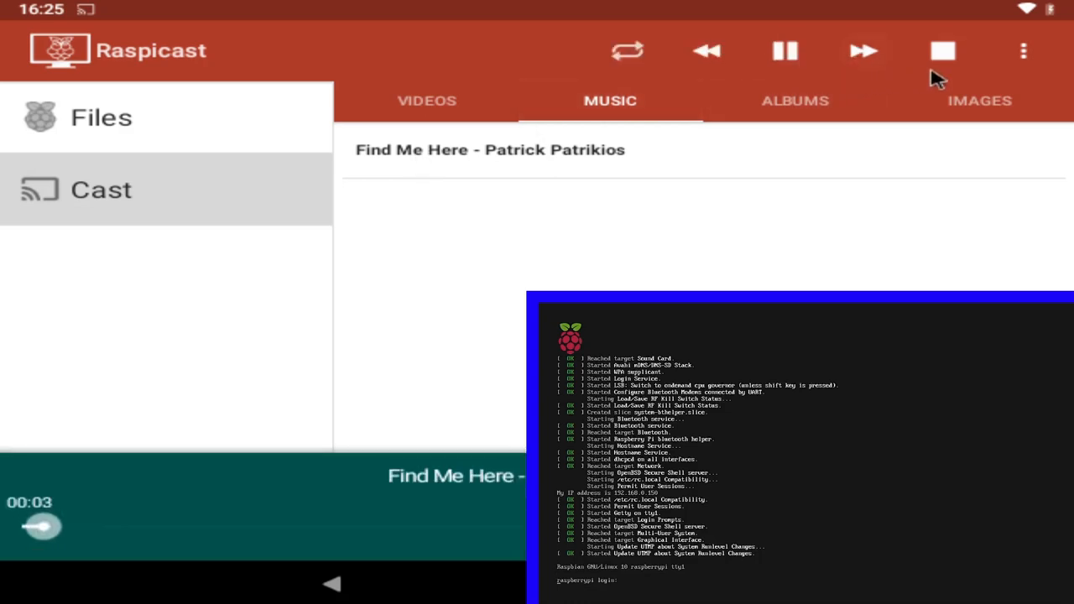
pyautogui.click(785, 50)
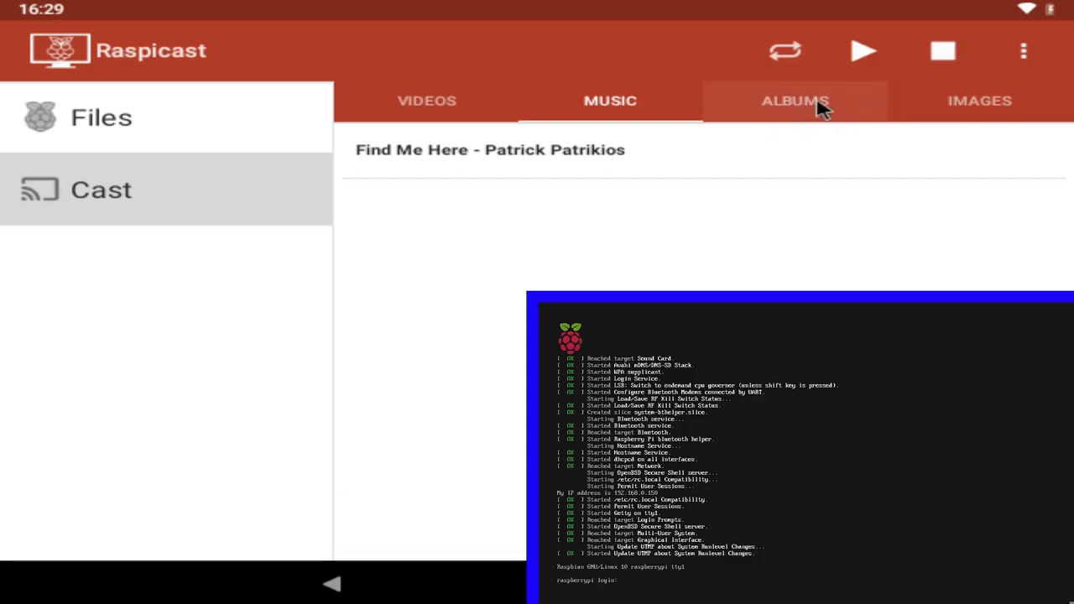
pyautogui.moveTo(814, 114)
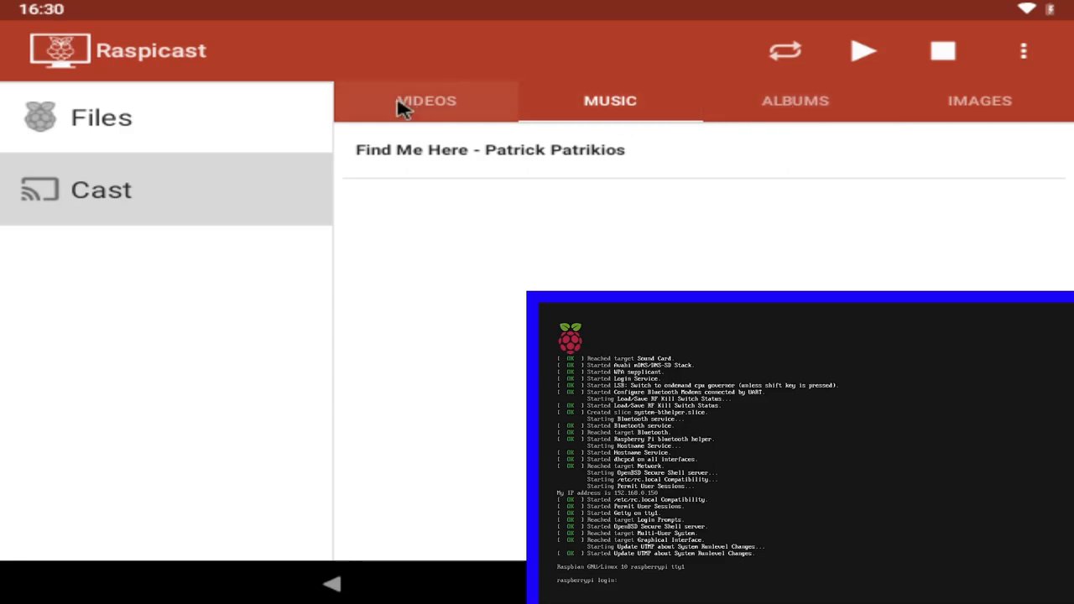
# - Cast the phone's waterfall video to the TV and stop playback
pyautogui.click(426, 101)
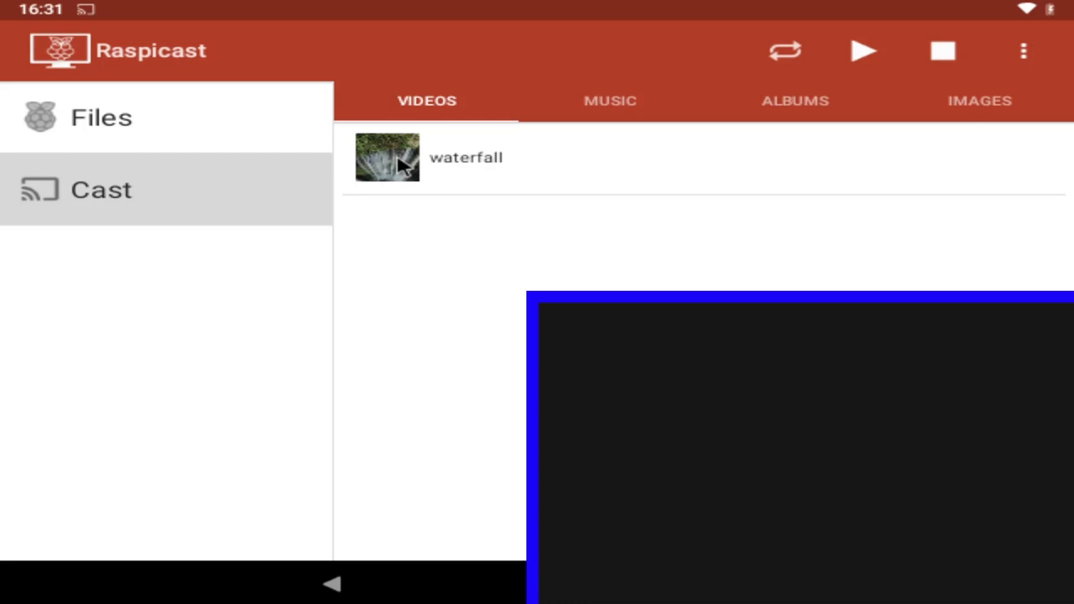
pyautogui.click(386, 158)
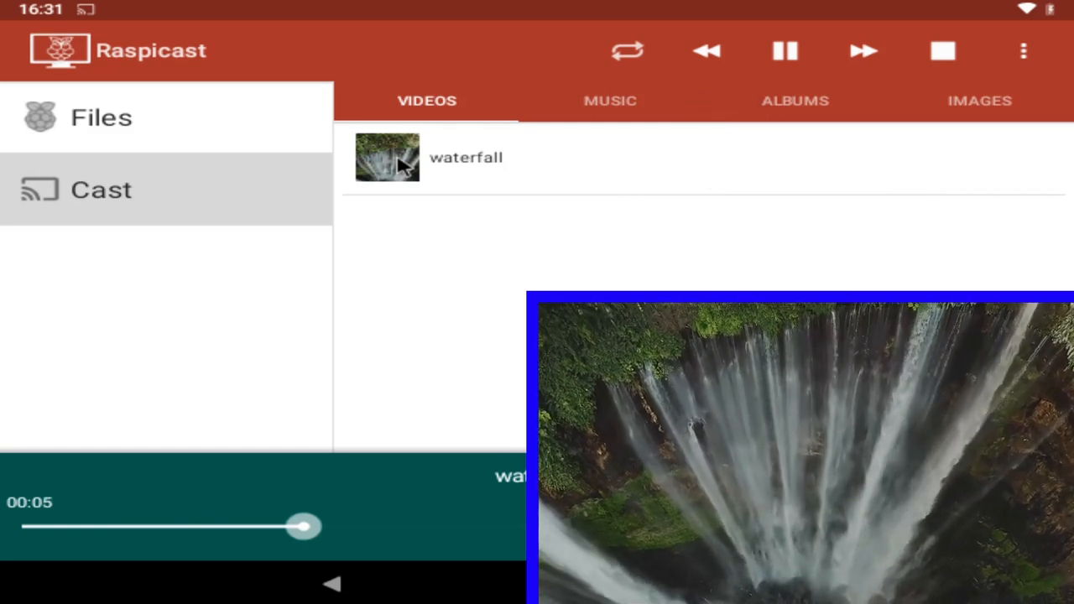
pyautogui.click(942, 50)
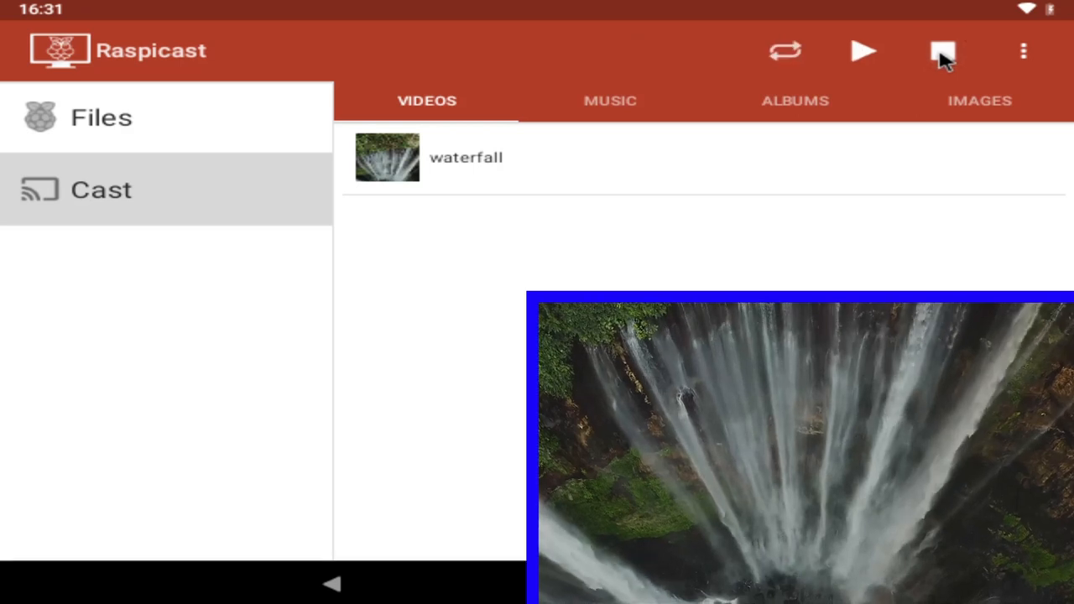
pyautogui.click(943, 50)
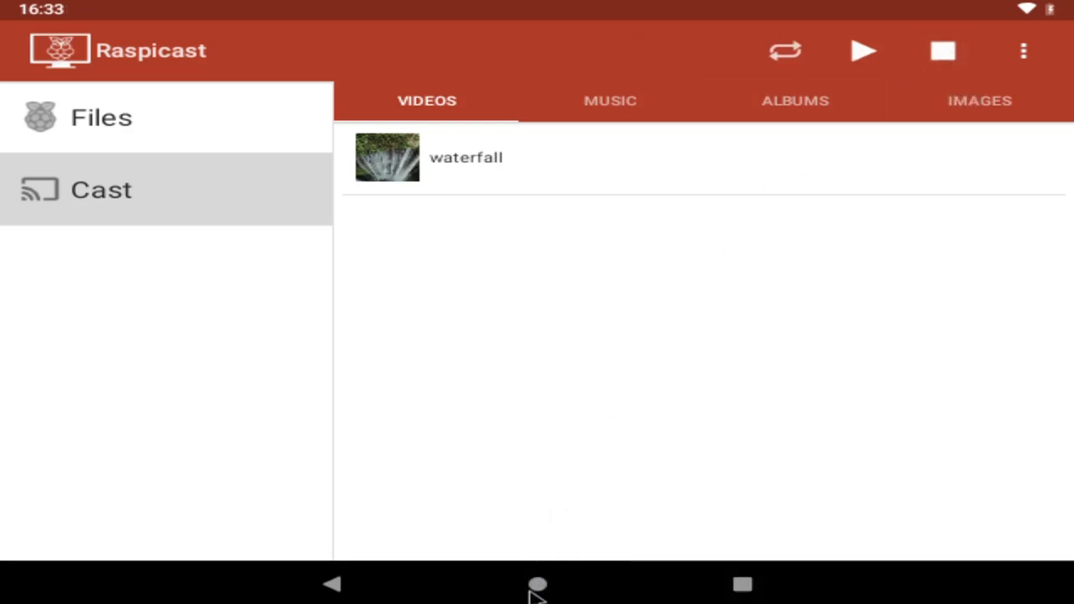
# - Launch YouTube, bring up Byte My Pi's ZeroTier remote access video and its share options listing Raspicast
pyautogui.click(537, 584)
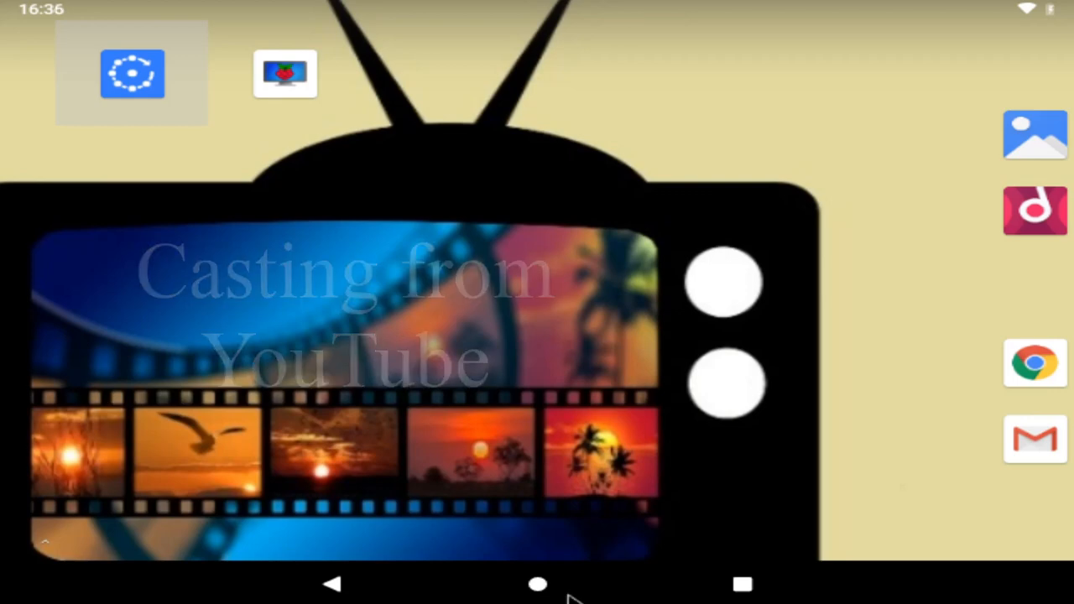
pyautogui.click(537, 584)
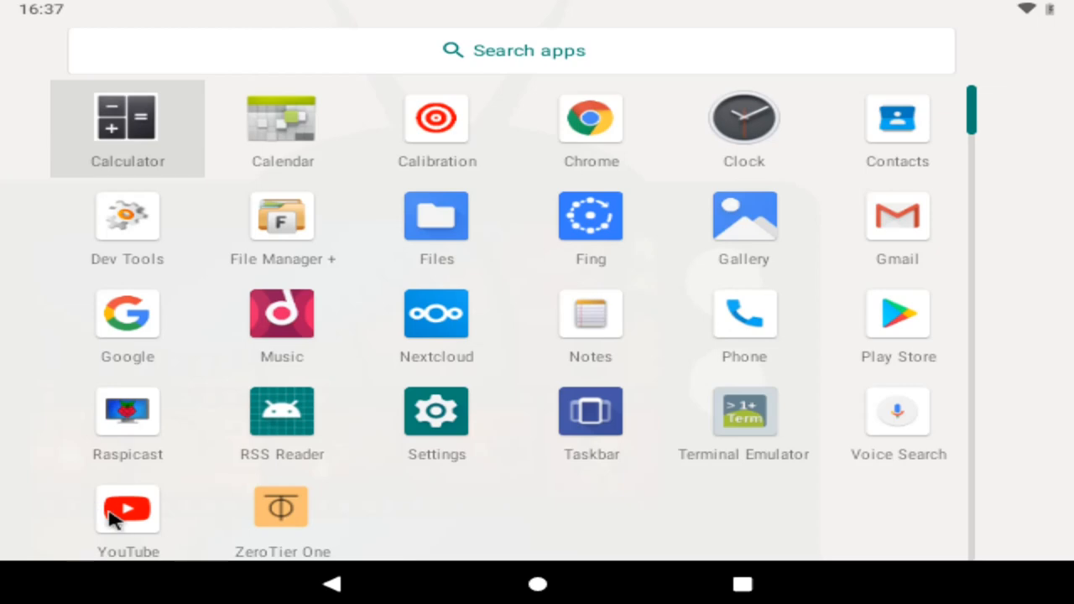
pyautogui.click(128, 510)
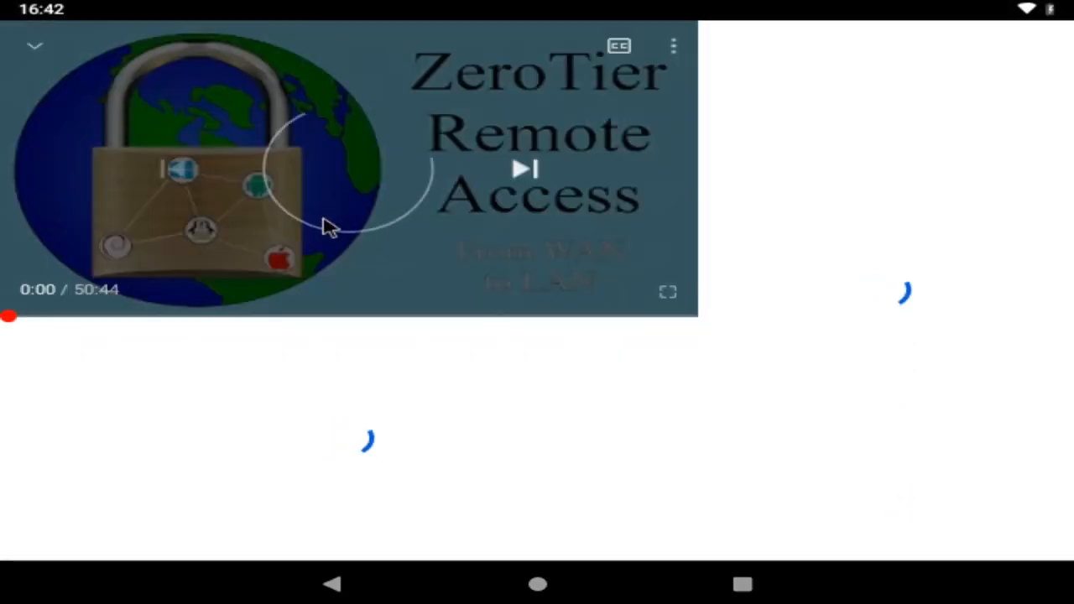
pyautogui.click(524, 168)
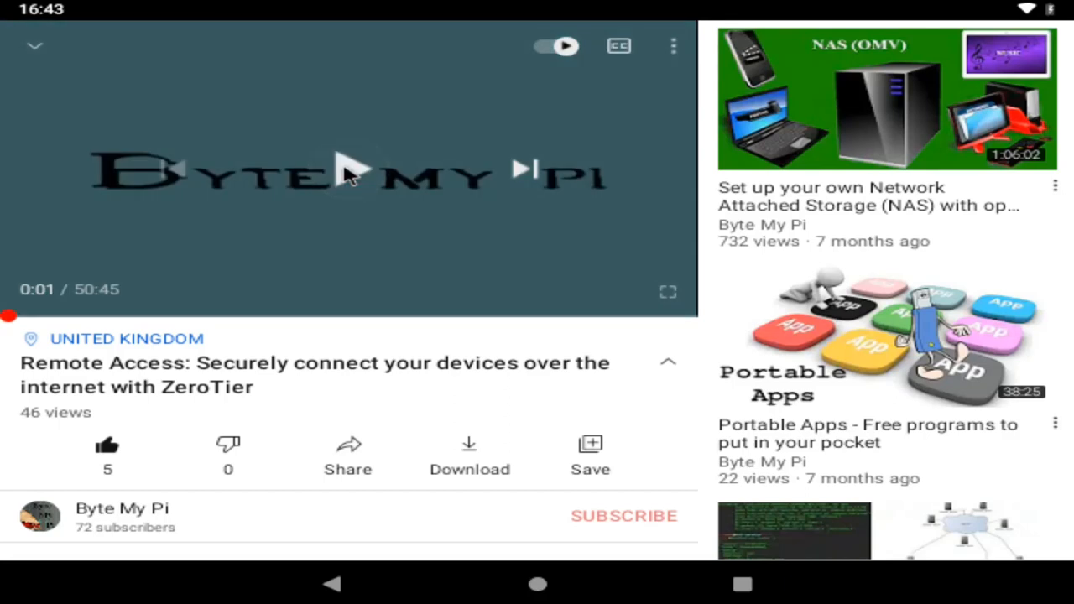
pyautogui.click(347, 453)
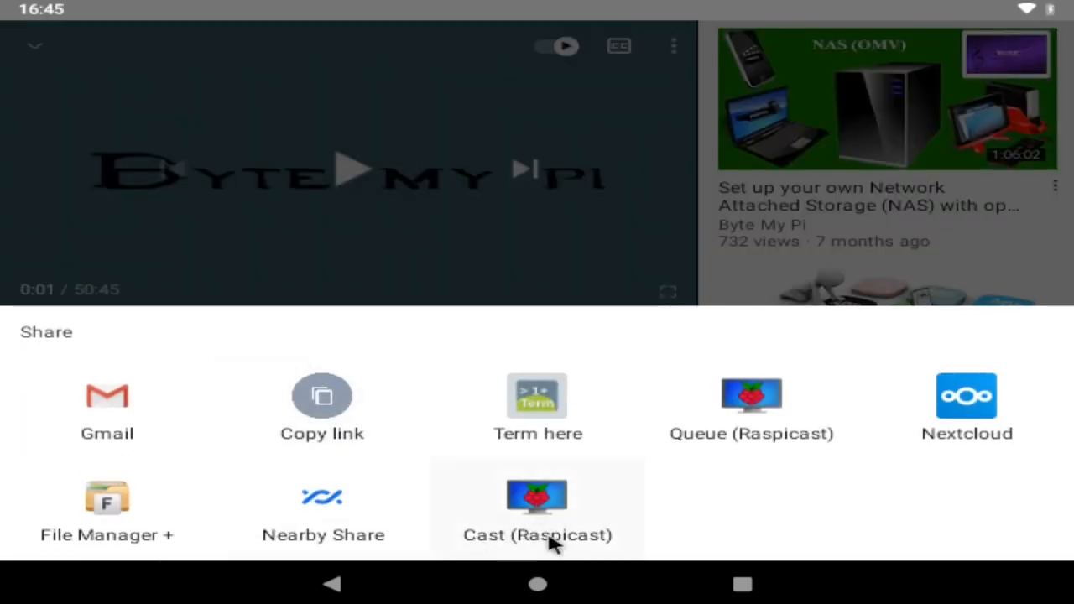
pyautogui.moveTo(752, 408)
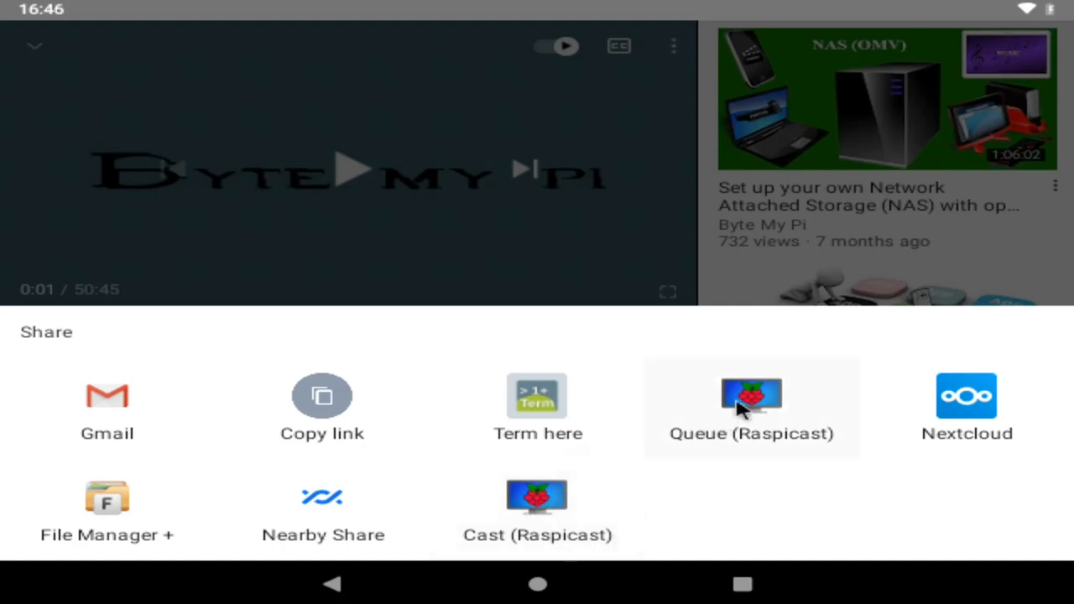
pyautogui.moveTo(678, 468)
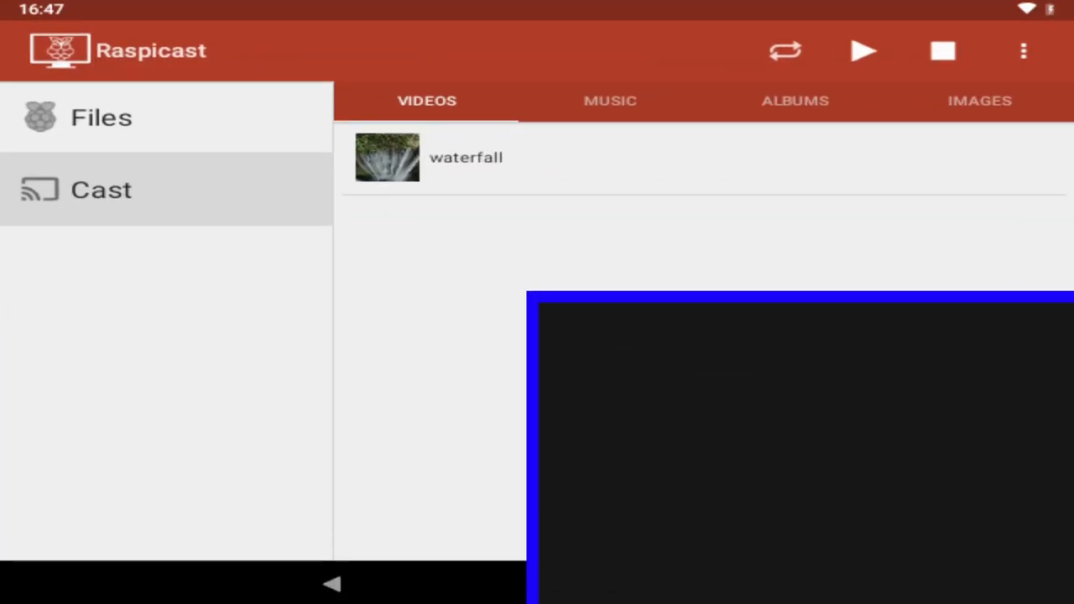
# - Cast the ZeroTier video to the TV via Raspicast, stop it, then go home and launch the Play Store
pyautogui.click(863, 50)
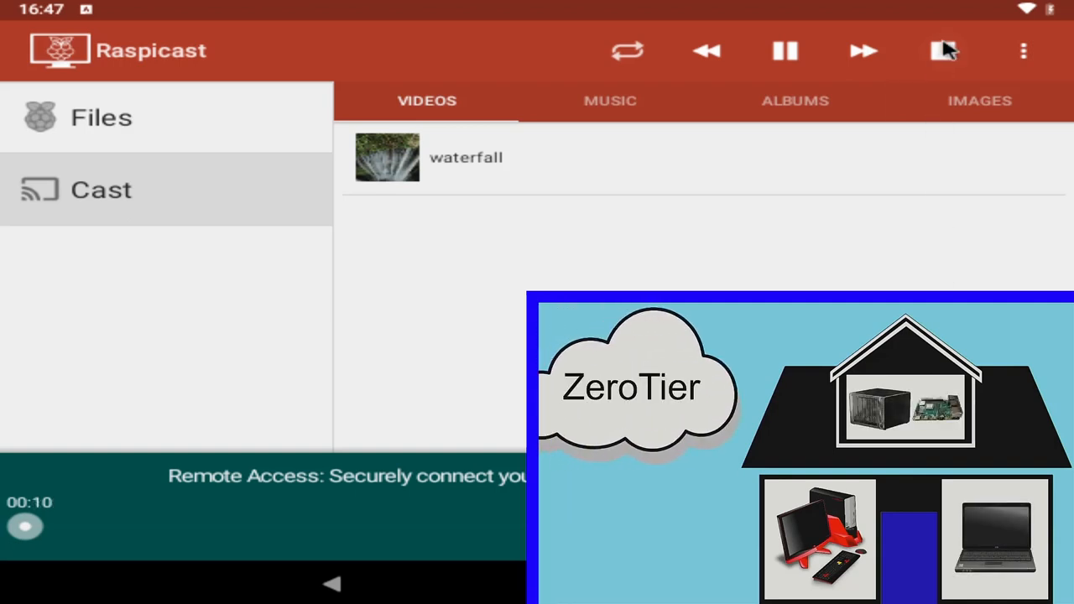
pyautogui.click(785, 50)
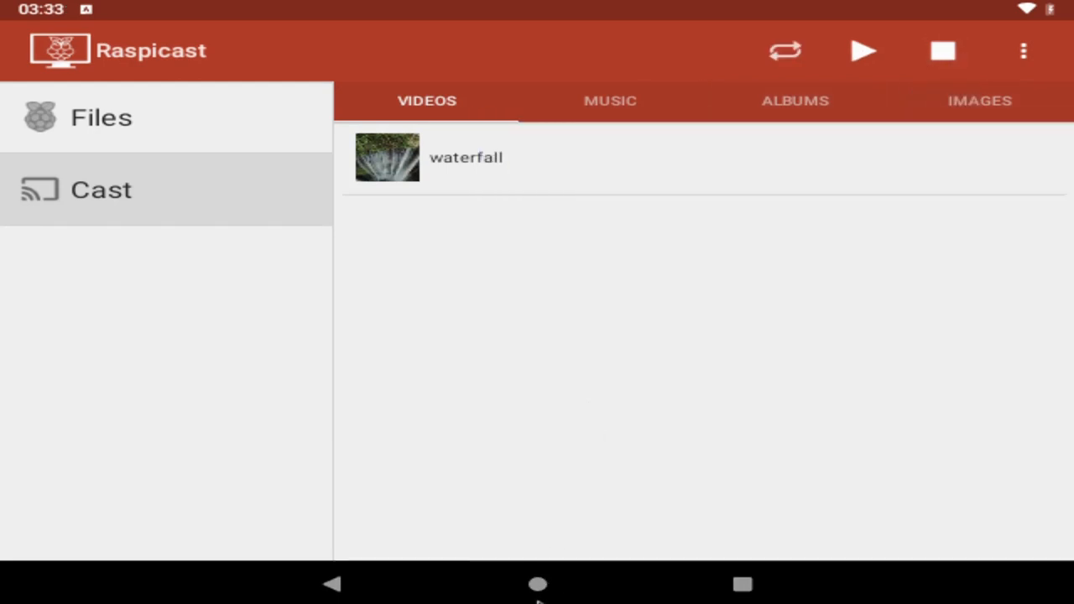
pyautogui.click(537, 584)
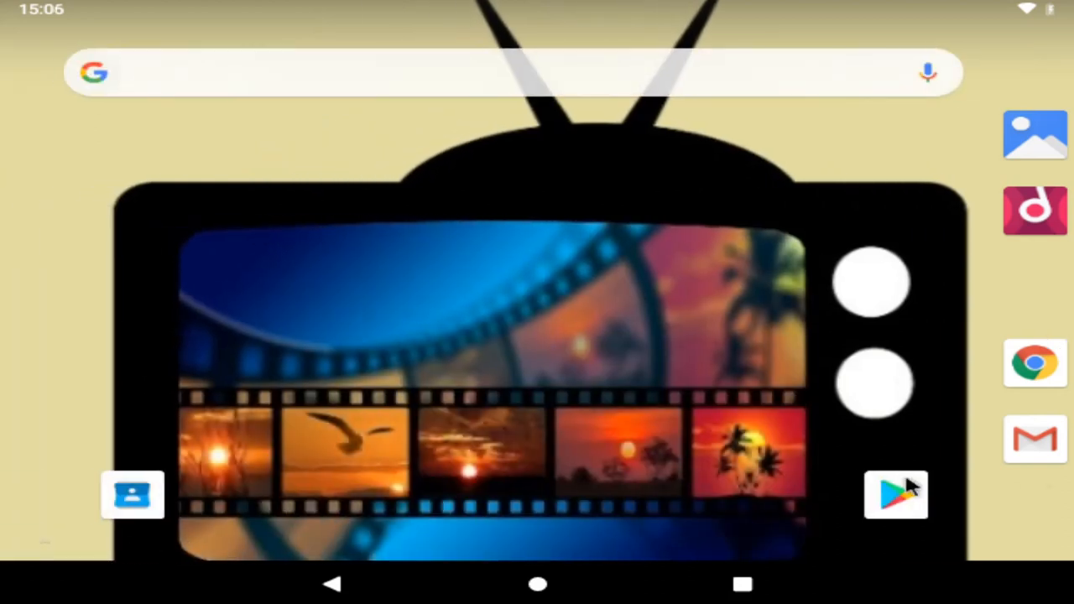
pyautogui.click(896, 496)
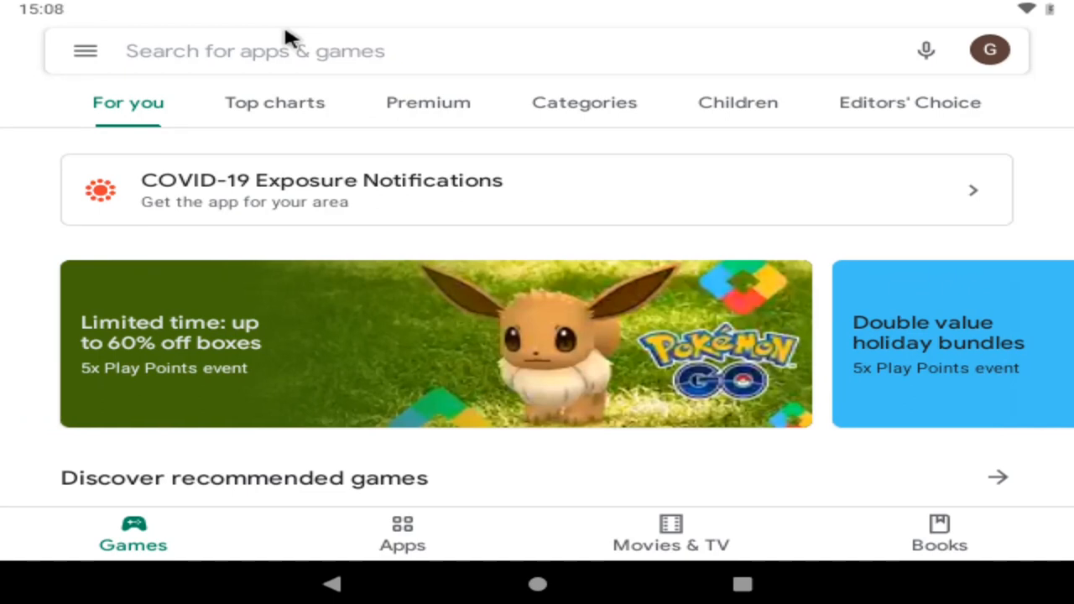
# - Search the Play Store for 'ssh bu', install SSH button and reach its Edit/Delete entry form
pyautogui.write('ssh bu')
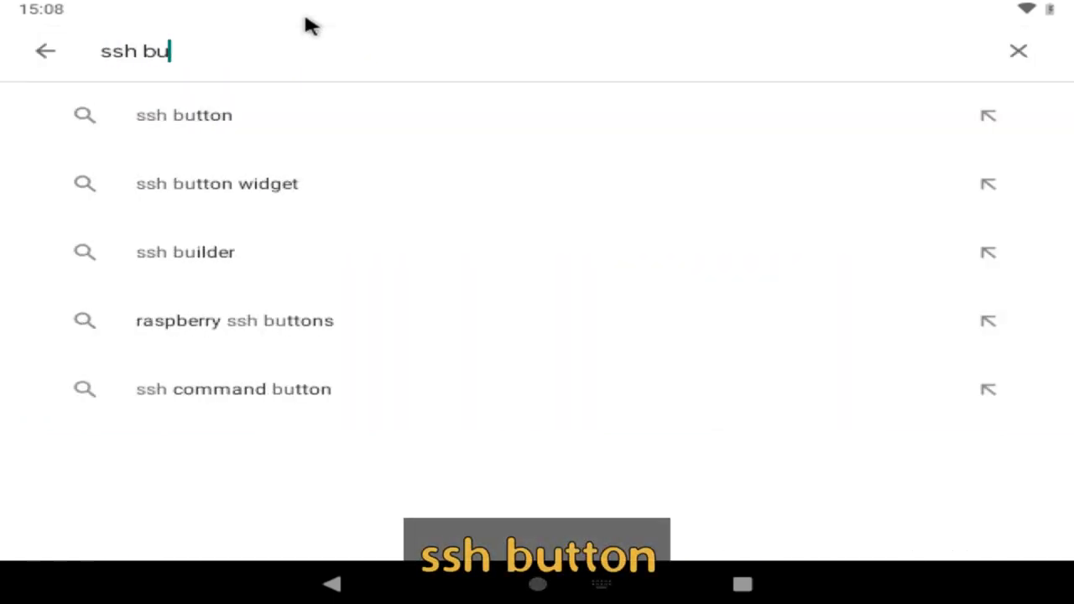
pyautogui.click(185, 114)
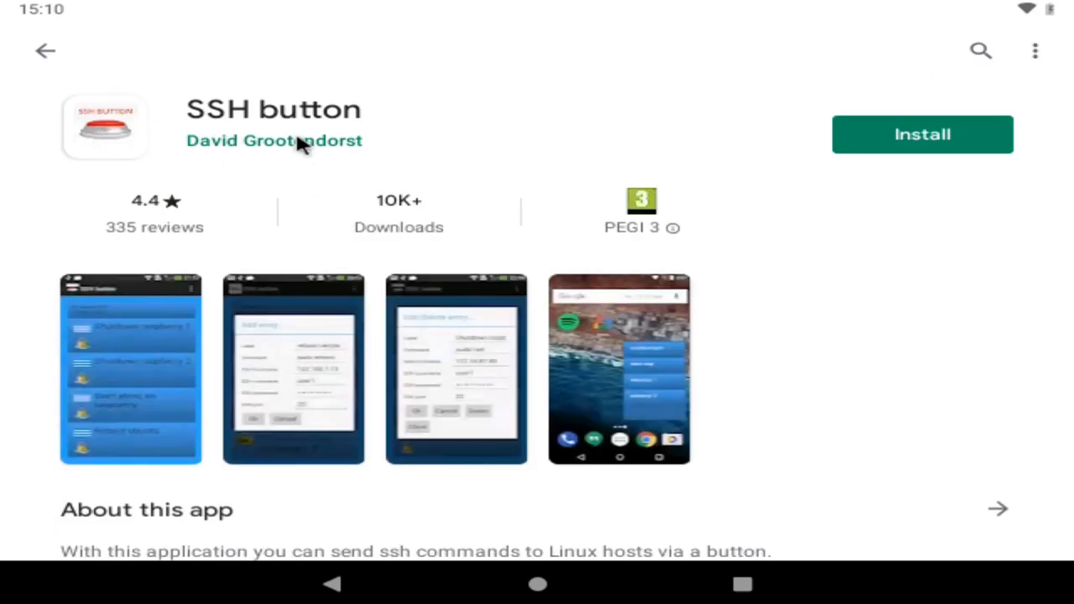
pyautogui.moveTo(410, 142)
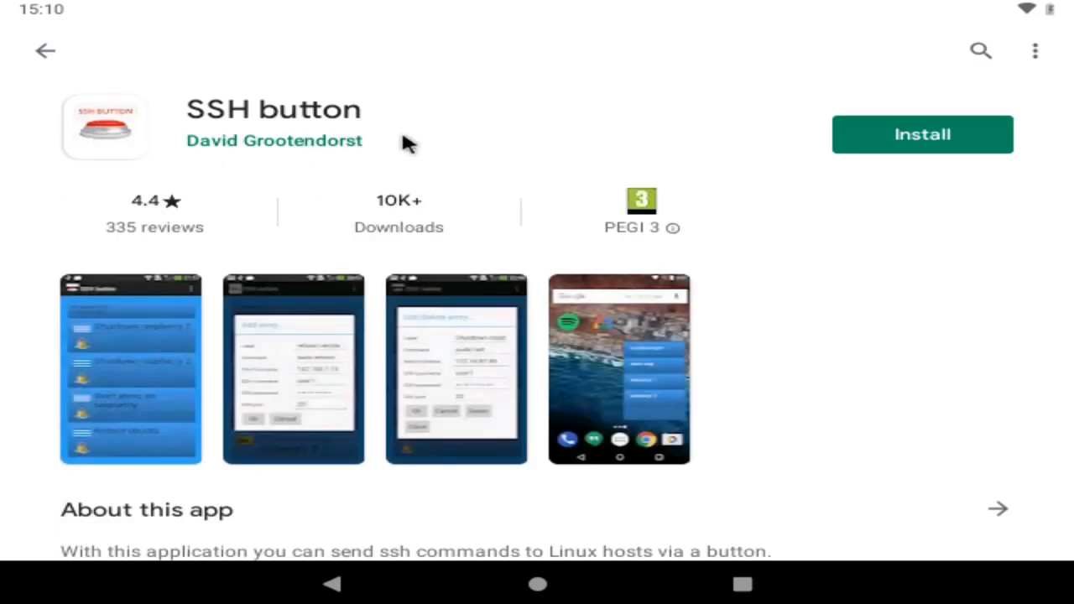
pyautogui.click(921, 135)
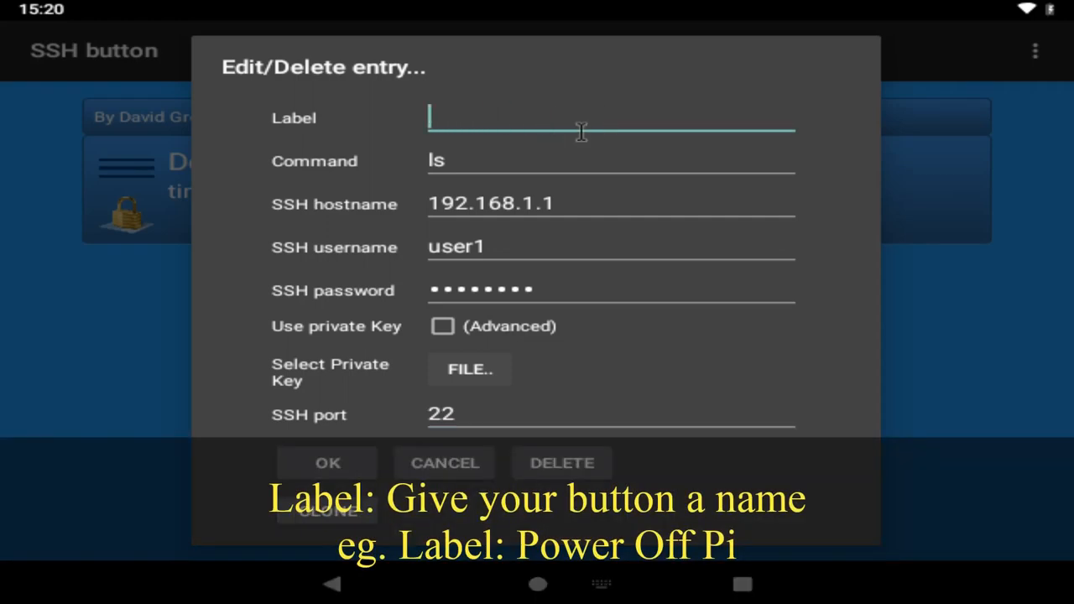
pyautogui.write('Power Off Pi')
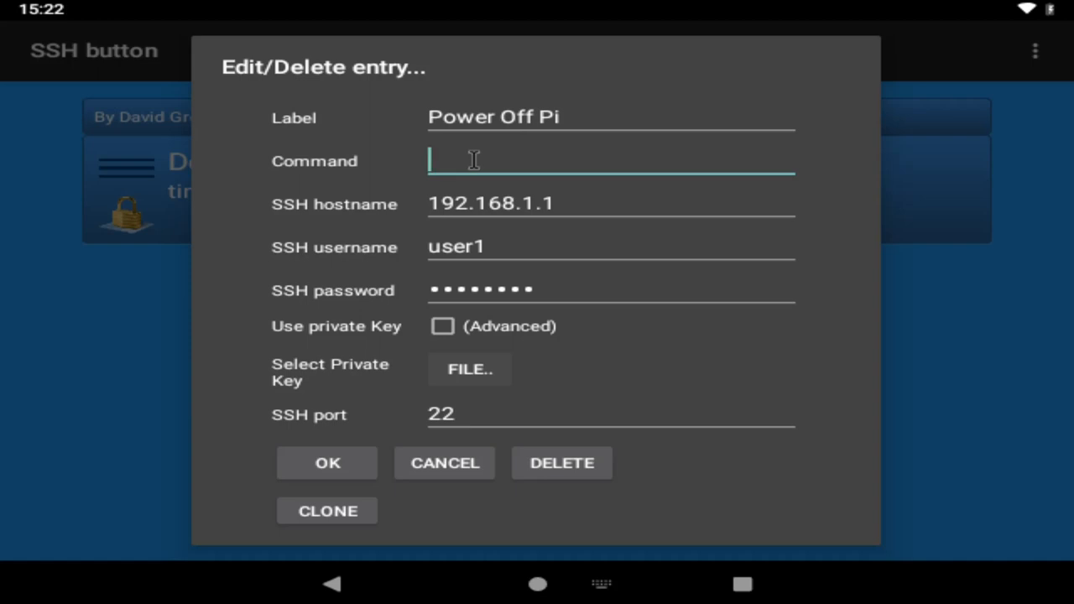
pyautogui.write('sudo po')
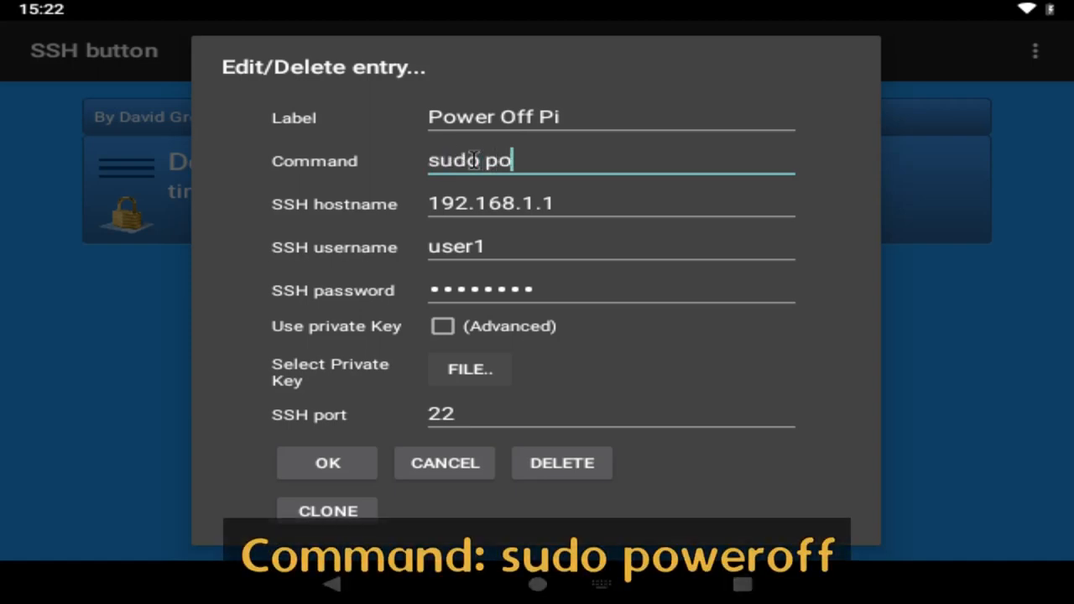
pyautogui.write('weroff')
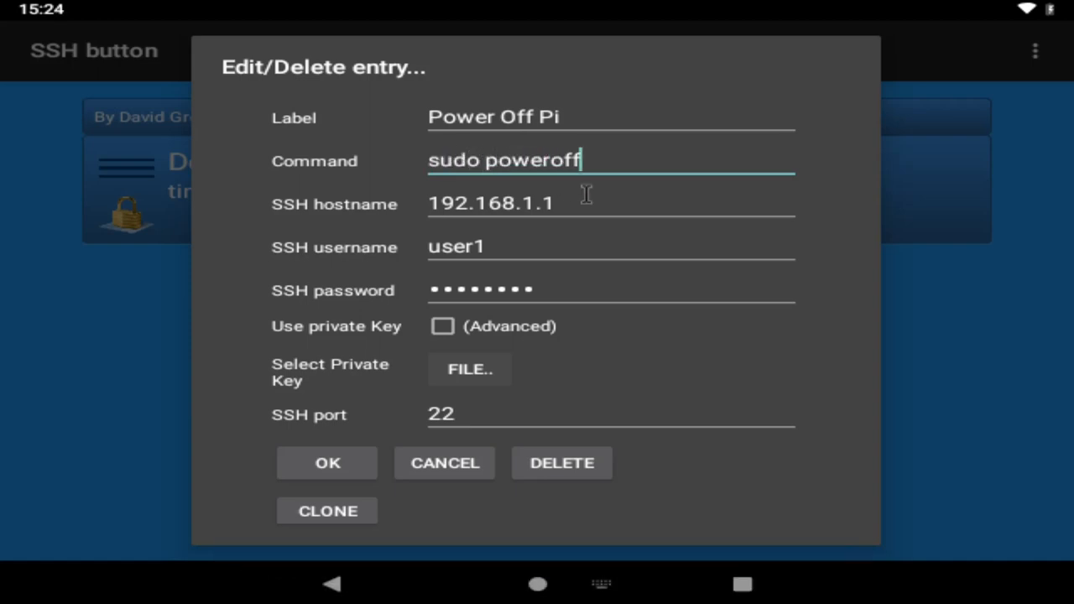
pyautogui.click(587, 204)
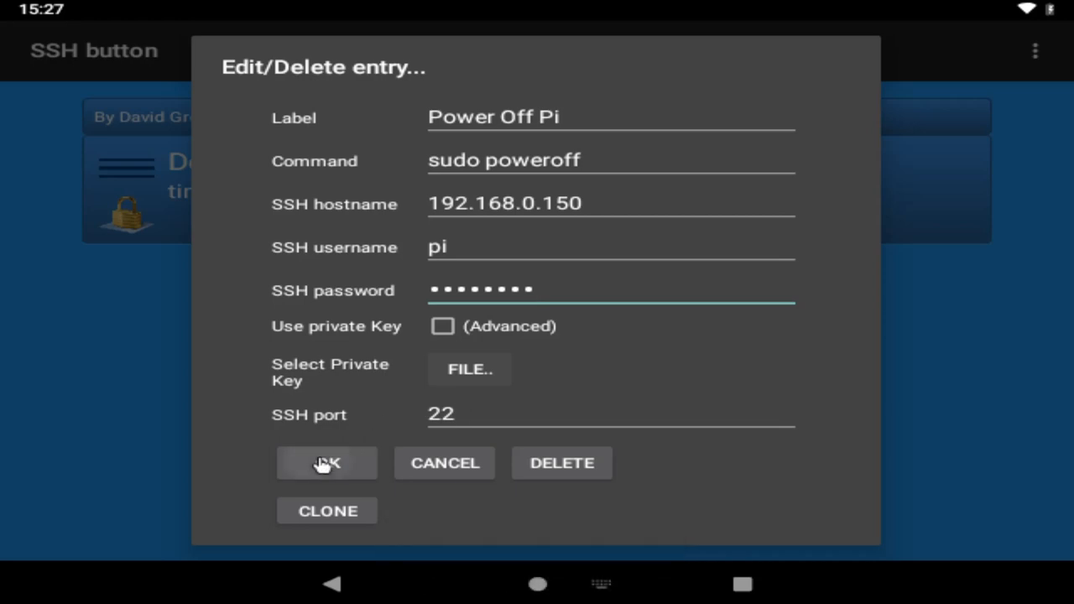
pyautogui.click(326, 463)
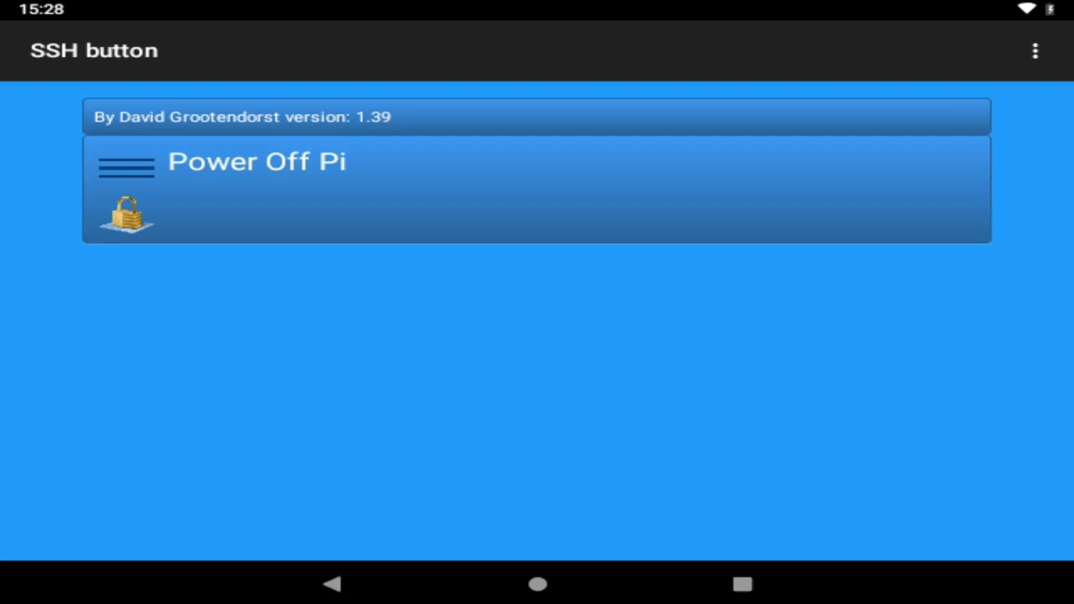
# - Trigger the Power Off Pi button so the Pi shuts down and SSH button reports OK, then return home
pyautogui.click(258, 162)
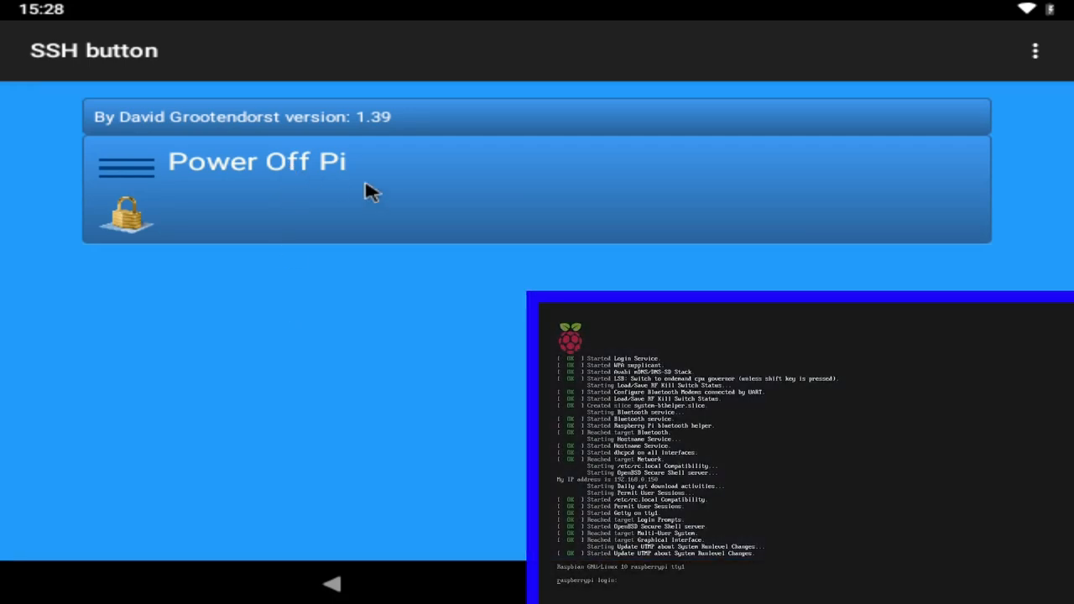
pyautogui.click(256, 162)
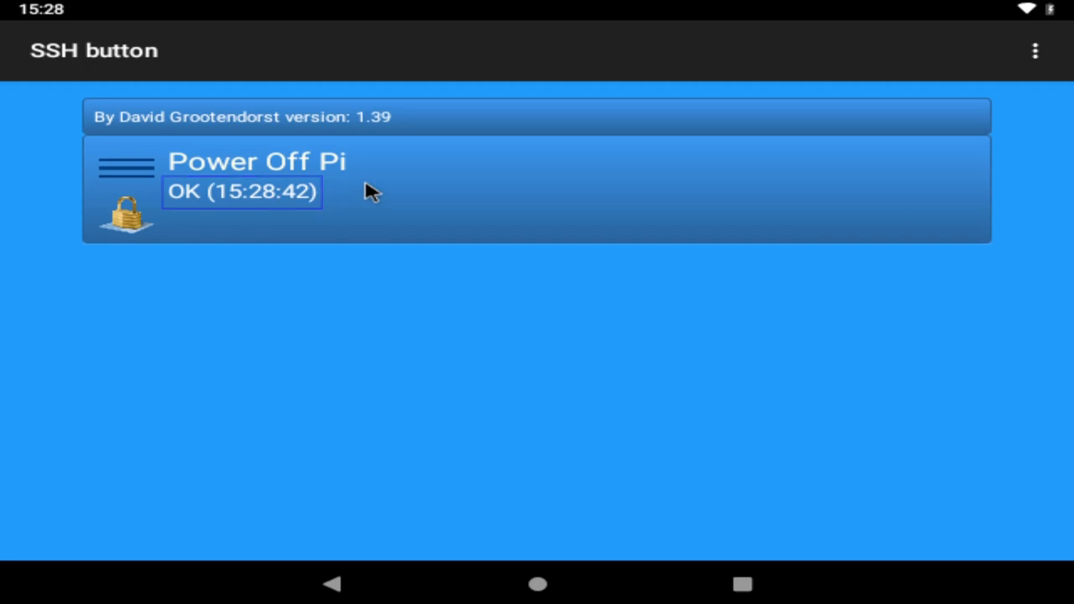
pyautogui.click(537, 584)
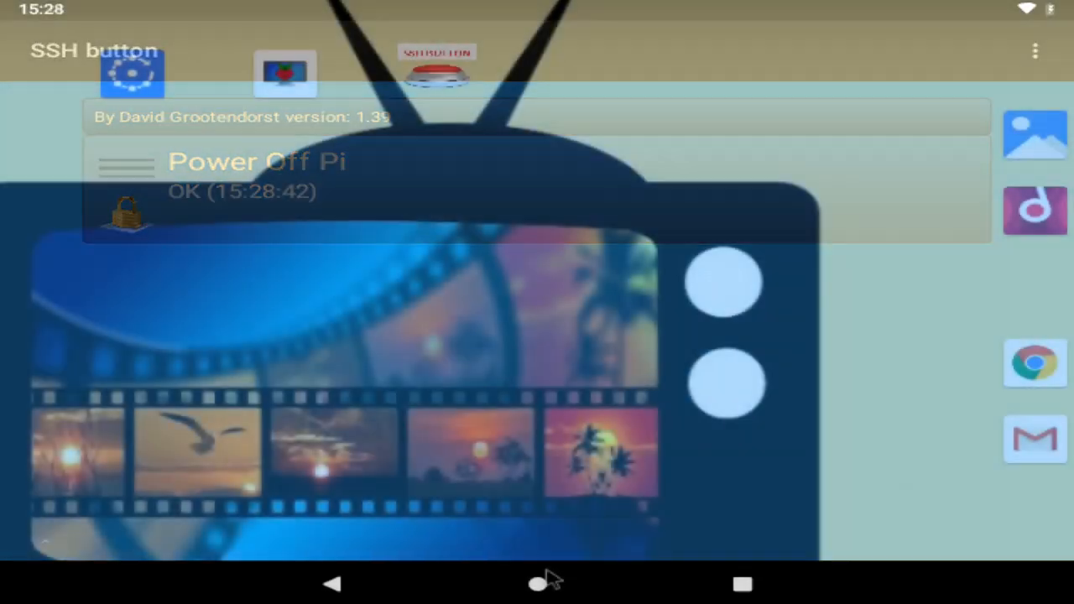